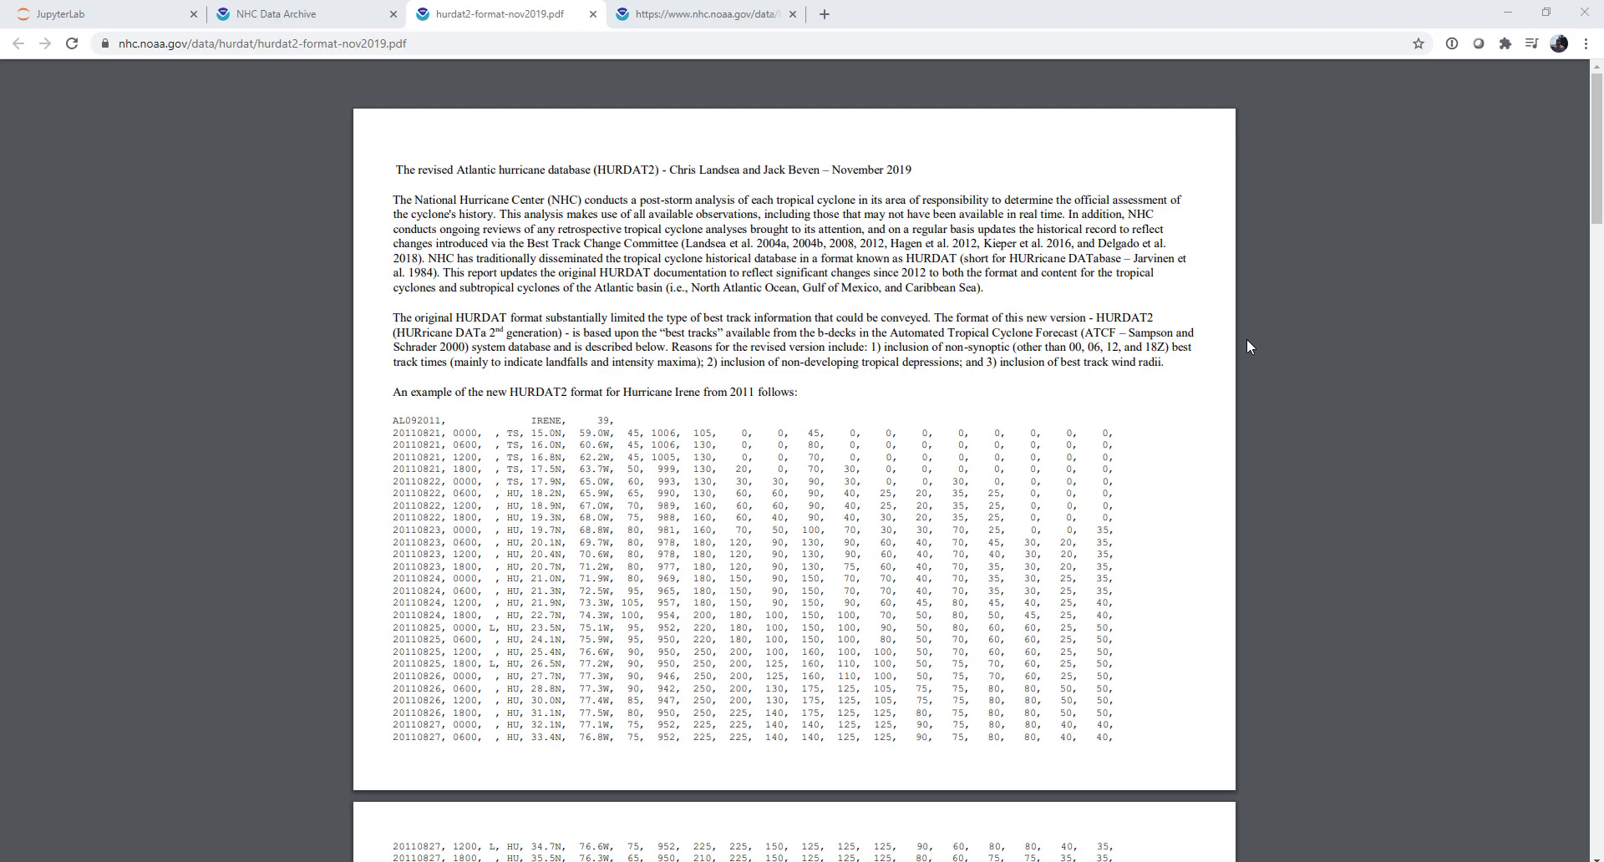
Step: Go to the NHC Data Archive and right-click the Atlantic HURDAT2 1851–2019 link
{"action": "left_click", "coordinate": [293, 13]}
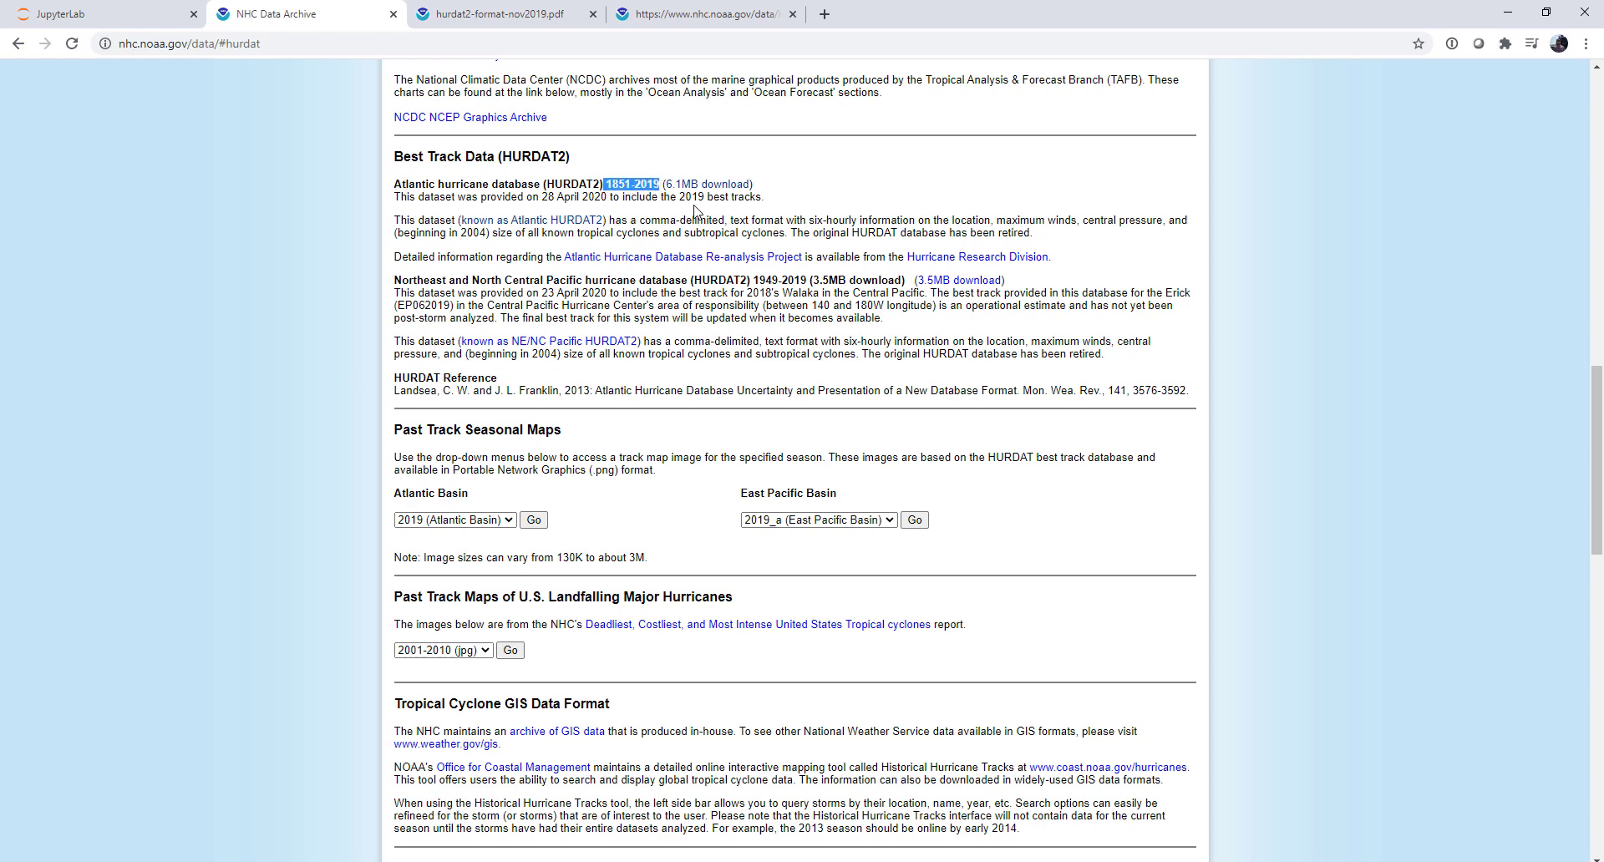
{"action": "right_click", "coordinate": [680, 183]}
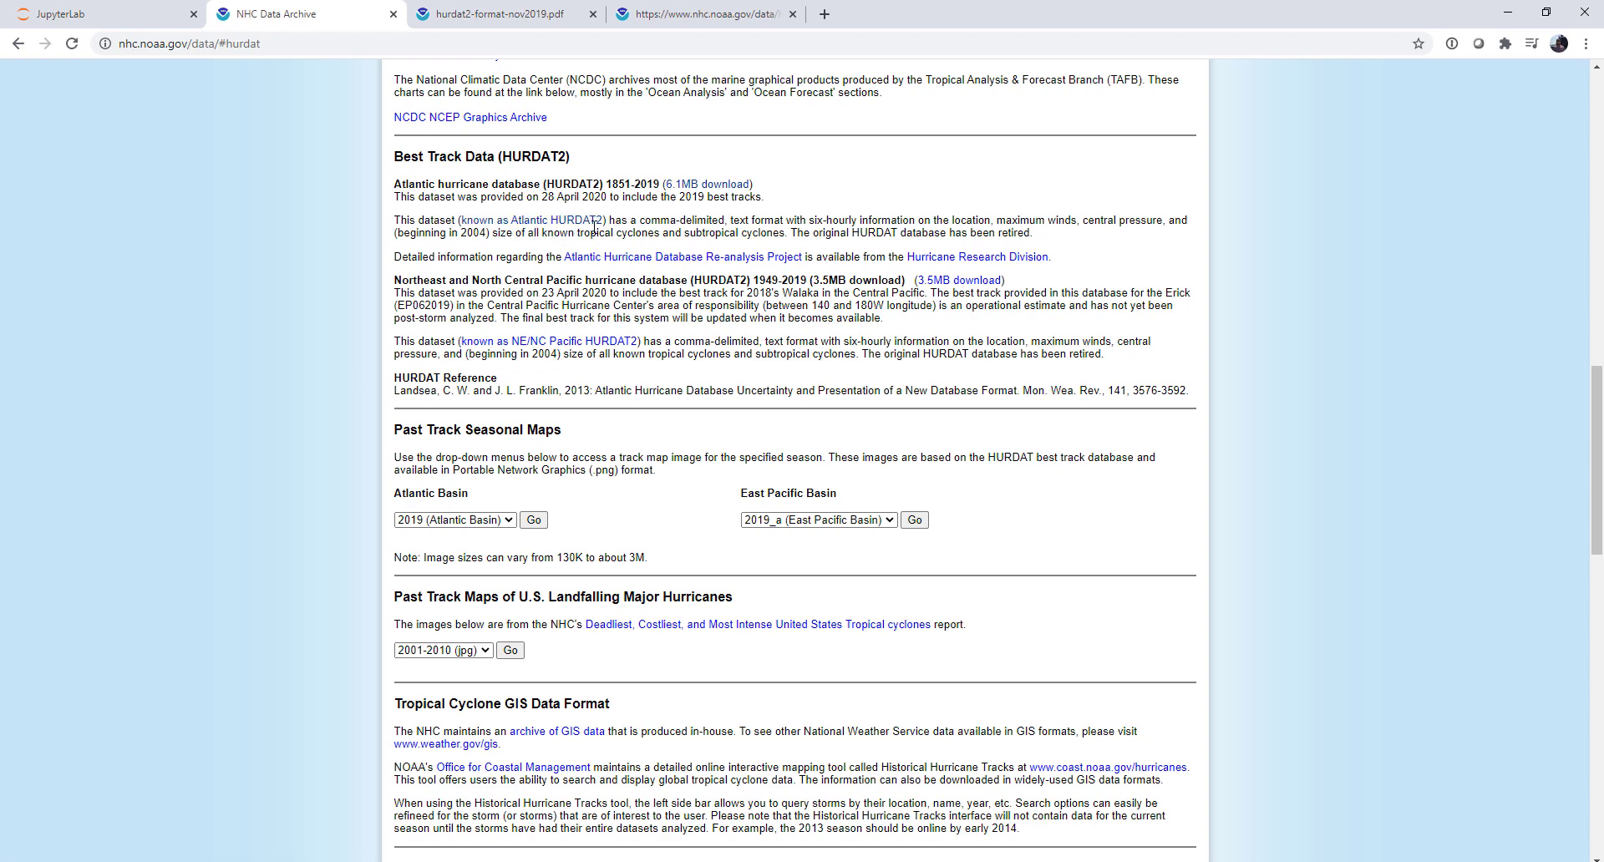
Step: View raw hurdat2-1851-2019-052520.txt and highlight the 0000 time in the first data row
{"action": "left_click", "coordinate": [512, 13]}
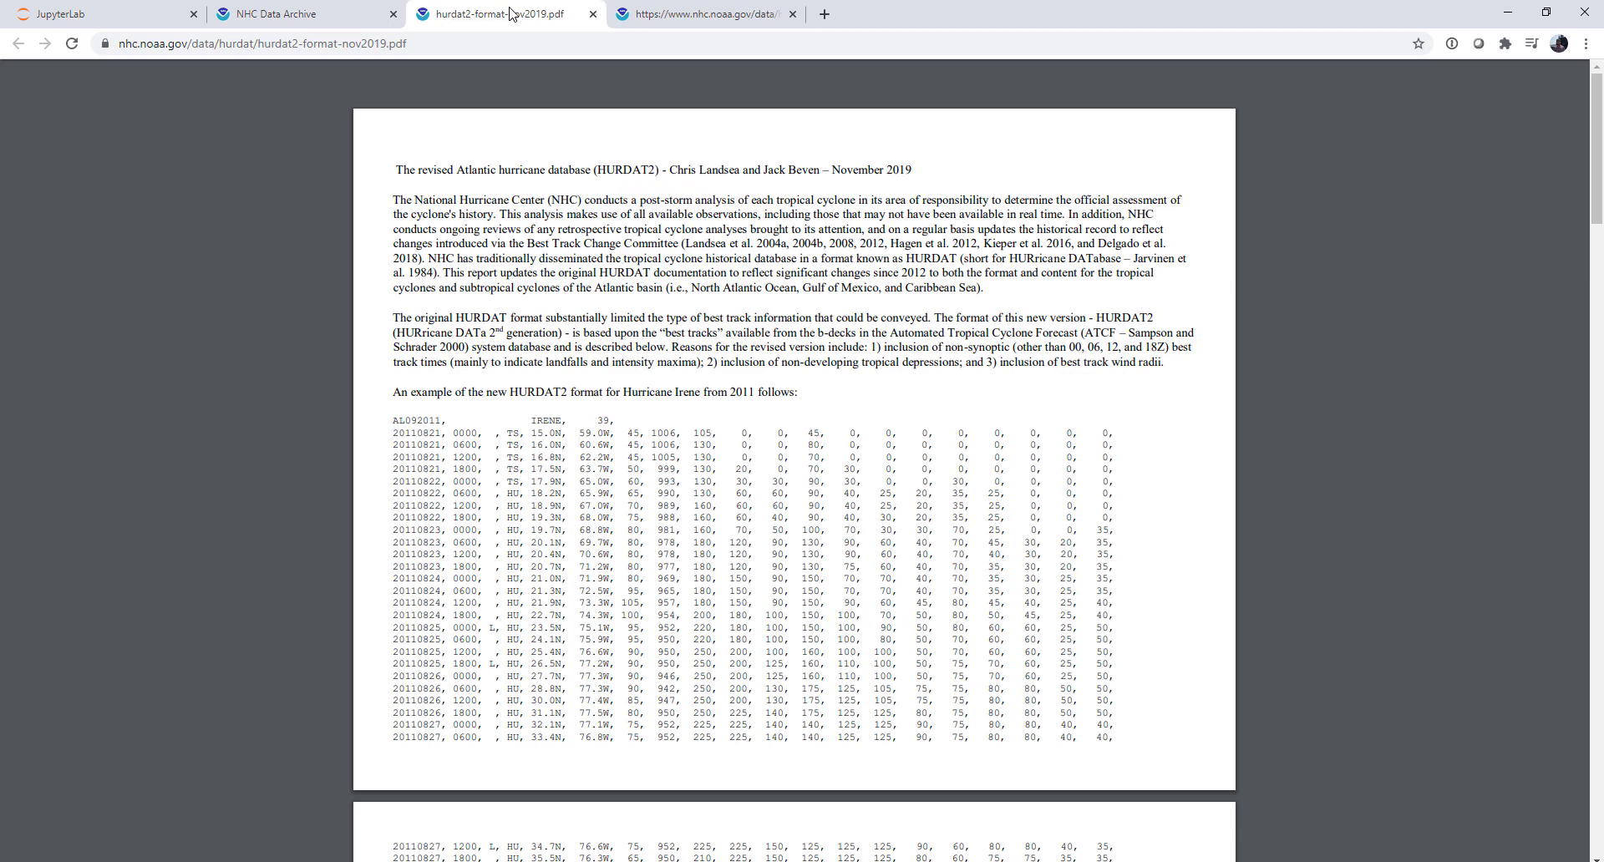
{"action": "left_click", "coordinate": [718, 15]}
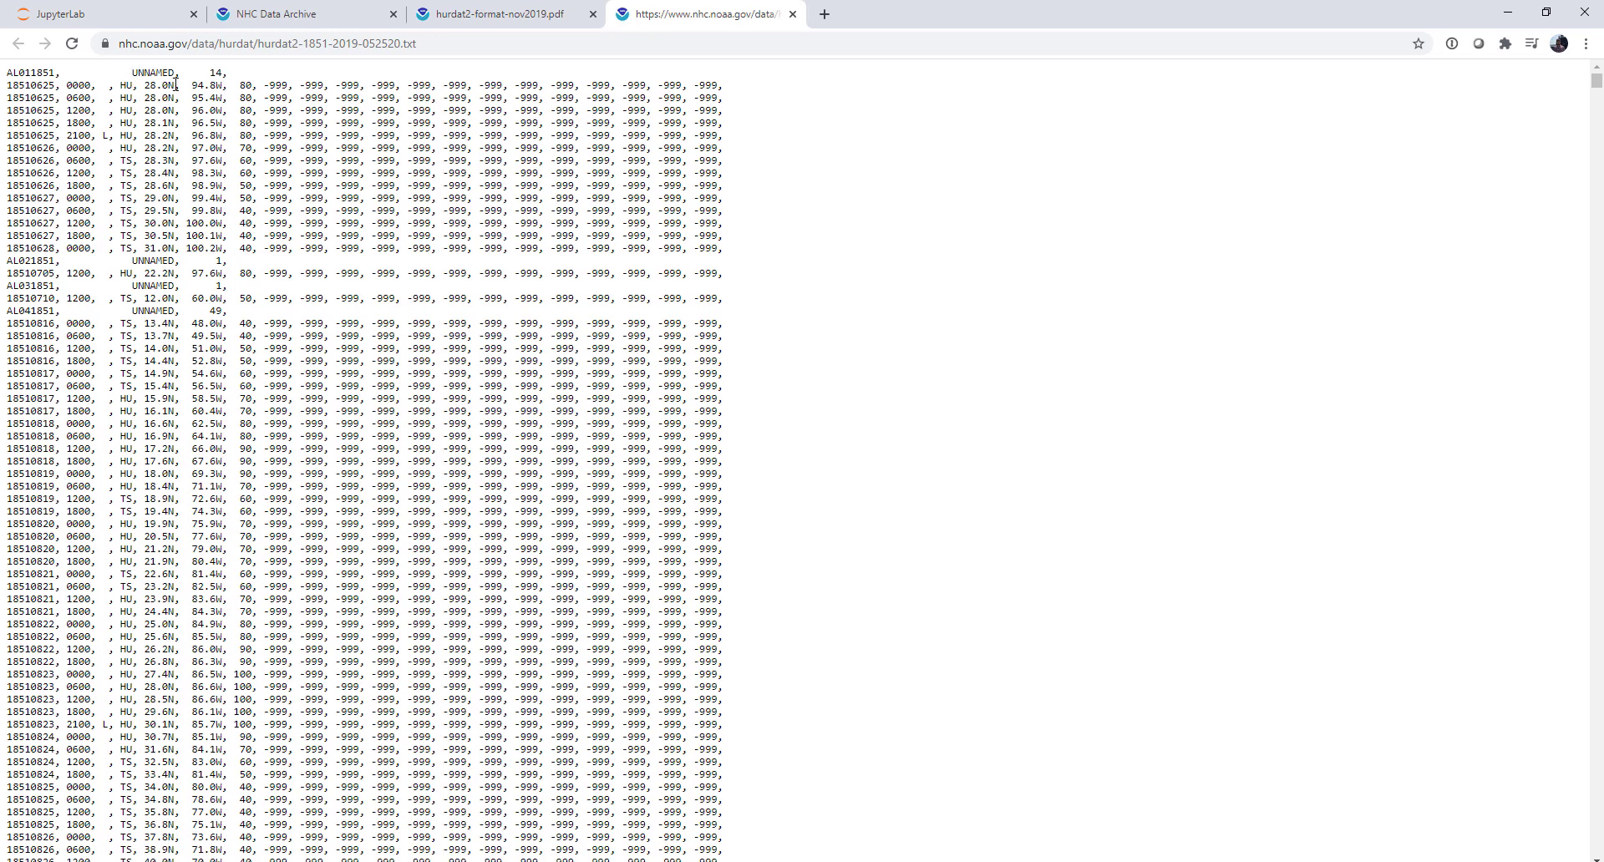
{"action": "mouse_move", "coordinate": [239, 80]}
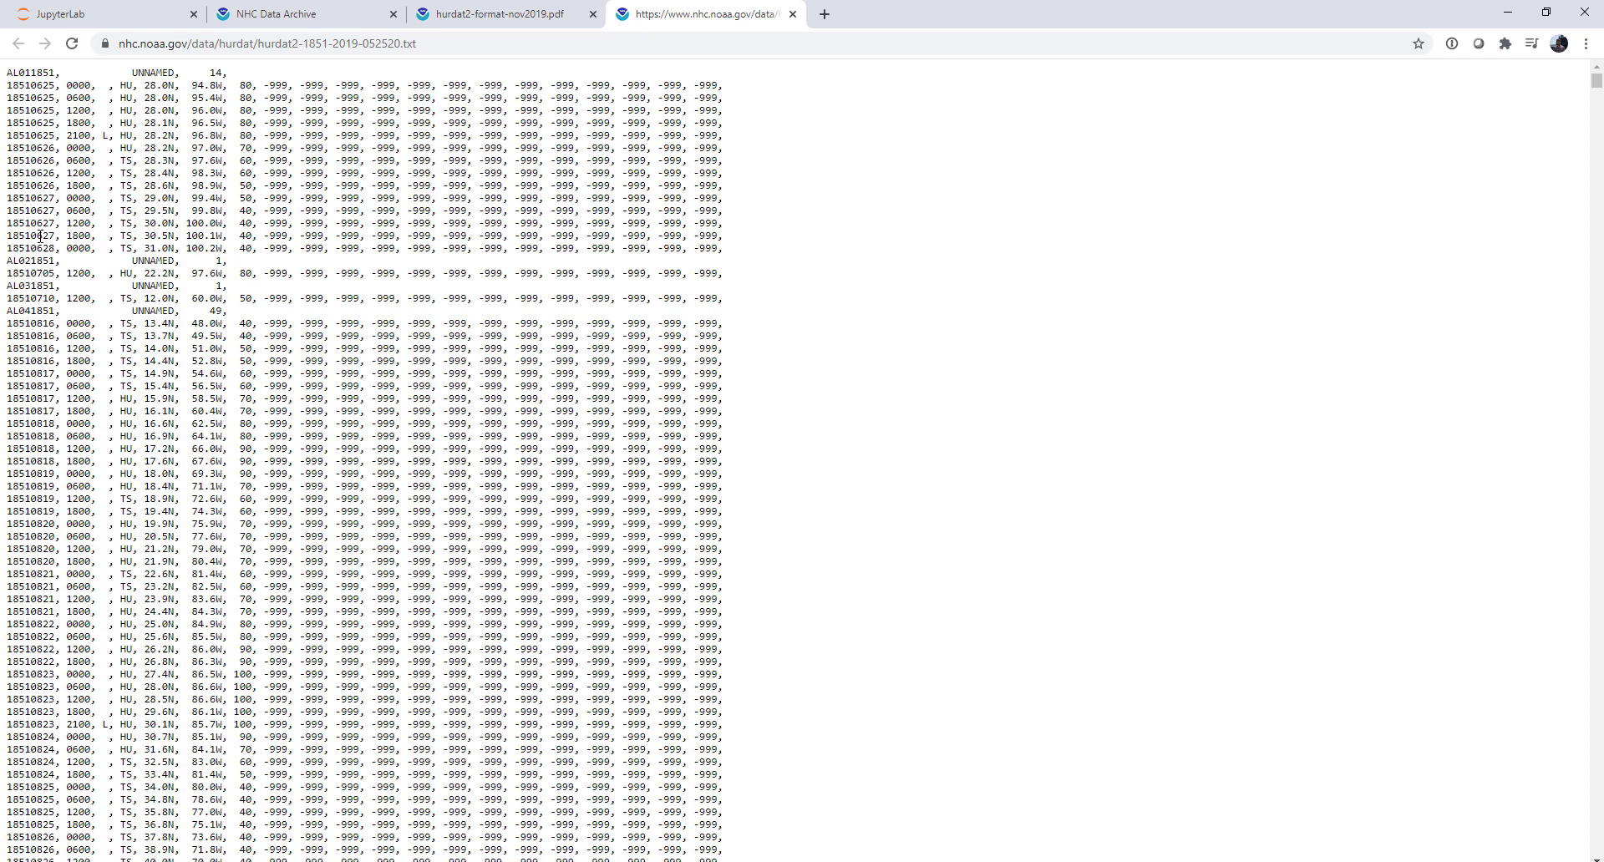
{"action": "mouse_move", "coordinate": [7, 108]}
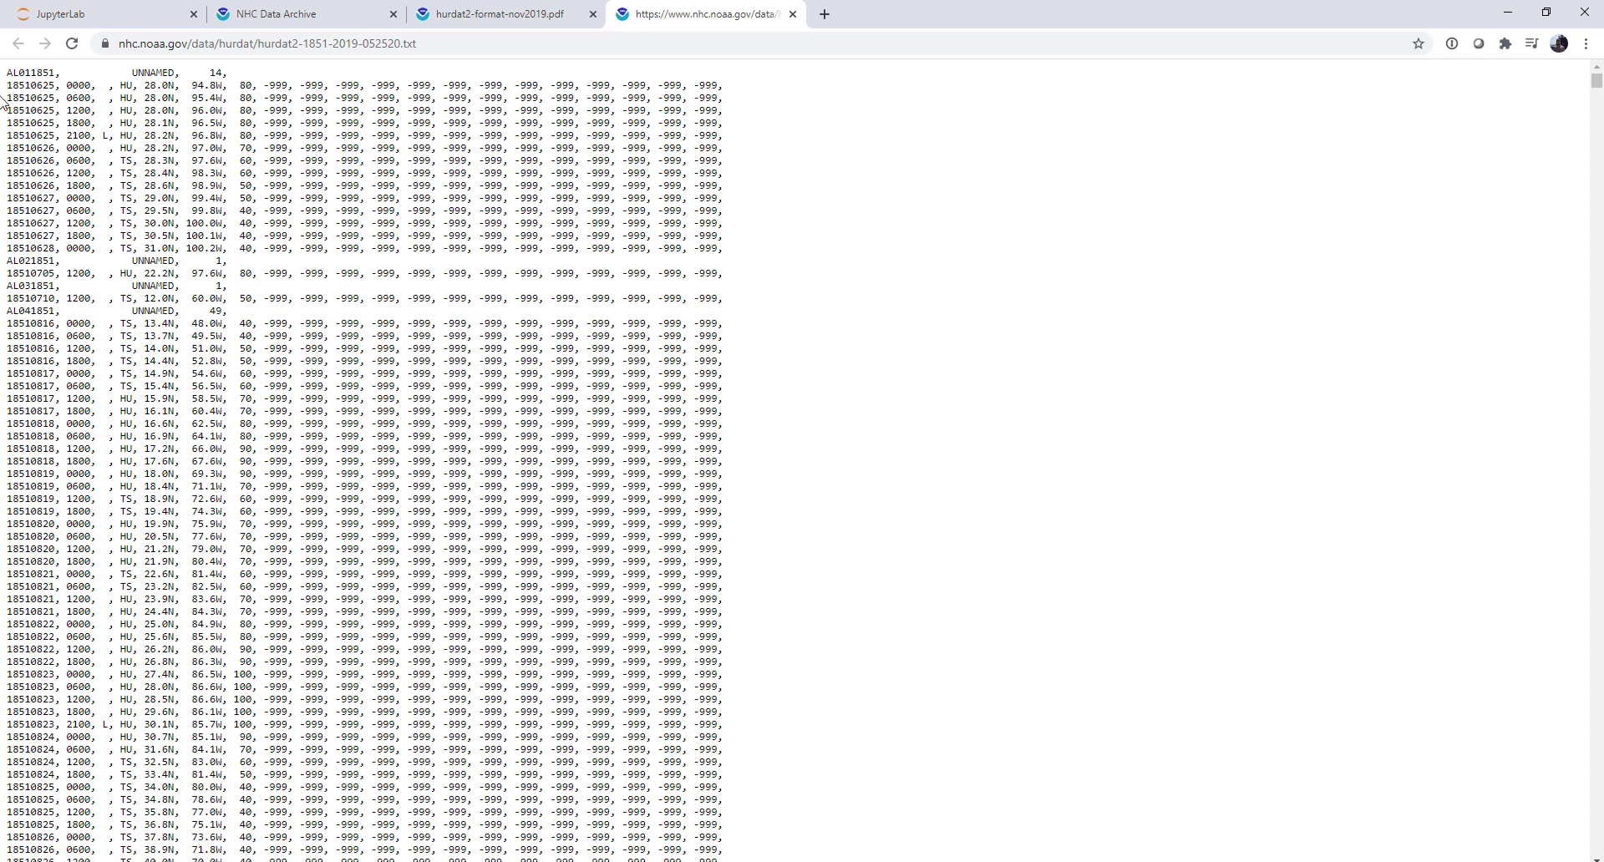
{"action": "double_click", "coordinate": [41, 86]}
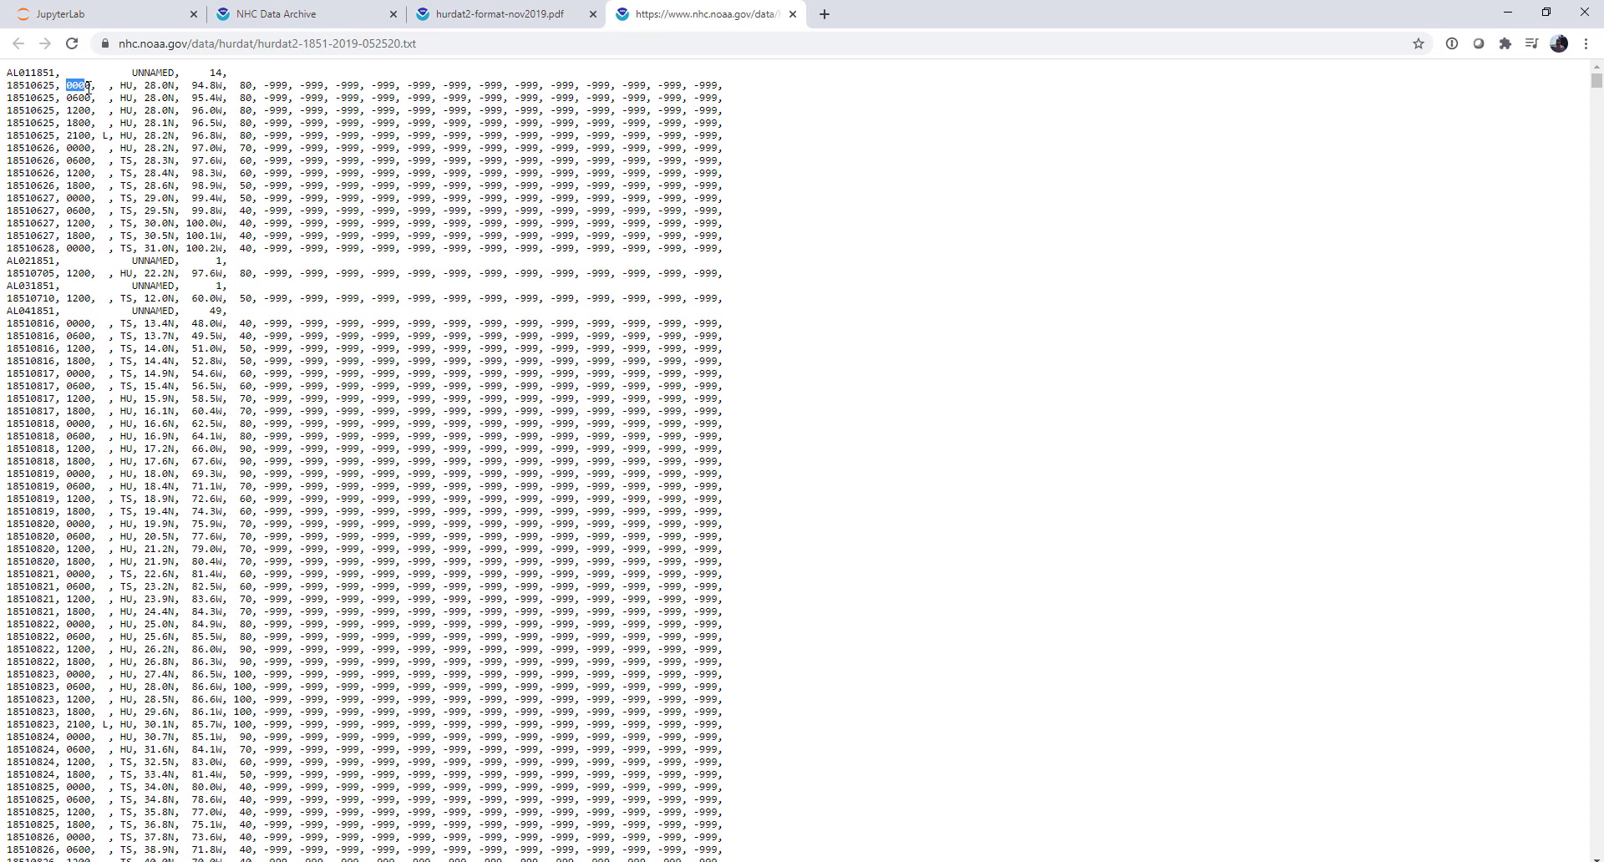
{"action": "mouse_move", "coordinate": [112, 203]}
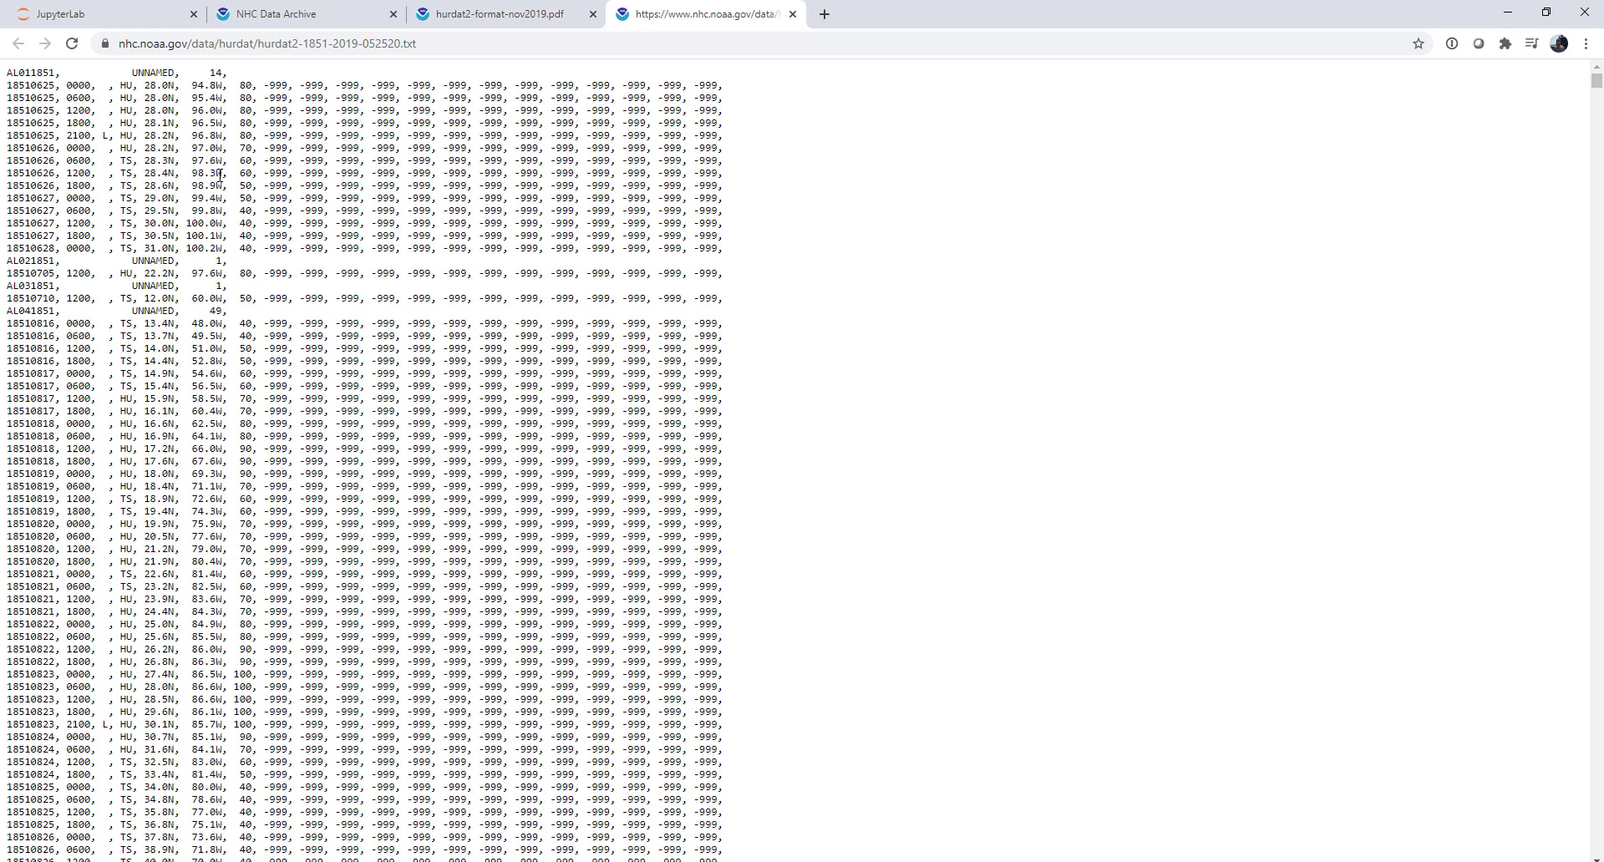
{"action": "mouse_move", "coordinate": [358, 484]}
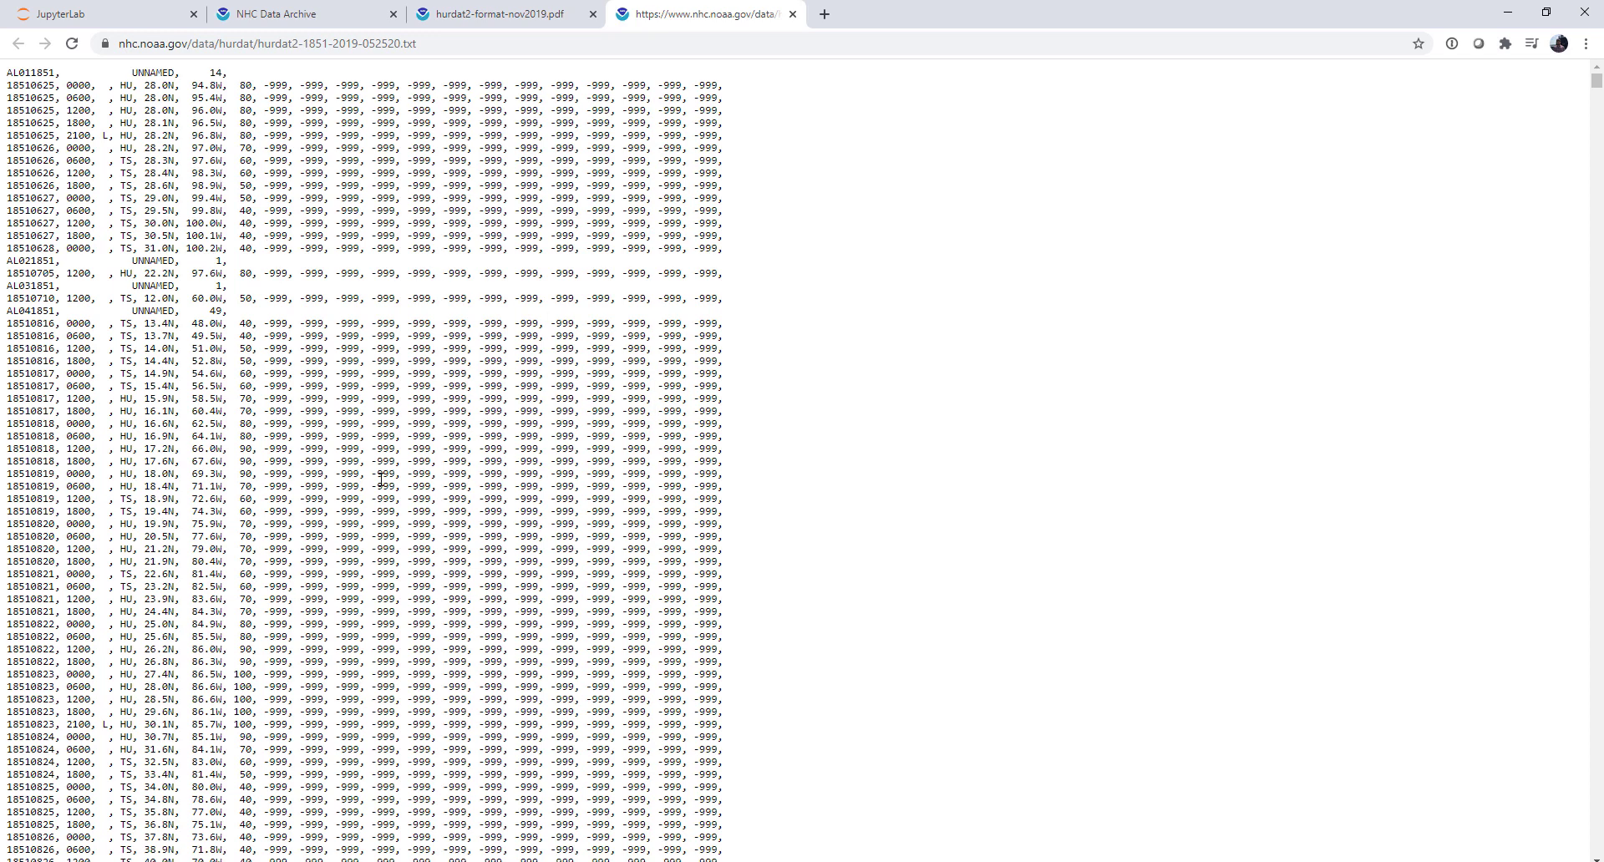
{"action": "mouse_move", "coordinate": [449, 221]}
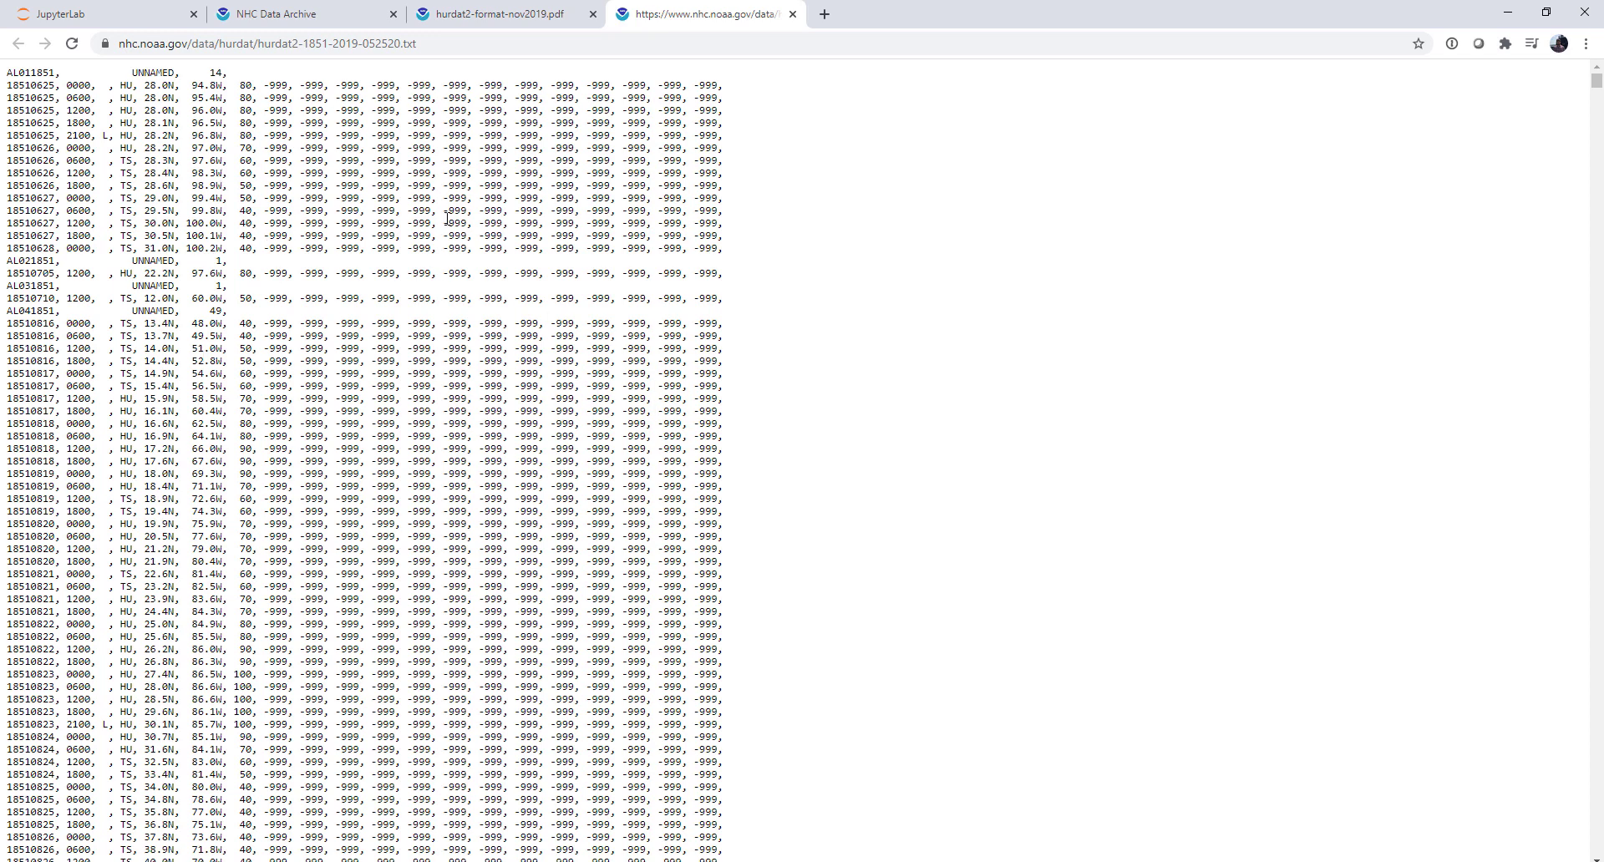
{"action": "mouse_move", "coordinate": [231, 269]}
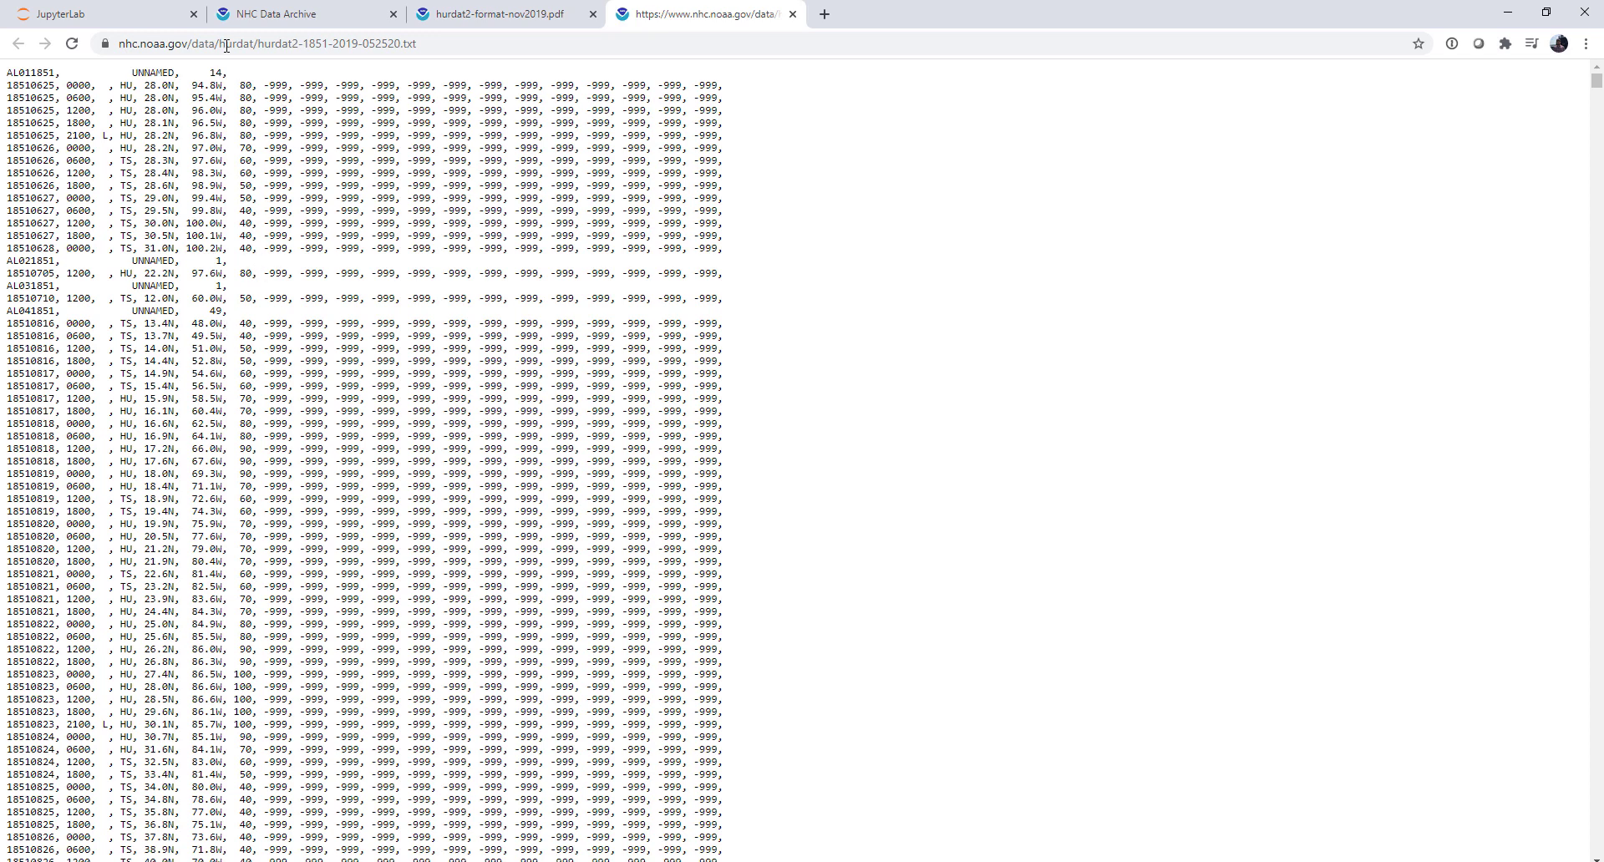
{"action": "double_click", "coordinate": [234, 74]}
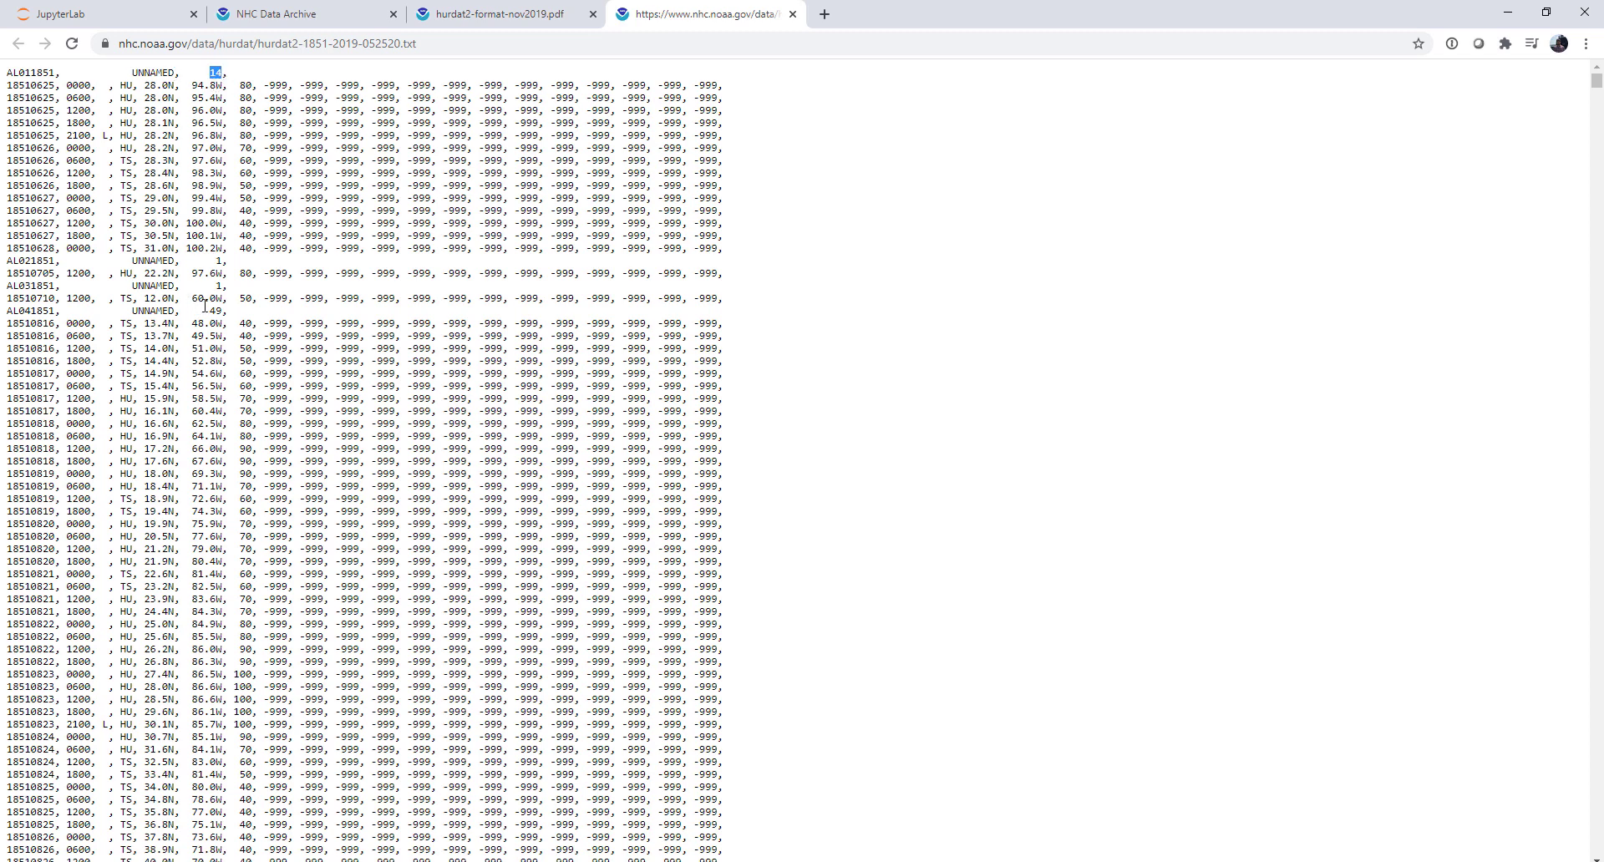
{"action": "mouse_move", "coordinate": [183, 325]}
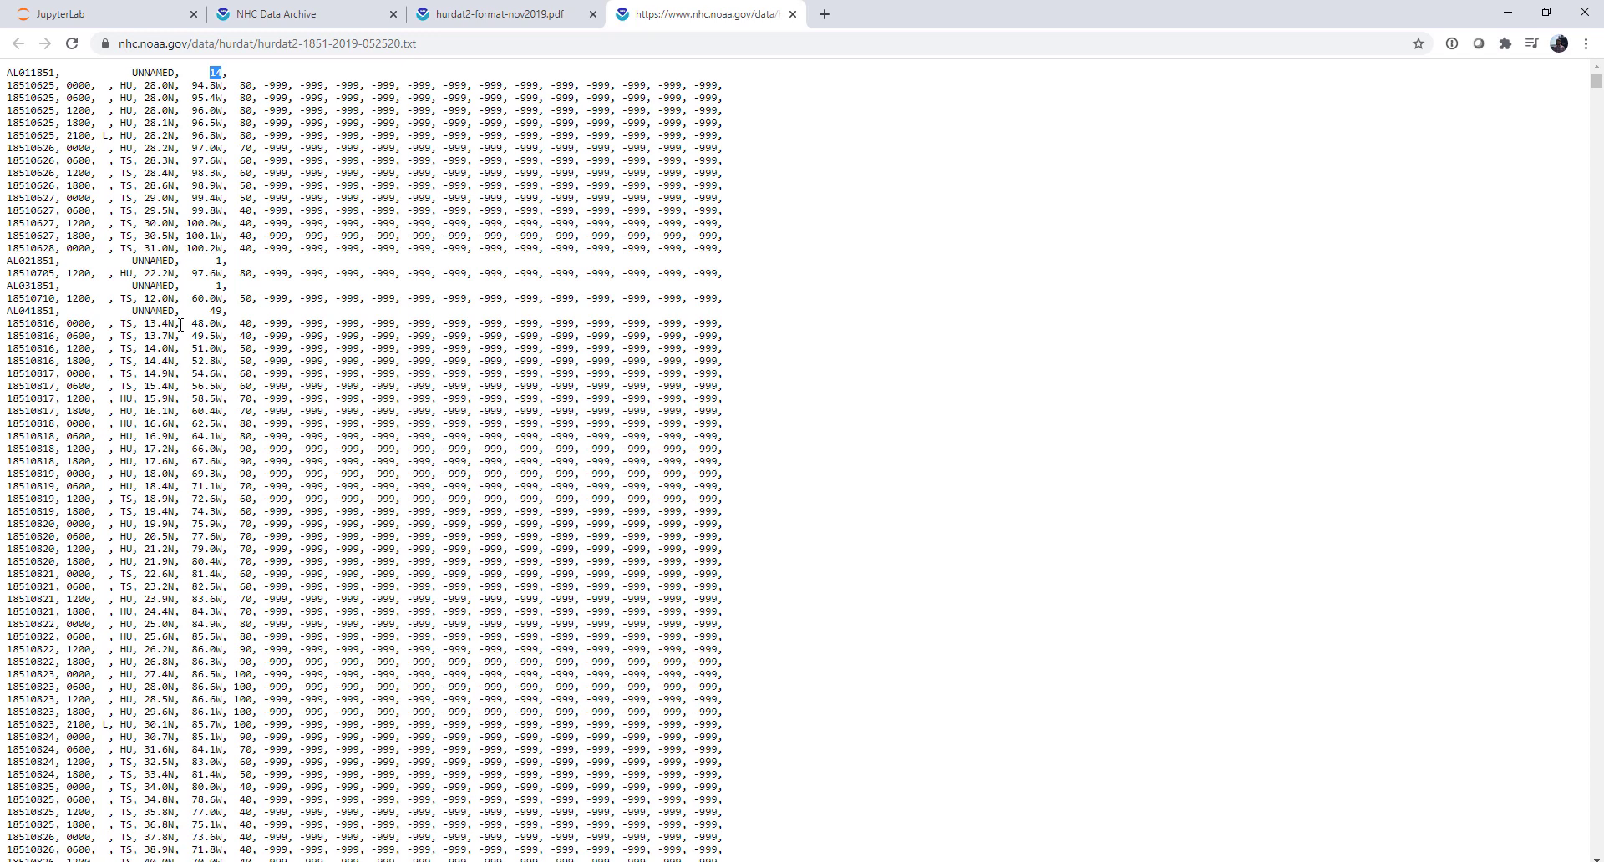
{"action": "mouse_move", "coordinate": [181, 322]}
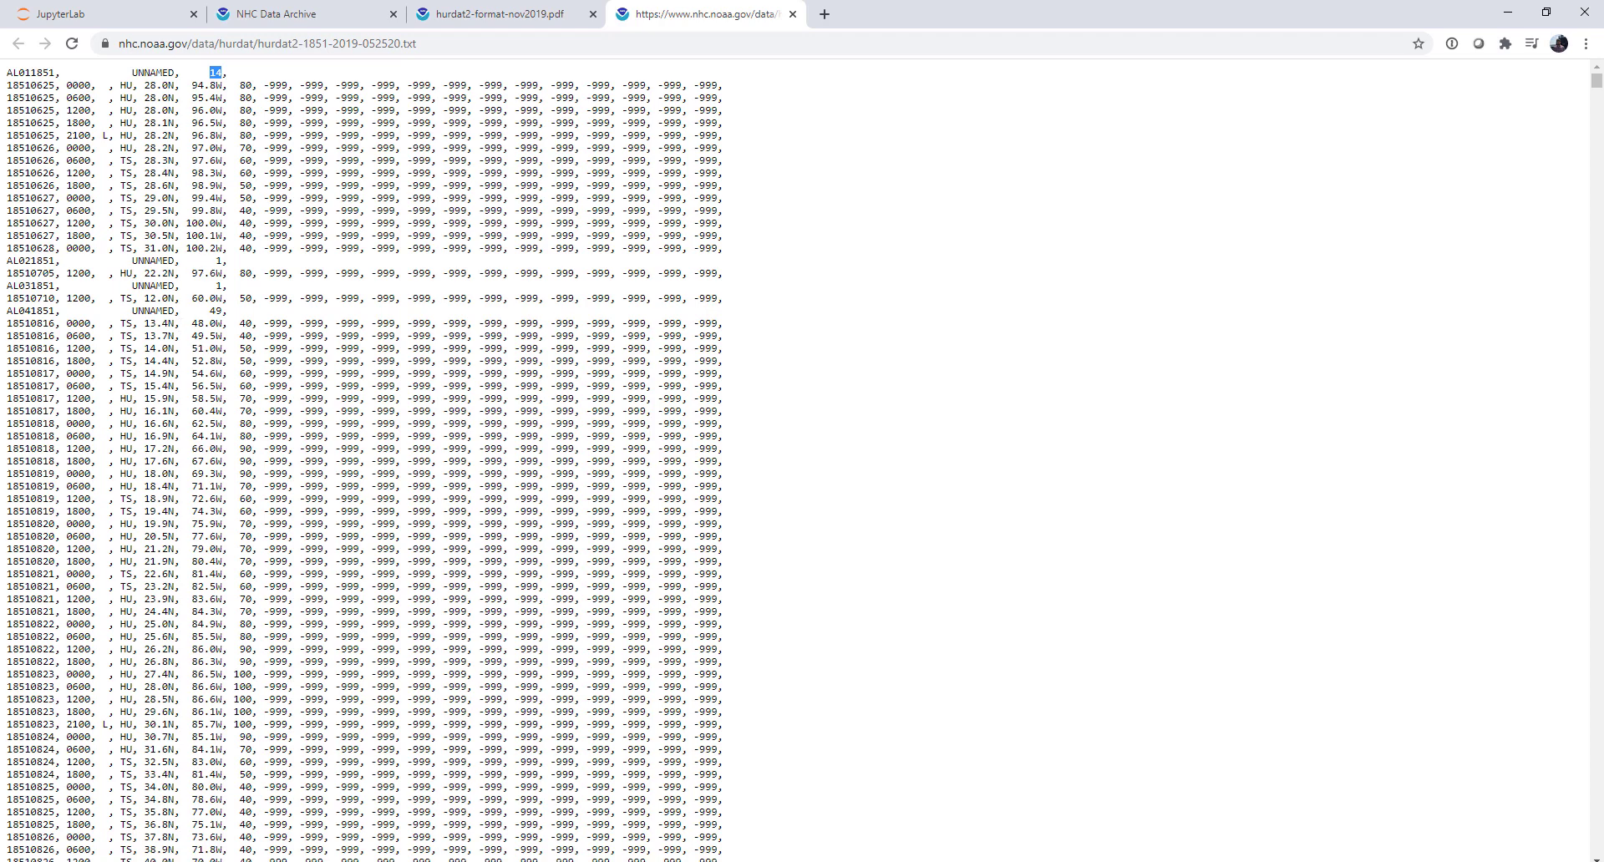
Step: Review the format PDF's page 3 data-line fields, then bring up notebook mm_8_3_20.ipynb
{"action": "left_click", "coordinate": [491, 15]}
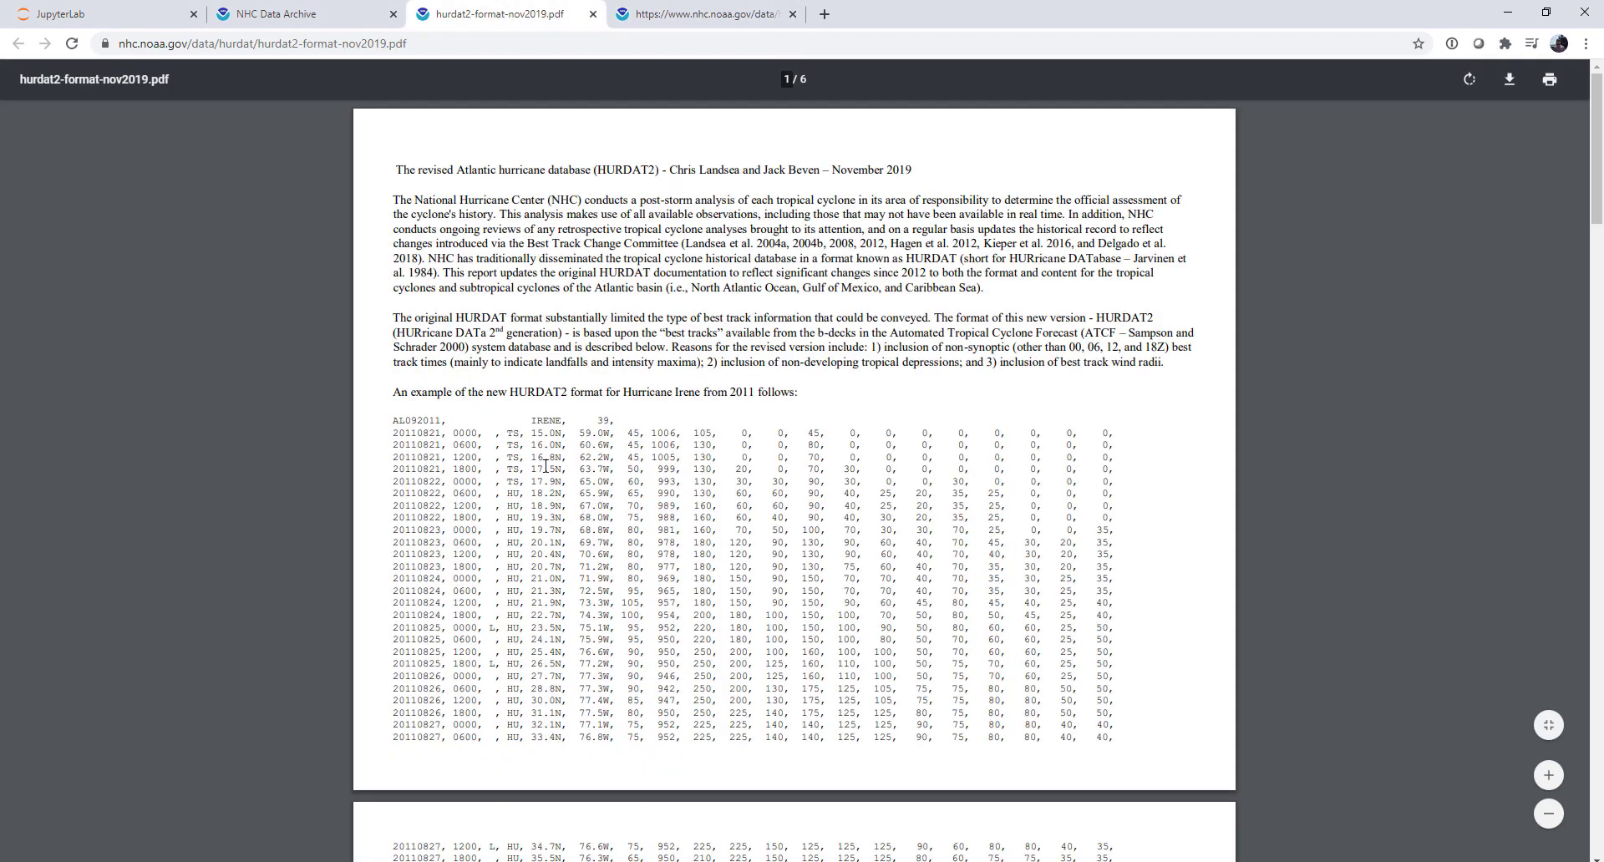
{"action": "scroll", "scroll_direction": "down", "scroll_amount": 3}
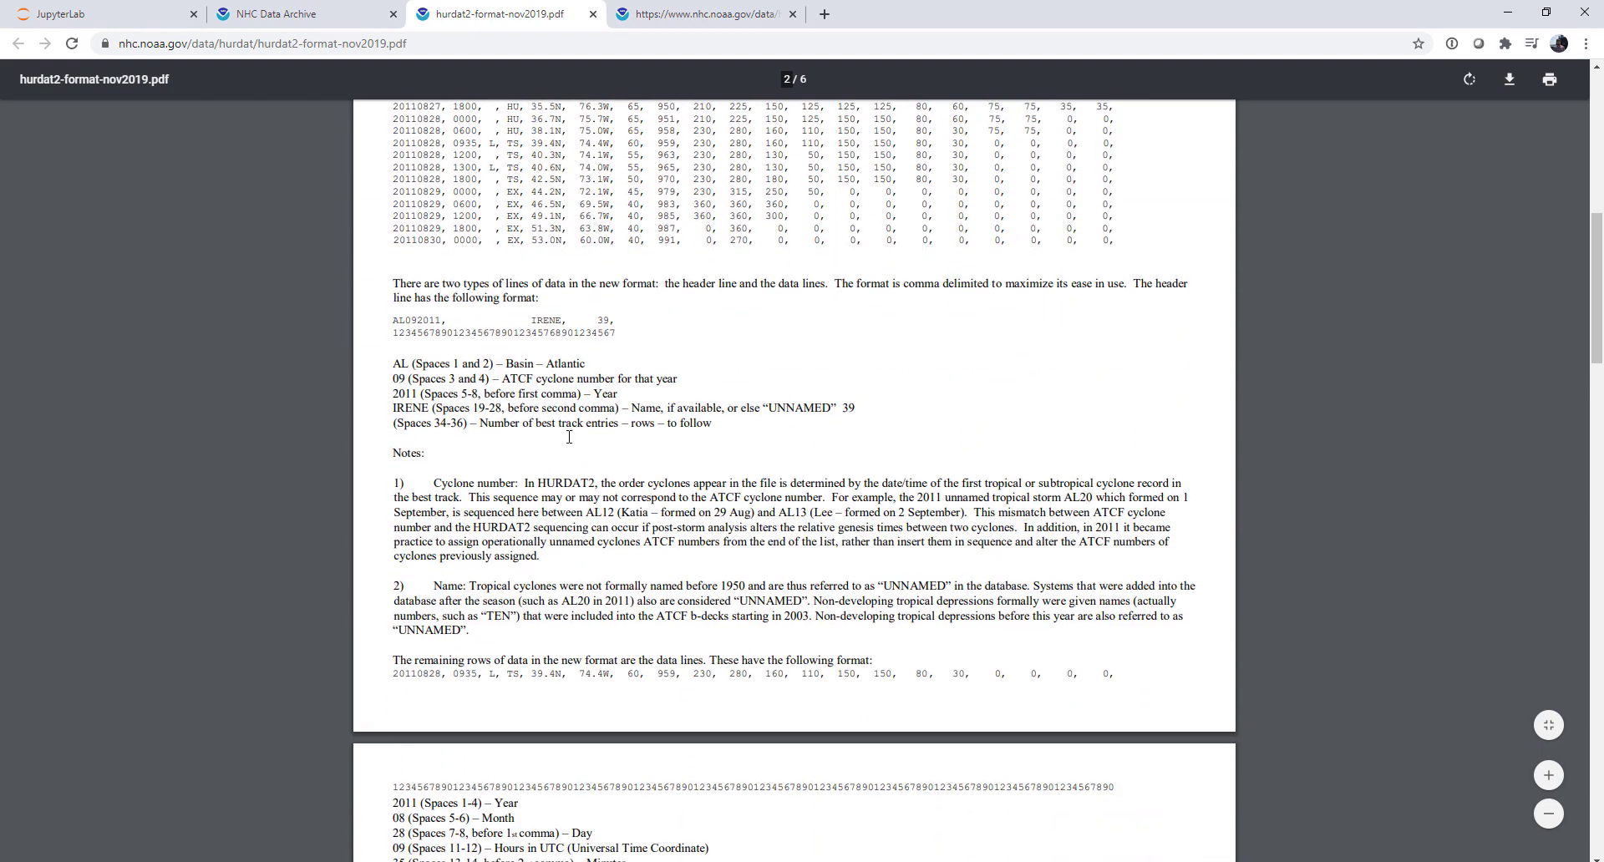
{"action": "scroll", "scroll_direction": "down", "scroll_amount": 3}
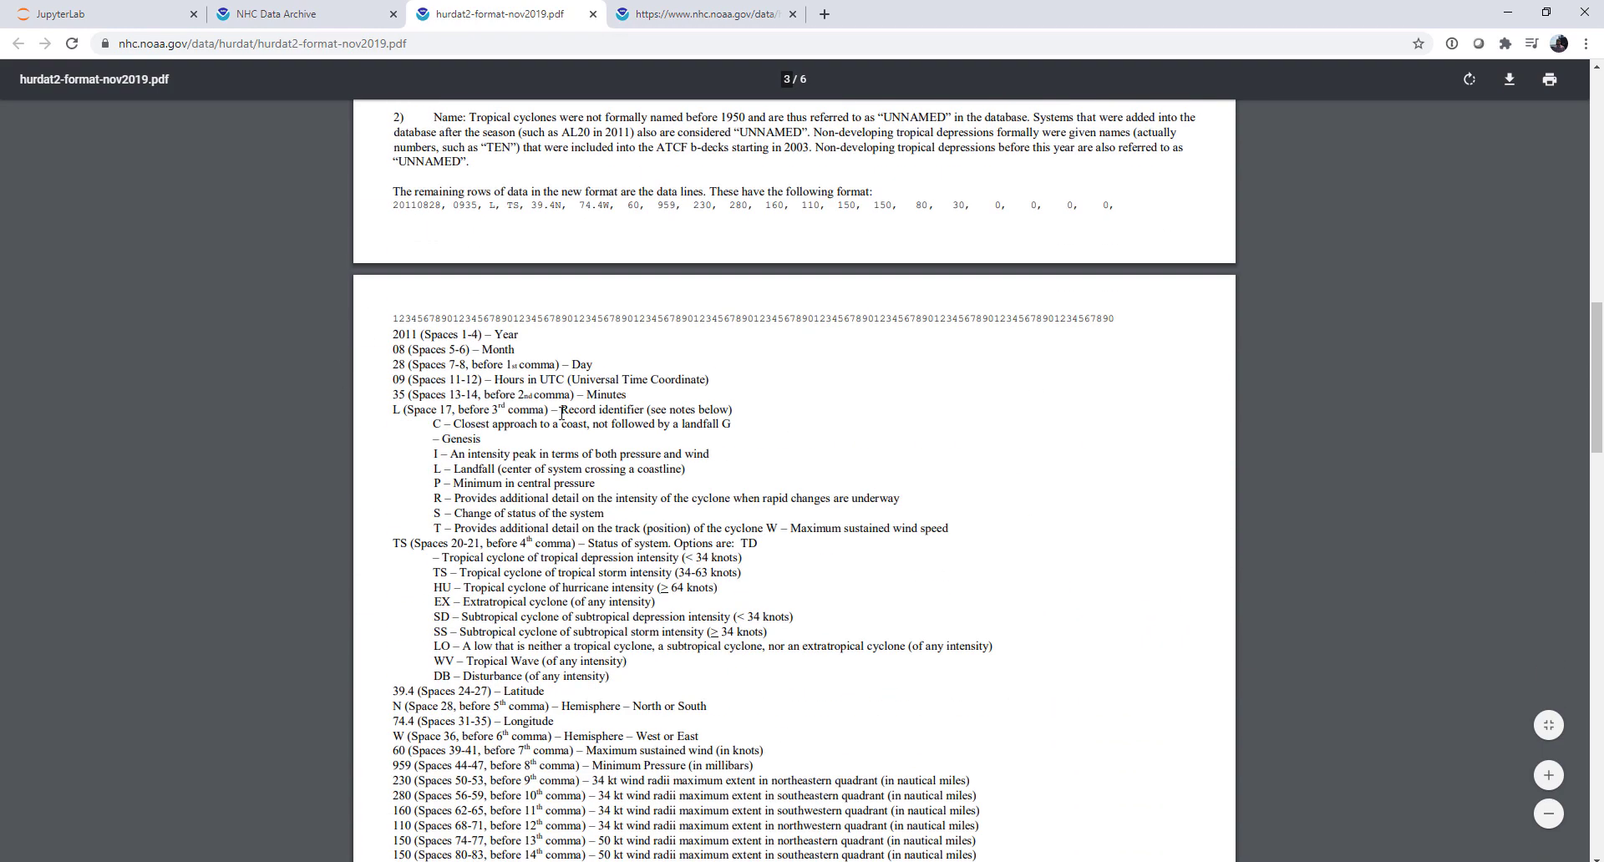
{"action": "scroll", "scroll_direction": "down", "scroll_amount": 3}
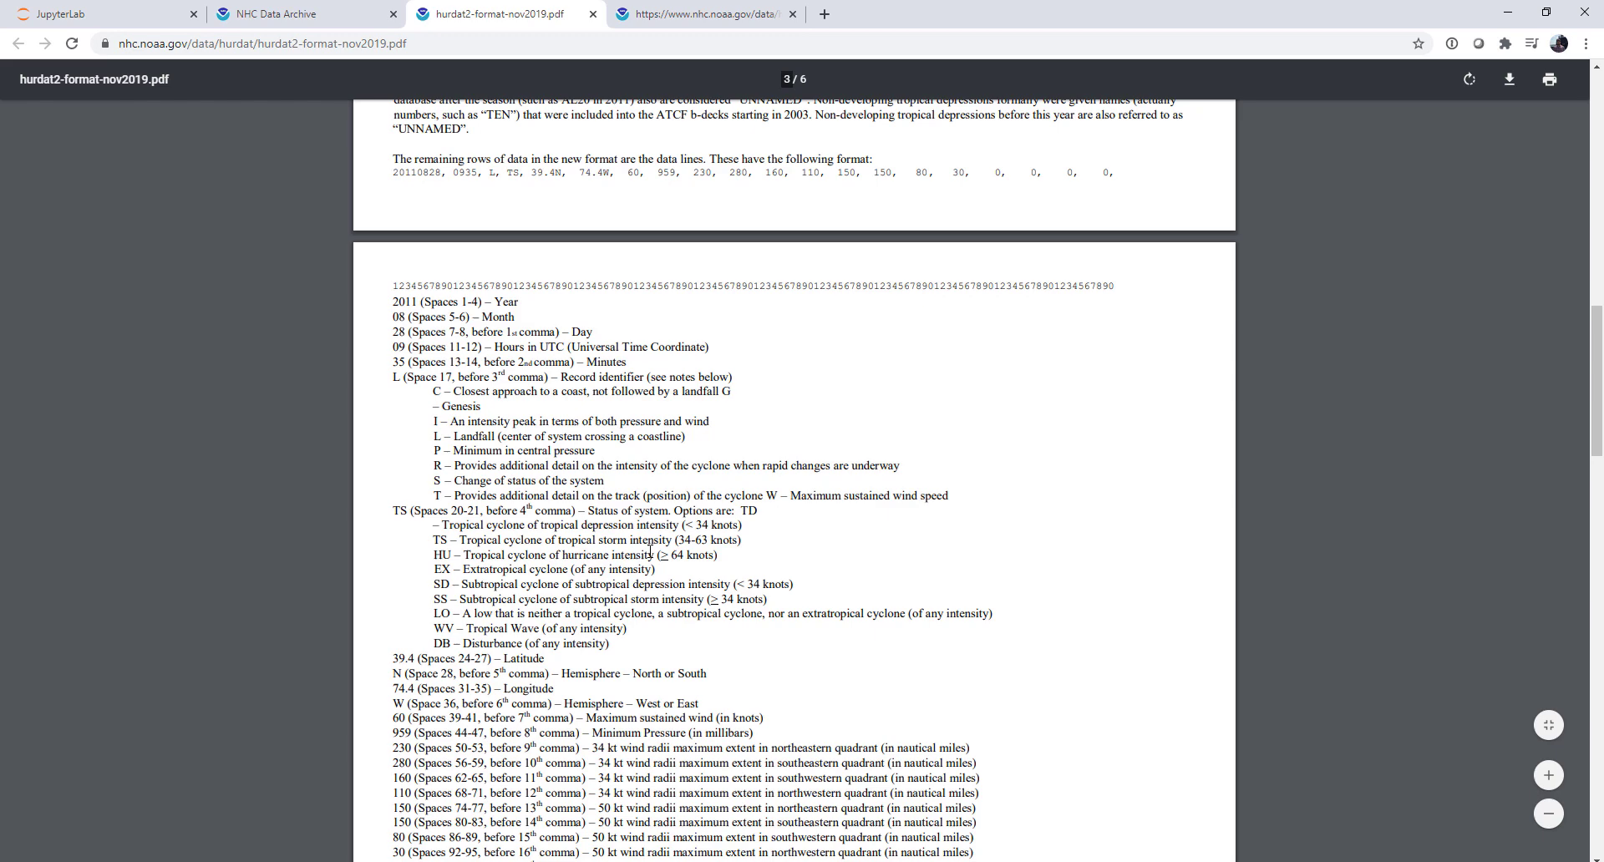
{"action": "mouse_move", "coordinate": [859, 547]}
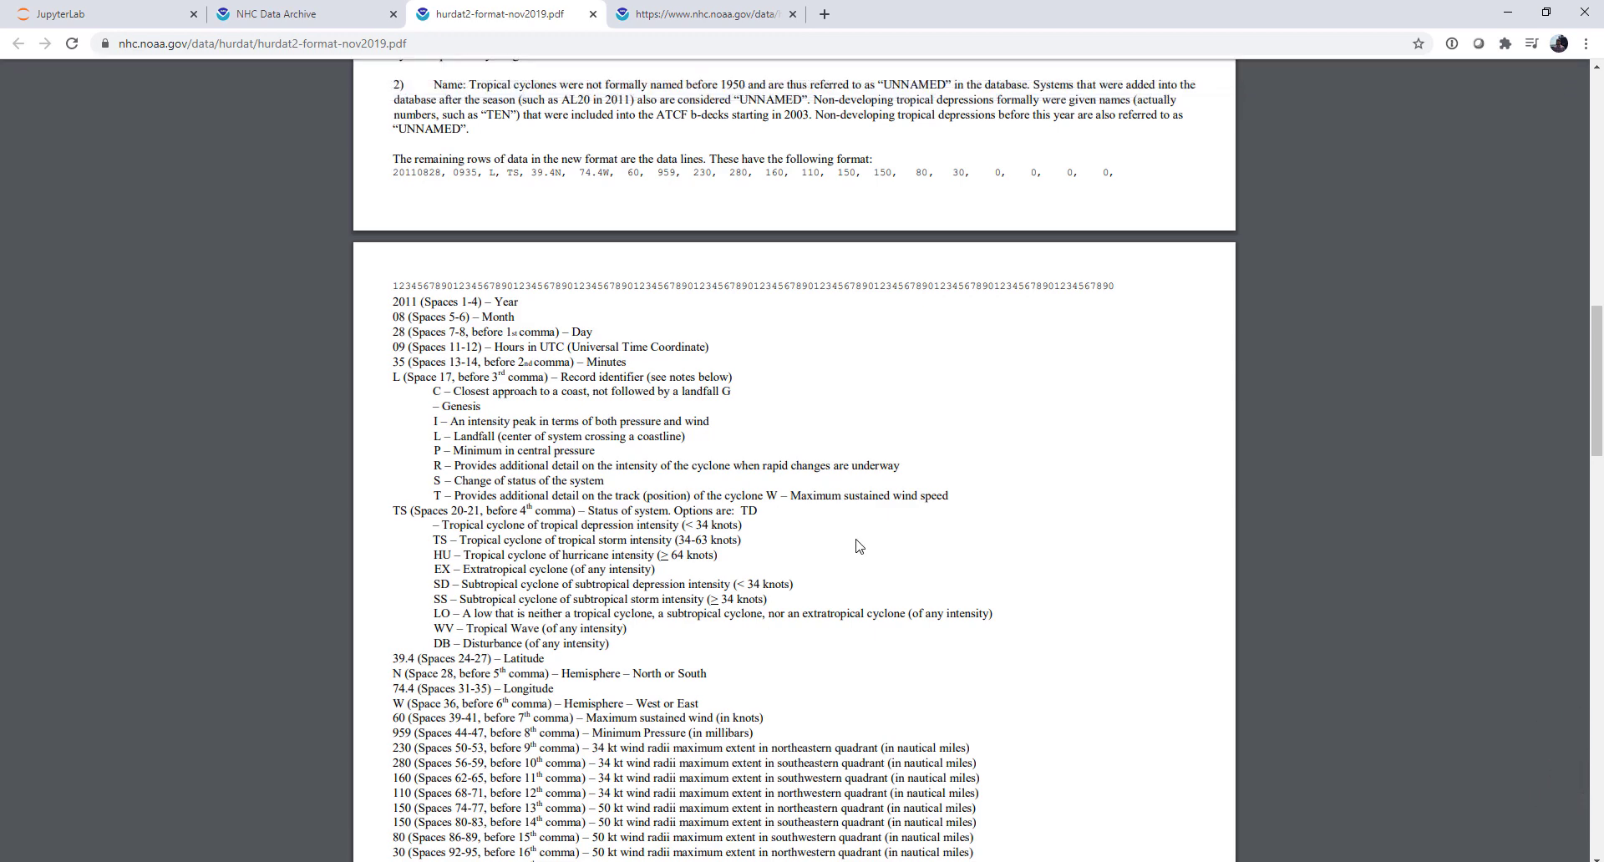
{"action": "scroll", "scroll_direction": "down", "scroll_amount": 3}
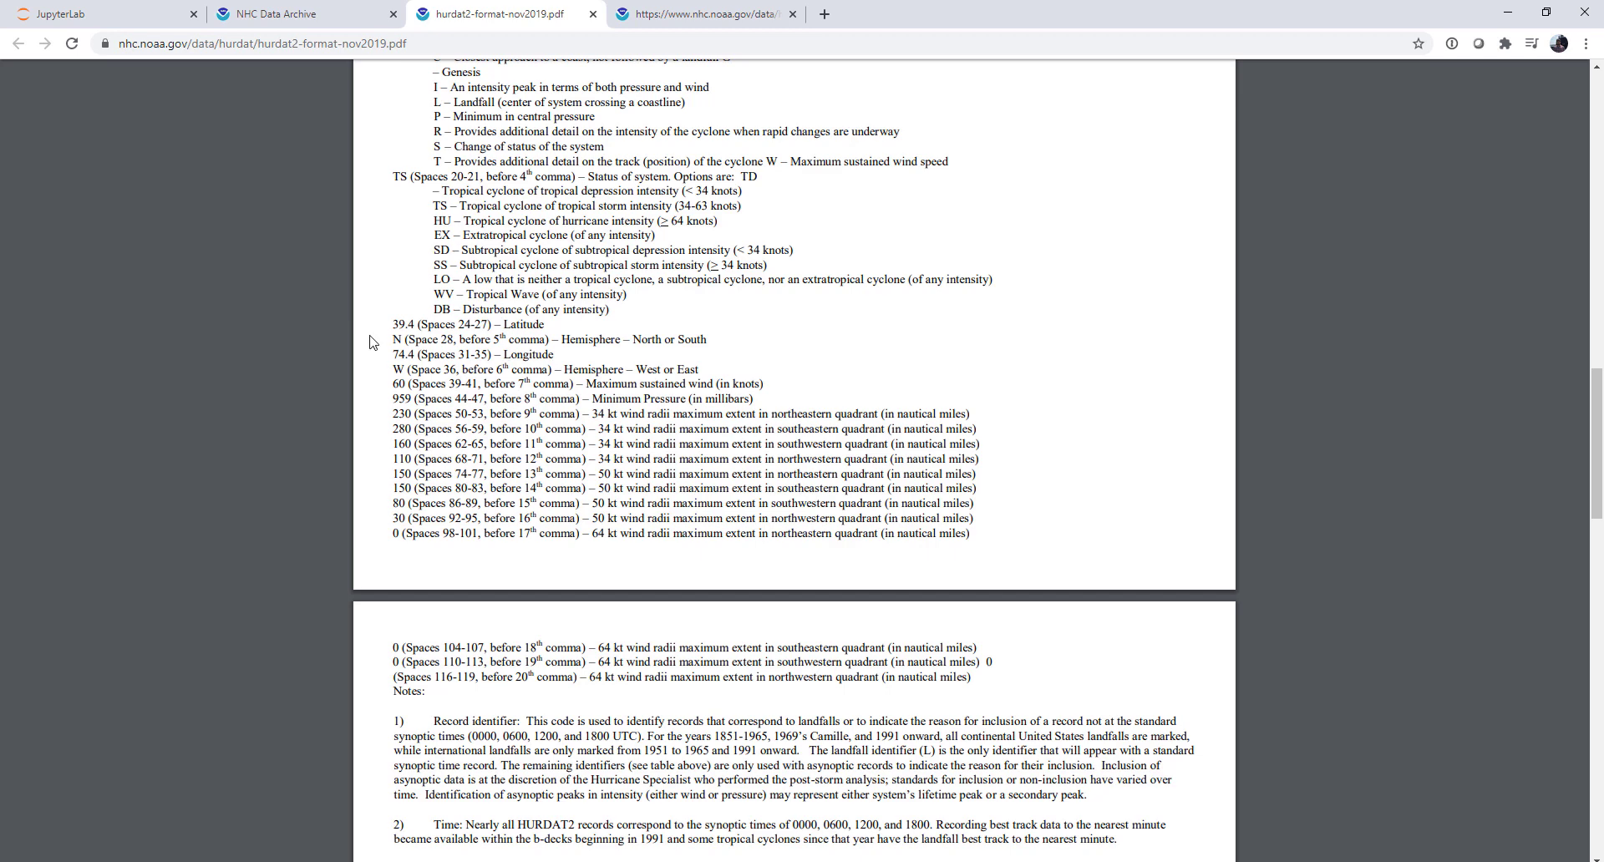
{"action": "mouse_move", "coordinate": [557, 222]}
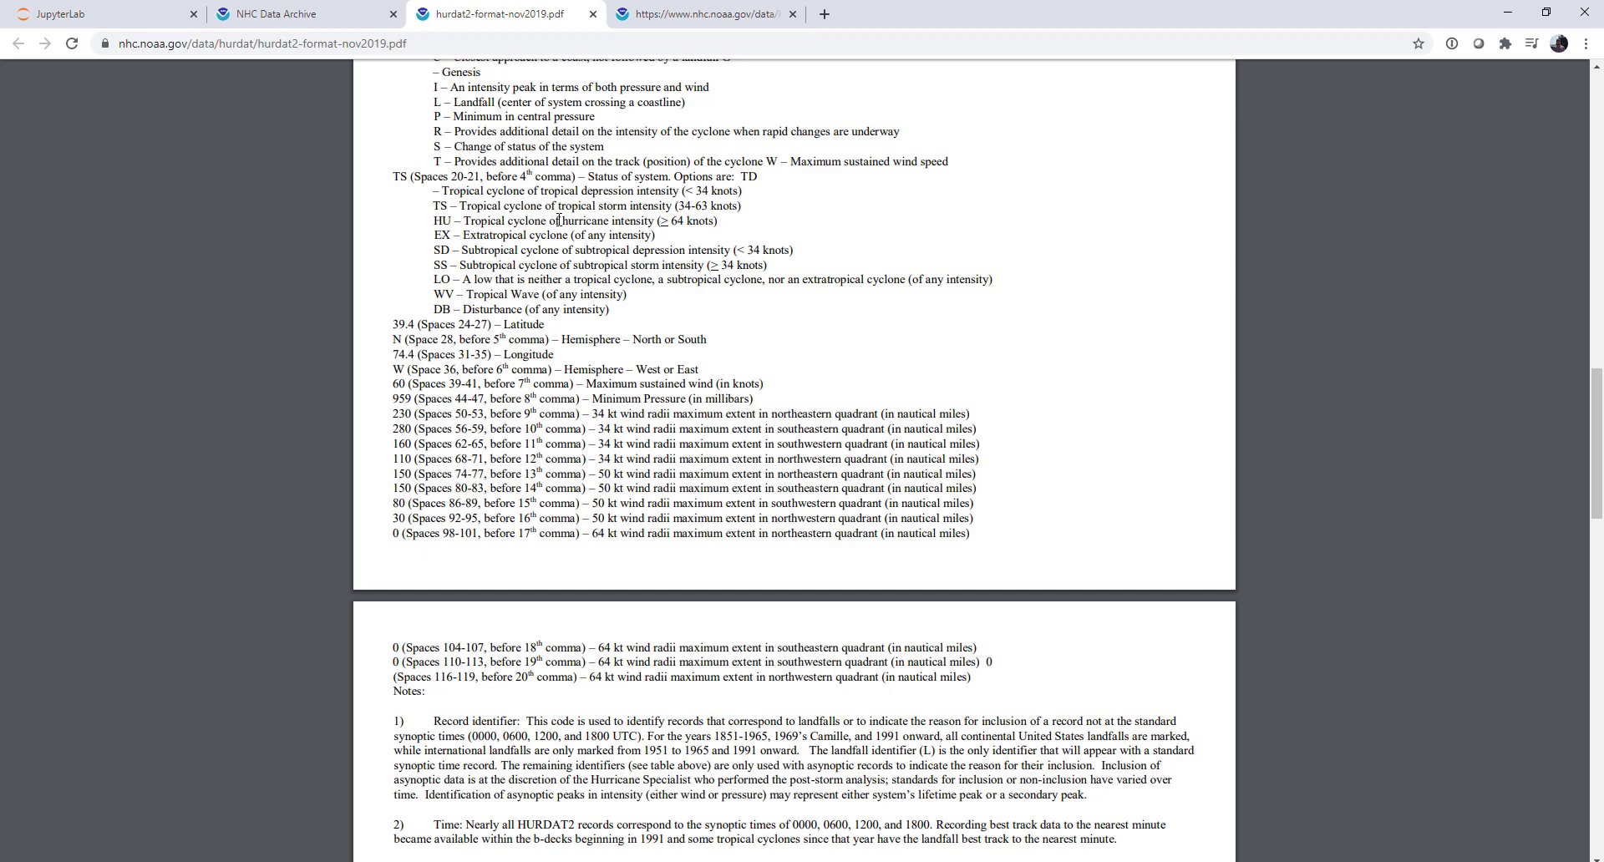
{"action": "mouse_move", "coordinate": [420, 383]}
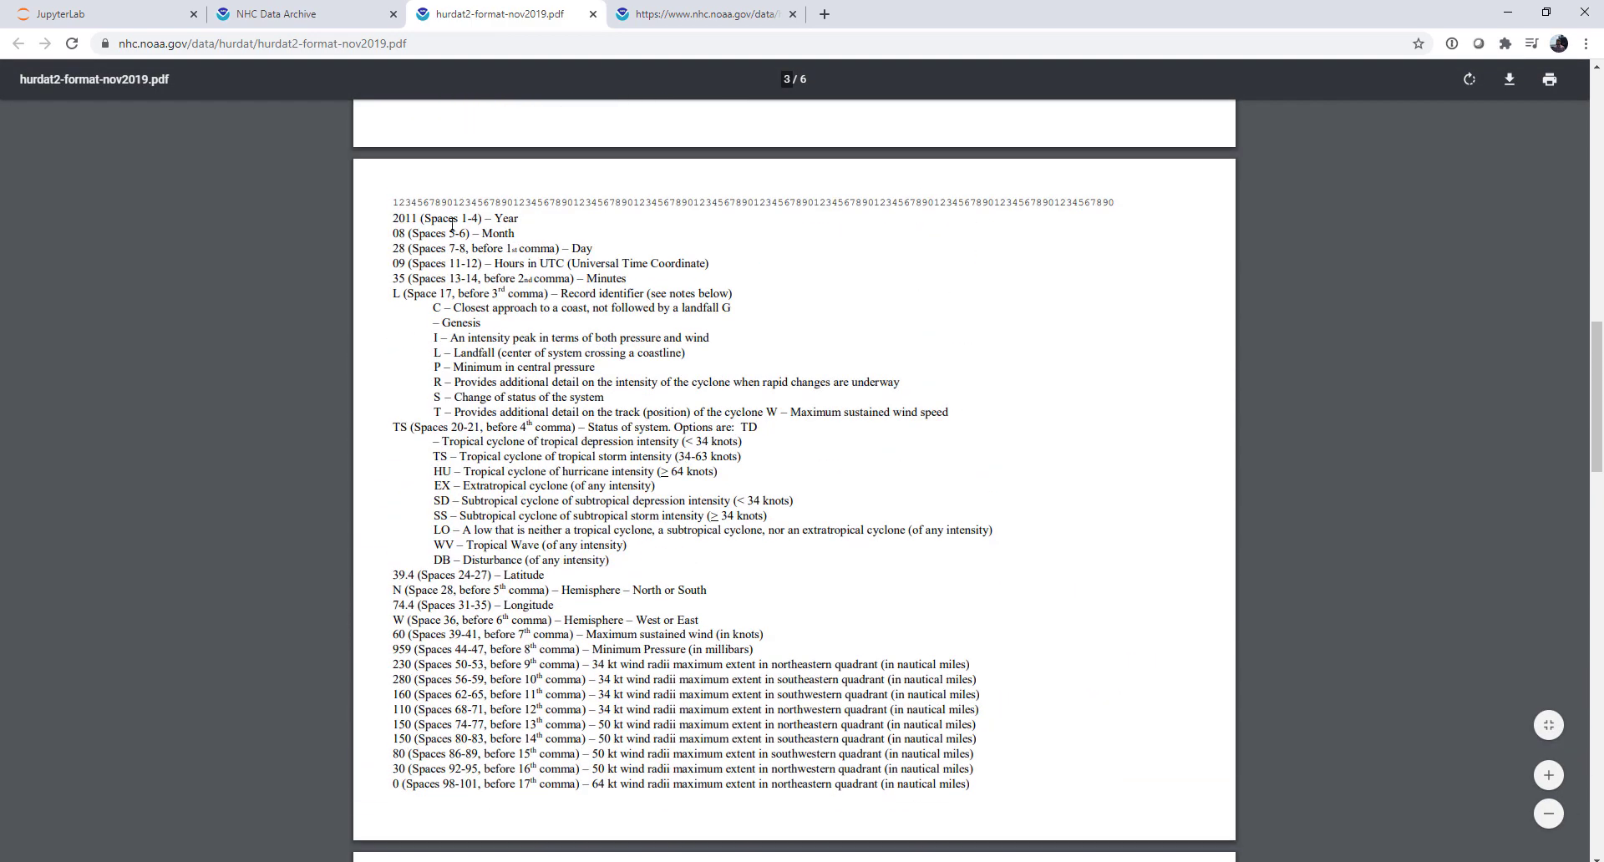
{"action": "mouse_move", "coordinate": [487, 492]}
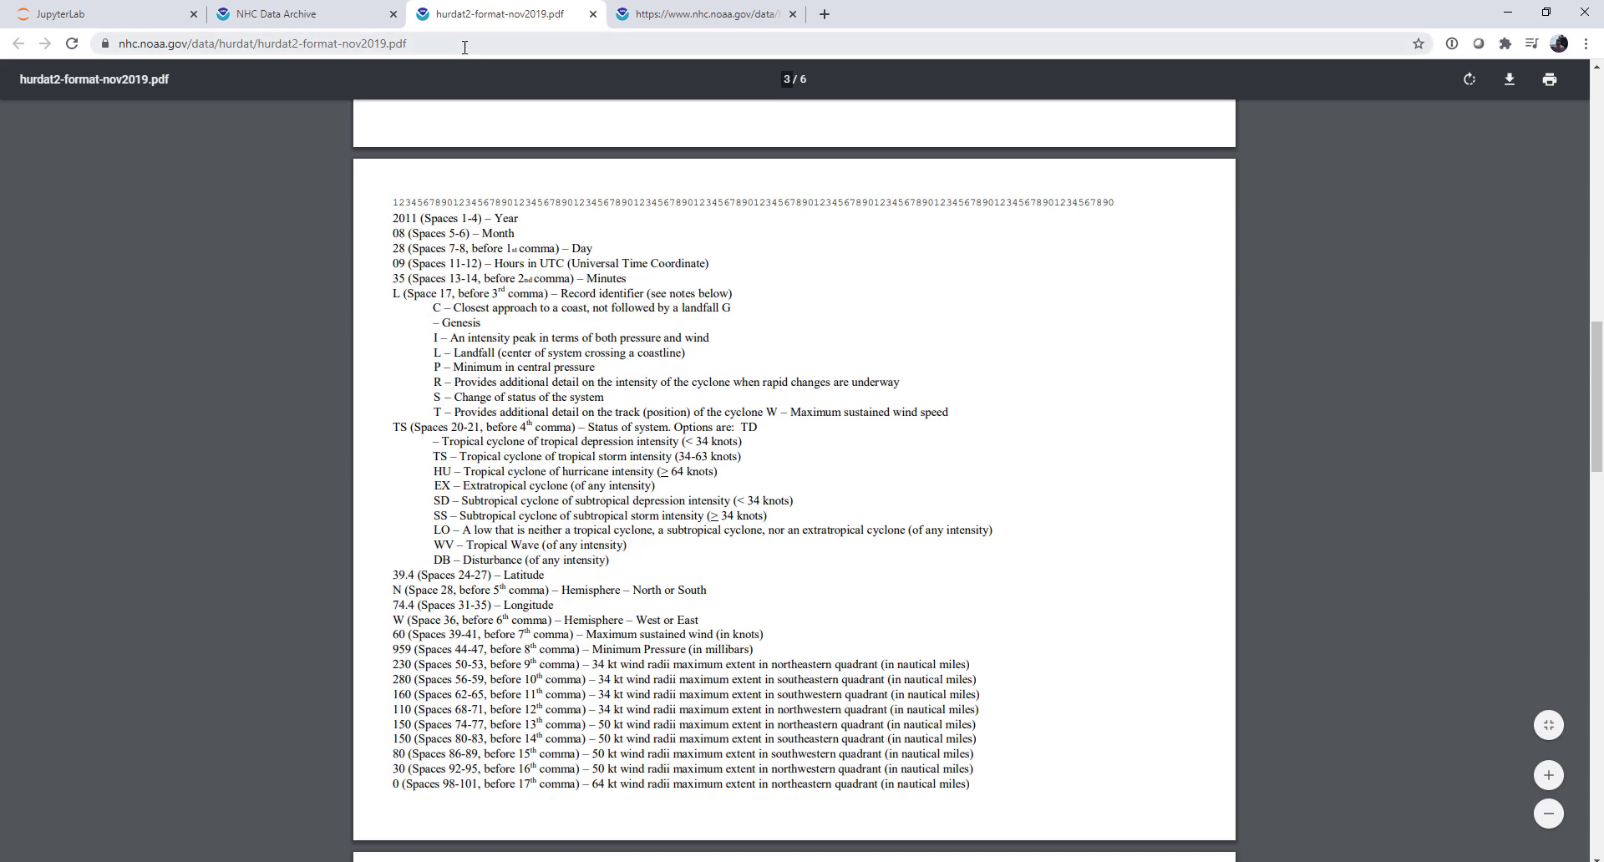
{"action": "left_click", "coordinate": [709, 14]}
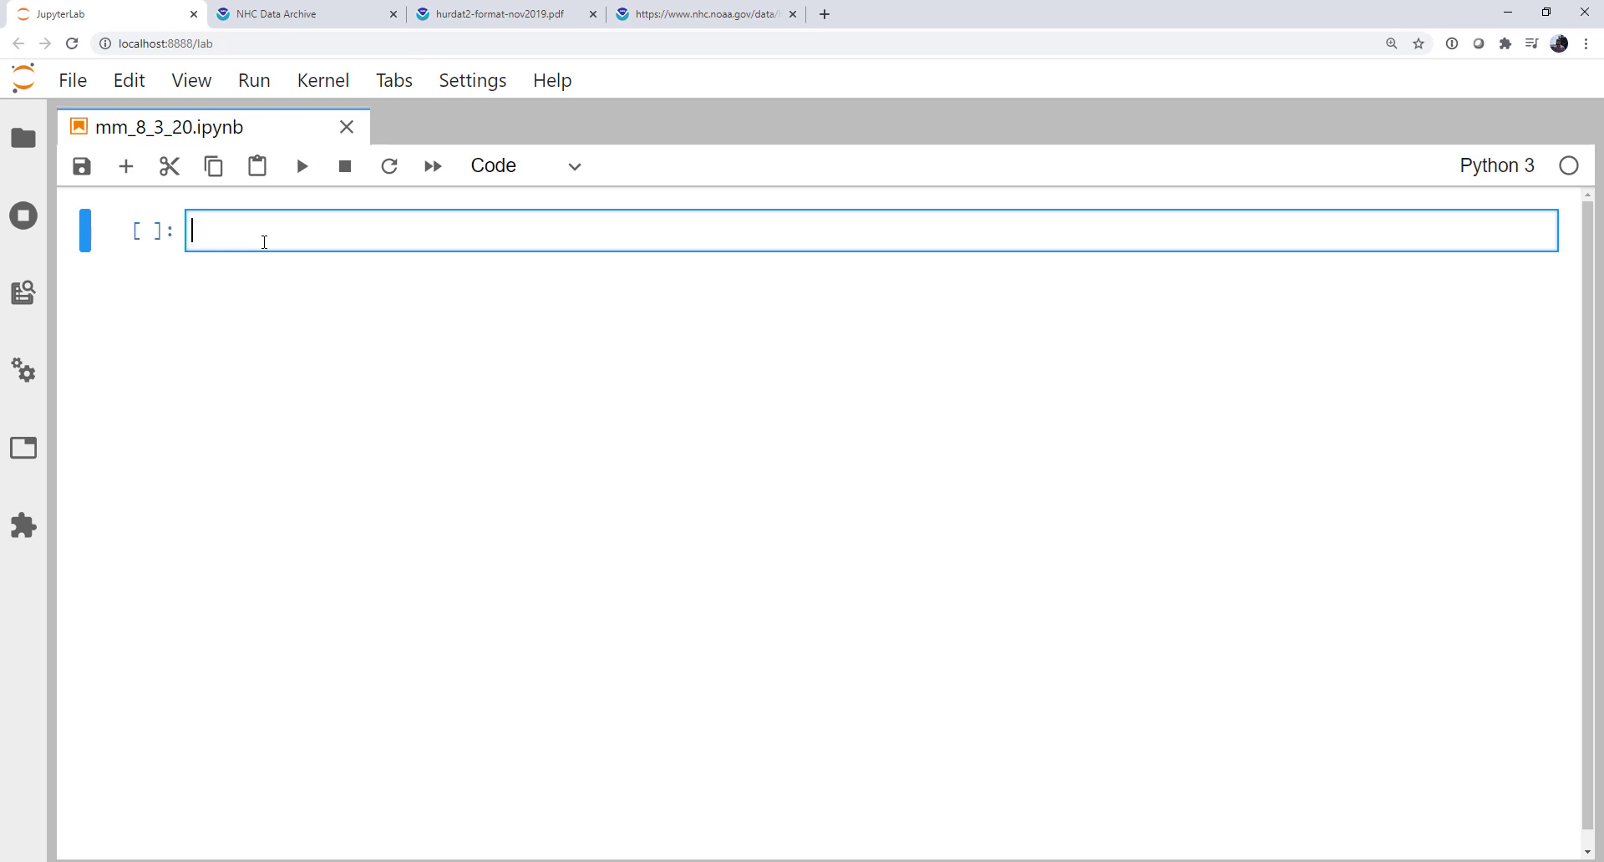
Step: Run a first cell importing pandas as pd and datetime, then return to the data file
{"action": "type", "text": "i"}
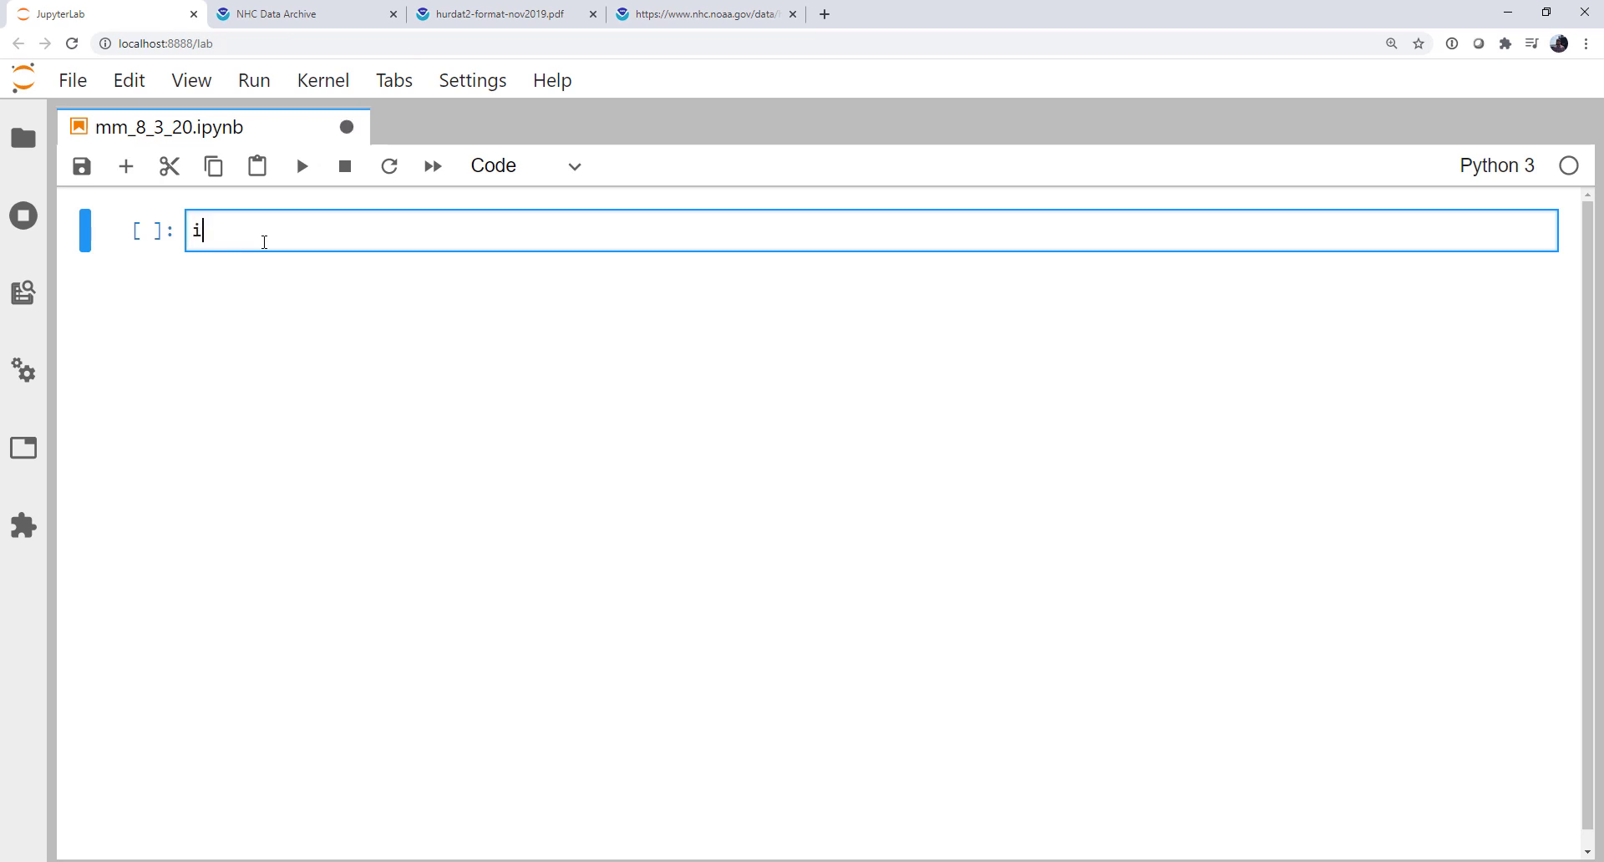
{"action": "type", "text": "mport pandas as pd"}
{"action": "type", "text": "from datetime import datetime"}
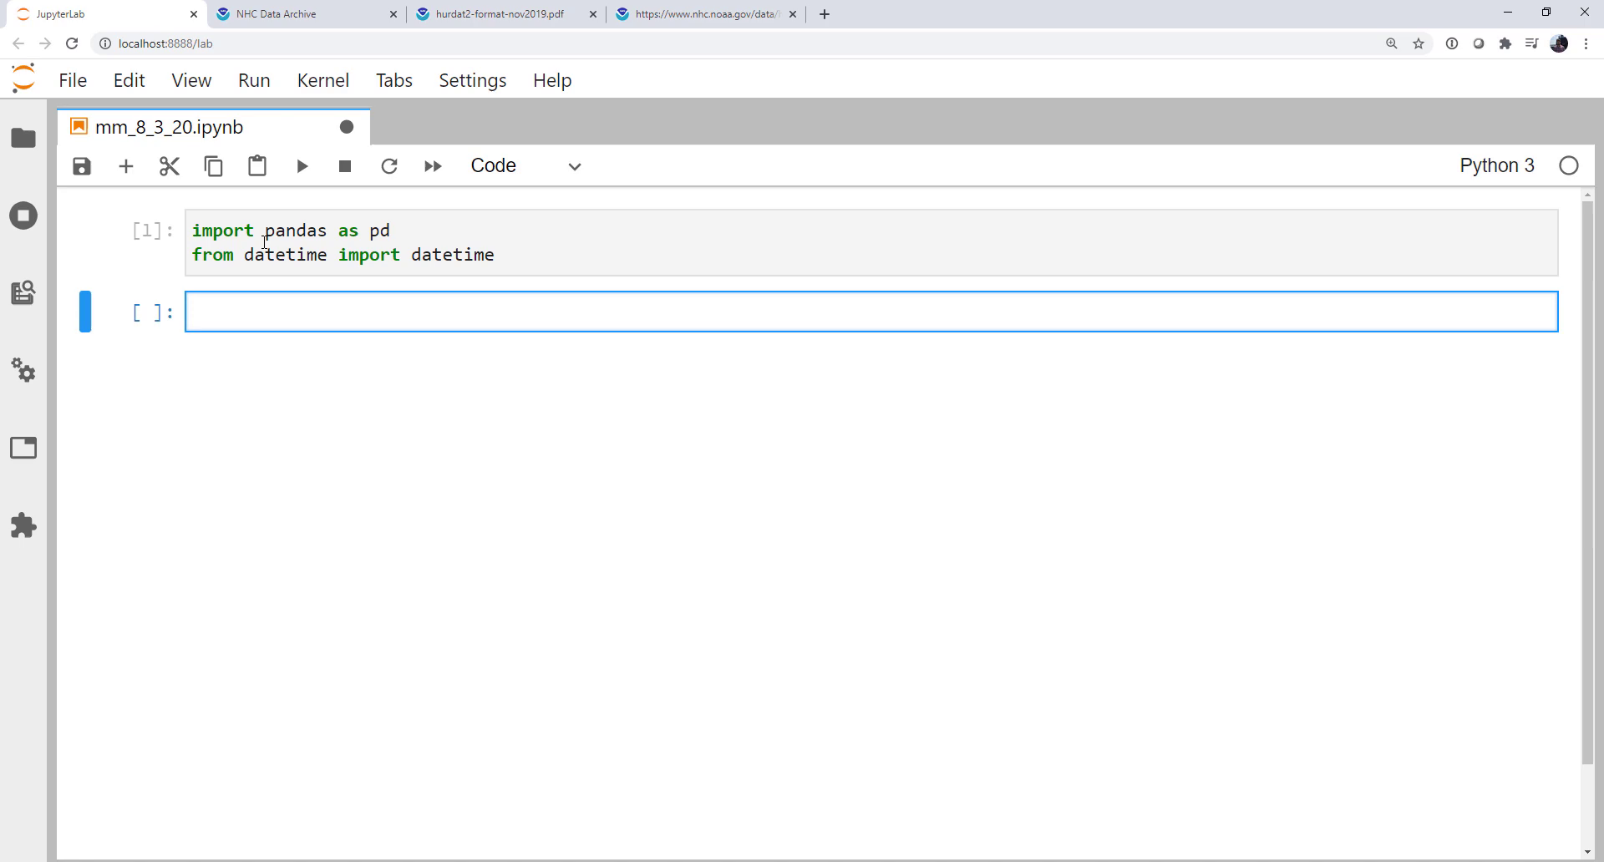
{"action": "left_click", "coordinate": [712, 15]}
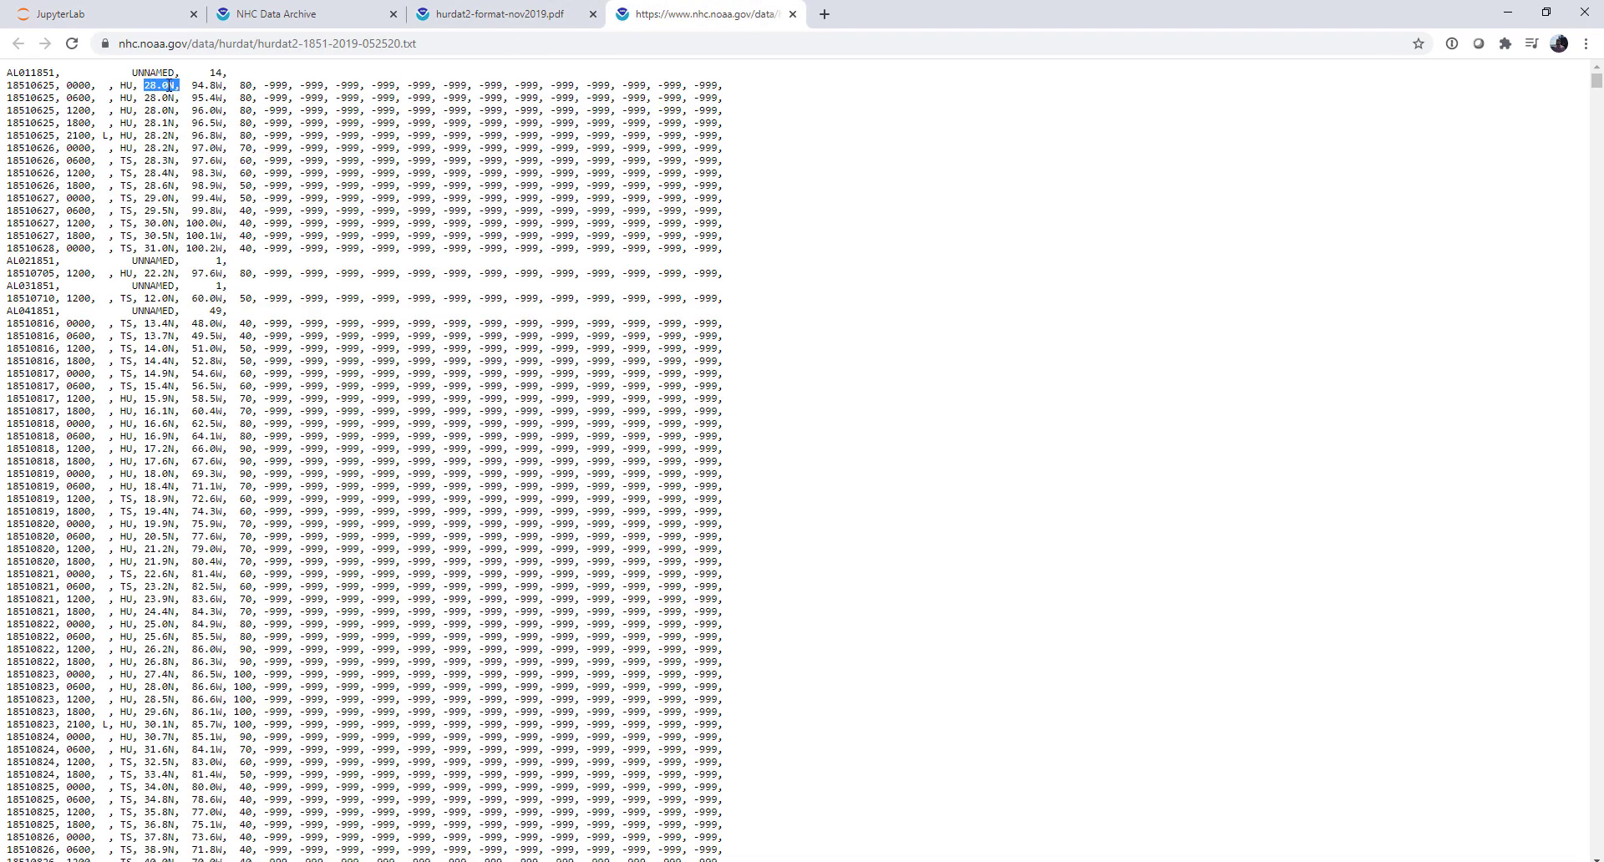
{"action": "double_click", "coordinate": [219, 85]}
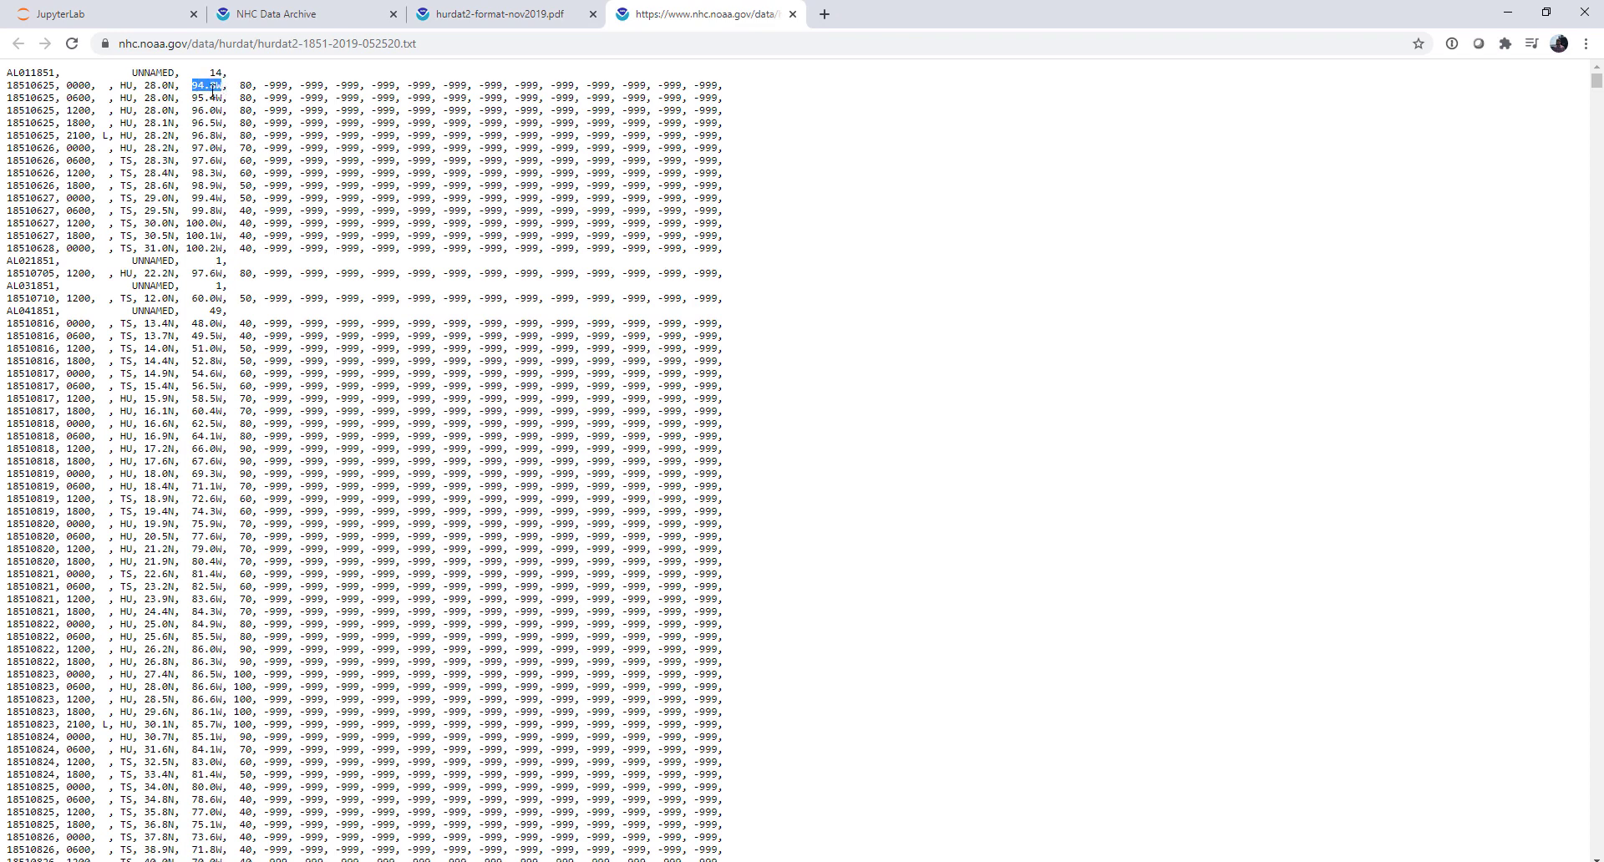
{"action": "left_click", "coordinate": [266, 150]}
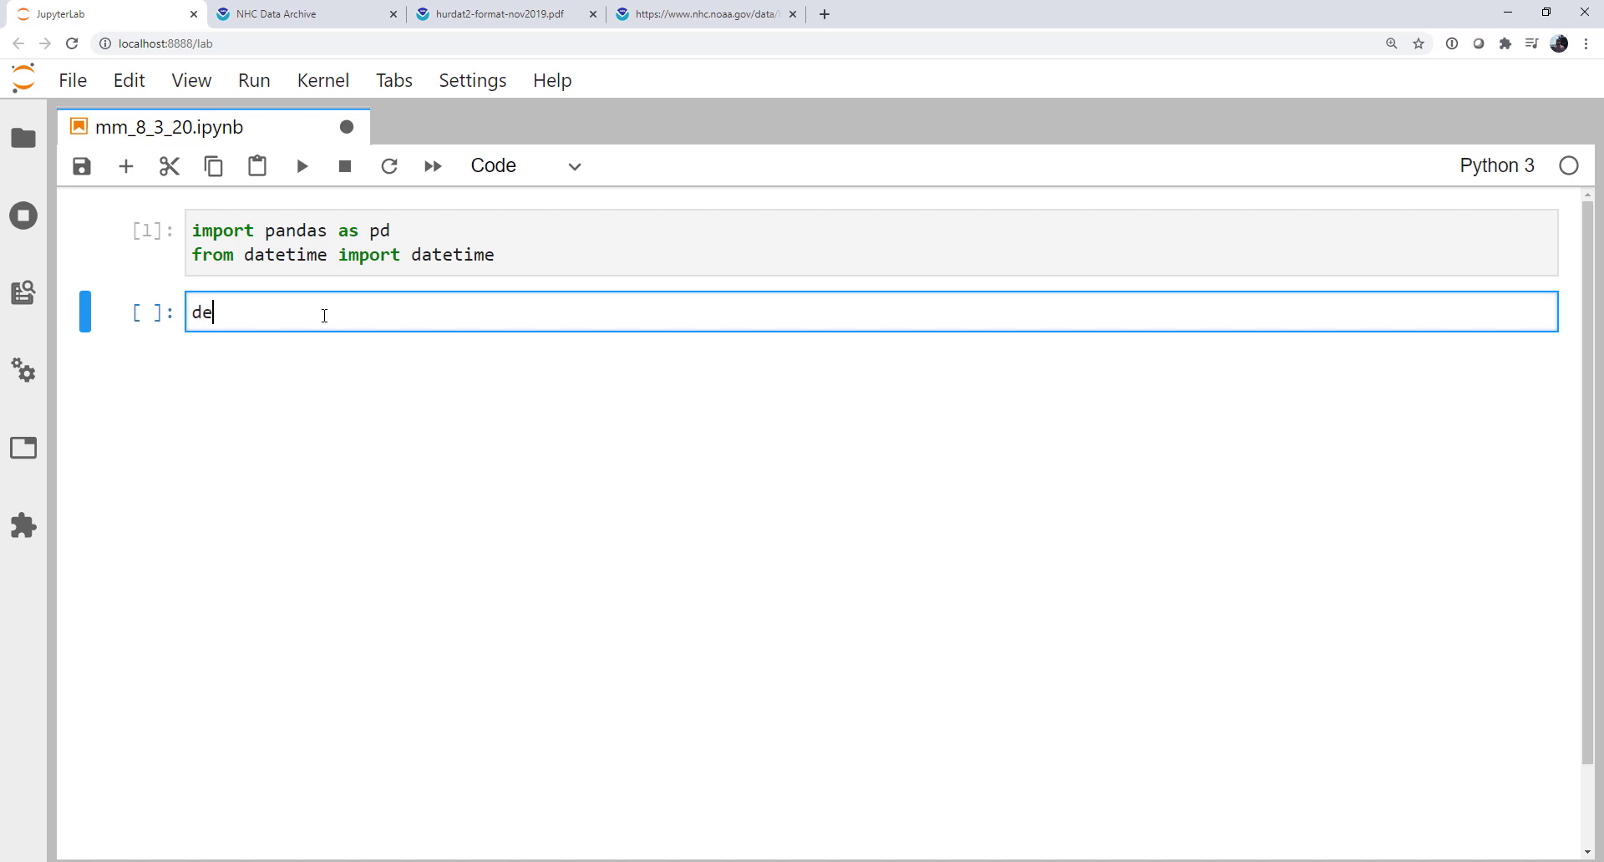
Step: Define lat_lon_to_float(v) with a docstring about converting NHC location strings to floats
{"action": "type", "text": "f lat_lon_to"}
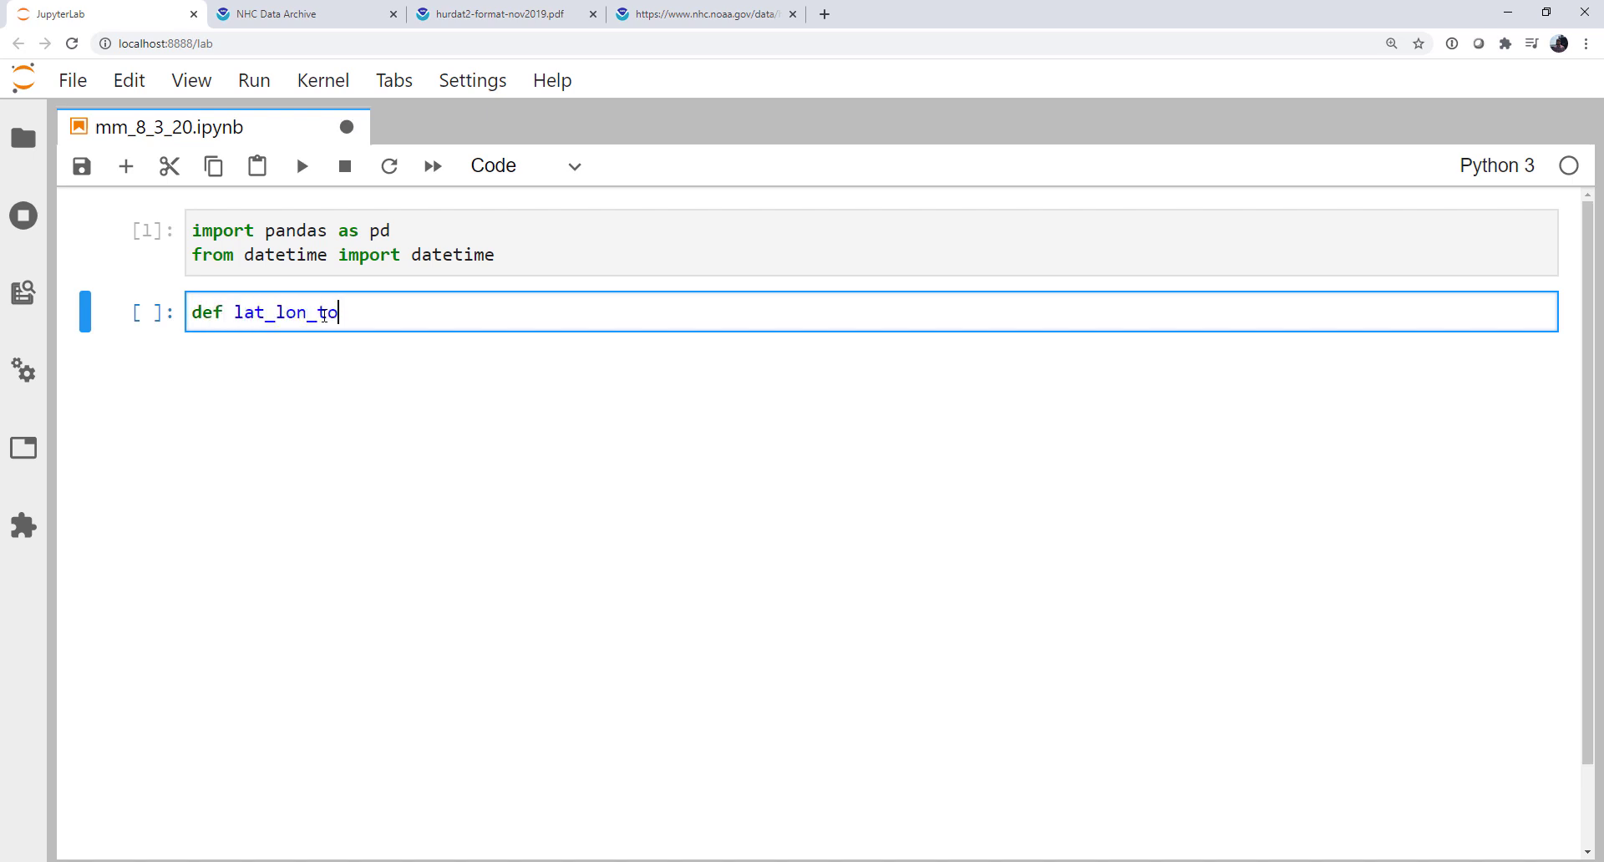
{"action": "type", "text": "_float()"}
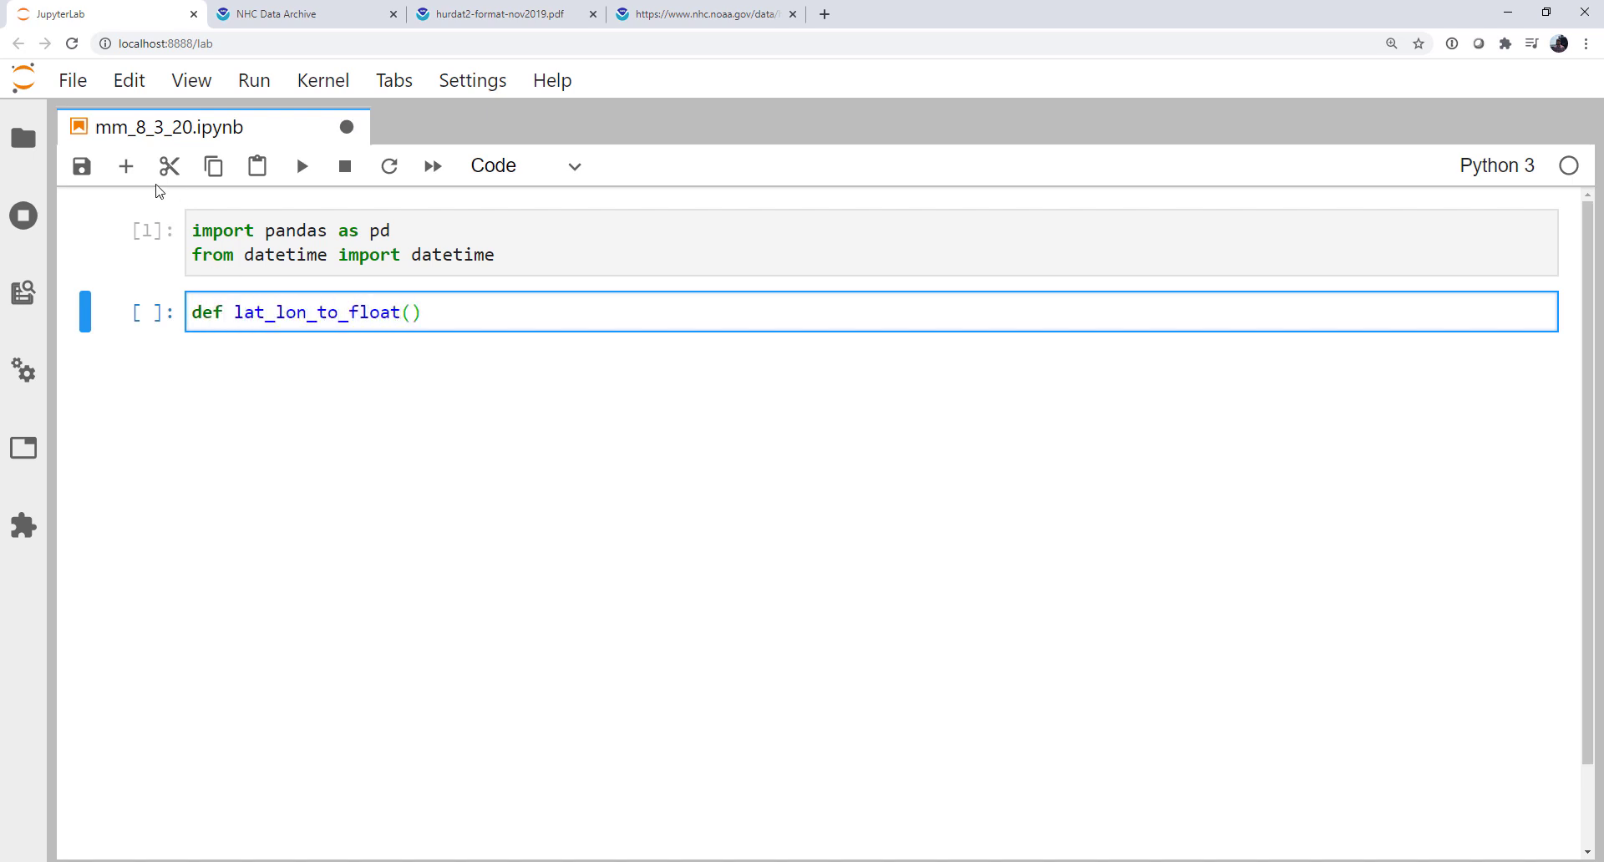
{"action": "type", "text": "v):"}
{"action": "type", "text": "Convert strin"}
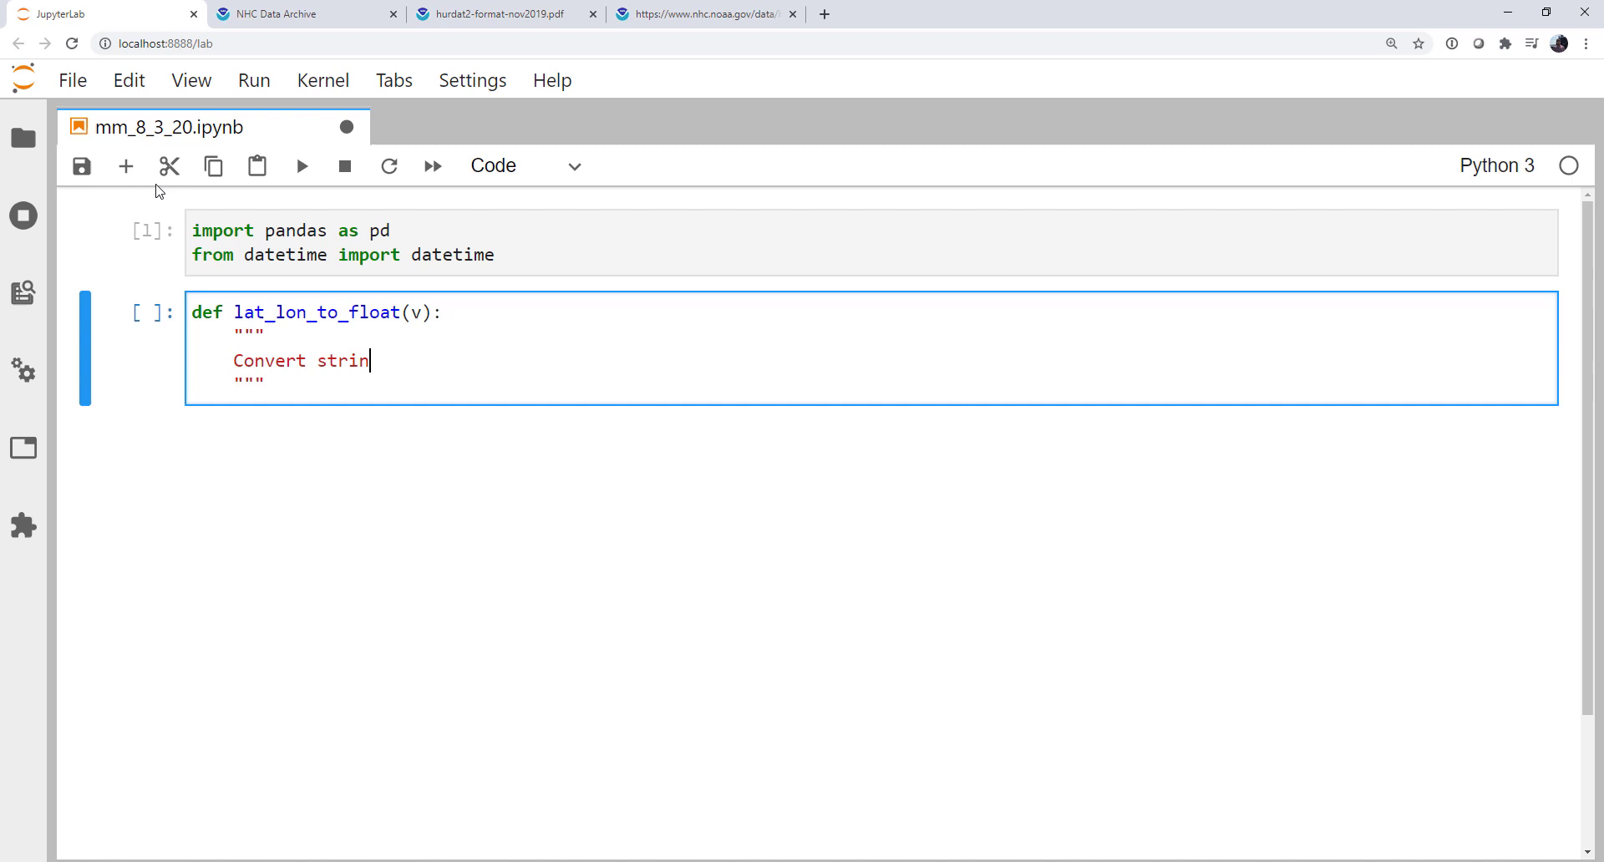
{"action": "type", "text": "gs from NHC"}
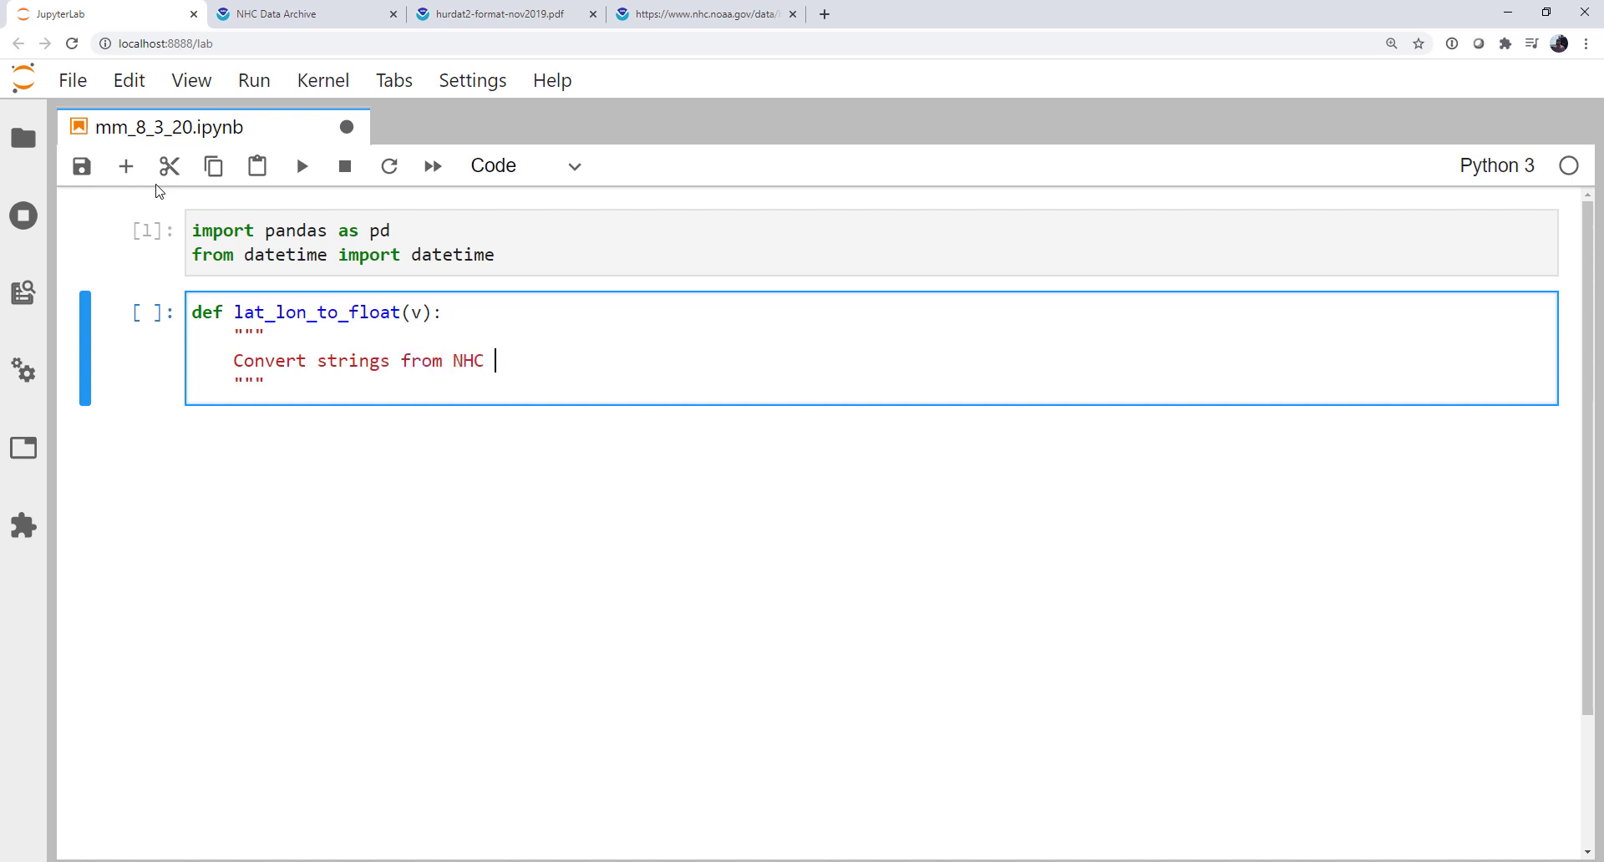
{"action": "type", "text": "to float loca"}
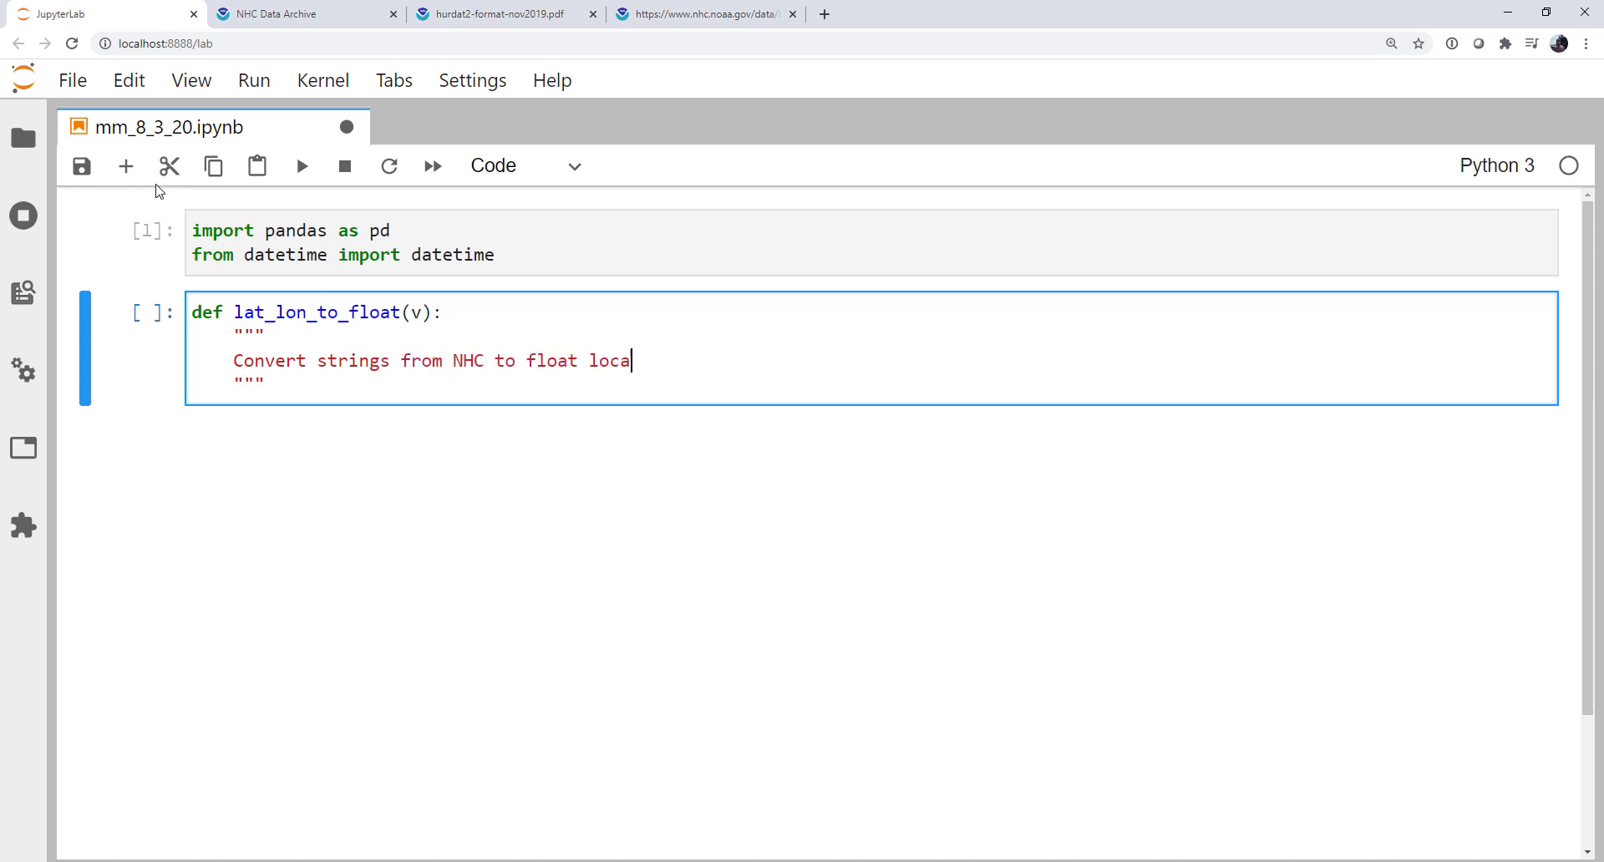
{"action": "type", "text": "tions."}
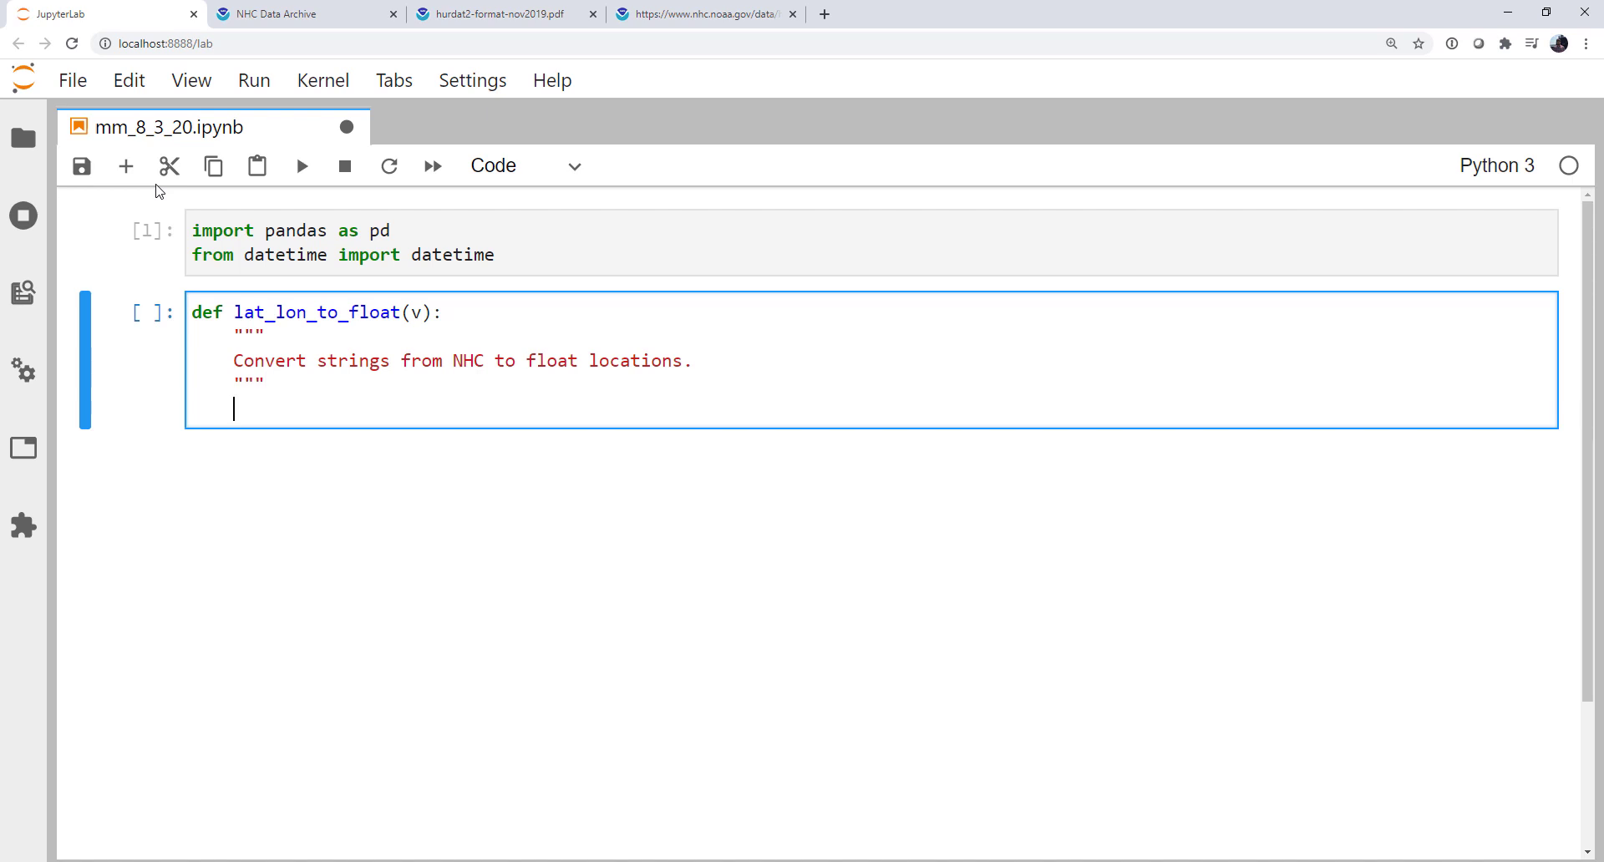
Step: Set multiplier to -1 when v ends in 'S' or 'W'
{"action": "type", "text": "if"}
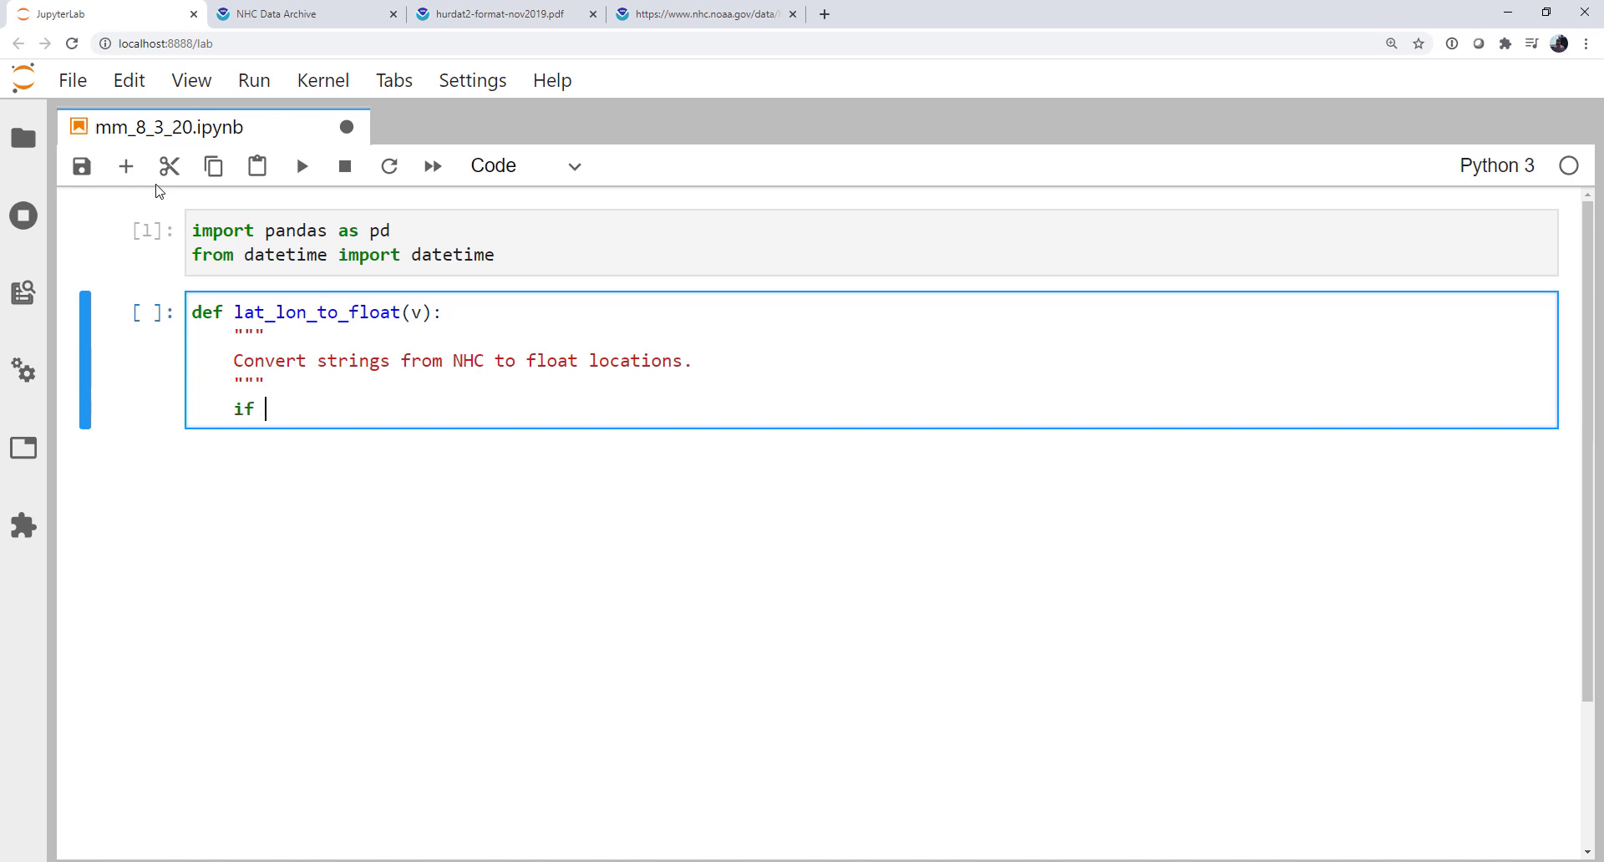
{"action": "type", "text": "(v[-1])"}
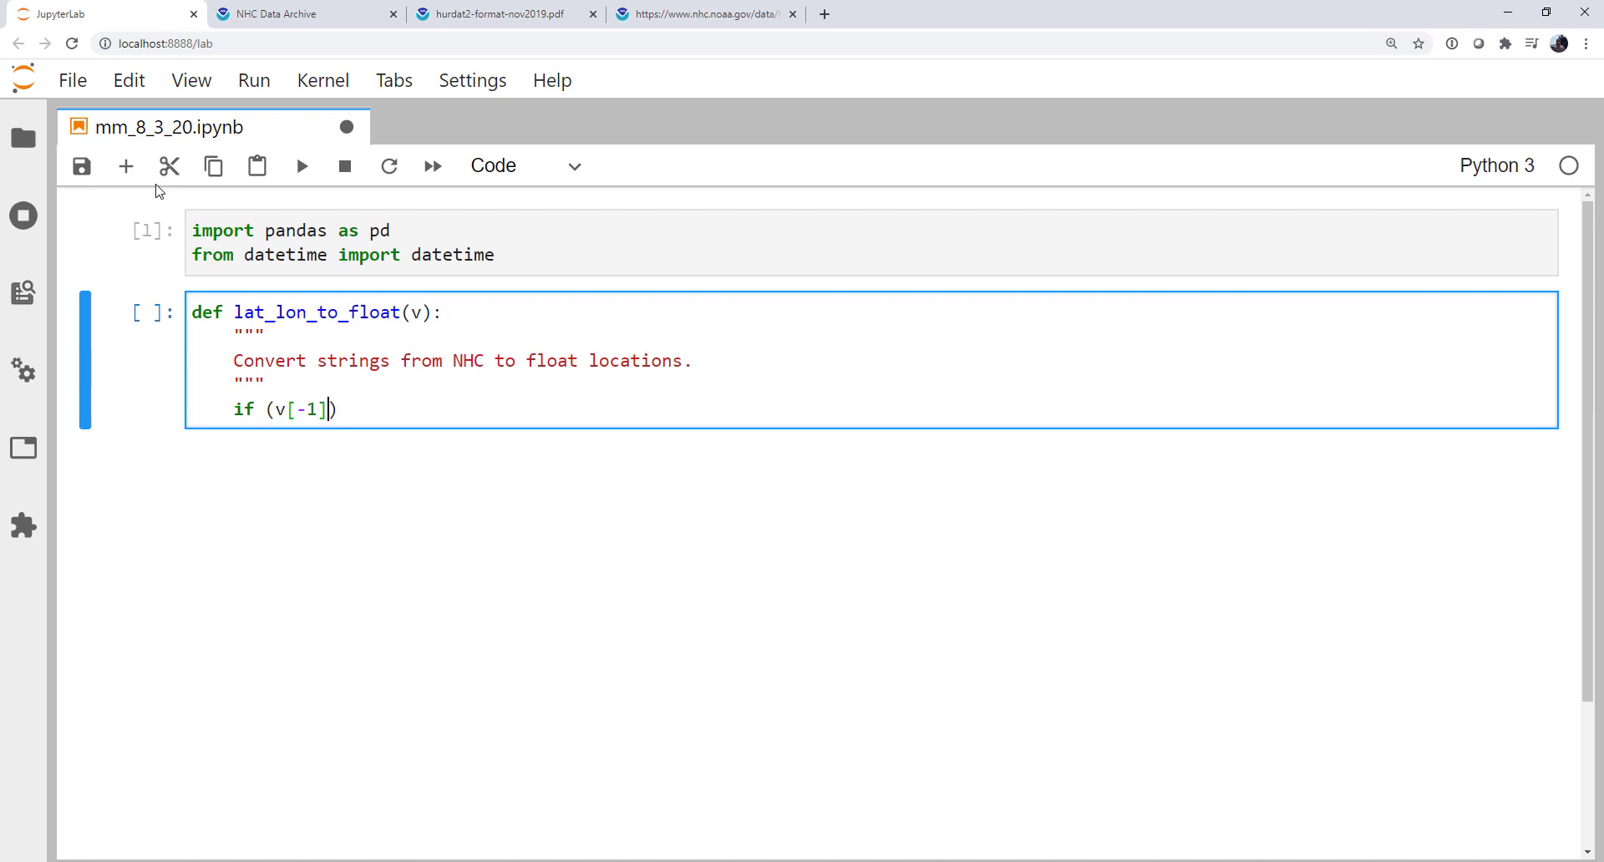
{"action": "type", "text": "== 'S'"}
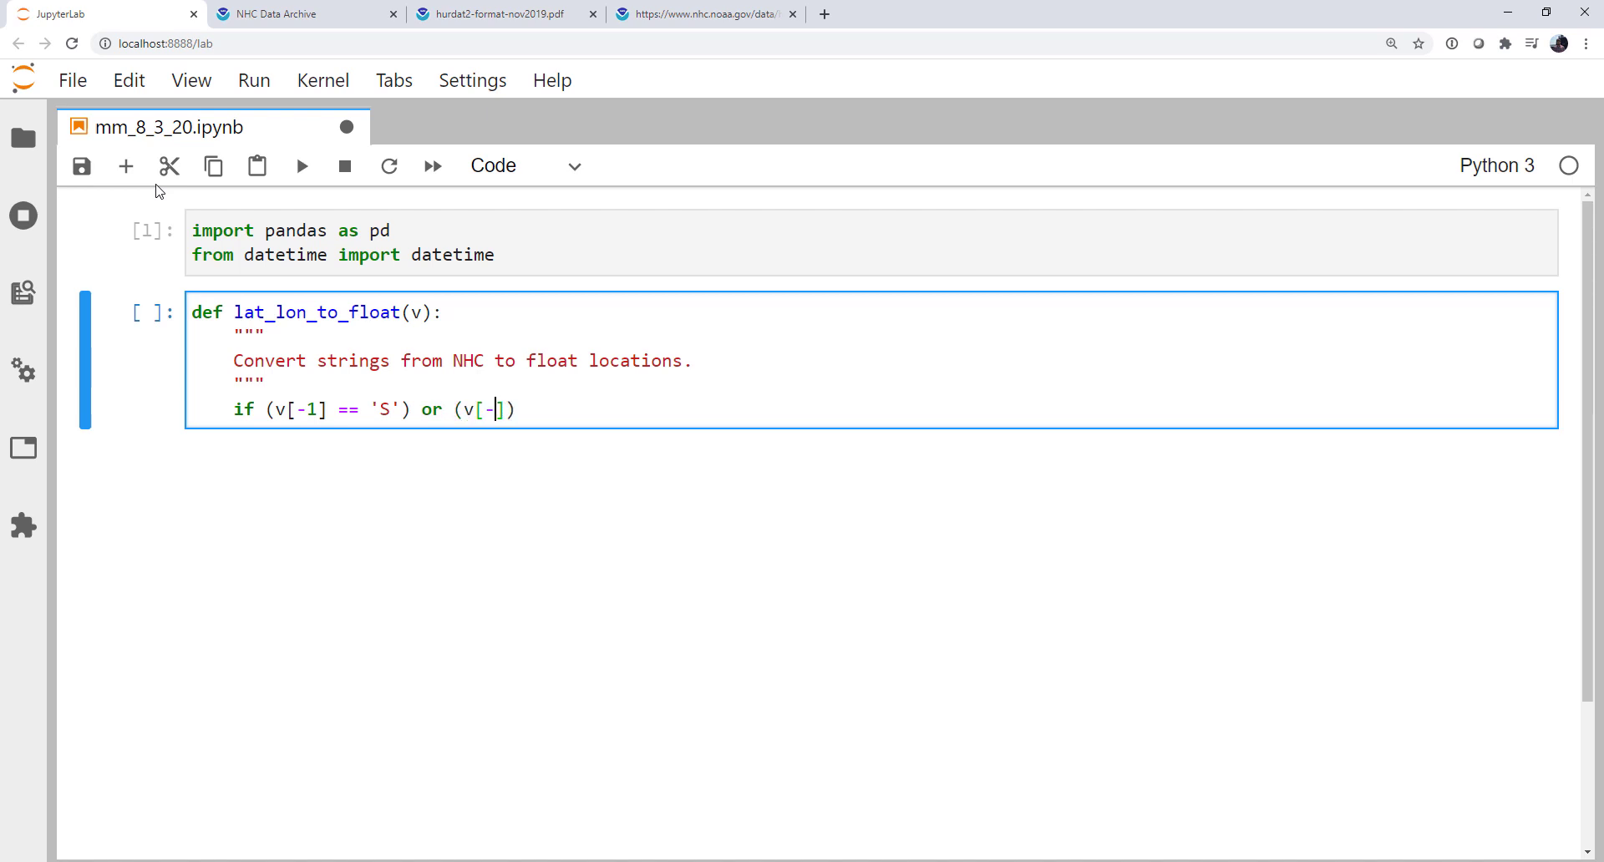
{"action": "type", "text": "1] =="}
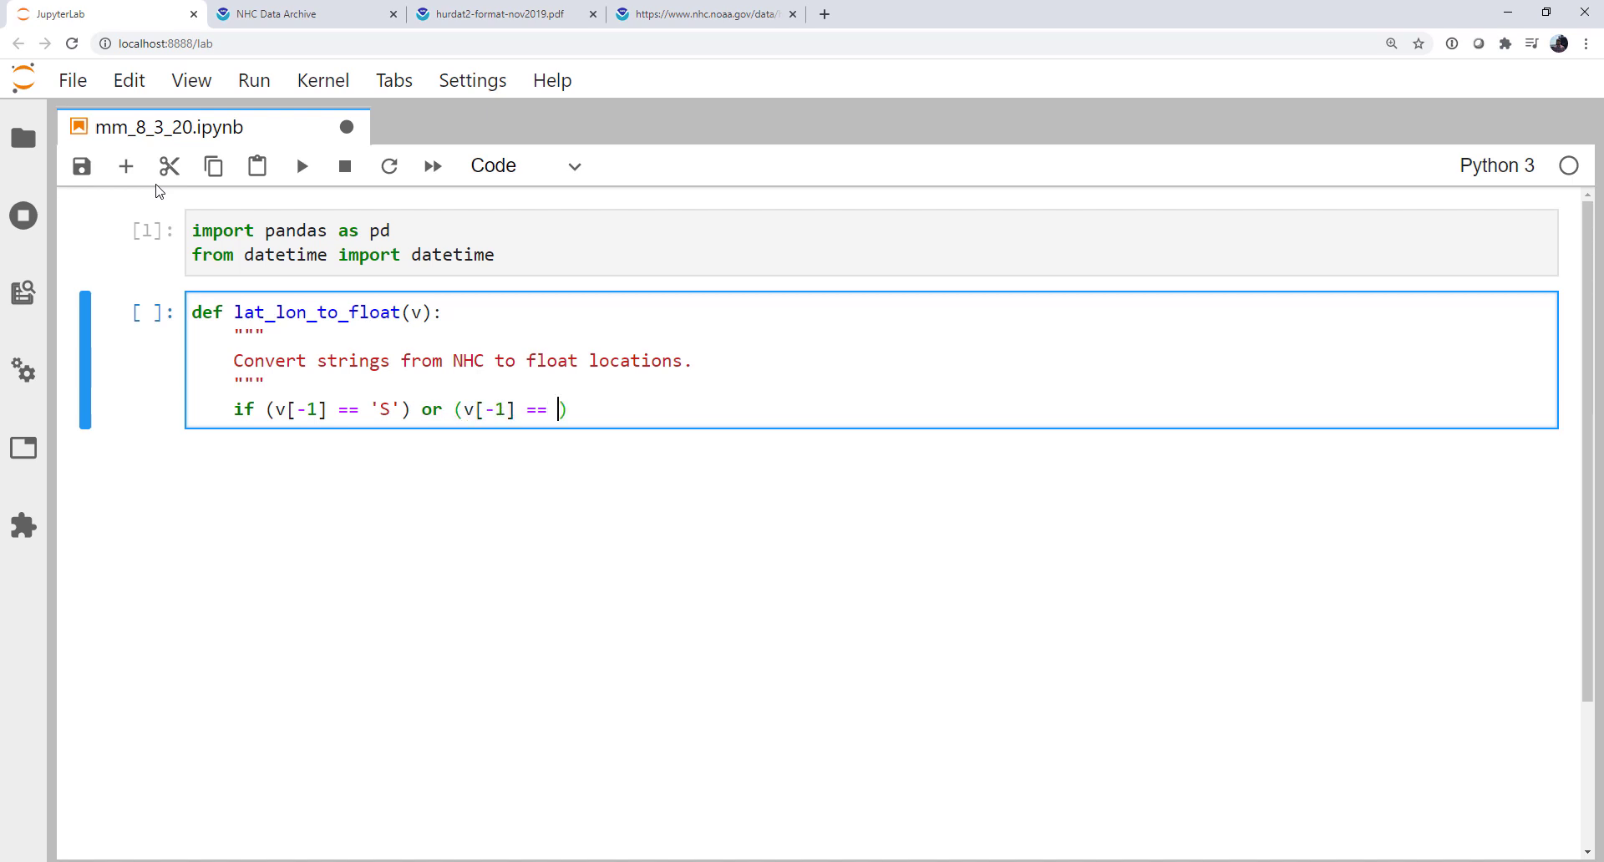
{"action": "type", "text": "'W'):"}
{"action": "type", "text": "mul"}
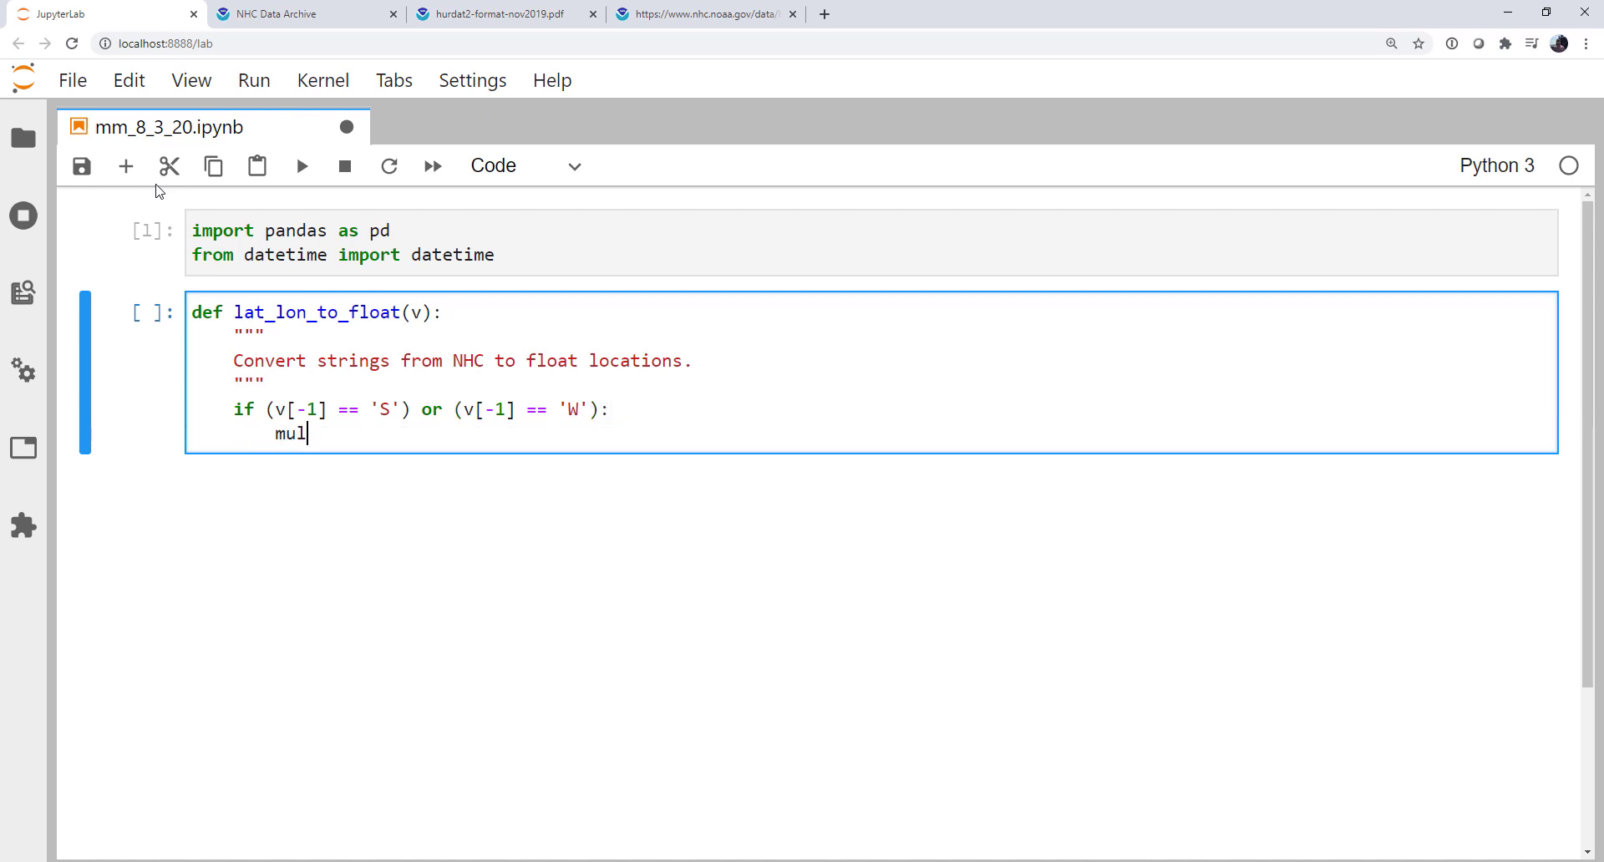
{"action": "type", "text": "tiplier ="}
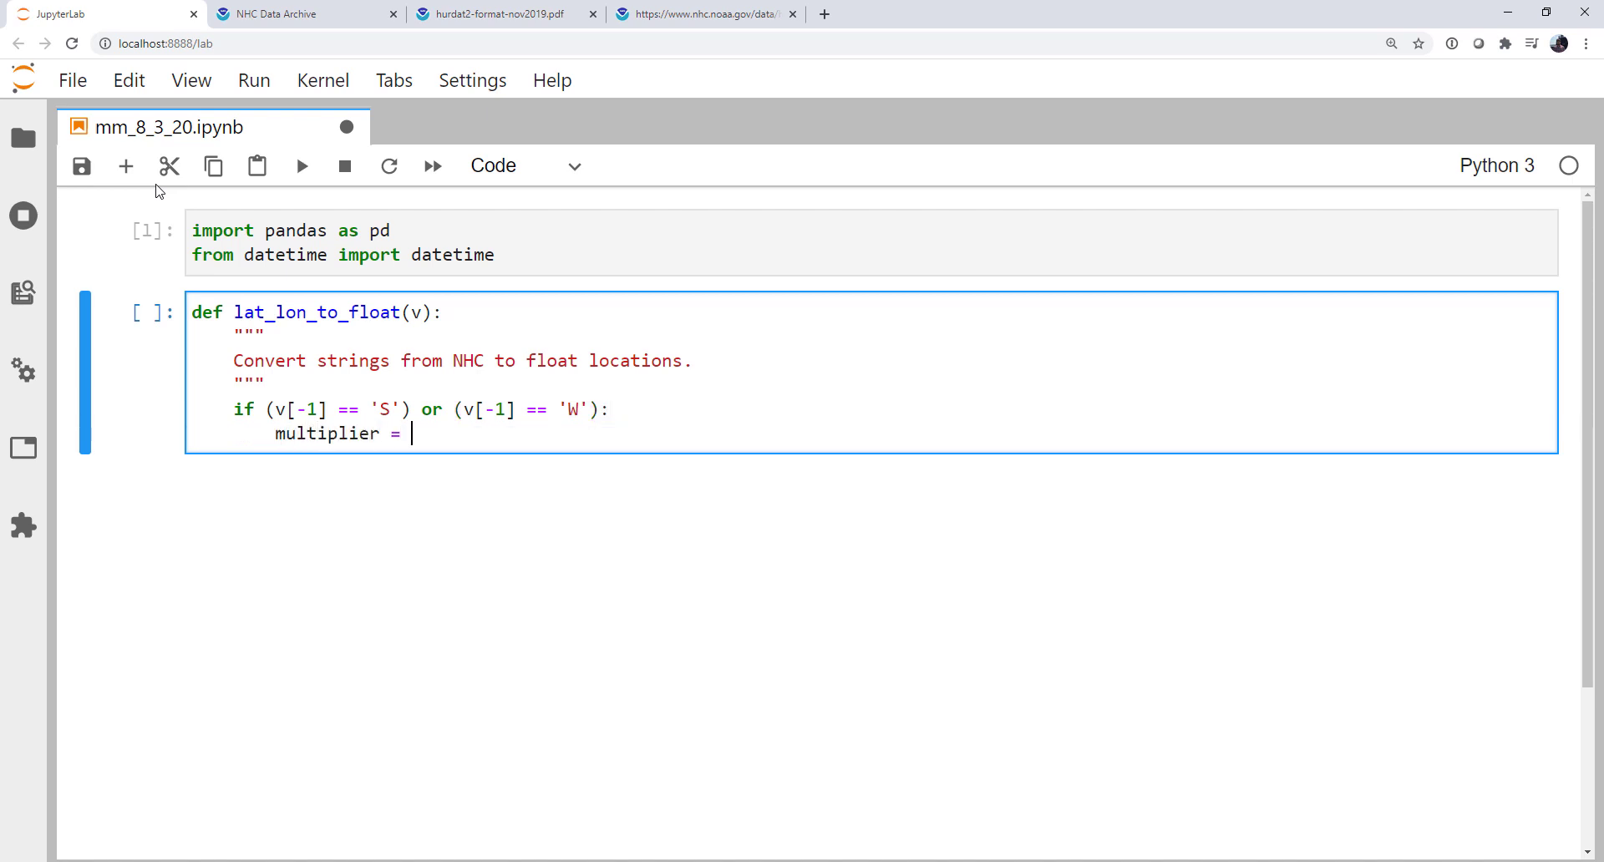
{"action": "type", "text": "-1"}
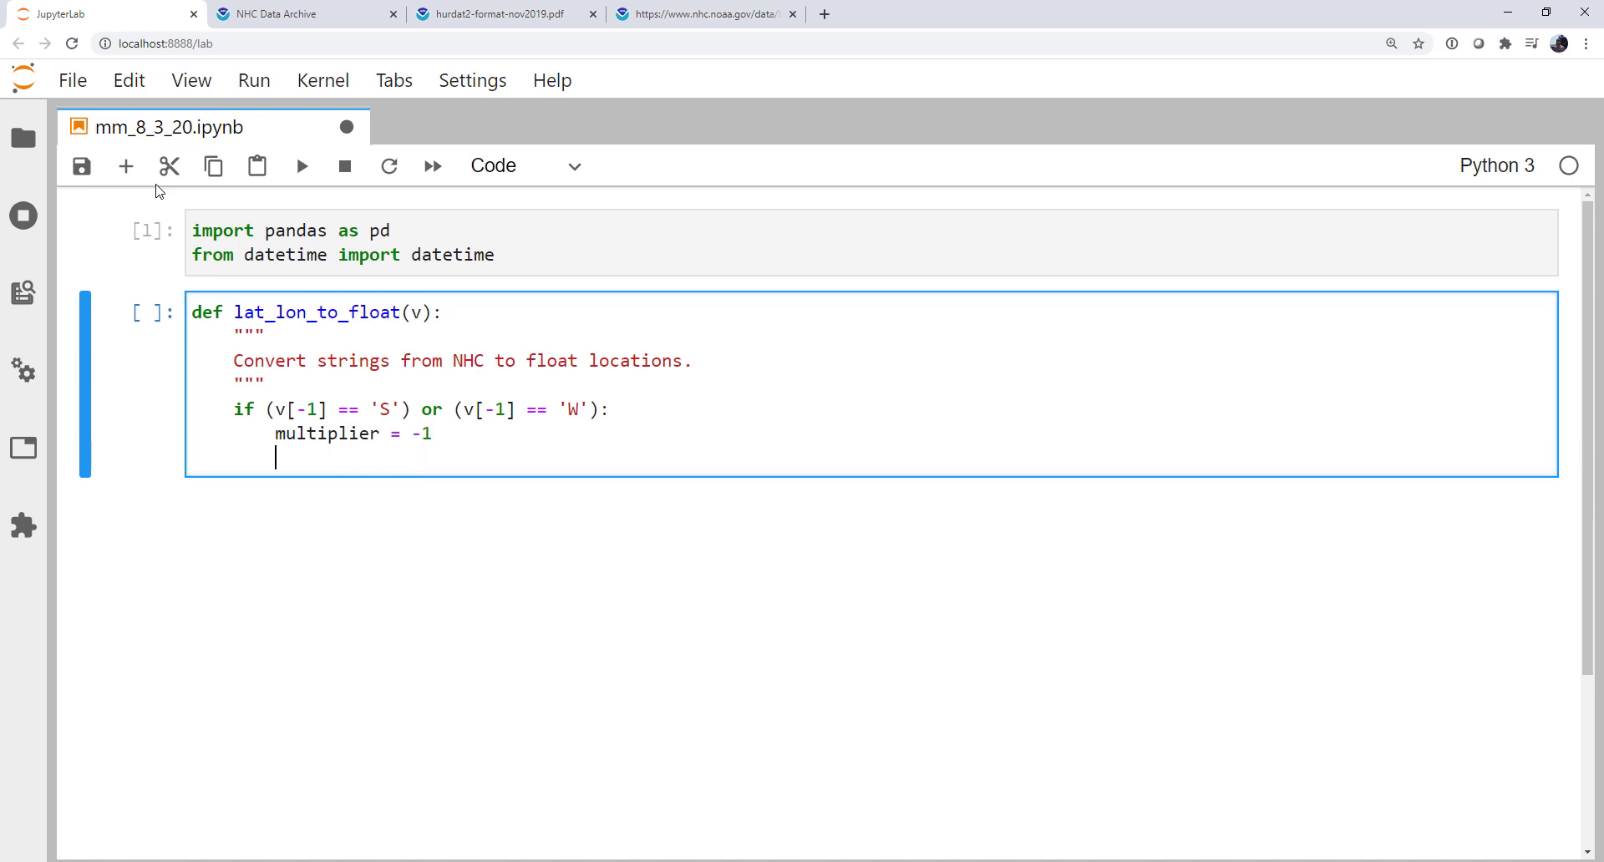
Step: Otherwise use multiplier 1, return float(v[:-1]) * multiplier, and run the cell
{"action": "type", "text": "else:"}
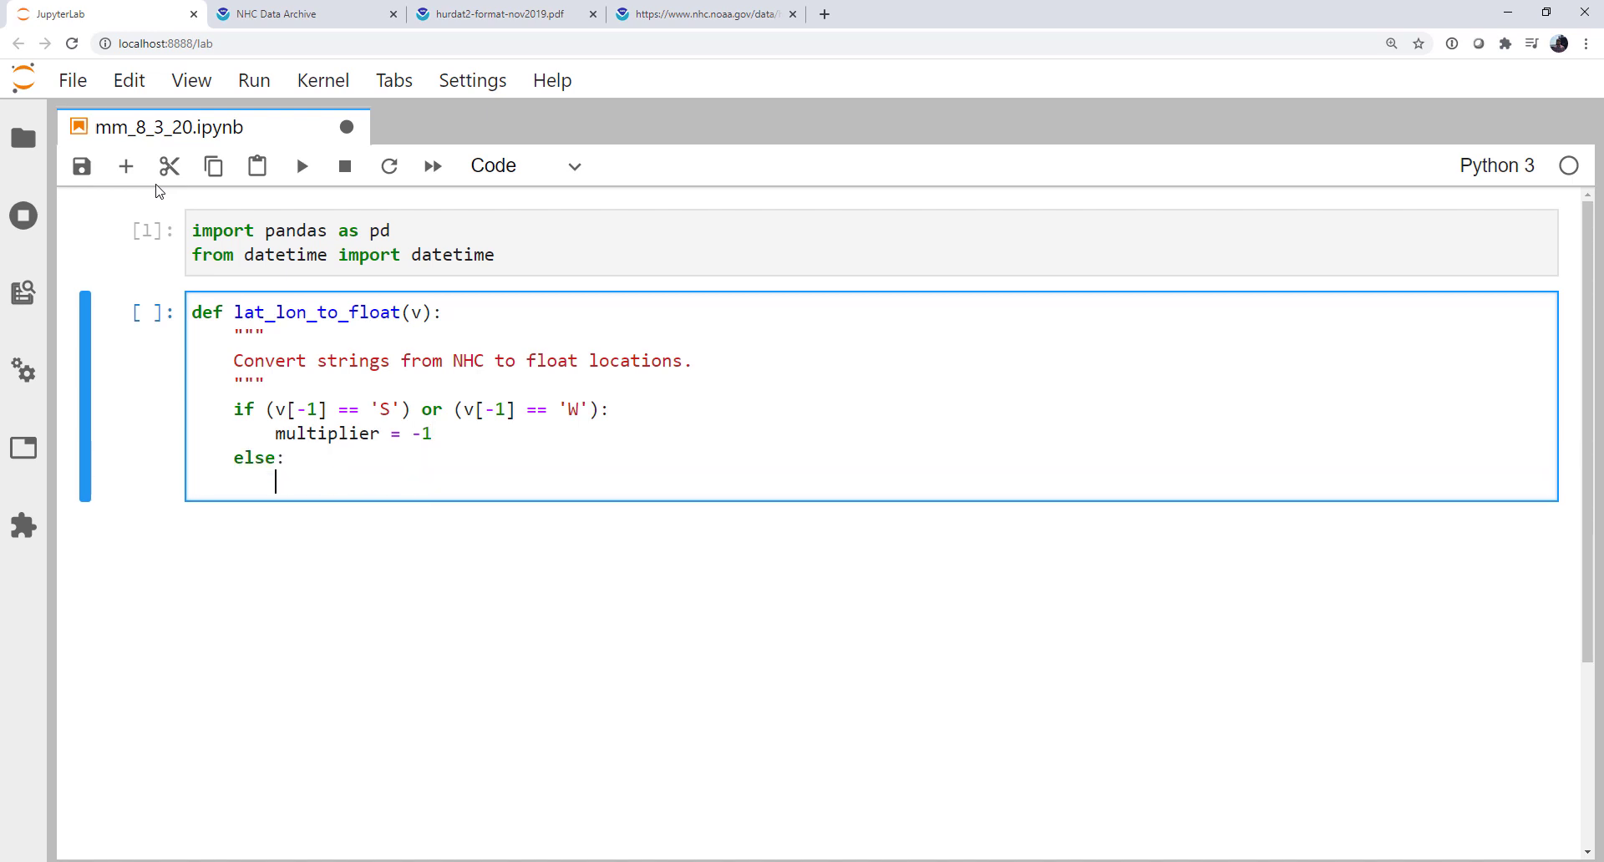
{"action": "type", "text": "multiplier ="}
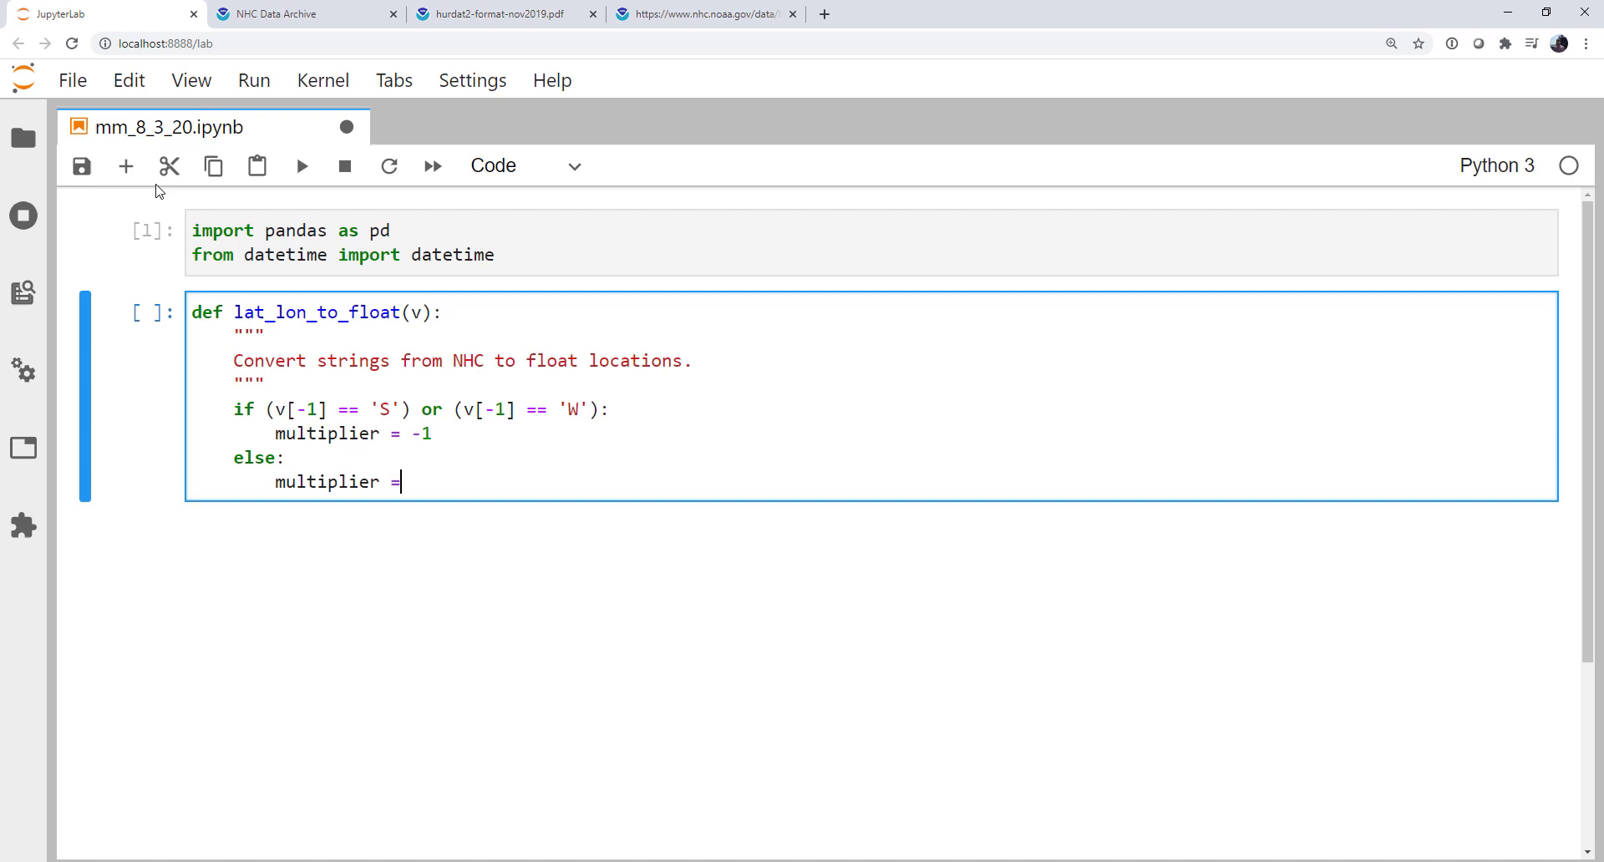
{"action": "type", "text": "1"}
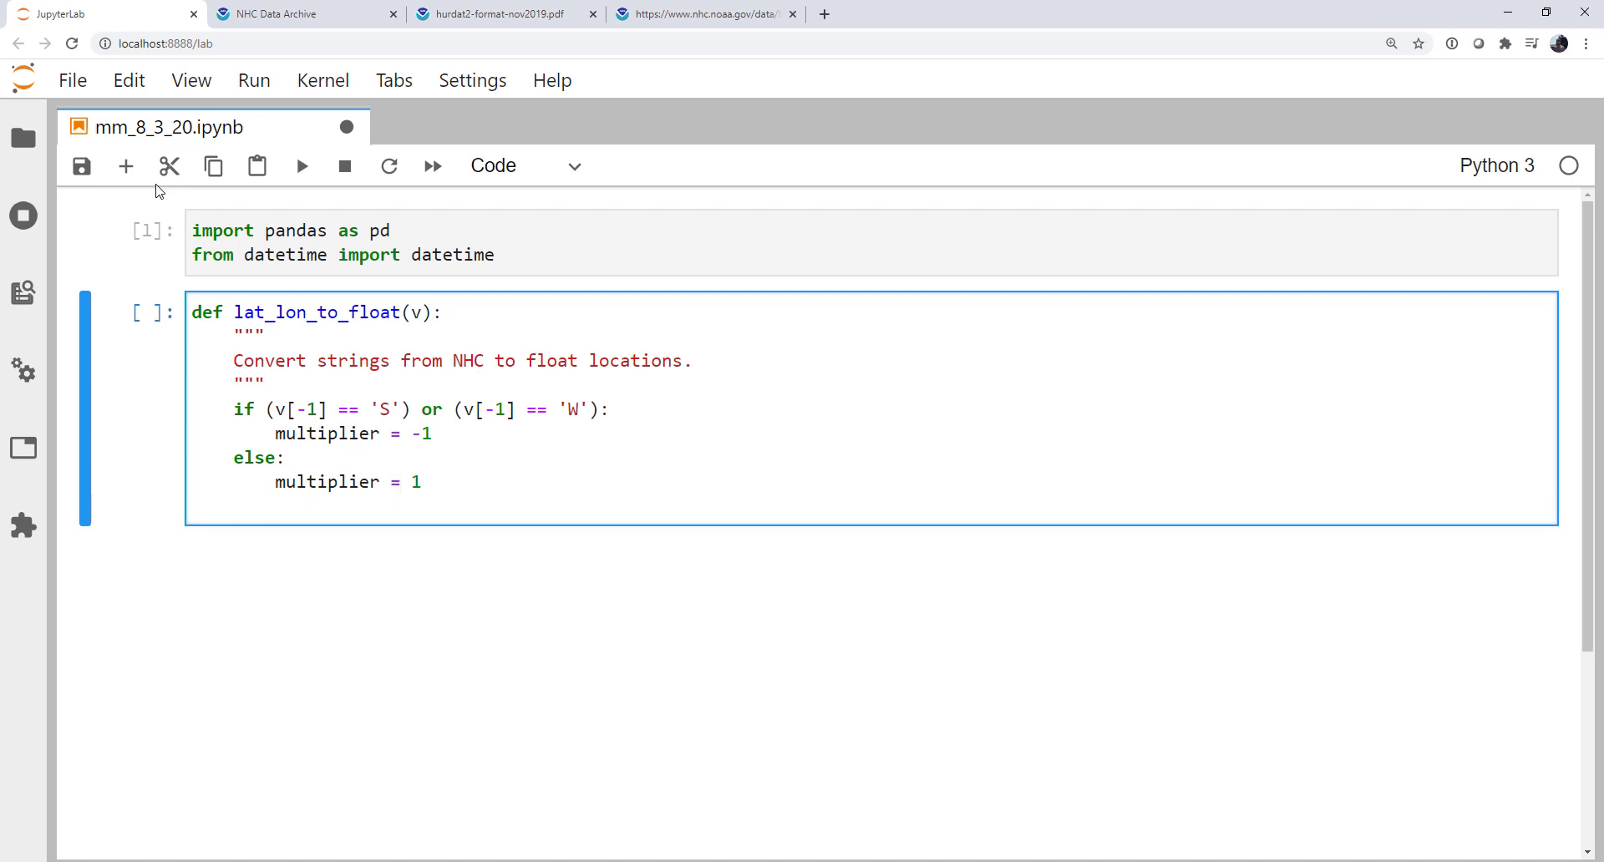
{"action": "type", "text": "return float()"}
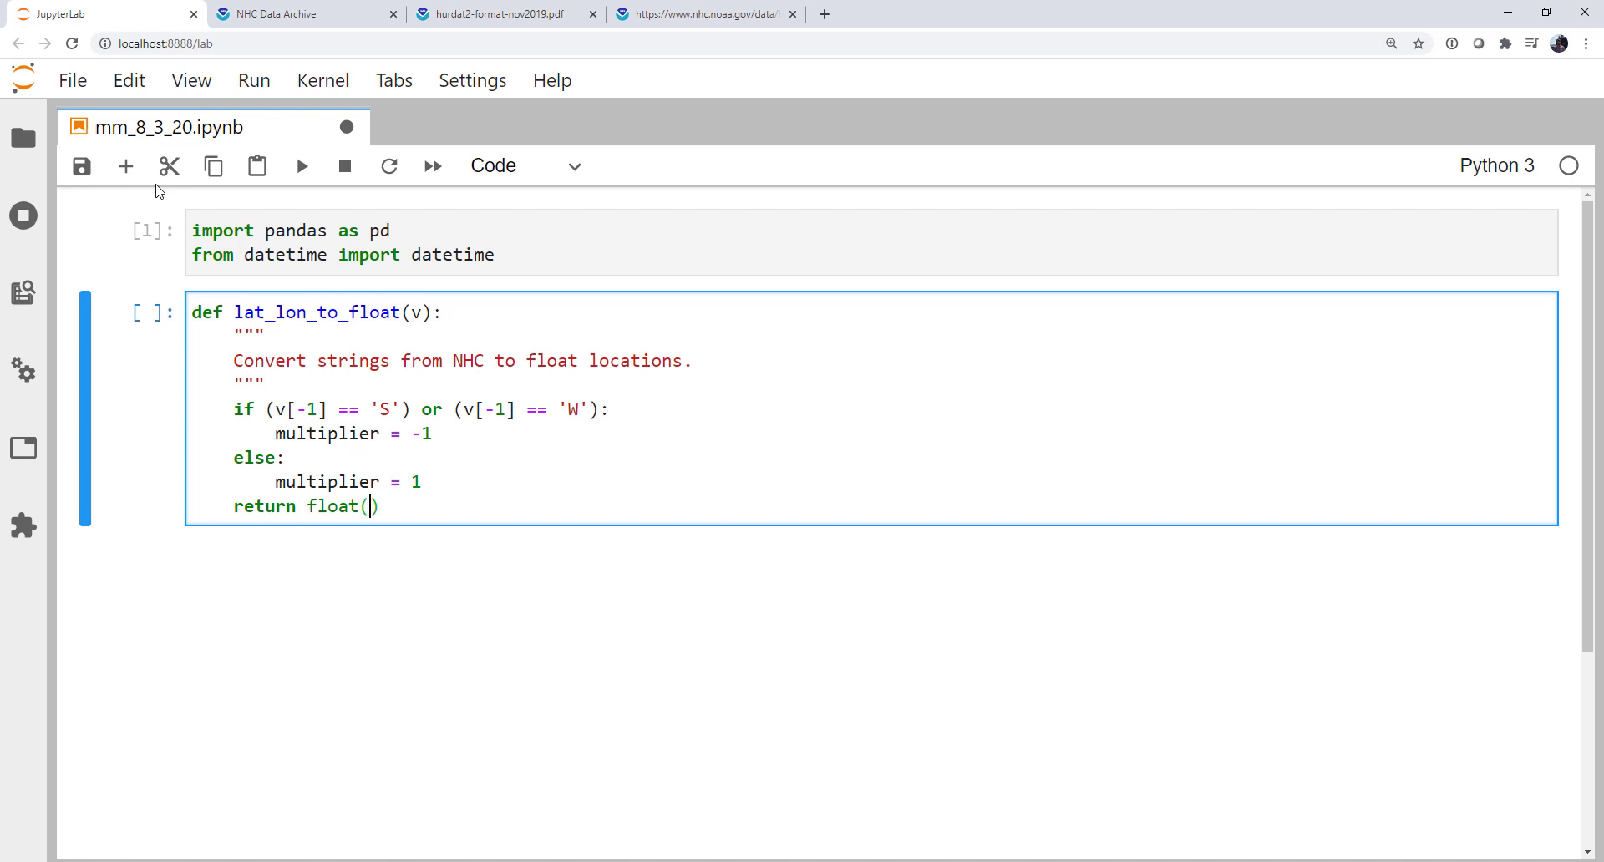
{"action": "type", "text": "v[:]"}
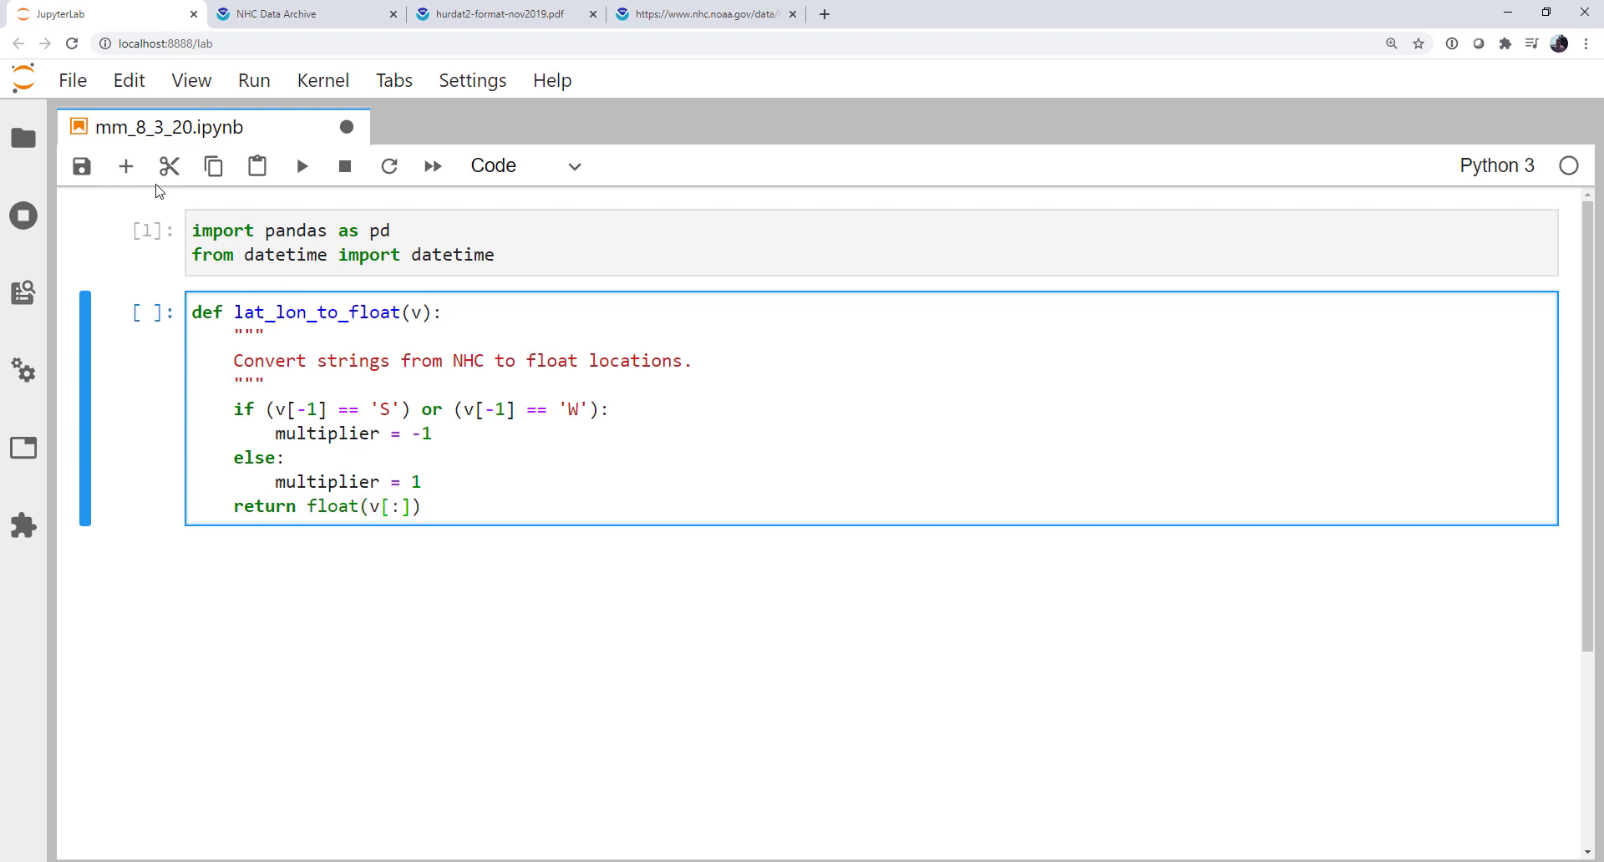
{"action": "type", "text": "-1"}
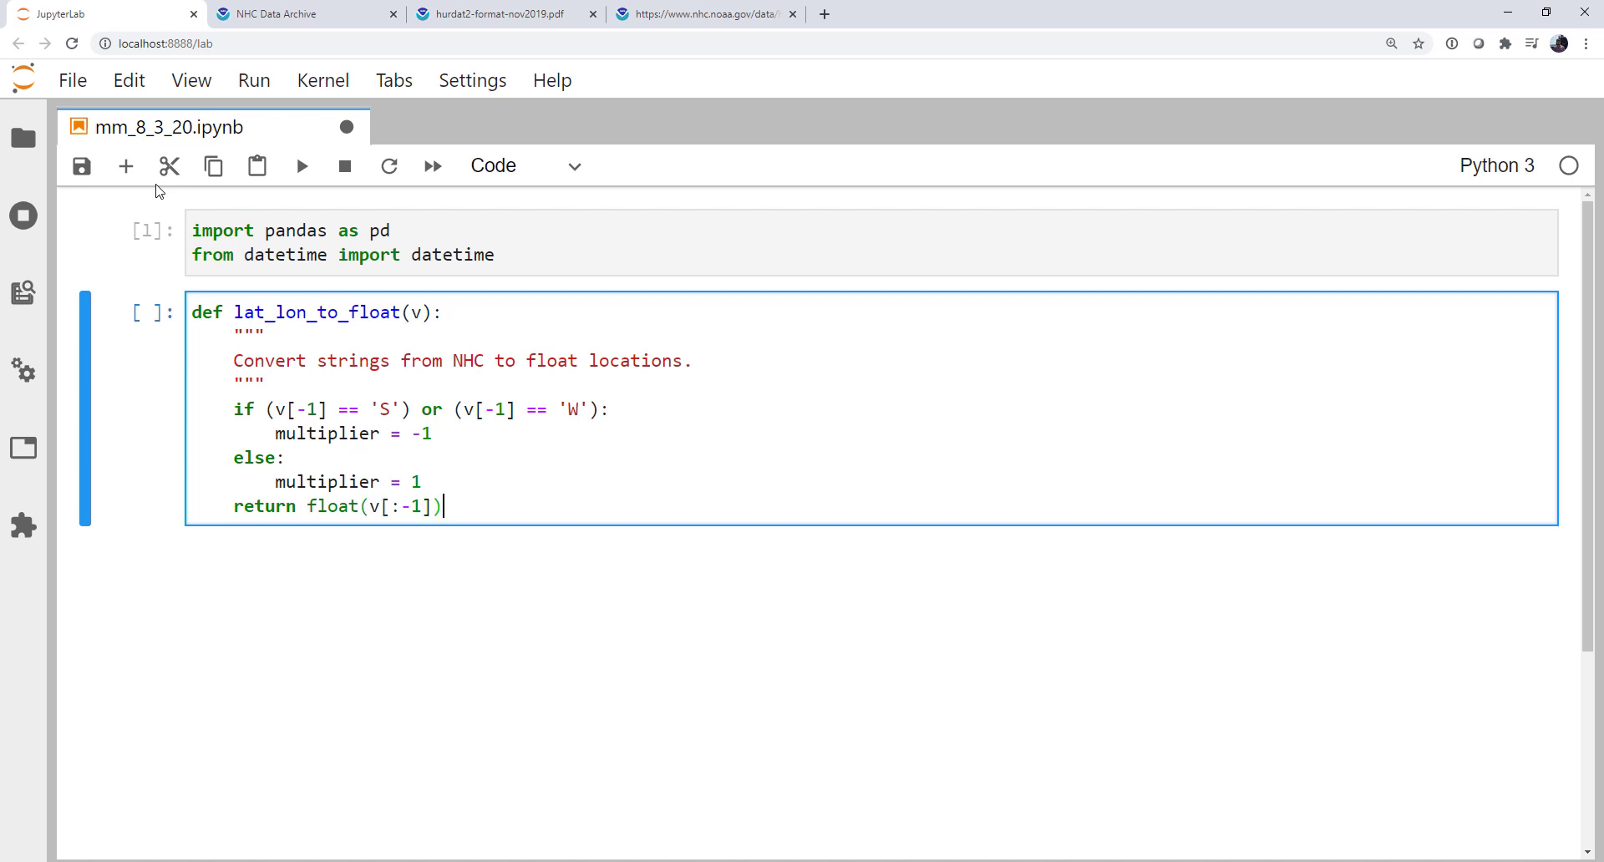
{"action": "type", "text": "* multiplier"}
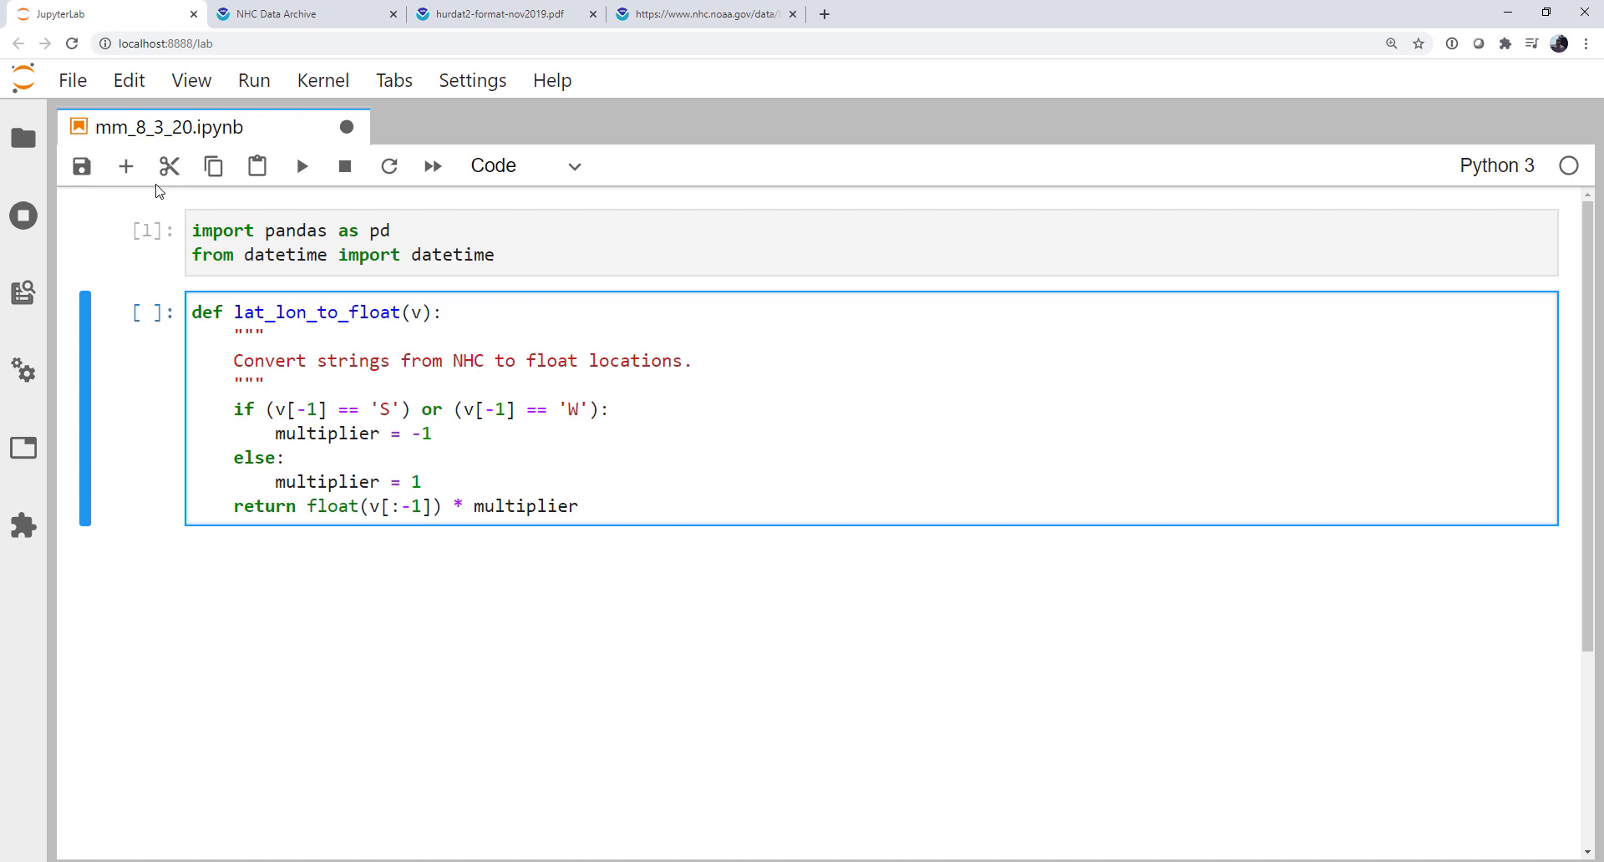
{"action": "key", "text": "Shift+Enter"}
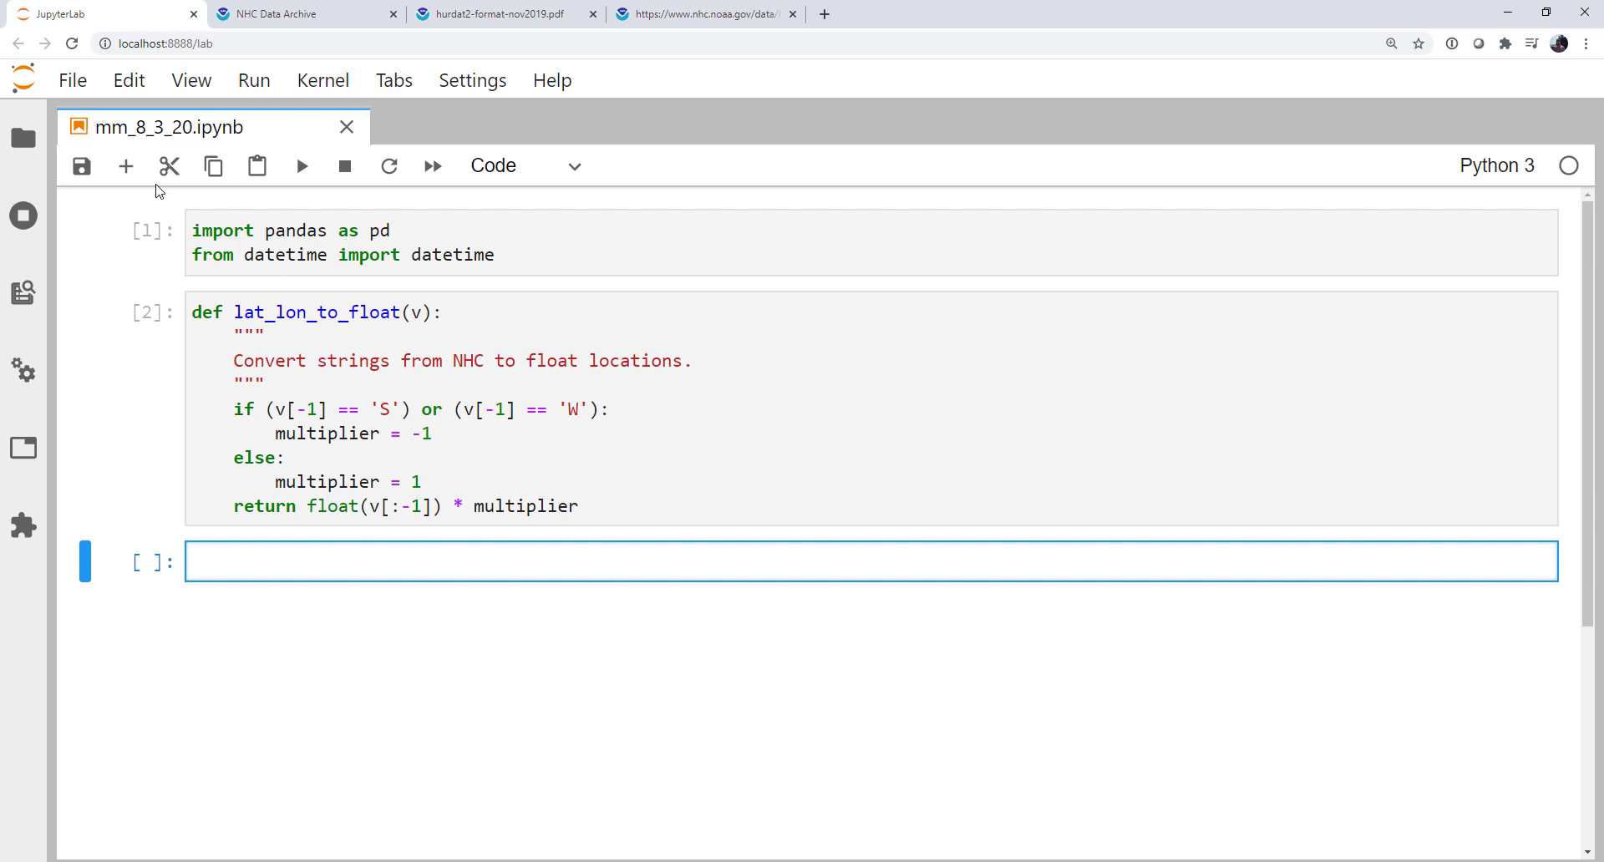
Step: Create an empty data list and open hurdat2.txt in read mode as f
{"action": "type", "text": "data"}
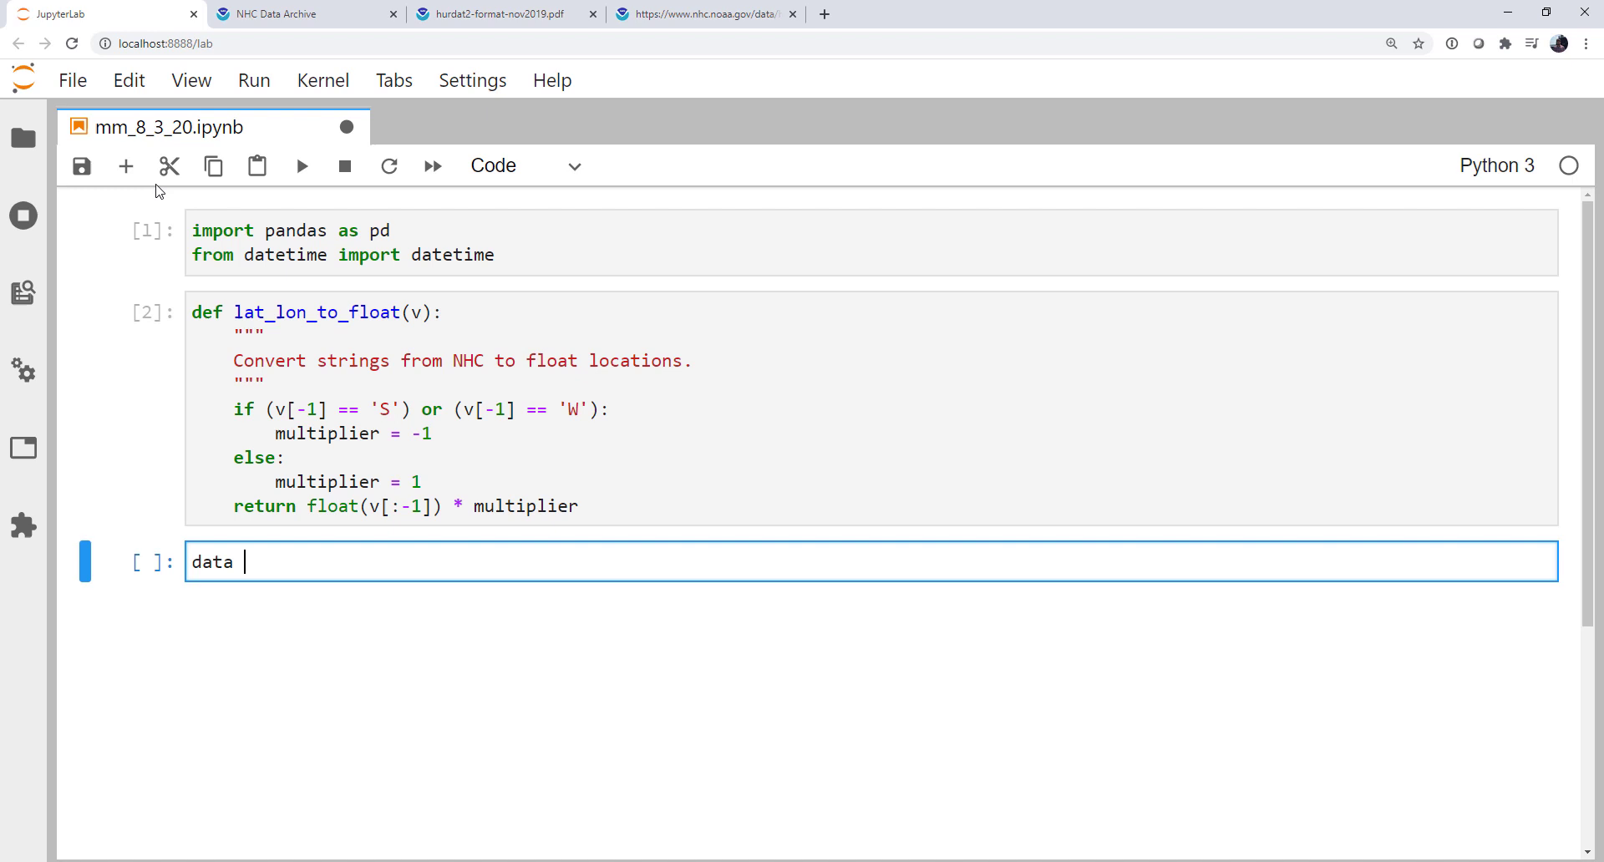
{"action": "type", "text": "= []"}
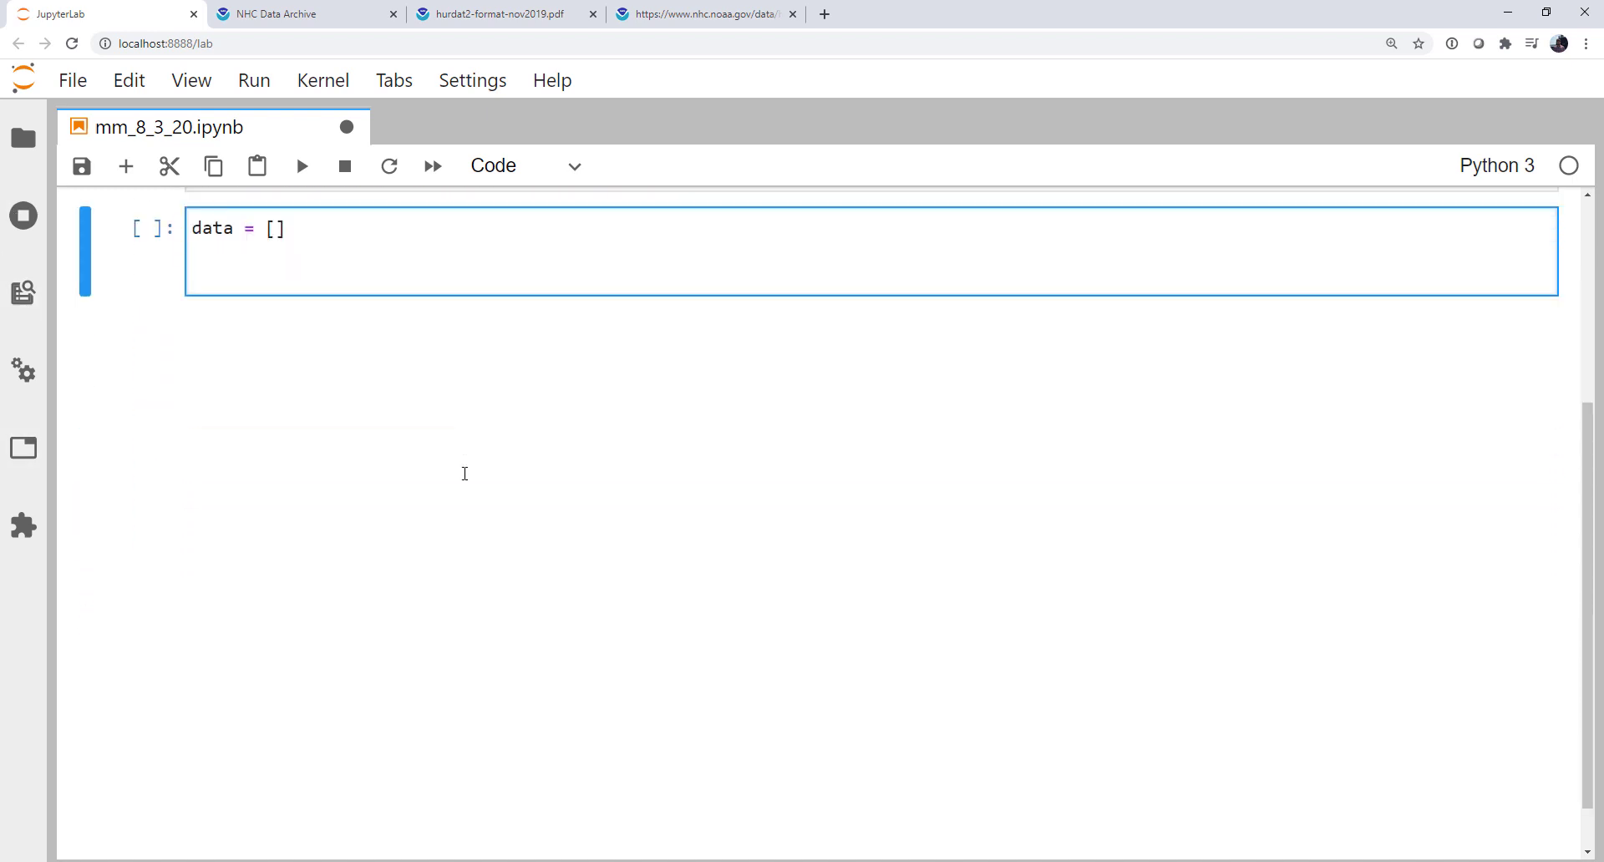
{"action": "type", "text": "with open('"}
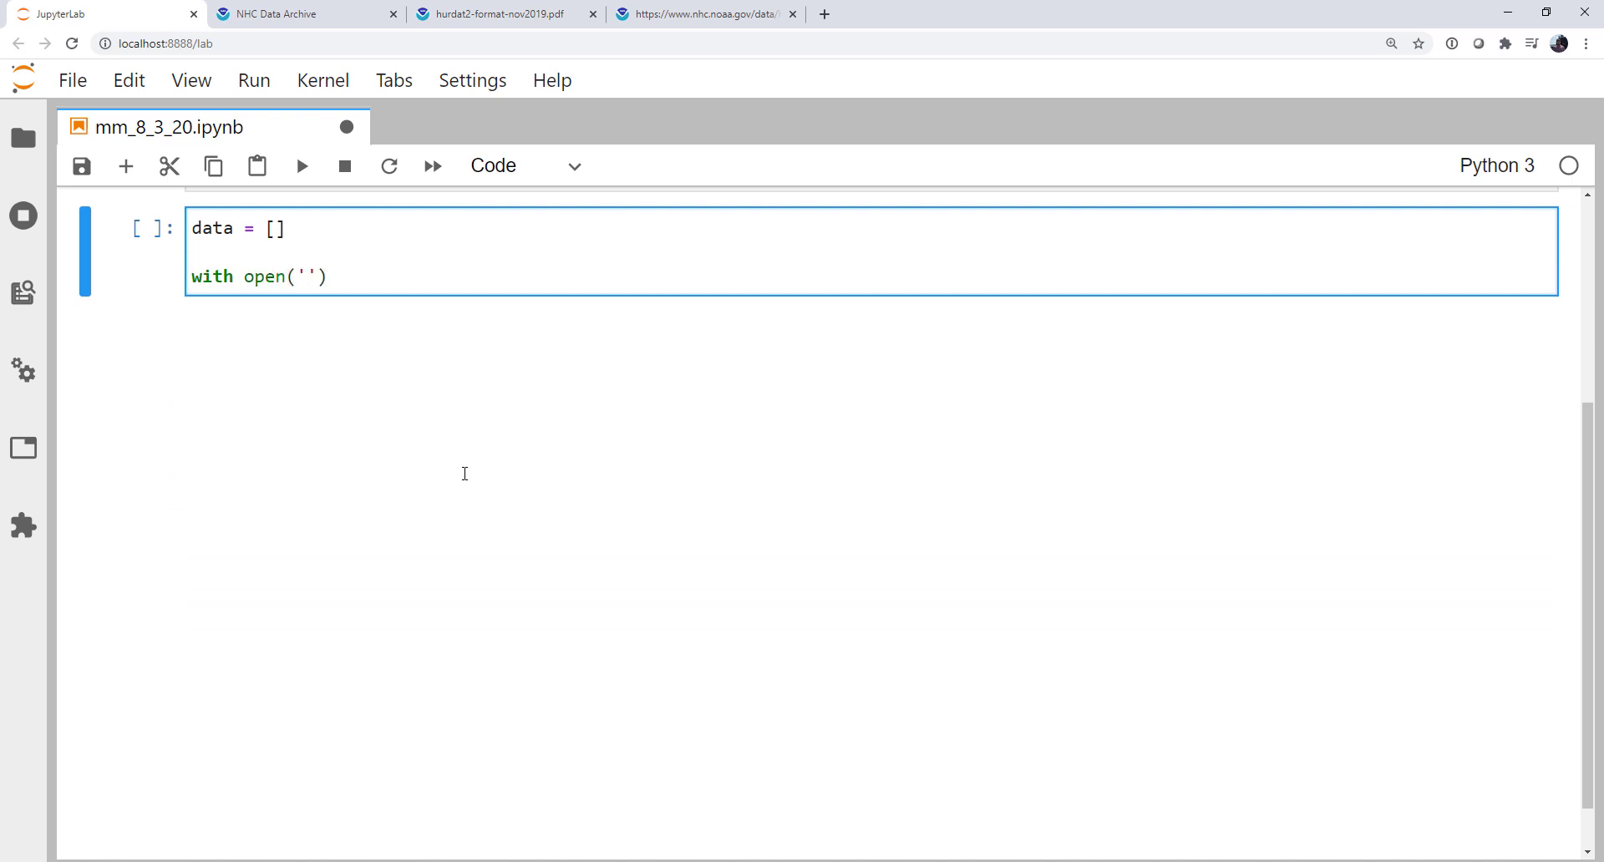
{"action": "type", "text": "hur"}
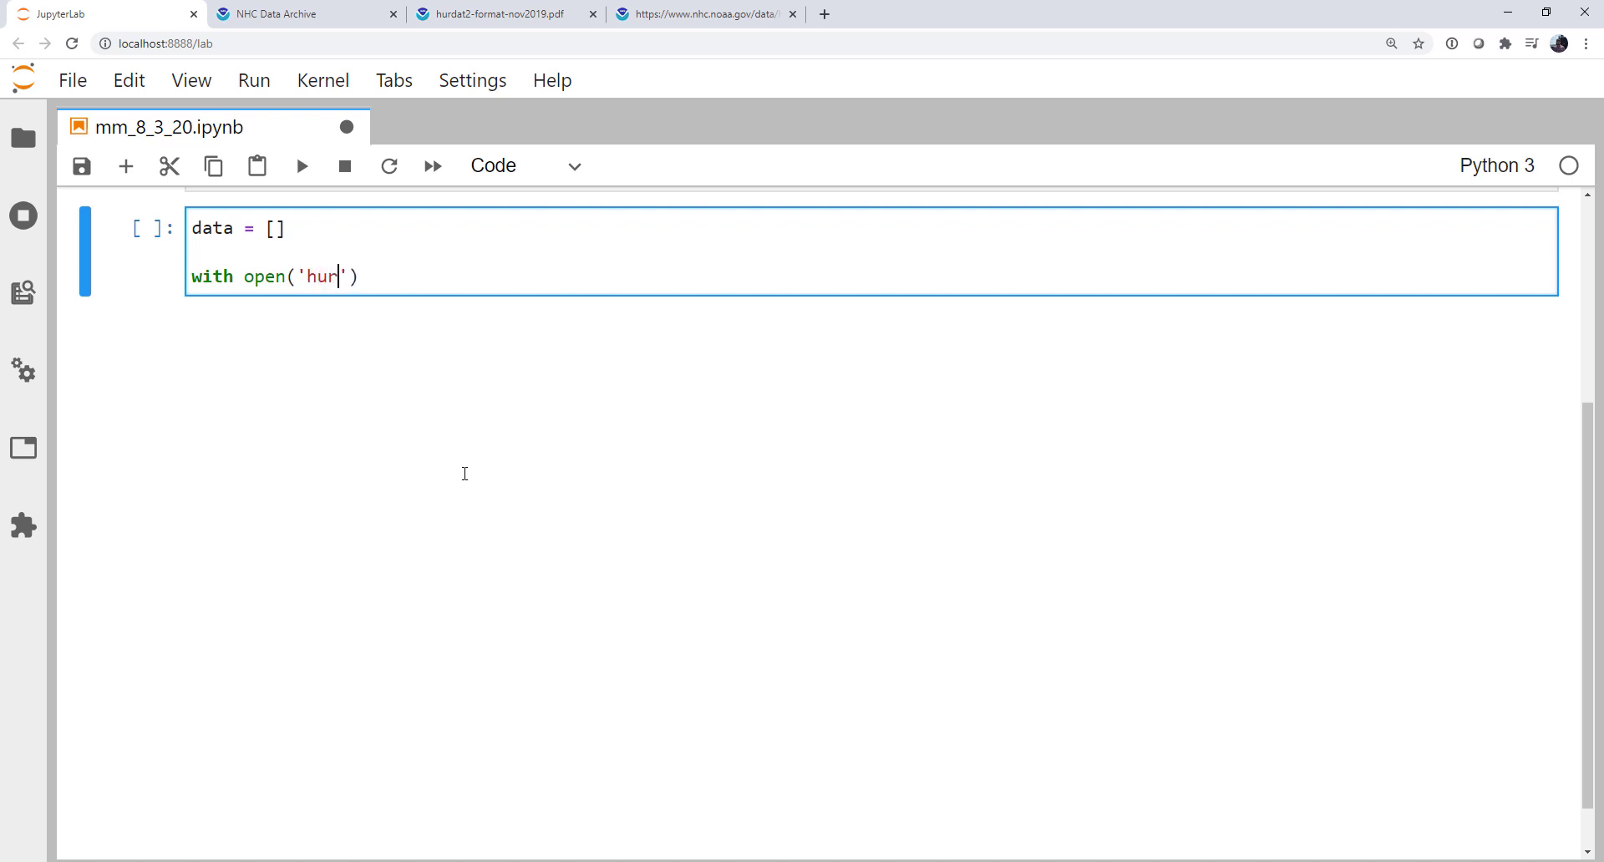
{"action": "type", "text": "dat2.txt"}
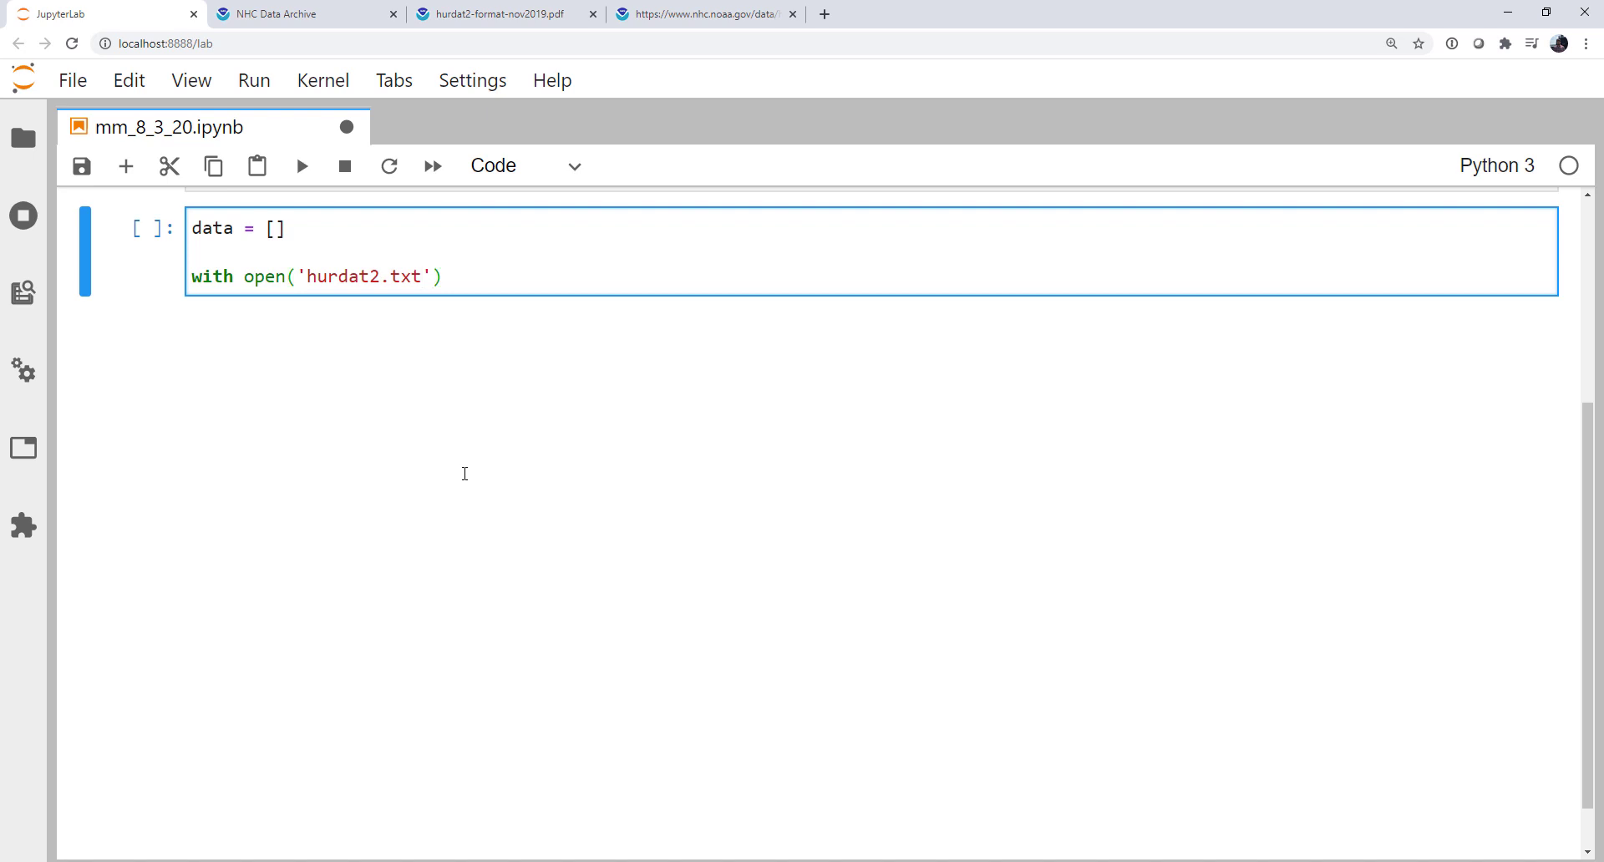
{"action": "type", "text": ", 'r'"}
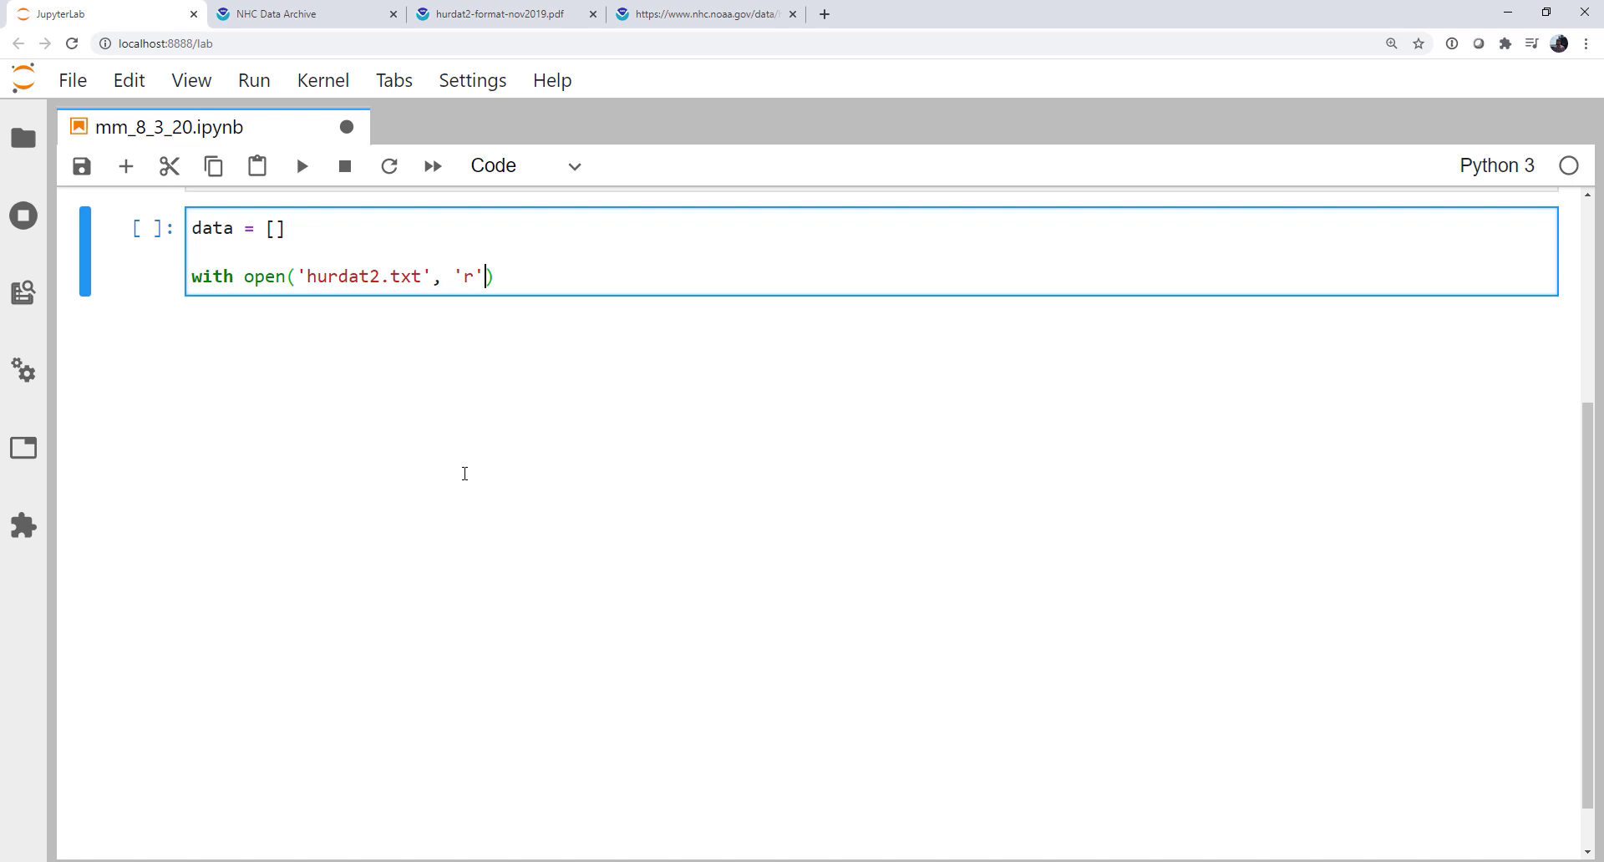
{"action": "type", "text": "as f:"}
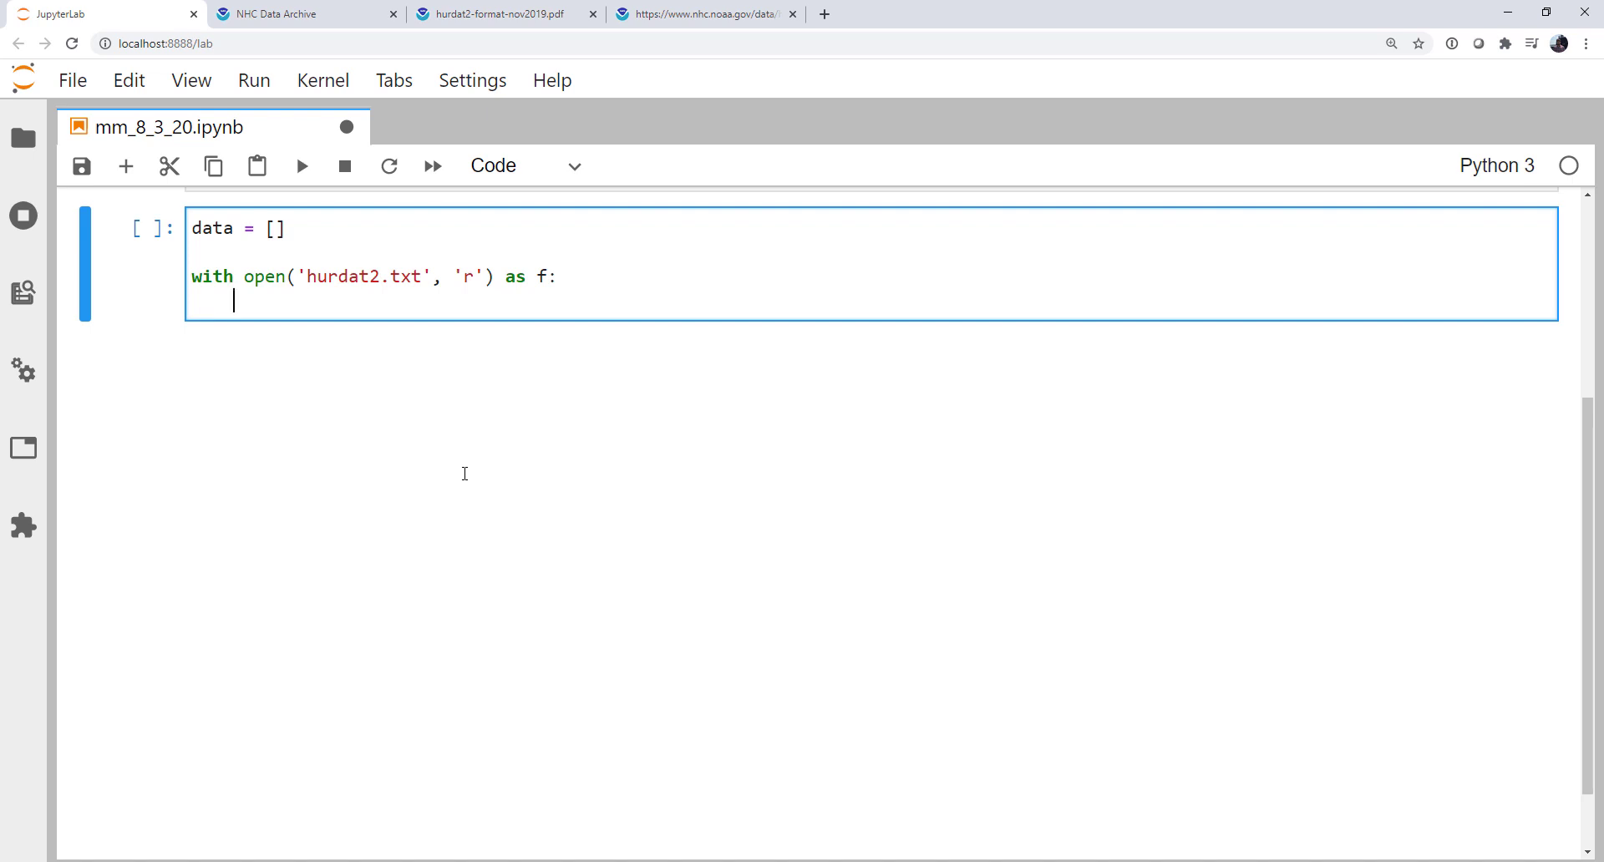
Step: Loop over f.readlines(), then bring back the raw HURDAT2 data file
{"action": "type", "text": "for l"}
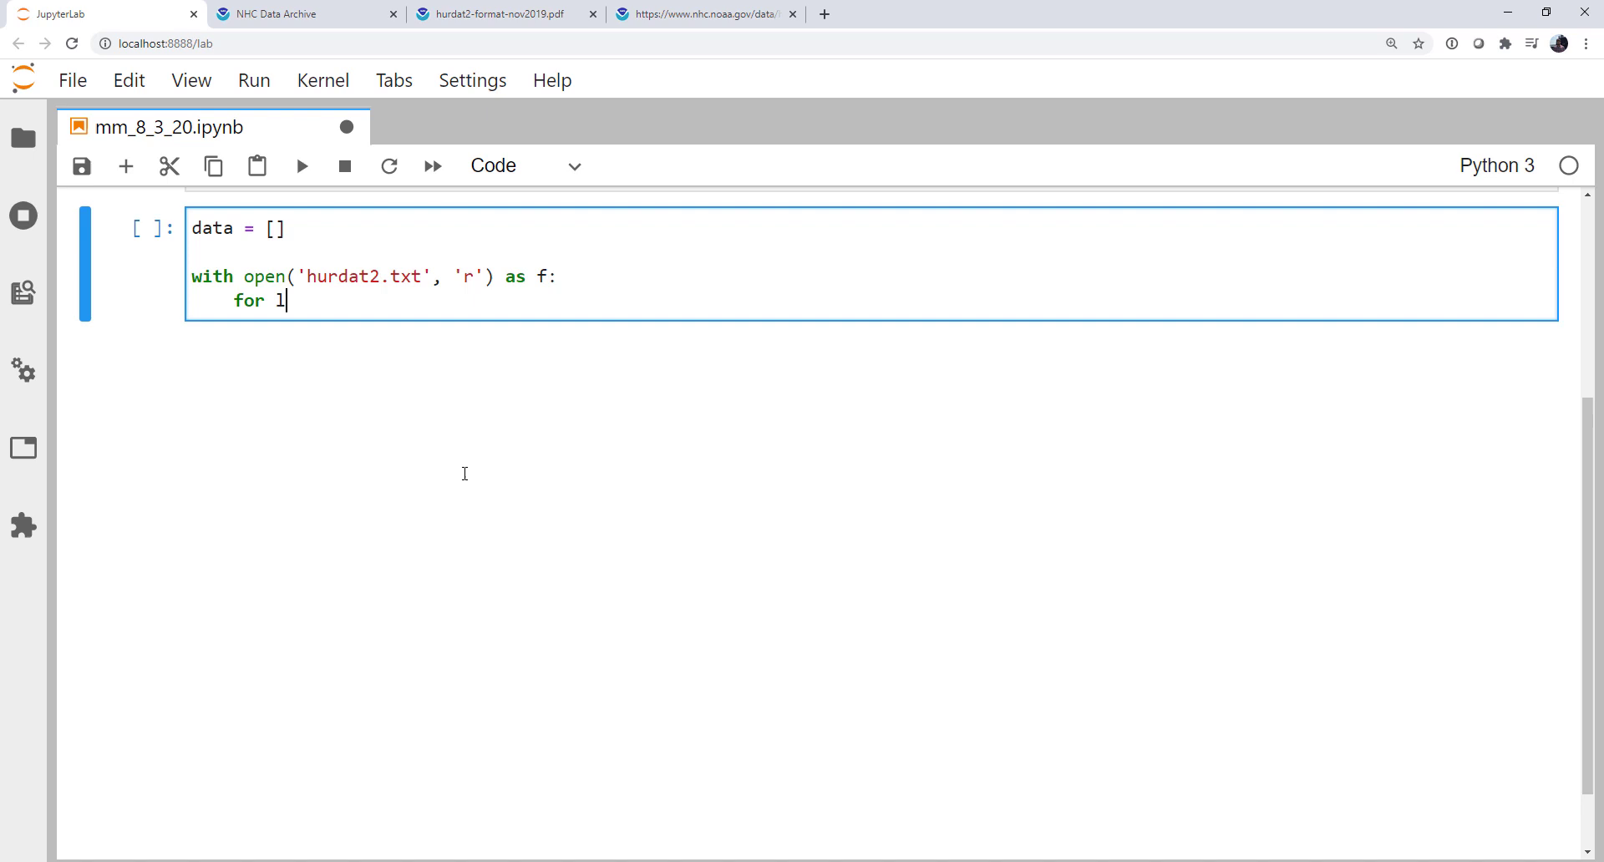
{"action": "type", "text": "ine in f.readl"}
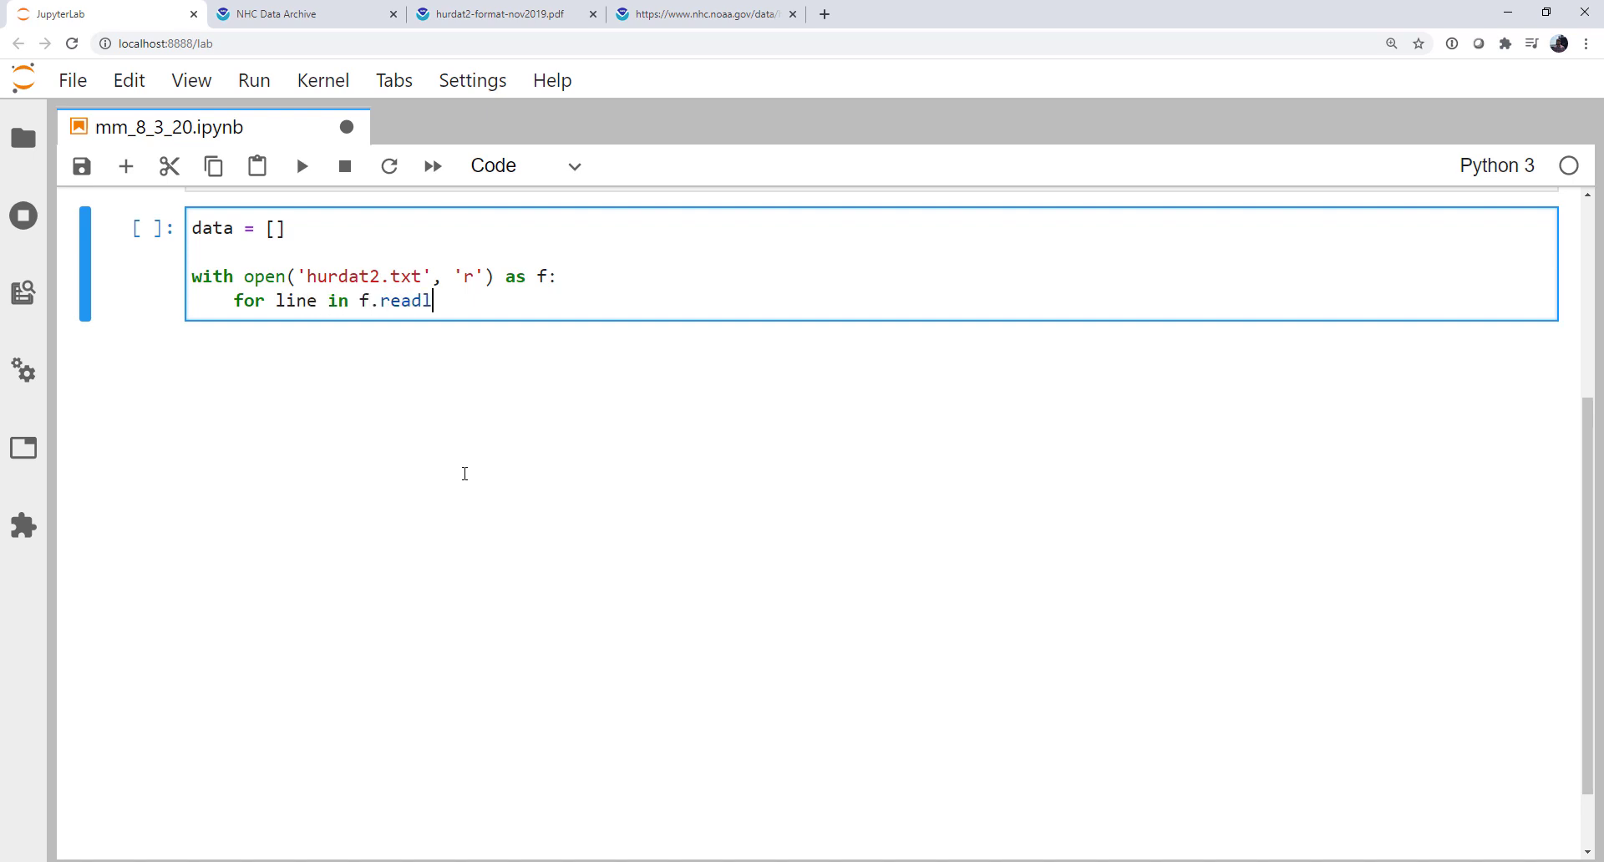
{"action": "type", "text": "ines():"}
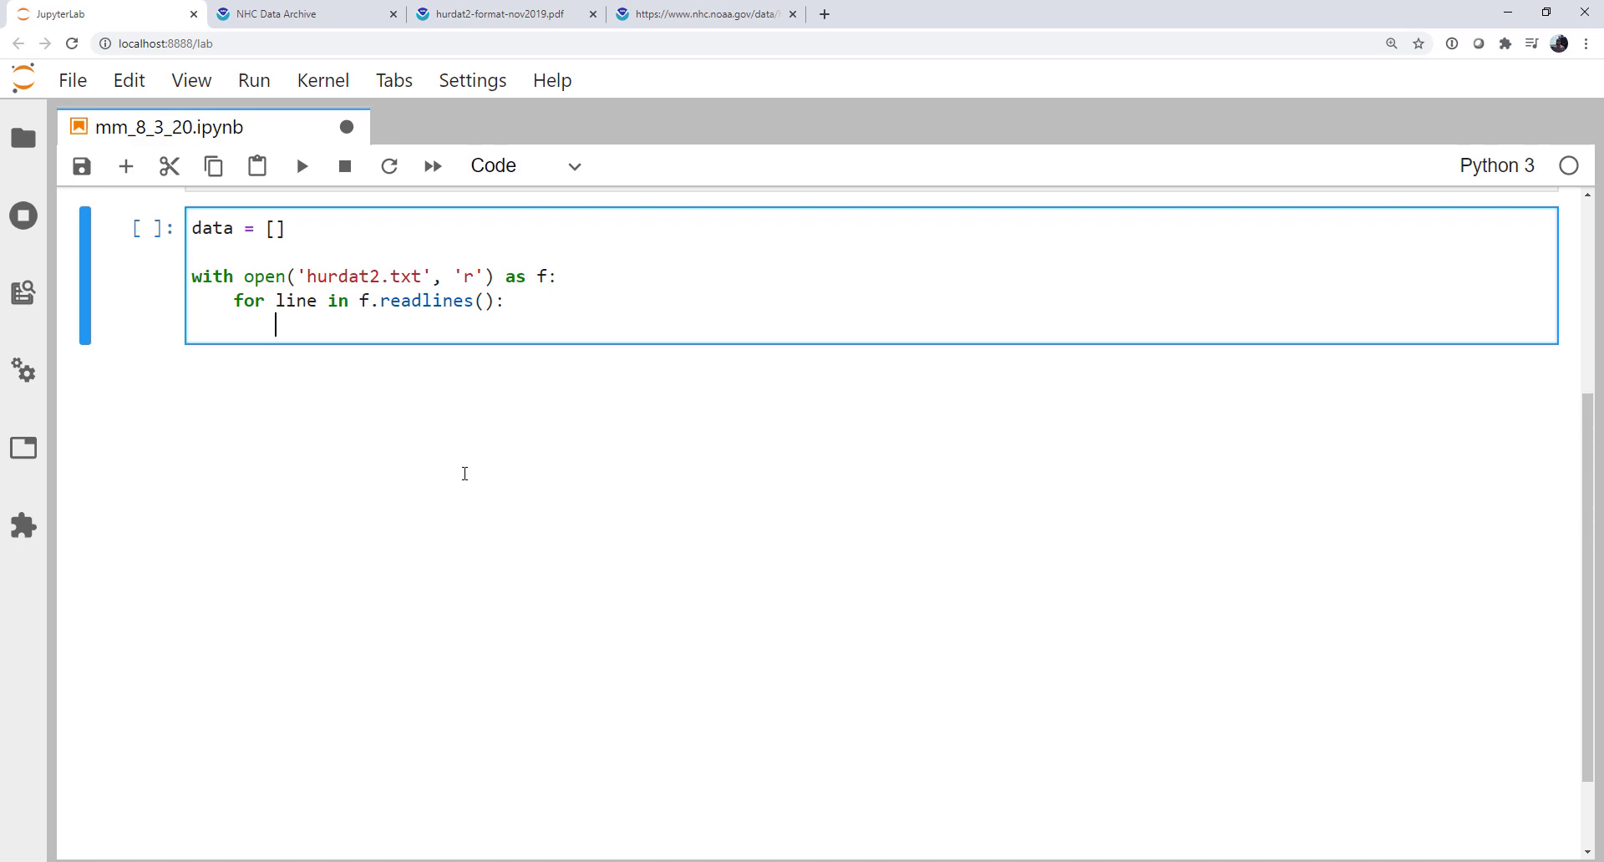
{"action": "left_click", "coordinate": [711, 14]}
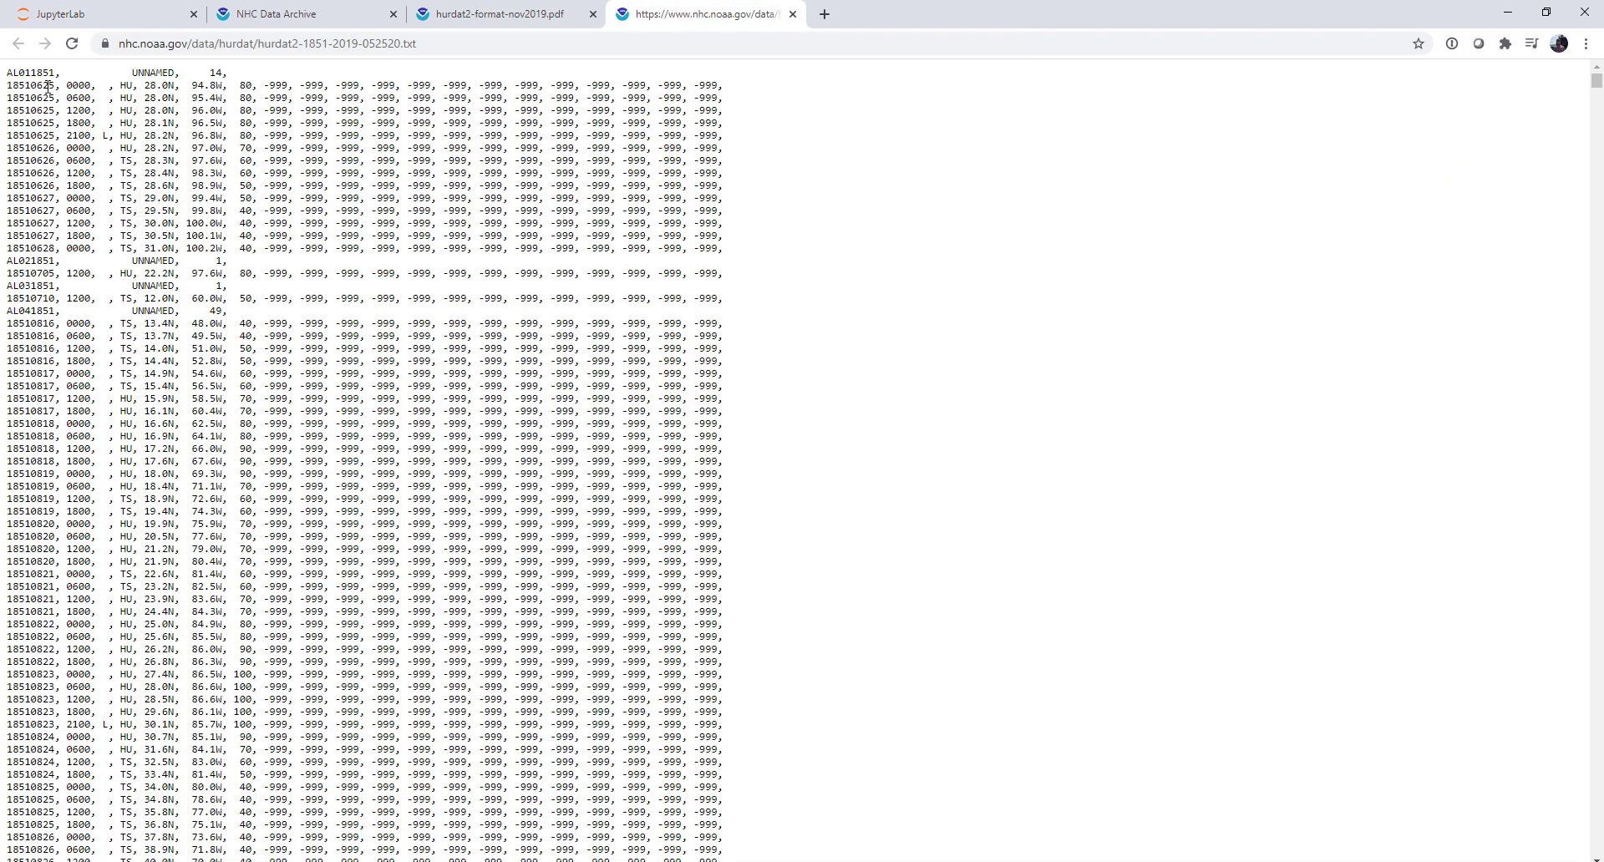
Step: Highlight the AL storm code on a raw header line, then return to JupyterLab
{"action": "double_click", "coordinate": [15, 75]}
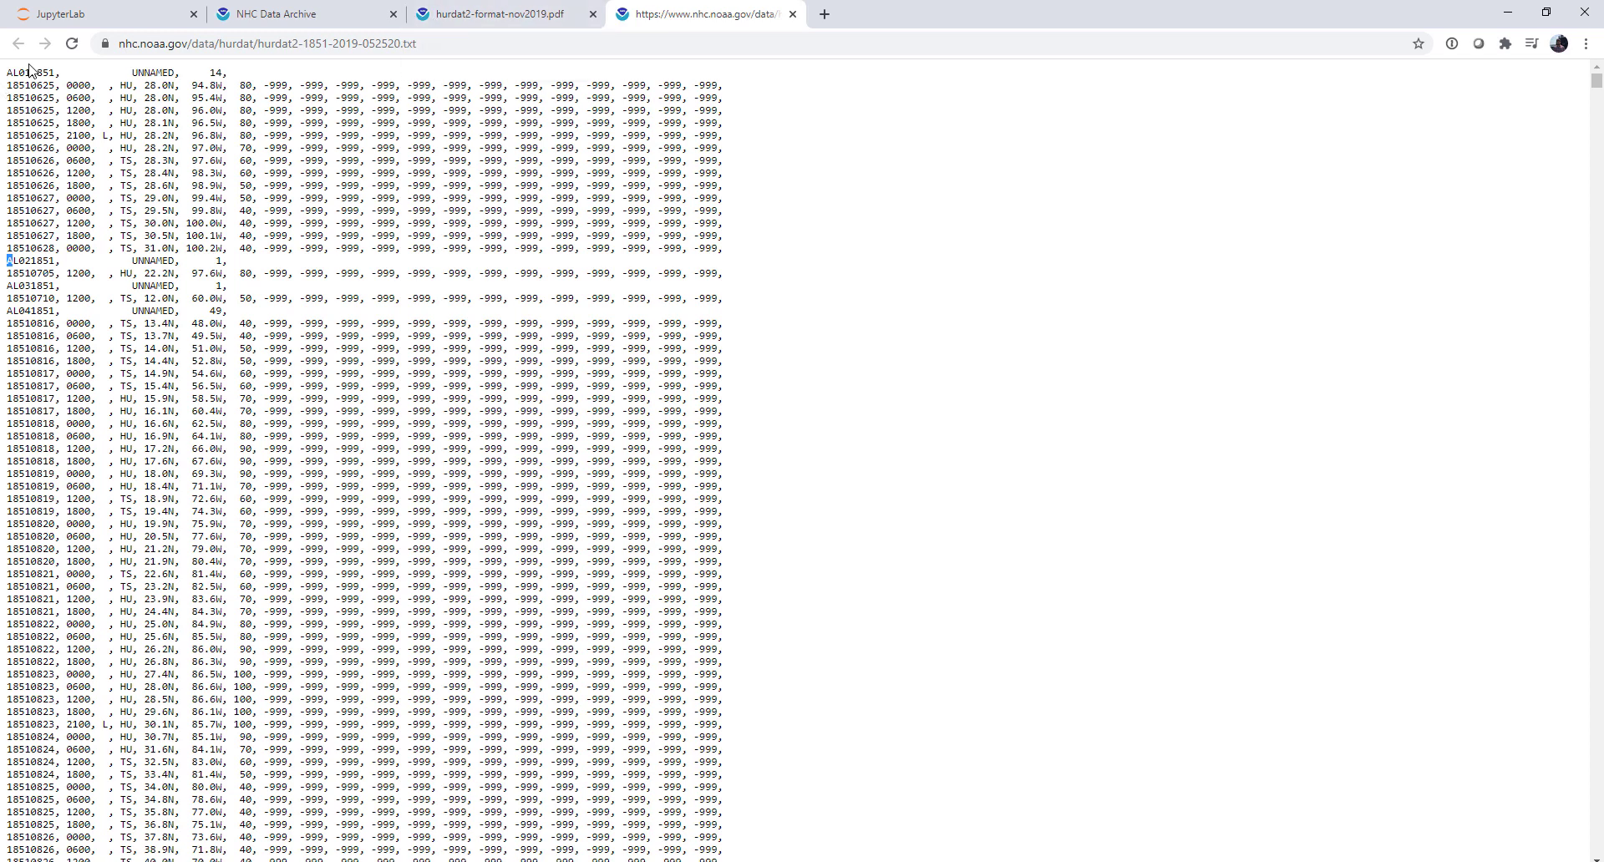
{"action": "mouse_move", "coordinate": [310, 257]}
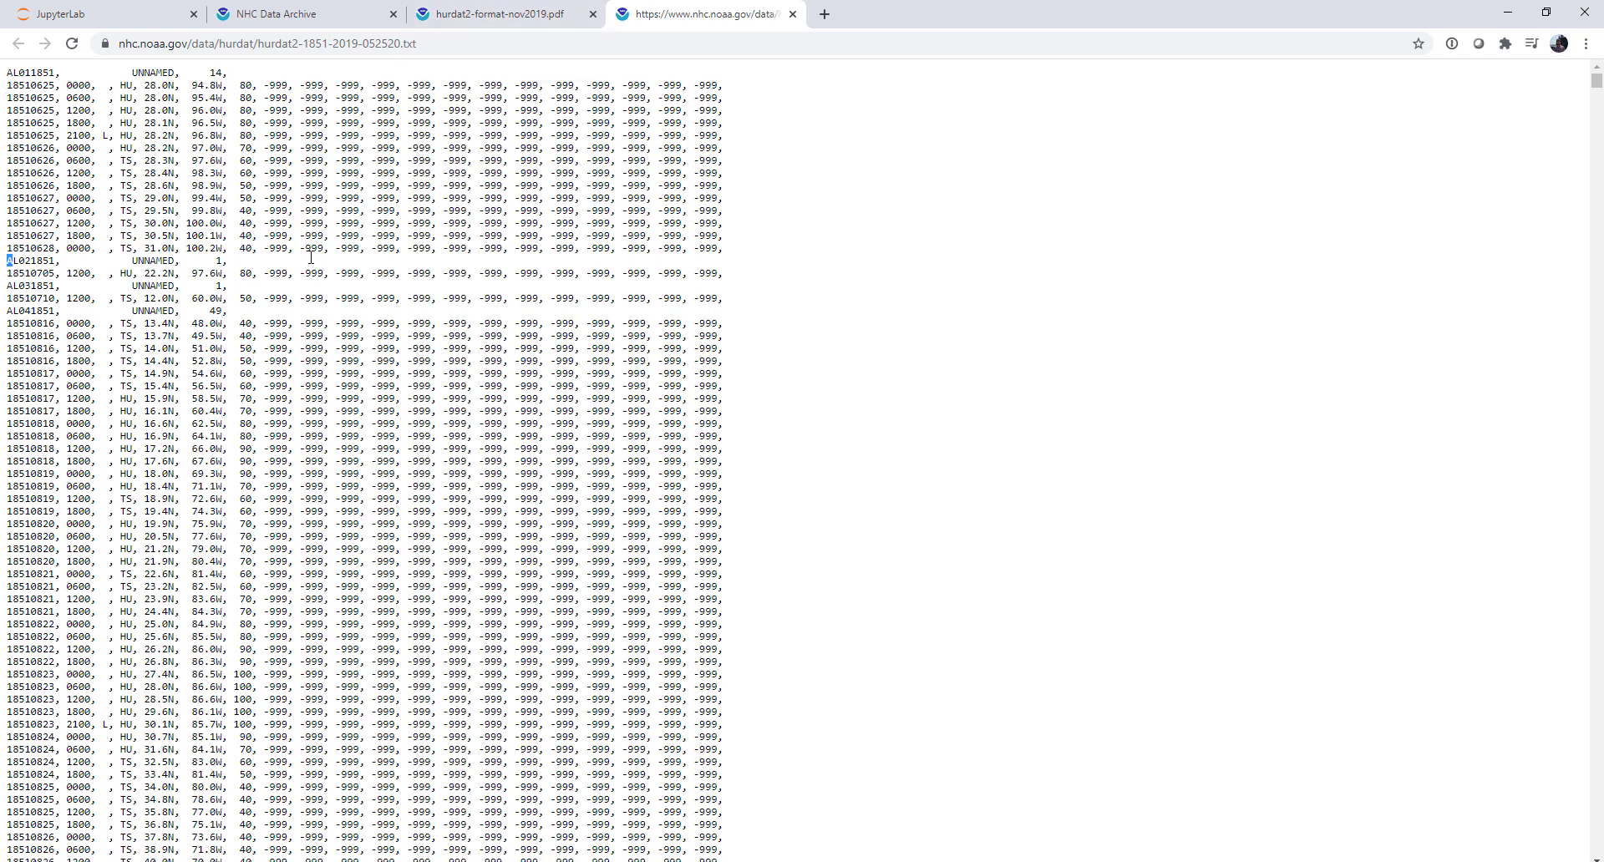
{"action": "mouse_move", "coordinate": [377, 6]}
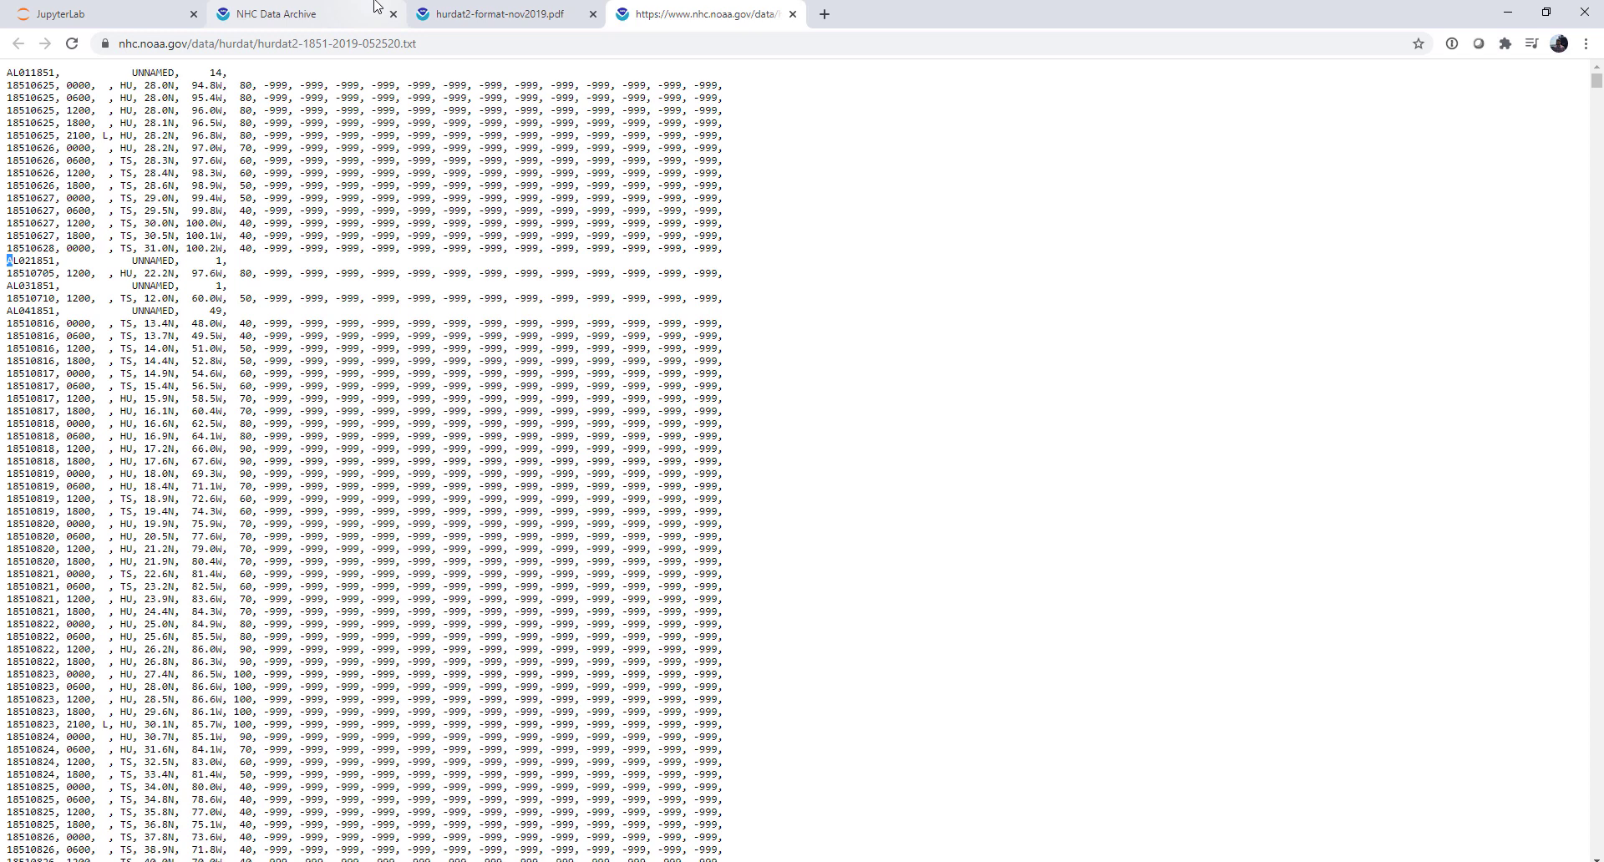
{"action": "left_click", "coordinate": [83, 14]}
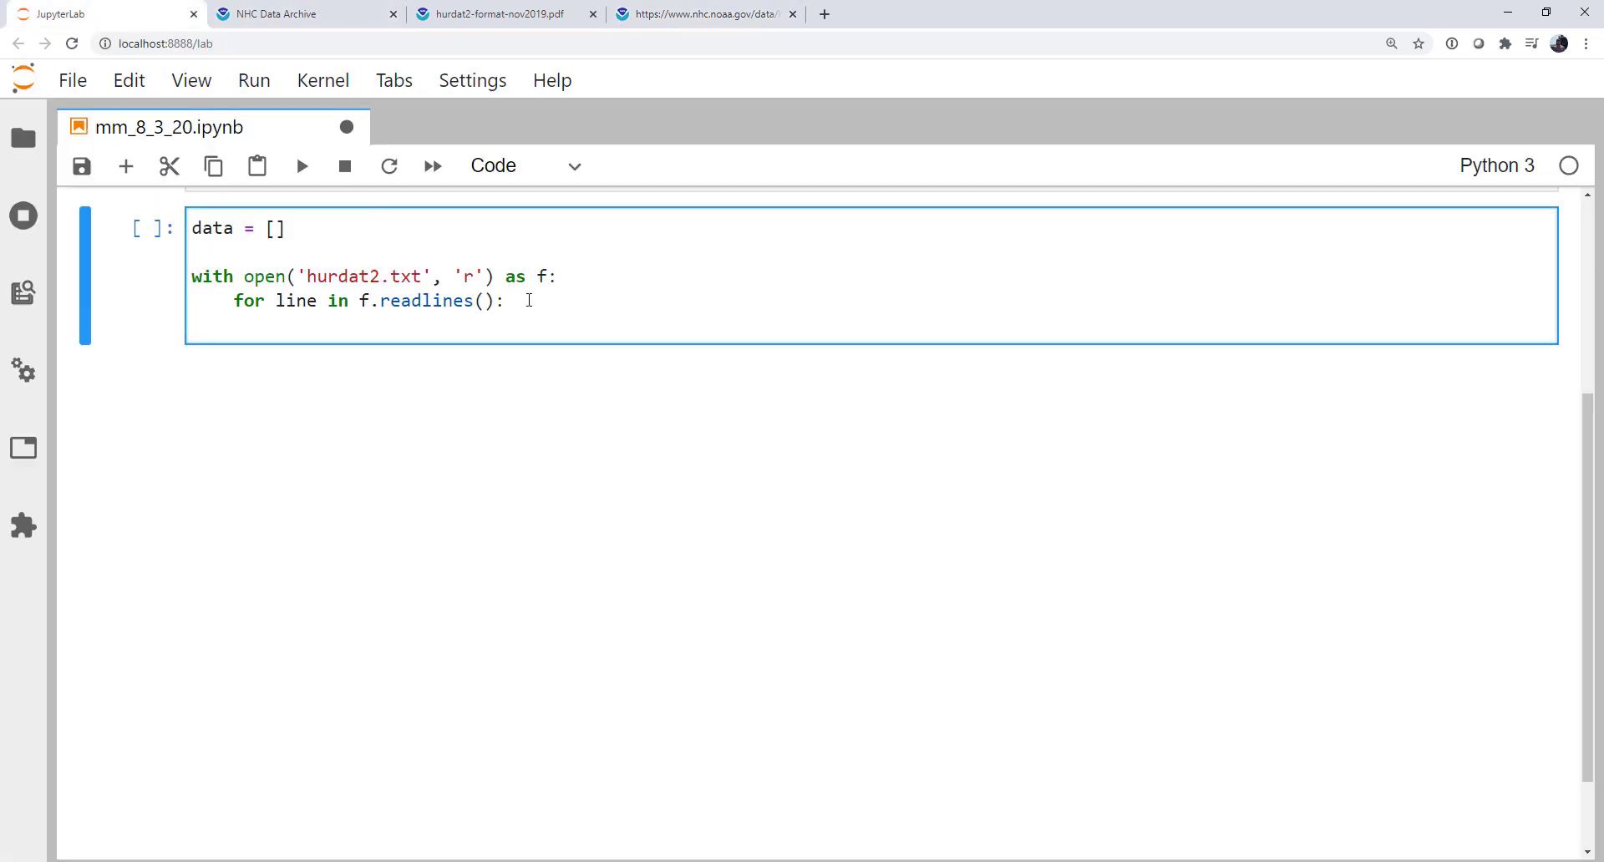
Step: For lines starting with 'AL', split the line on commas into storm_id
{"action": "type", "text": "if line.sta"}
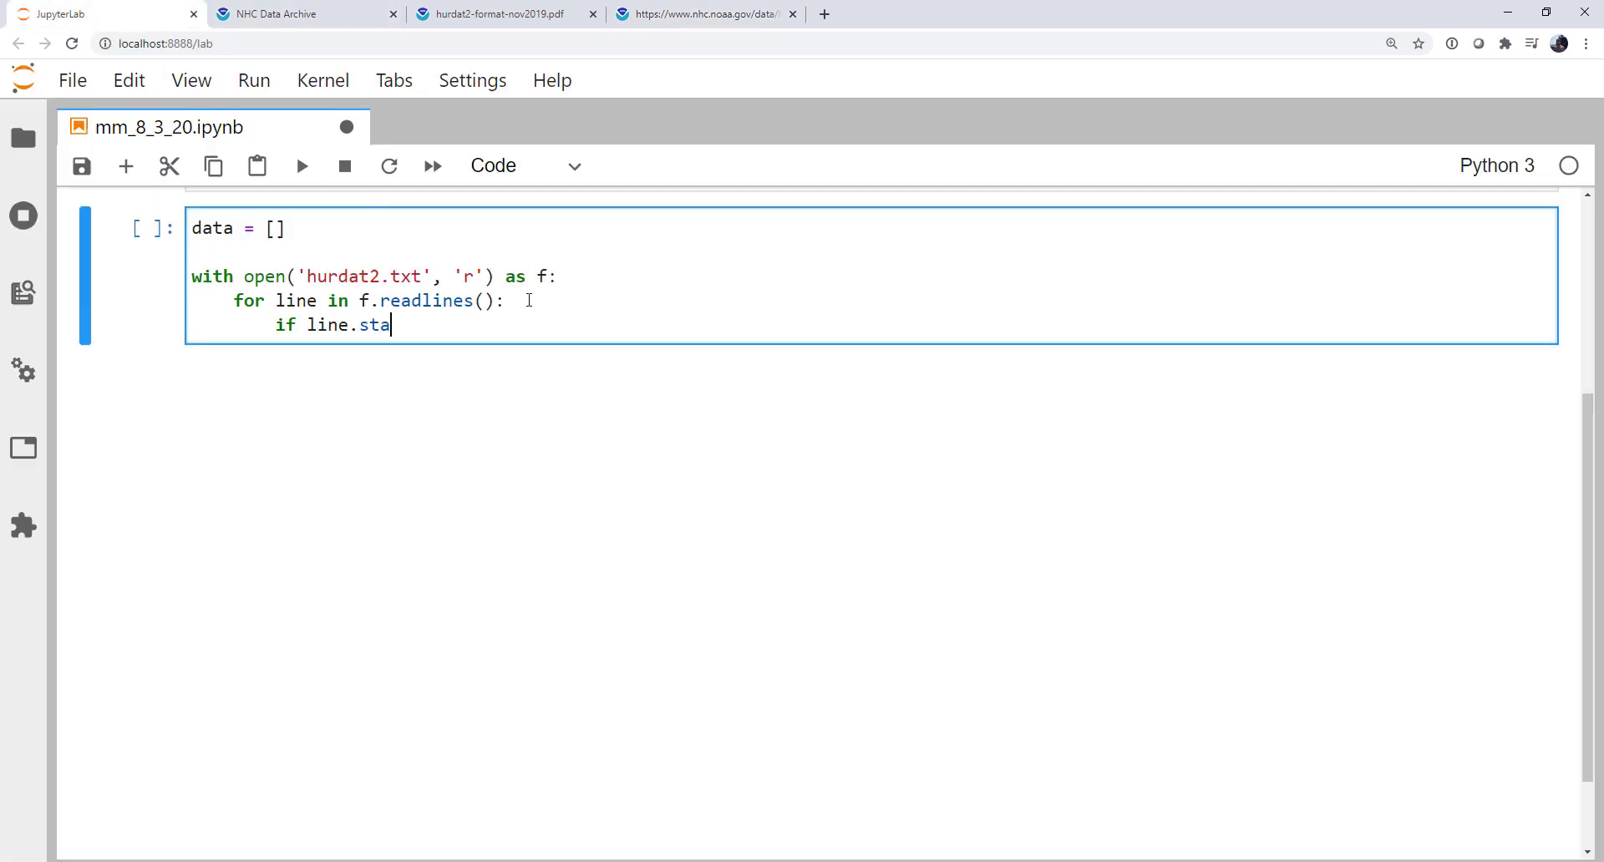
{"action": "type", "text": "rtswith('A:')"}
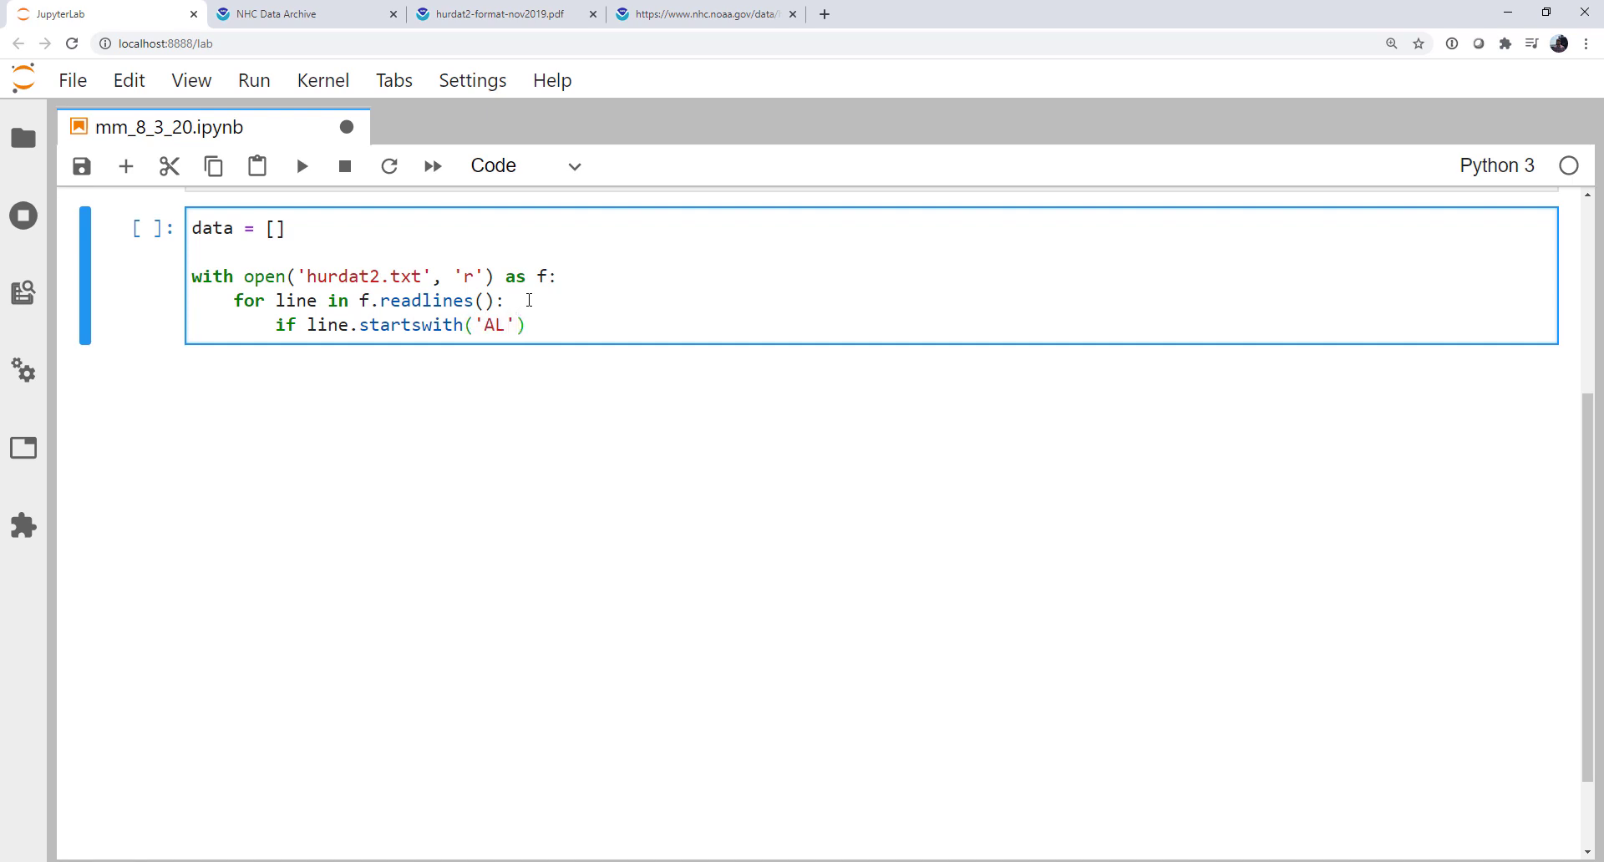
{"action": "type", "text": ":"}
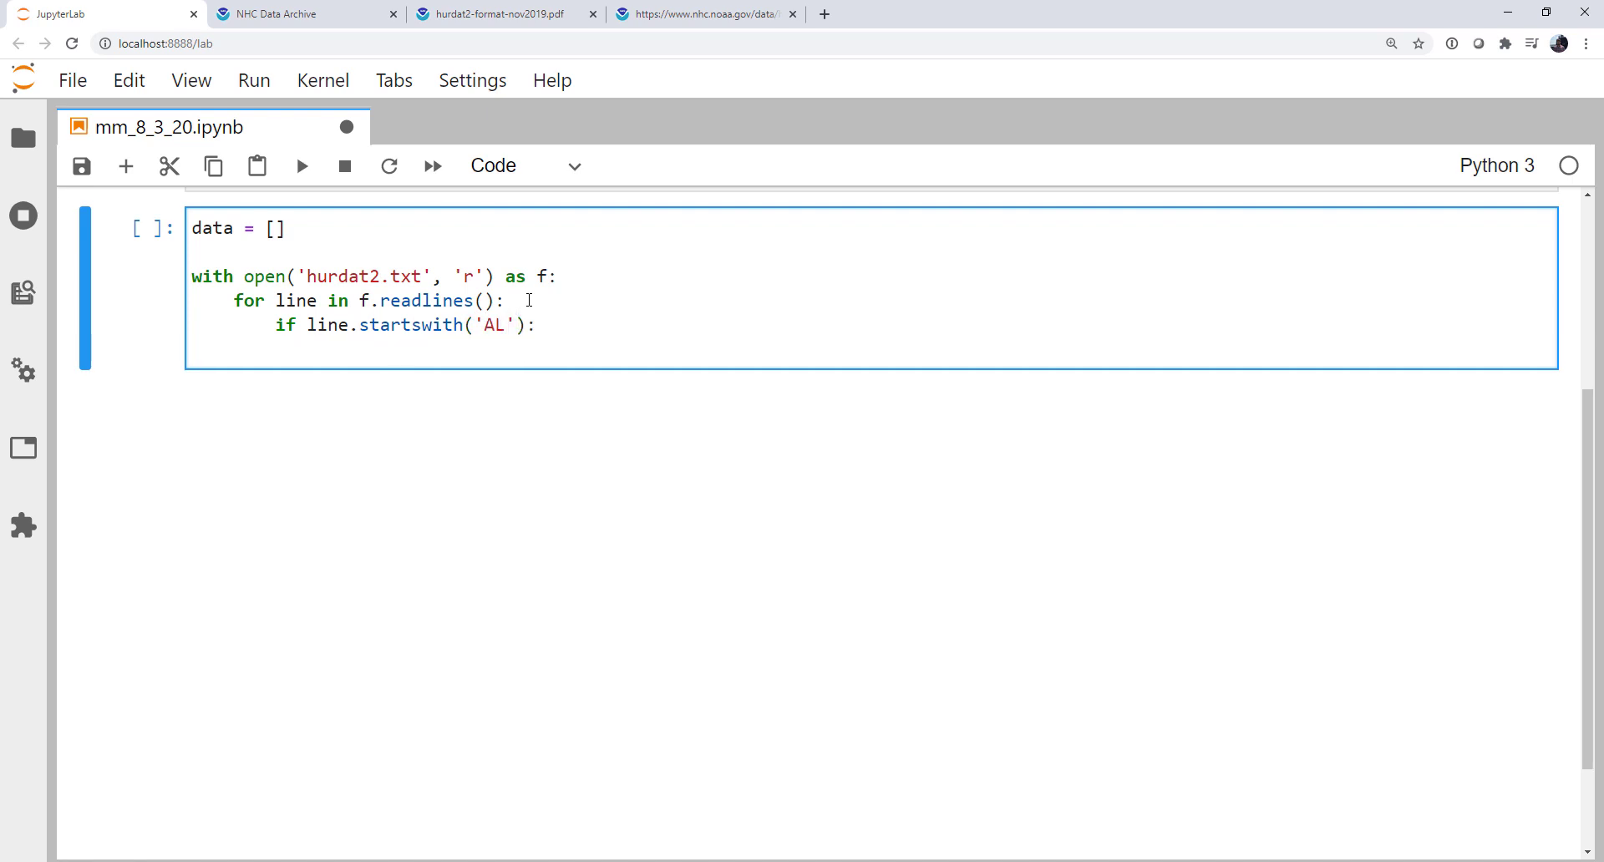
{"action": "type", "text": "storm_id"}
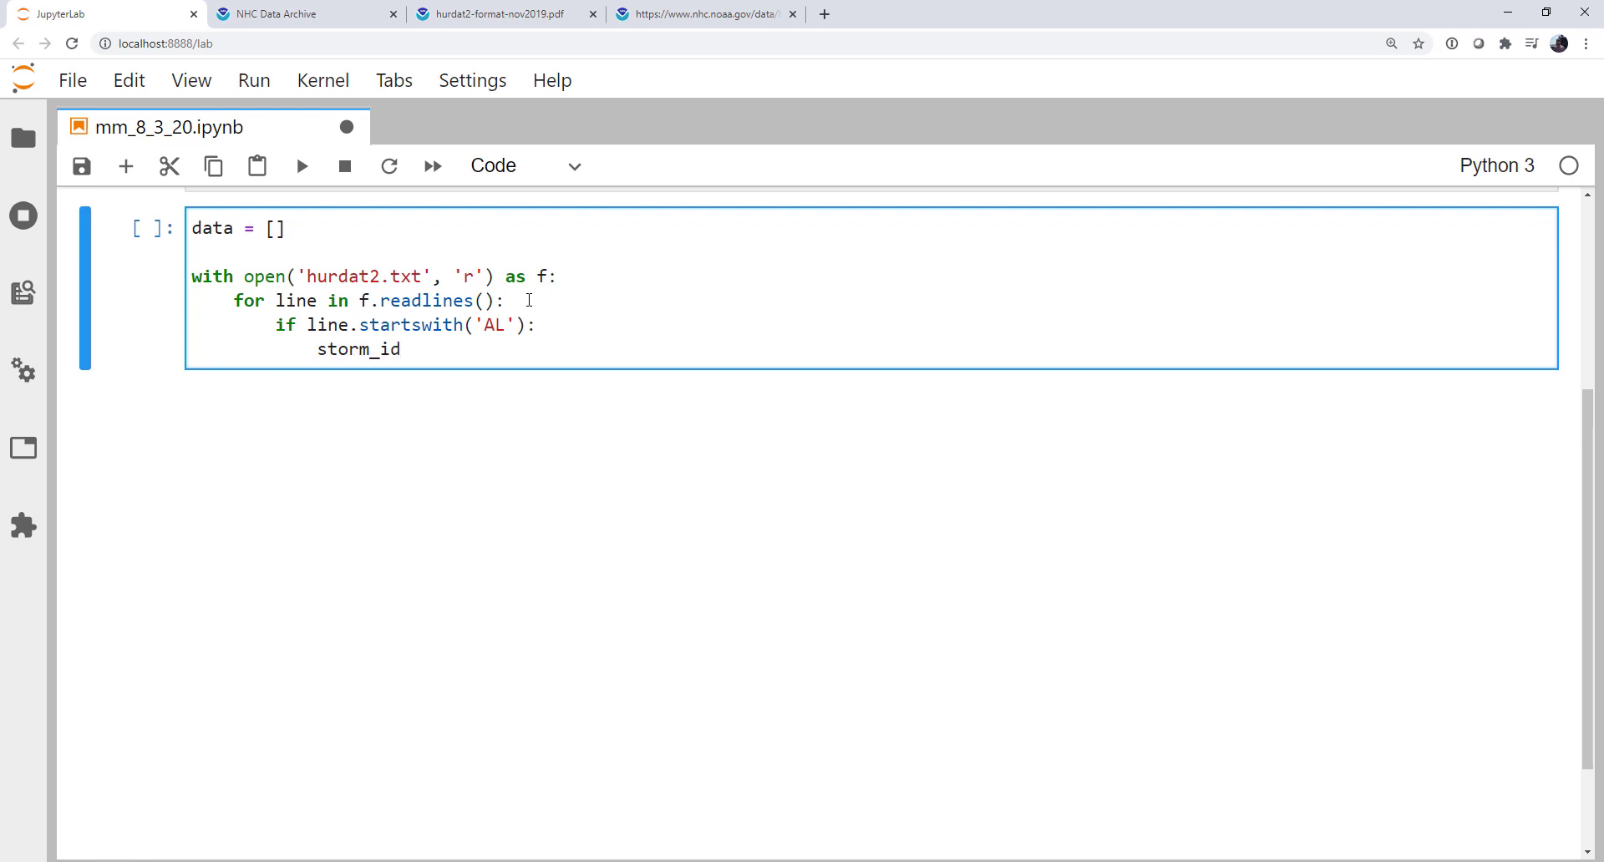
{"action": "type", "text": "= line.s"}
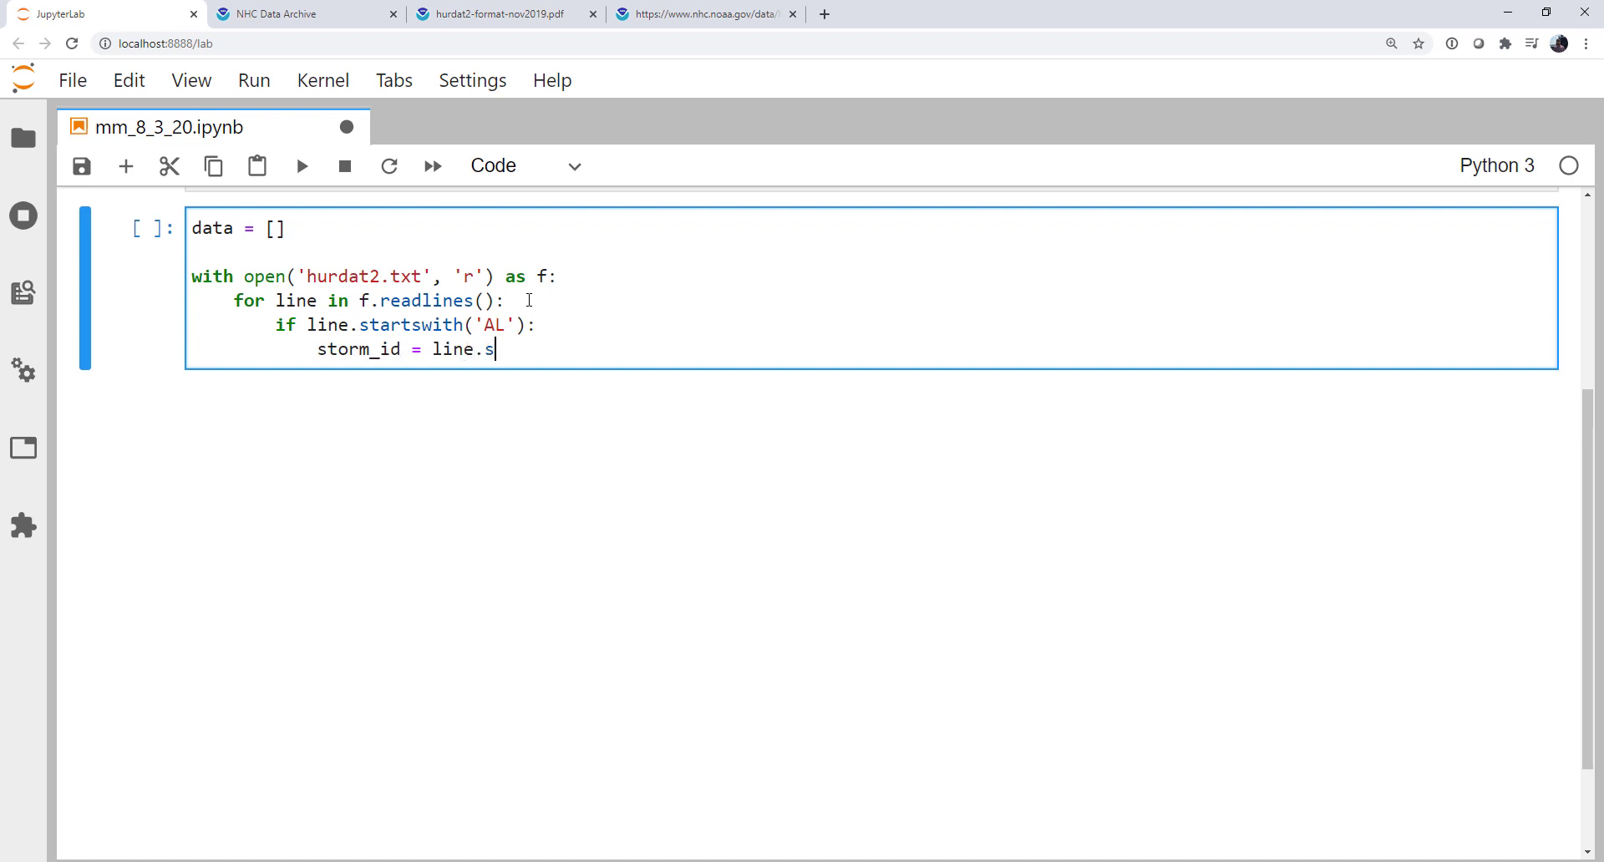
{"action": "type", "text": "plit()"}
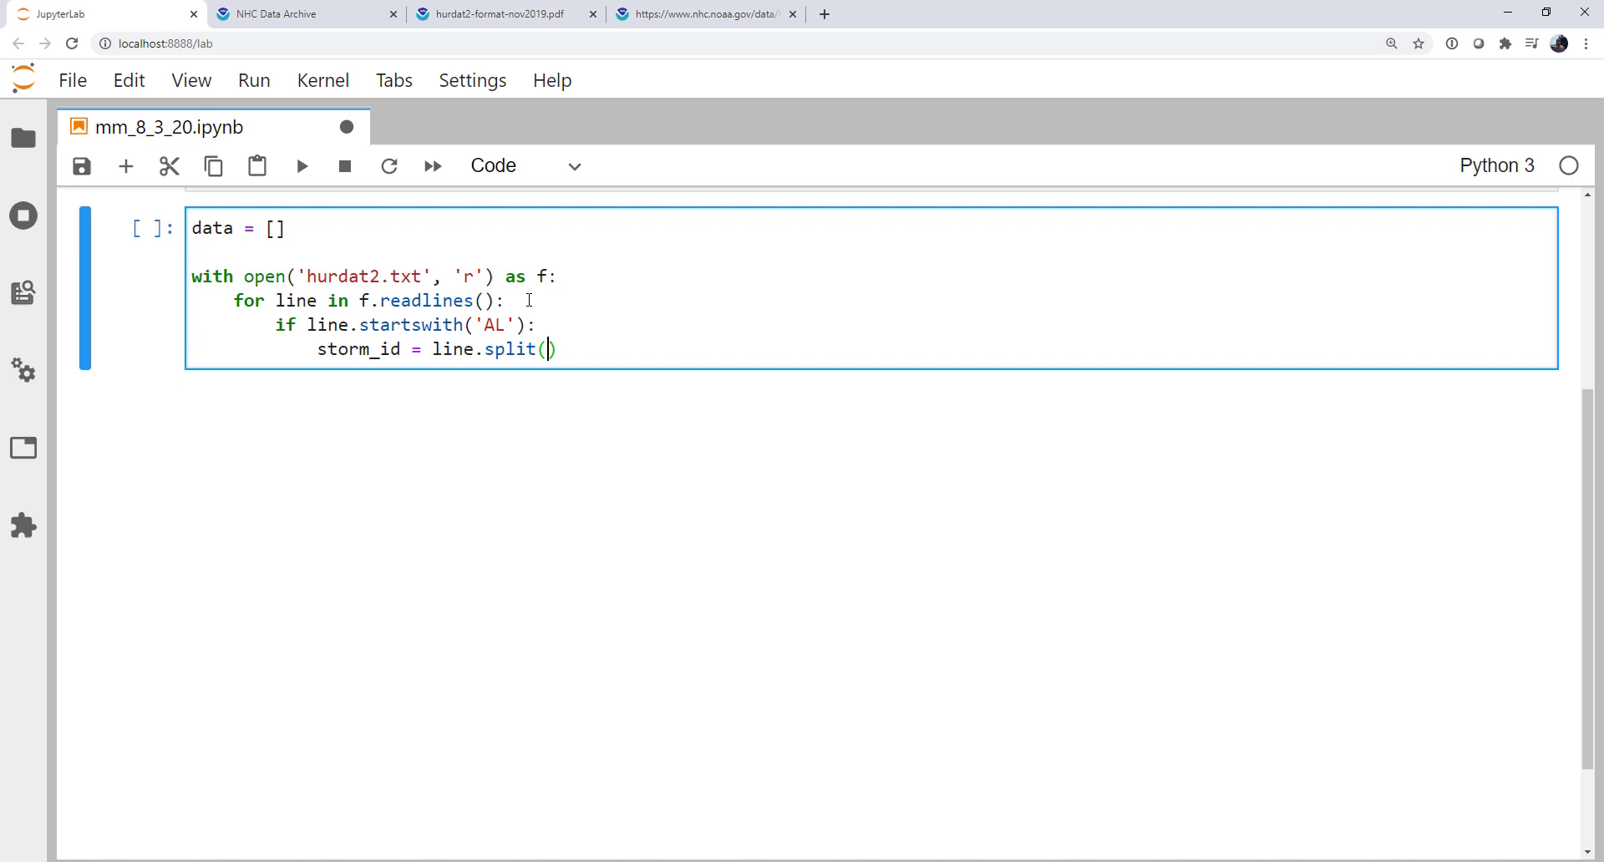
{"action": "type", "text": "','"}
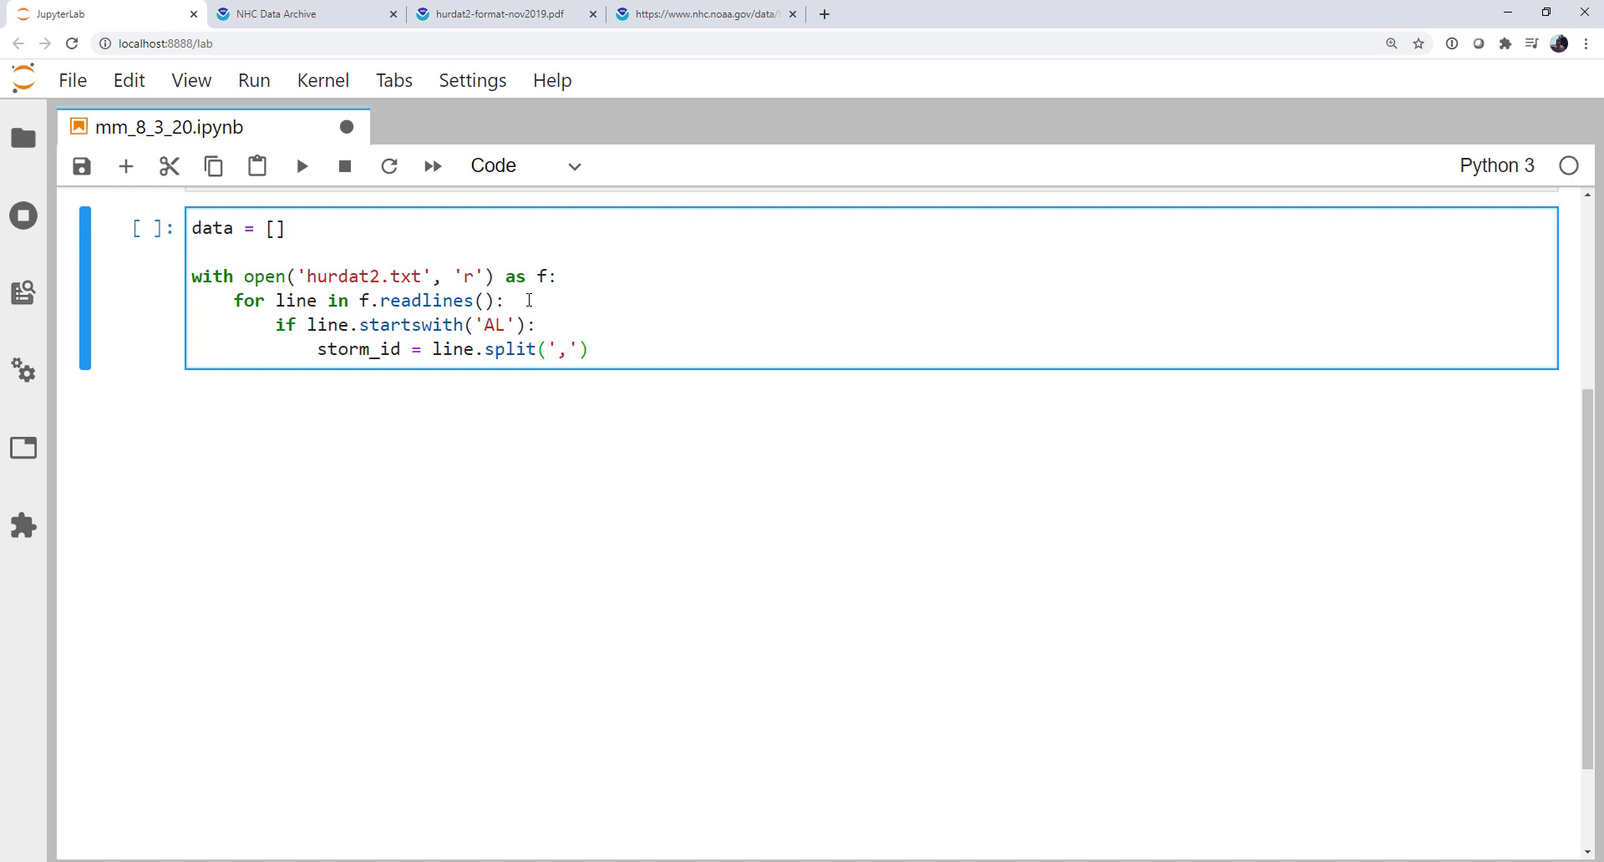
Step: Store stripped storm_id[0] as storm_number and storm_id[1] as storm_name, then begin else
{"action": "type", "text": "storm_"}
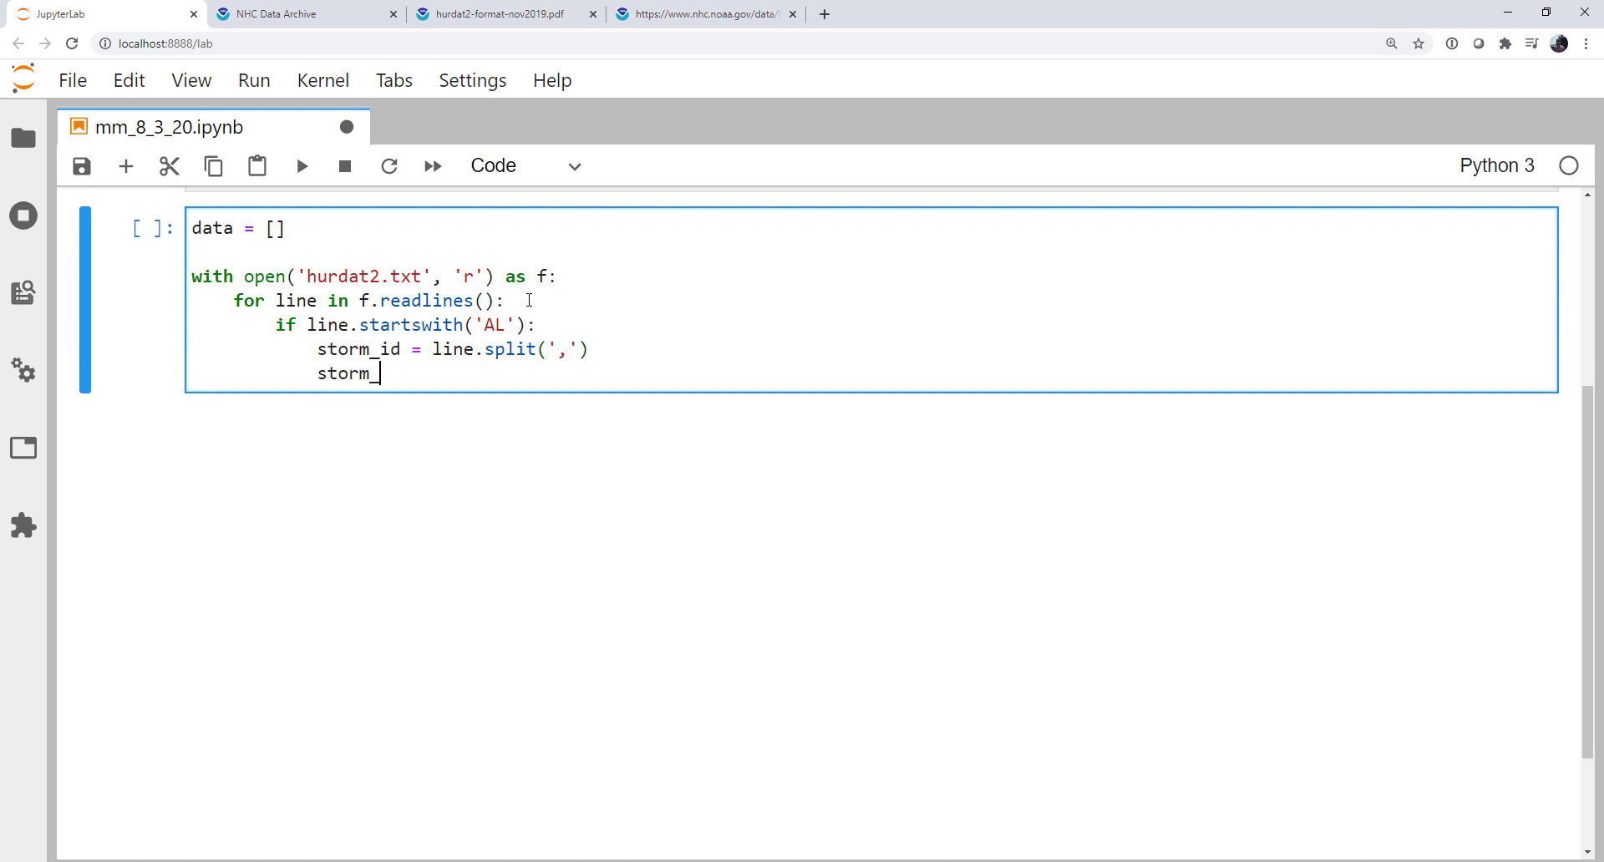
{"action": "type", "text": "number"}
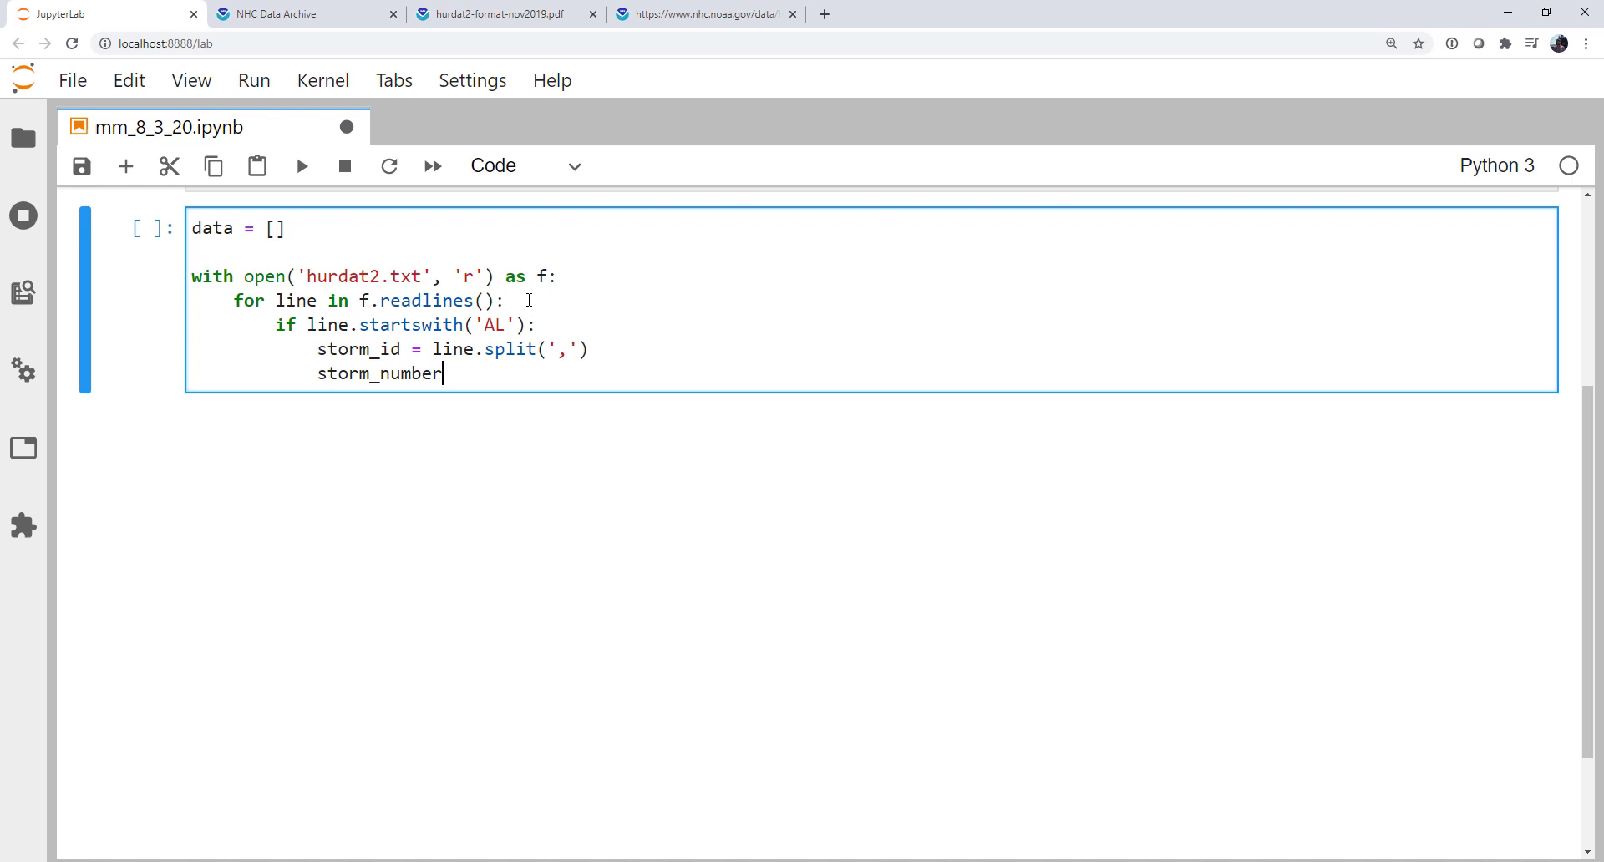
{"action": "type", "text": "= stor"}
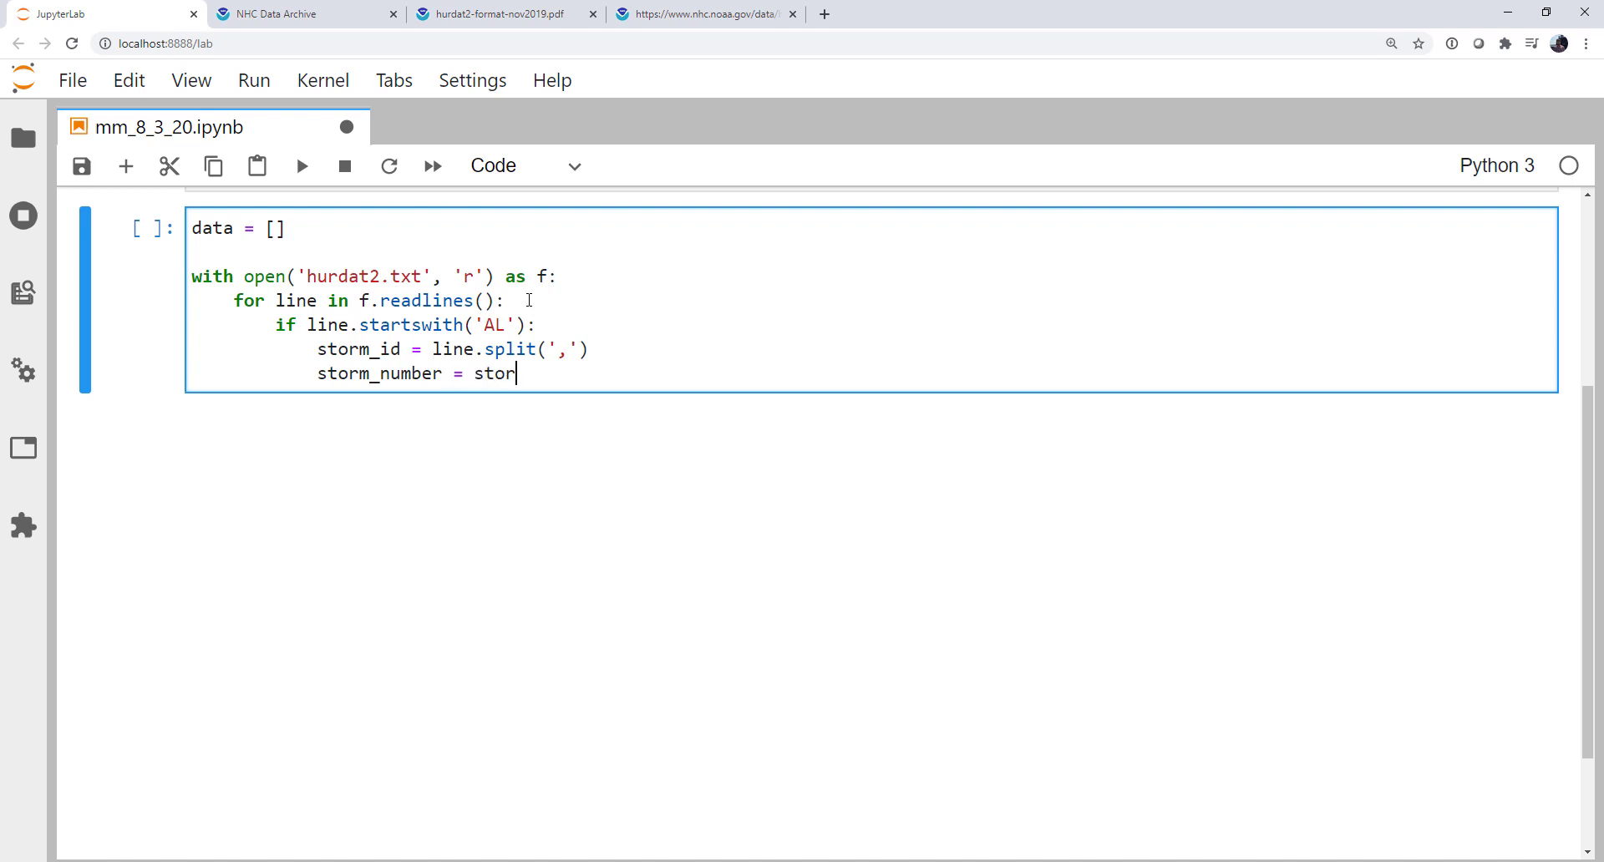
{"action": "type", "text": "_id"}
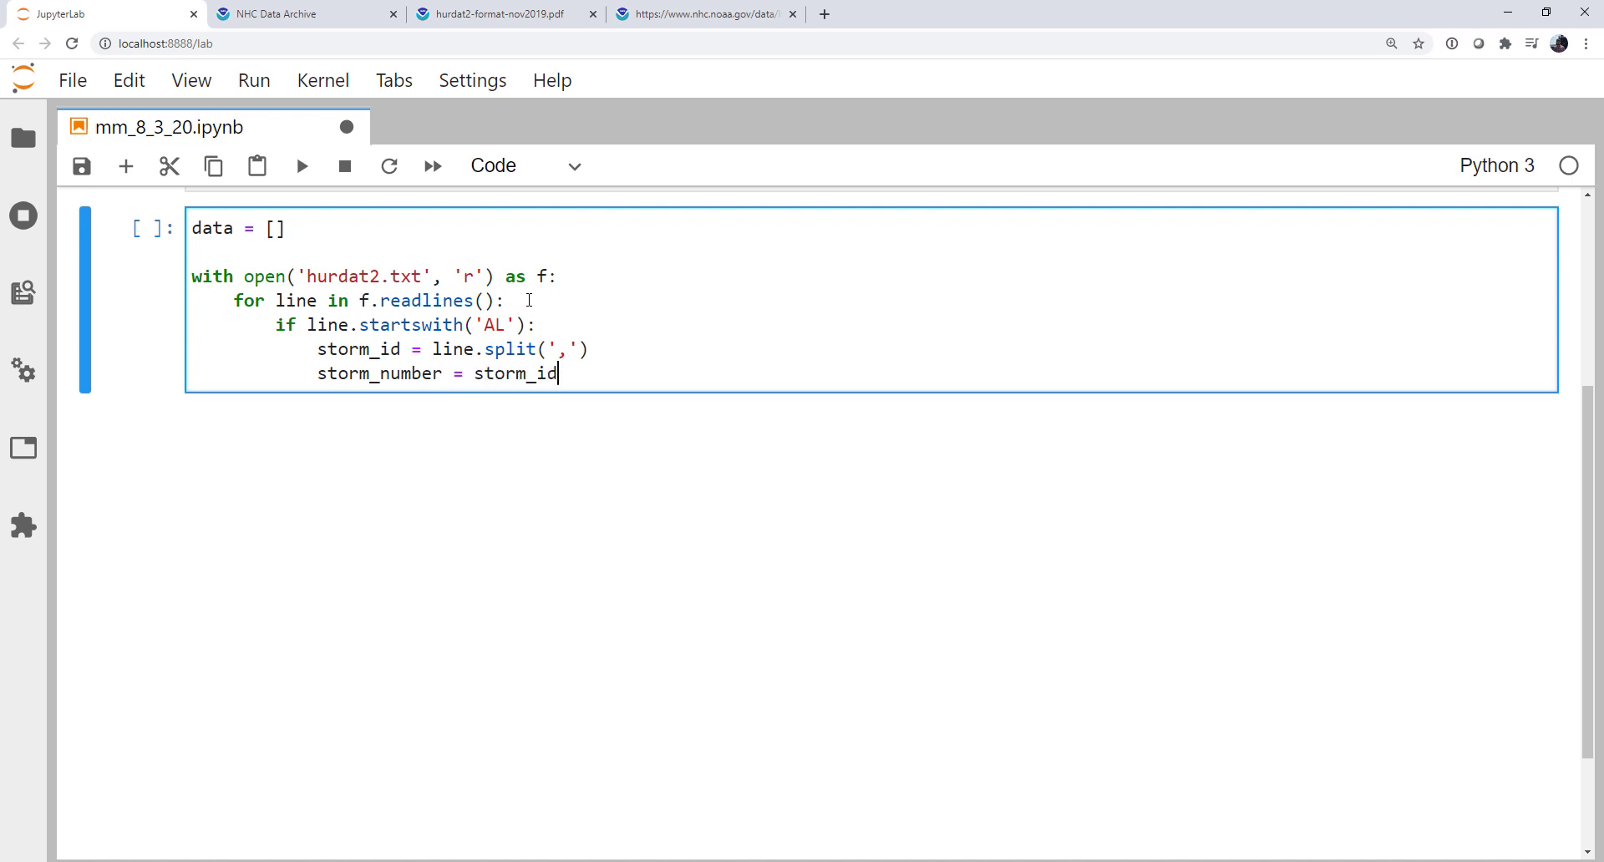
{"action": "type", "text": "[0].strip"}
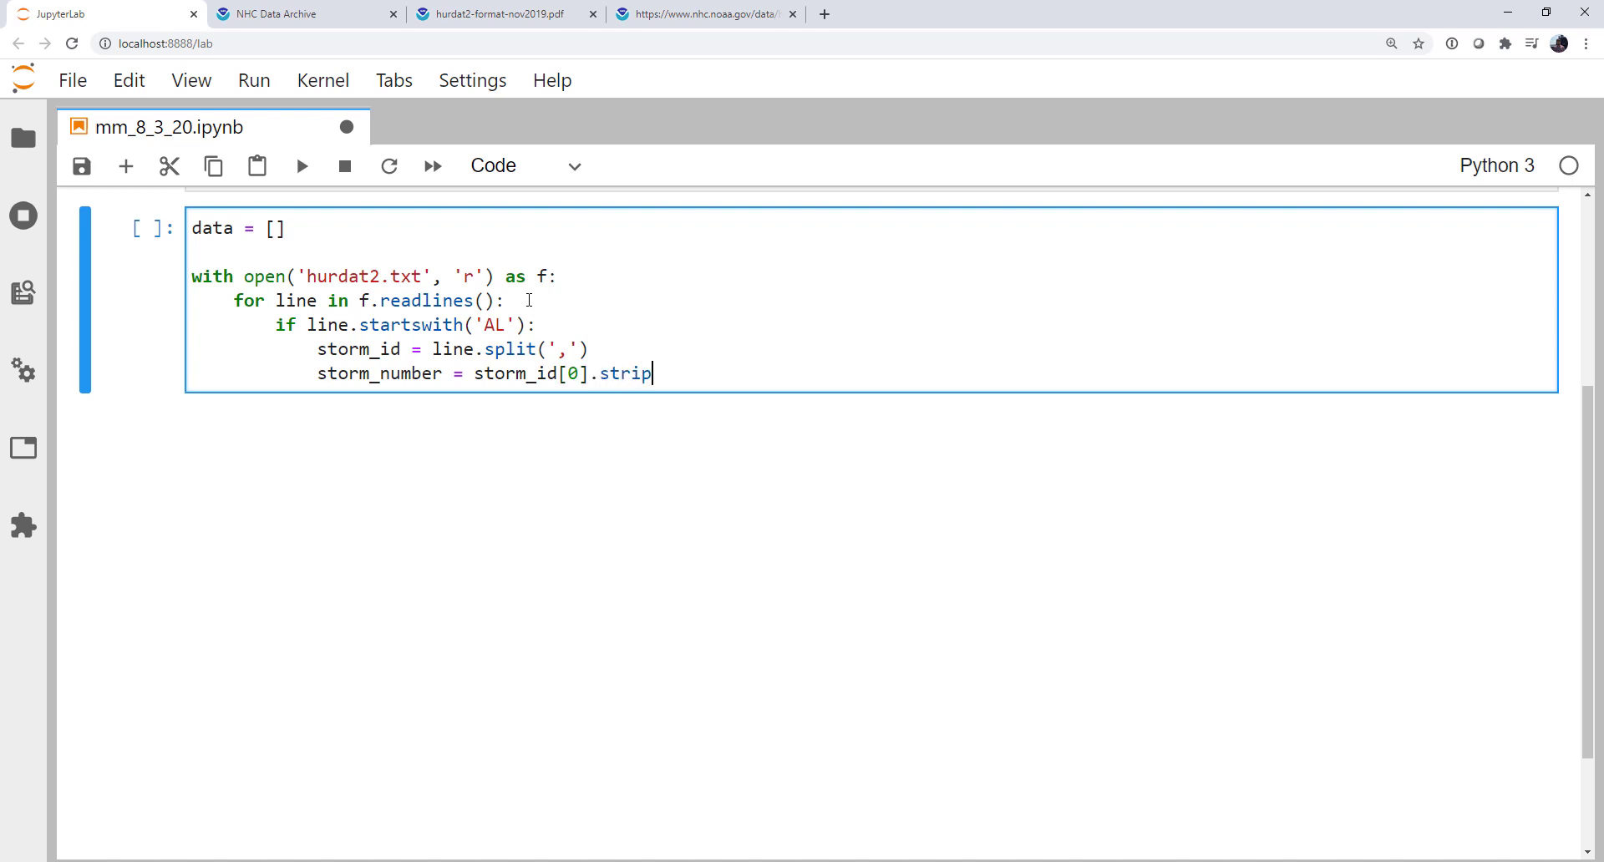
{"action": "type", "text": "()"}
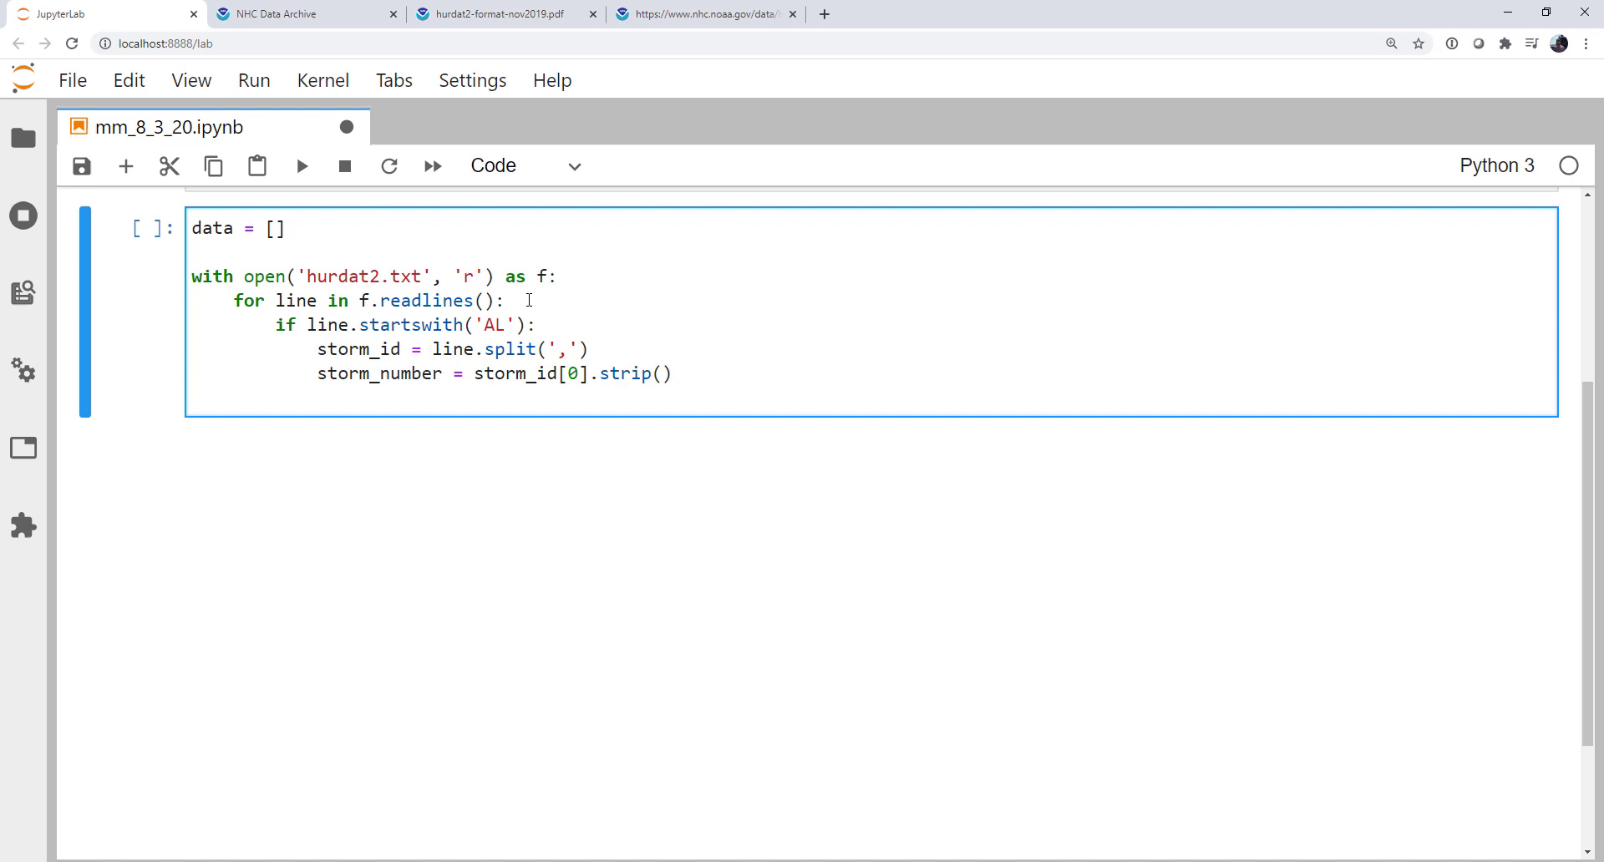
{"action": "type", "text": "storm_name"}
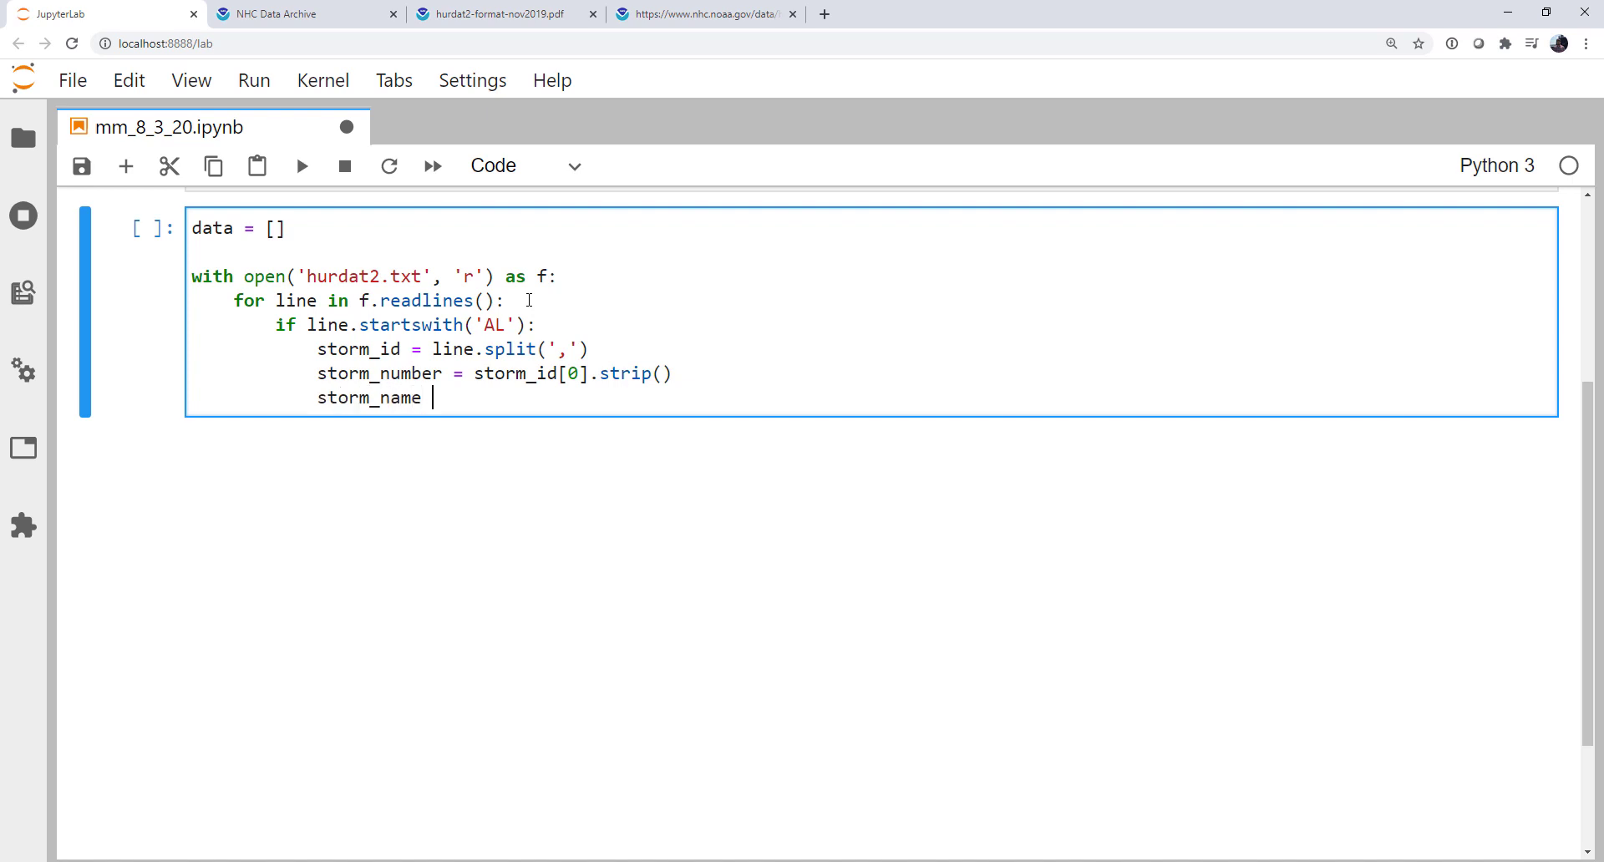
{"action": "type", "text": "= storm_id"}
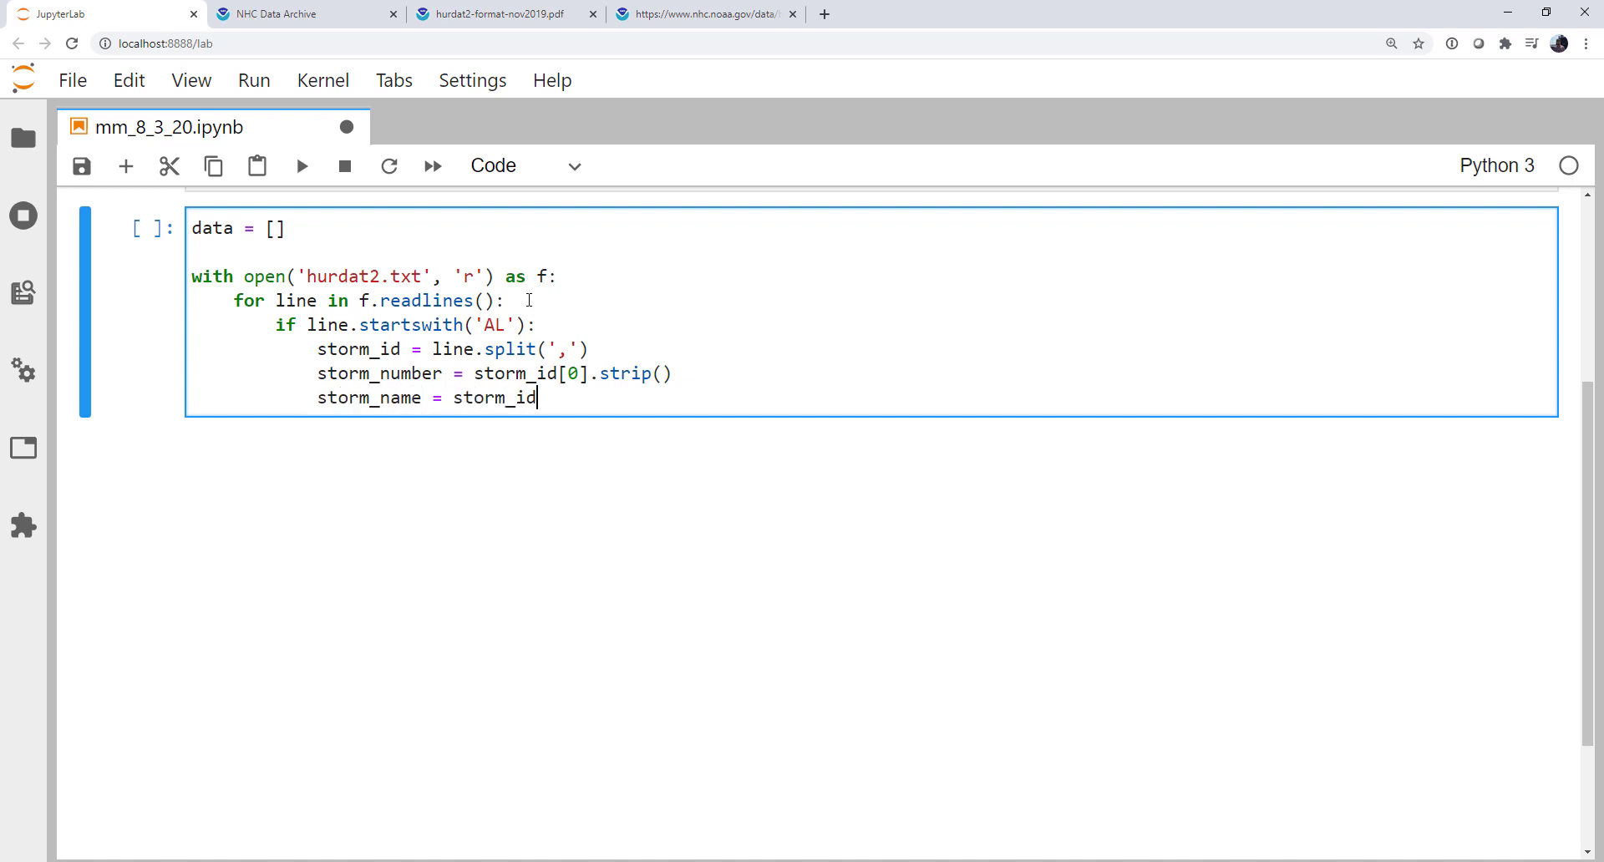
{"action": "type", "text": "[1].strip"}
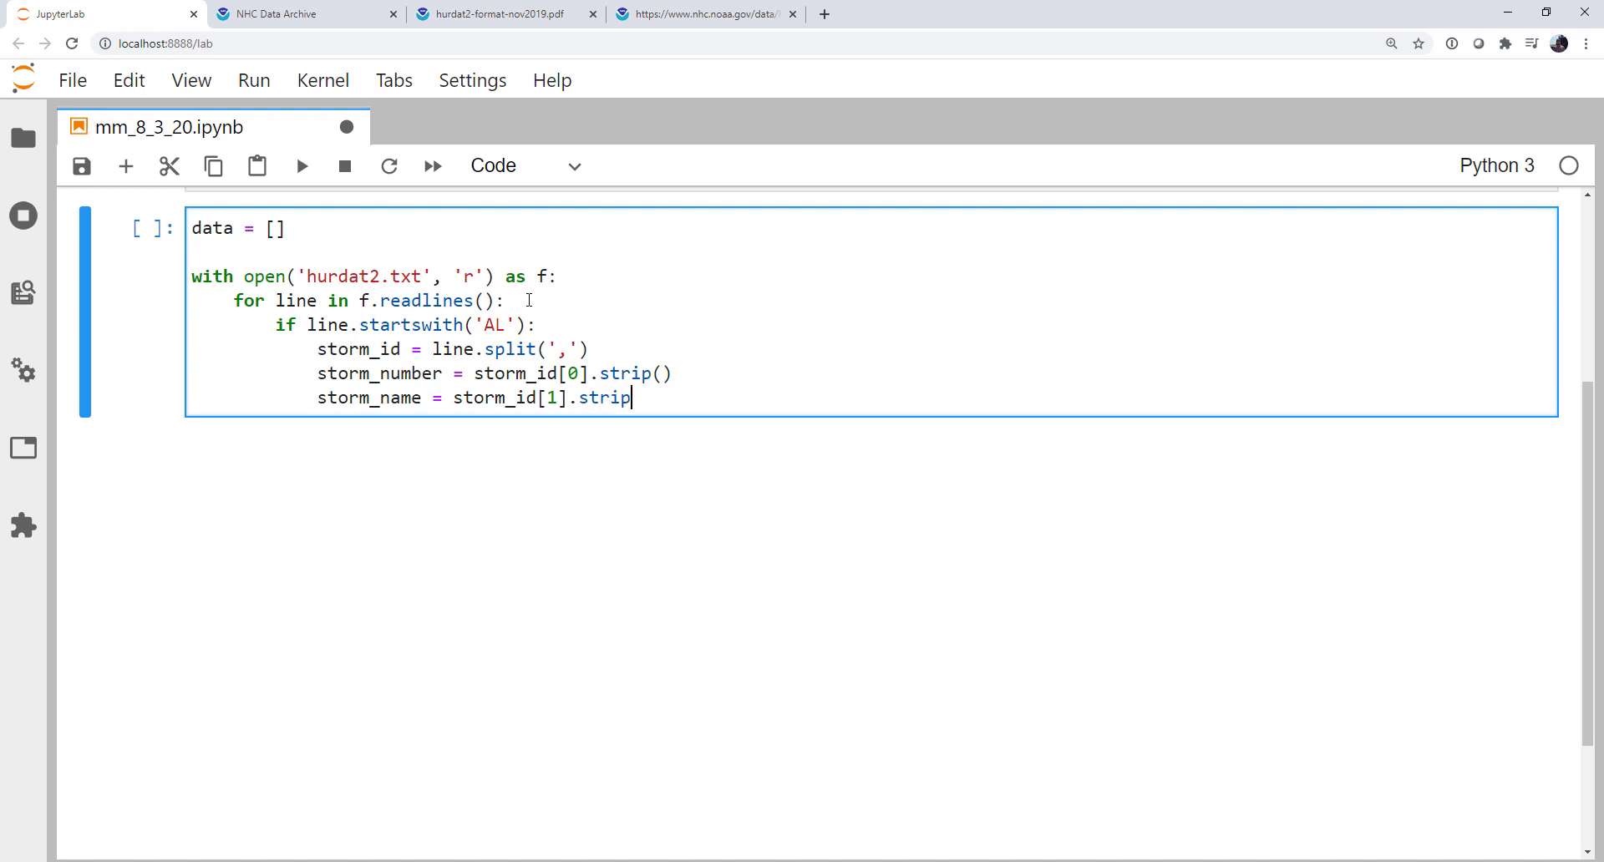
{"action": "type", "text": "()"}
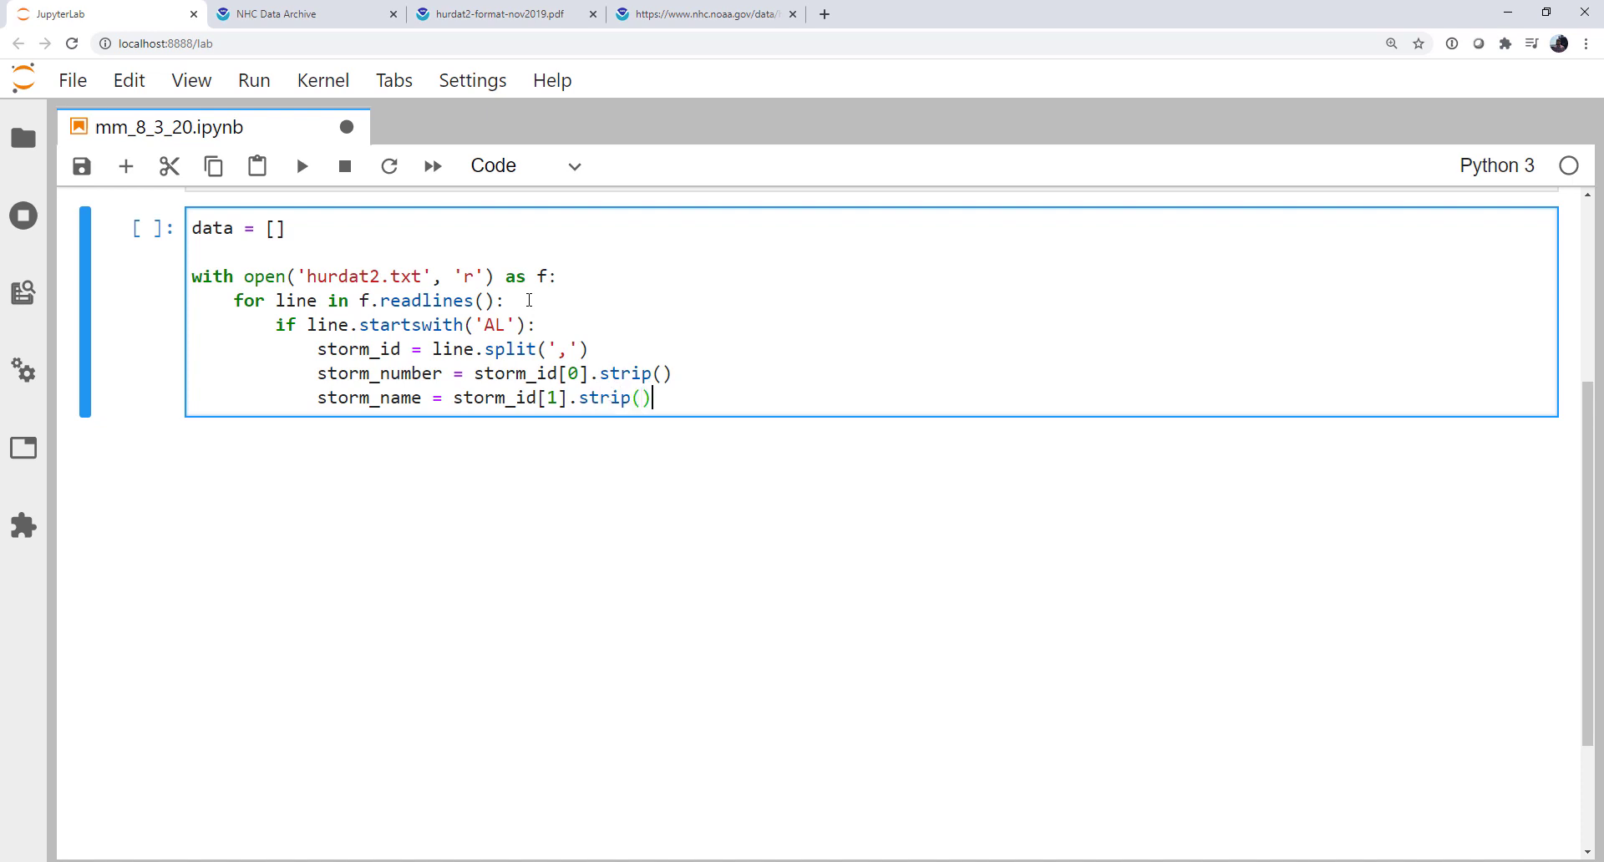
{"action": "key", "text": "Enter"}
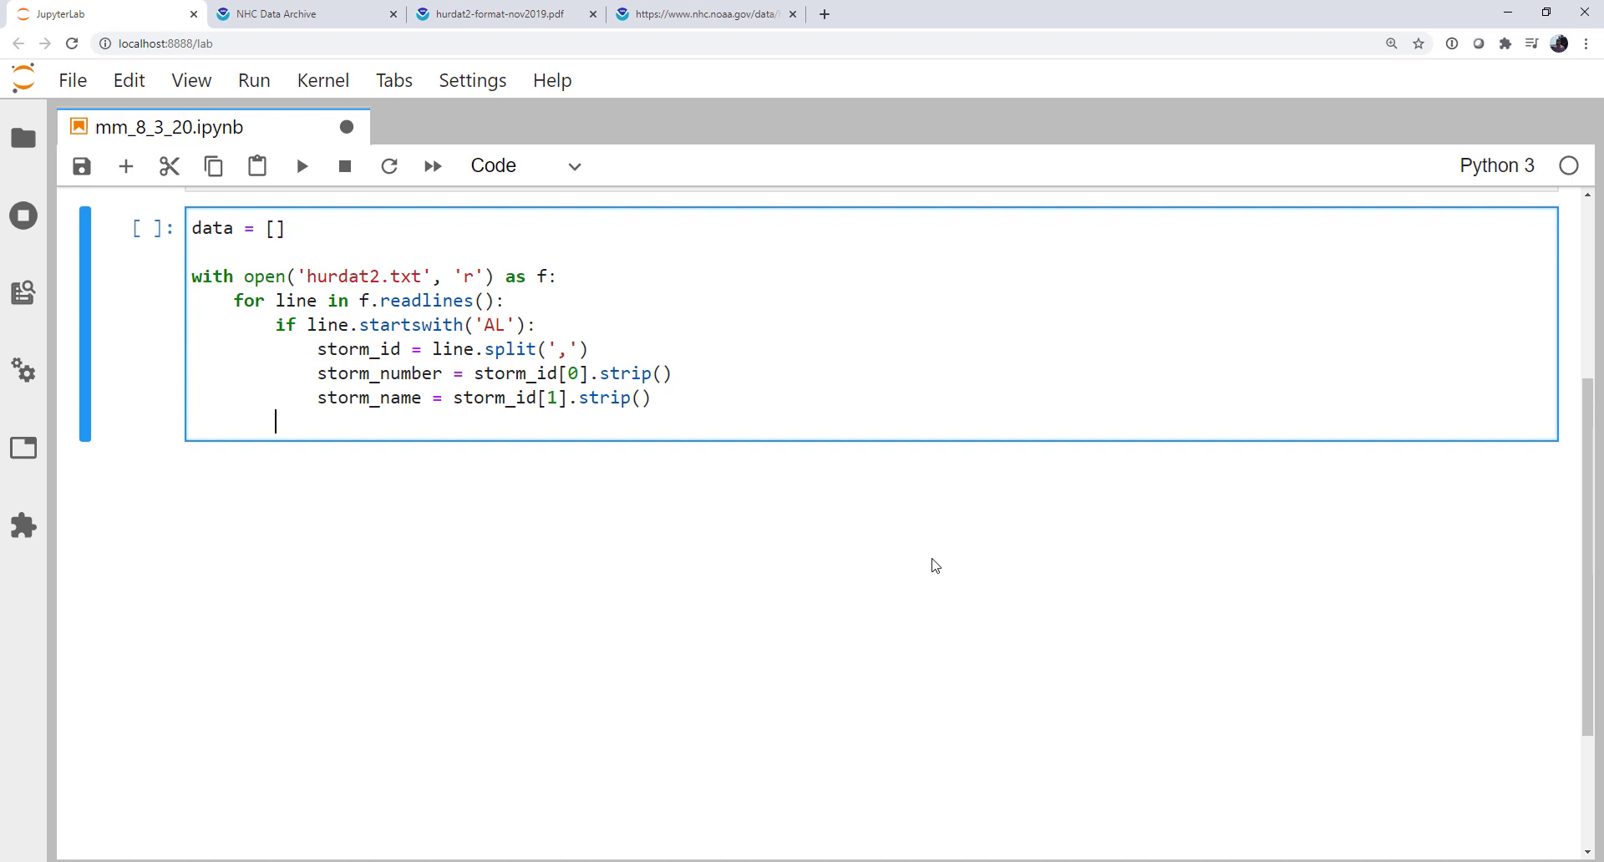
{"action": "type", "text": "else:"}
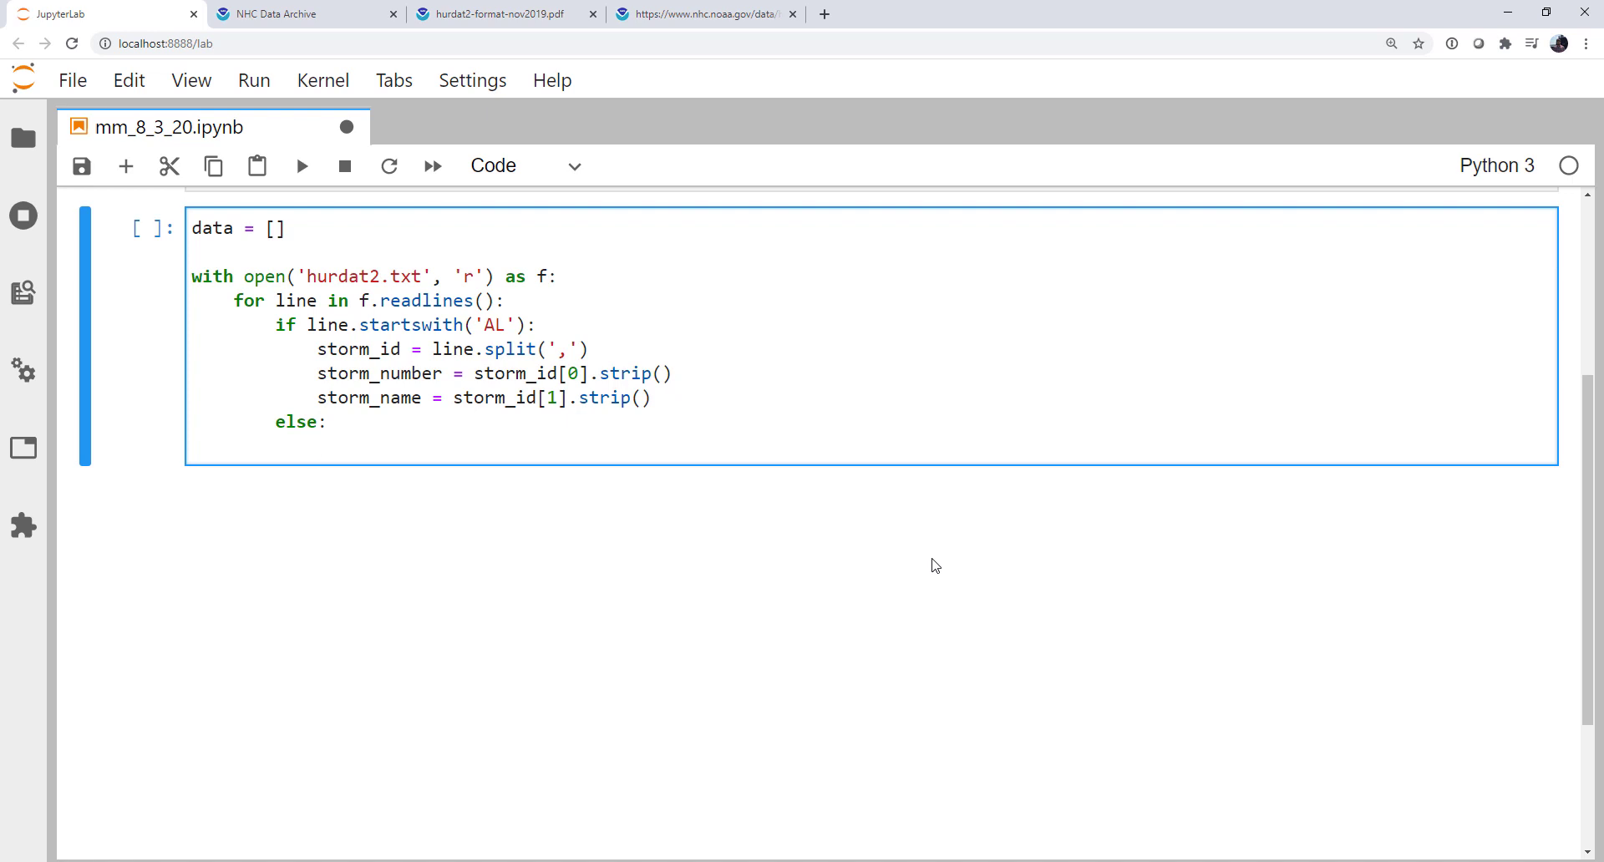
Step: In the else branch, split each track line on commas into location_line
{"action": "key", "text": "Enter"}
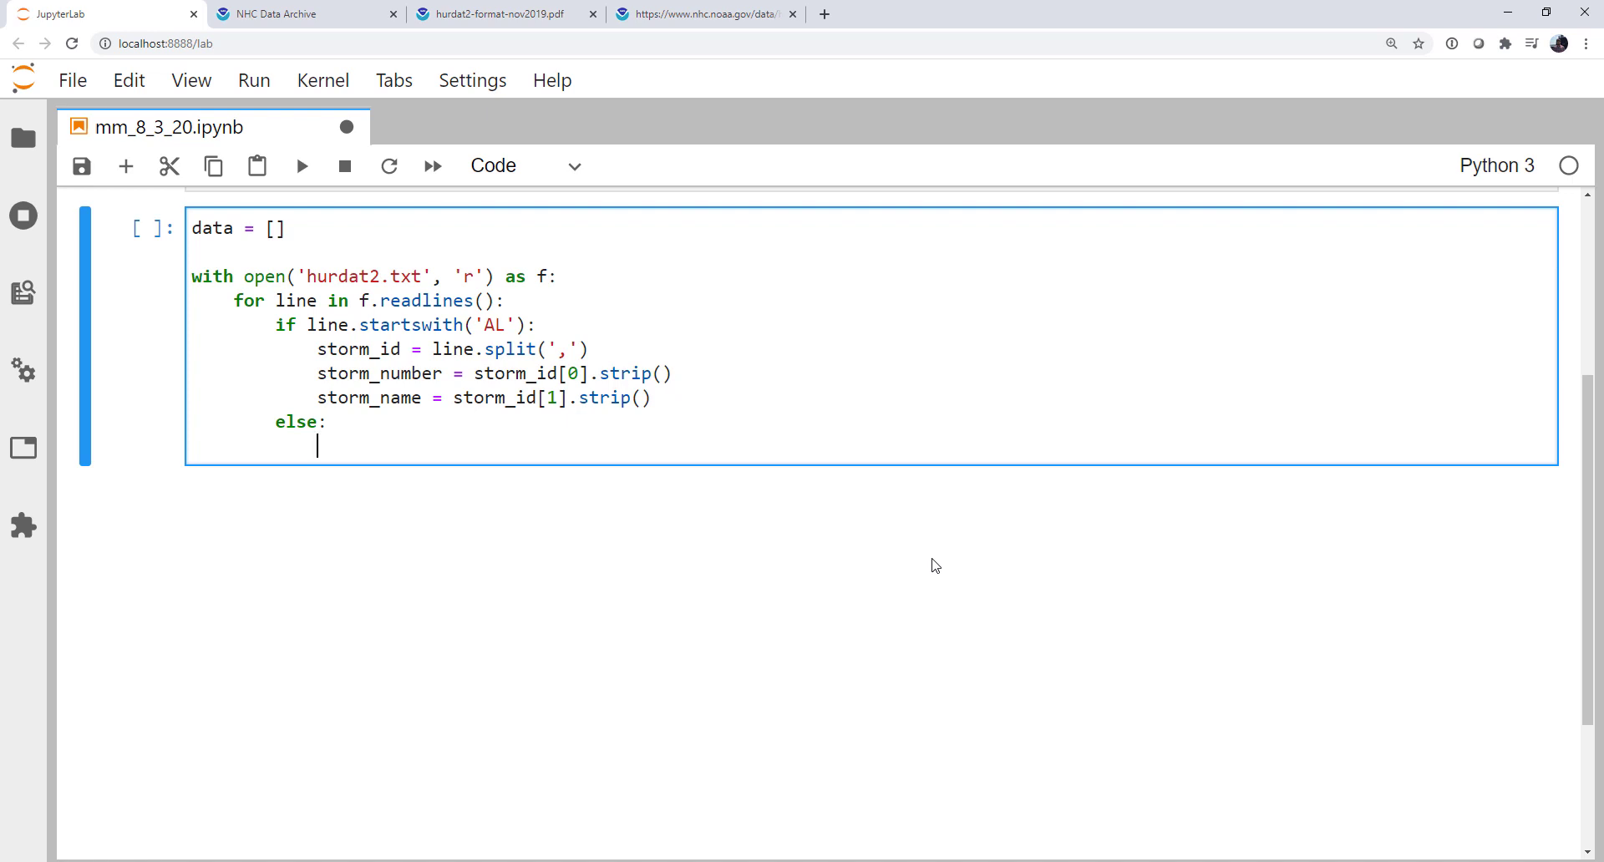
{"action": "type", "text": "location_line"}
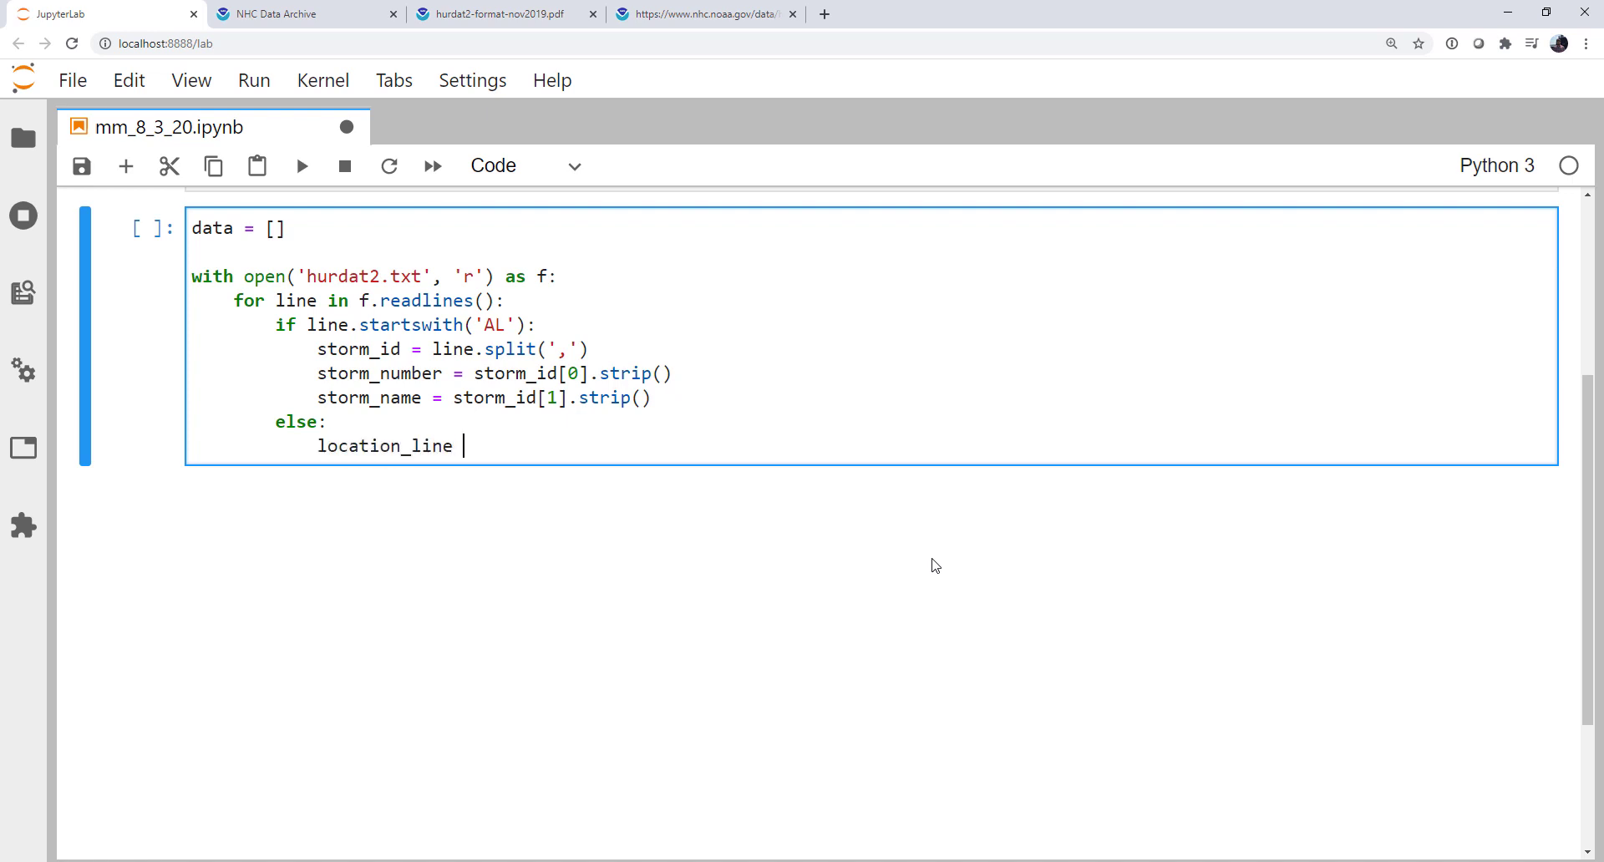
{"action": "type", "text": "= line.sp"}
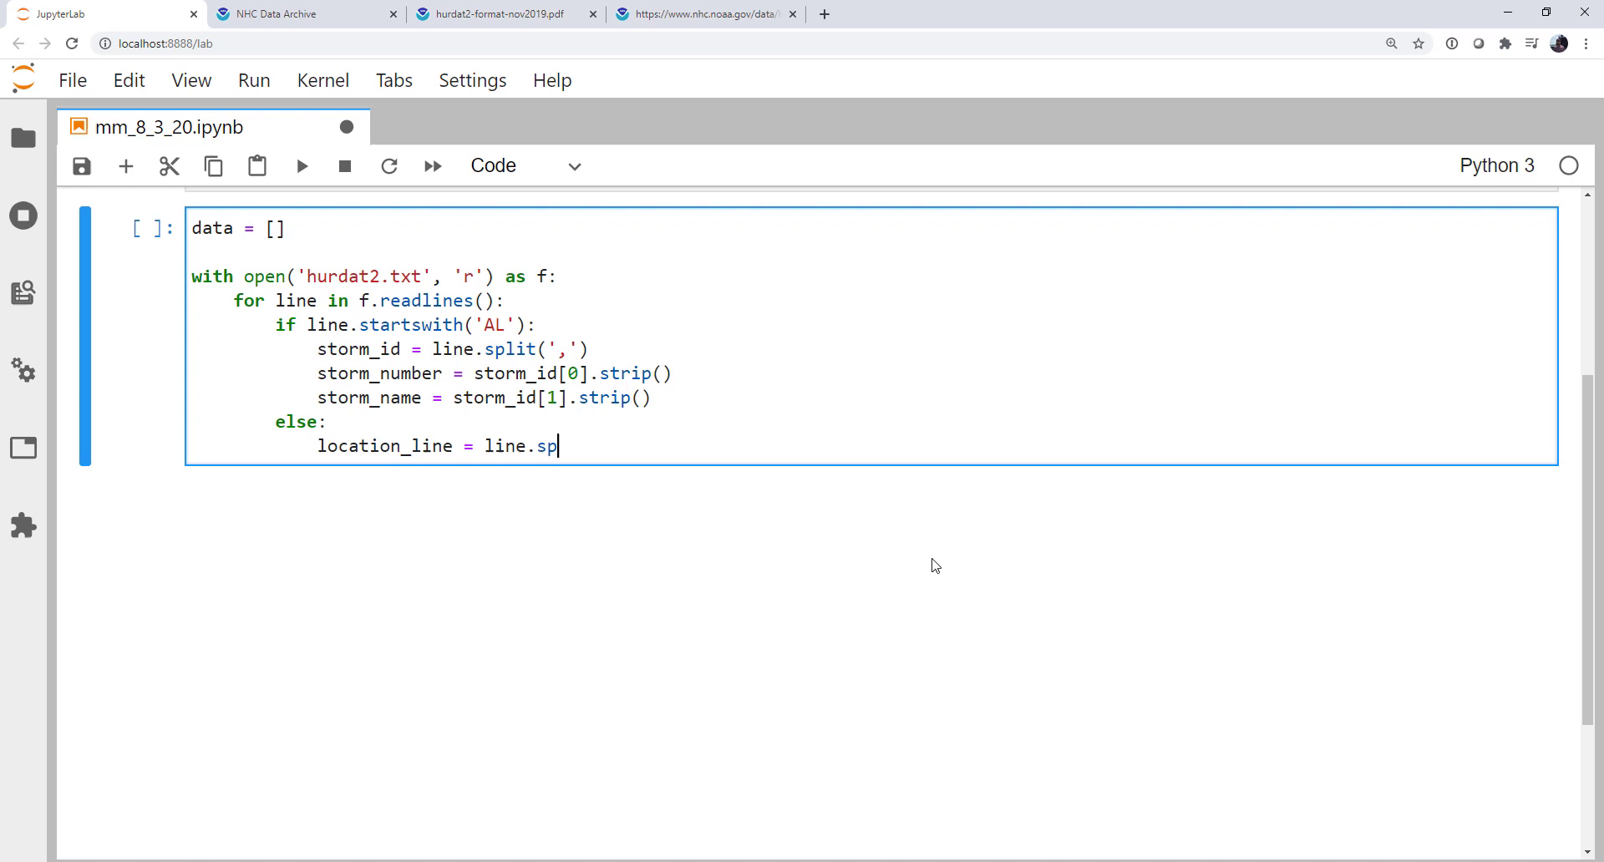
{"action": "type", "text": "lit(',')"}
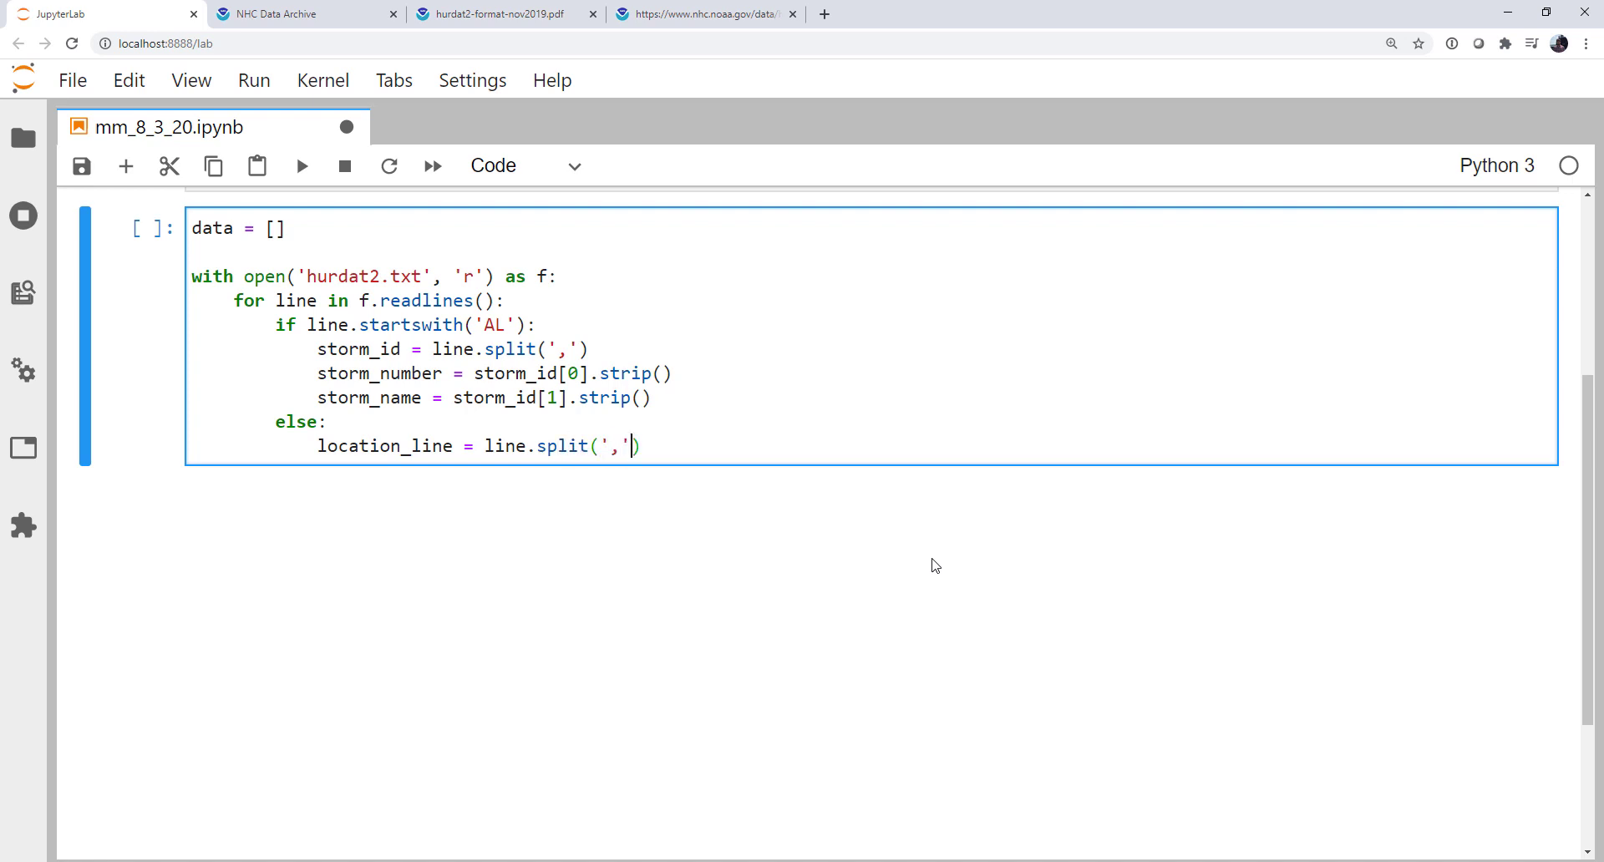
Step: Start dt = datetime.strptime(location_line[0] and check the raw data's date field
{"action": "key", "text": "Enter"}
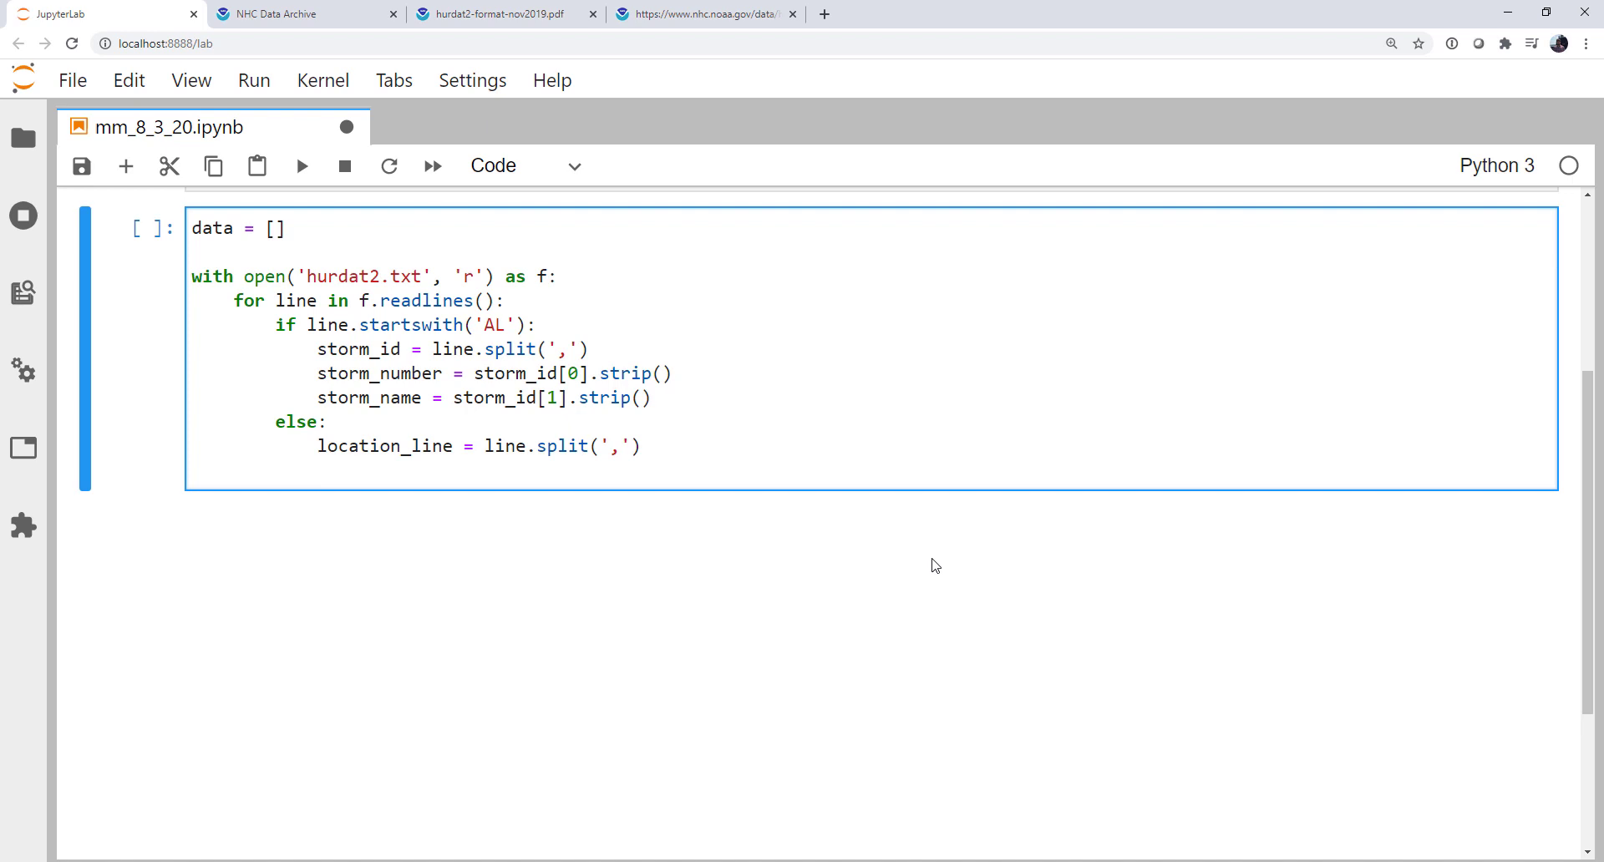
{"action": "type", "text": "dt"}
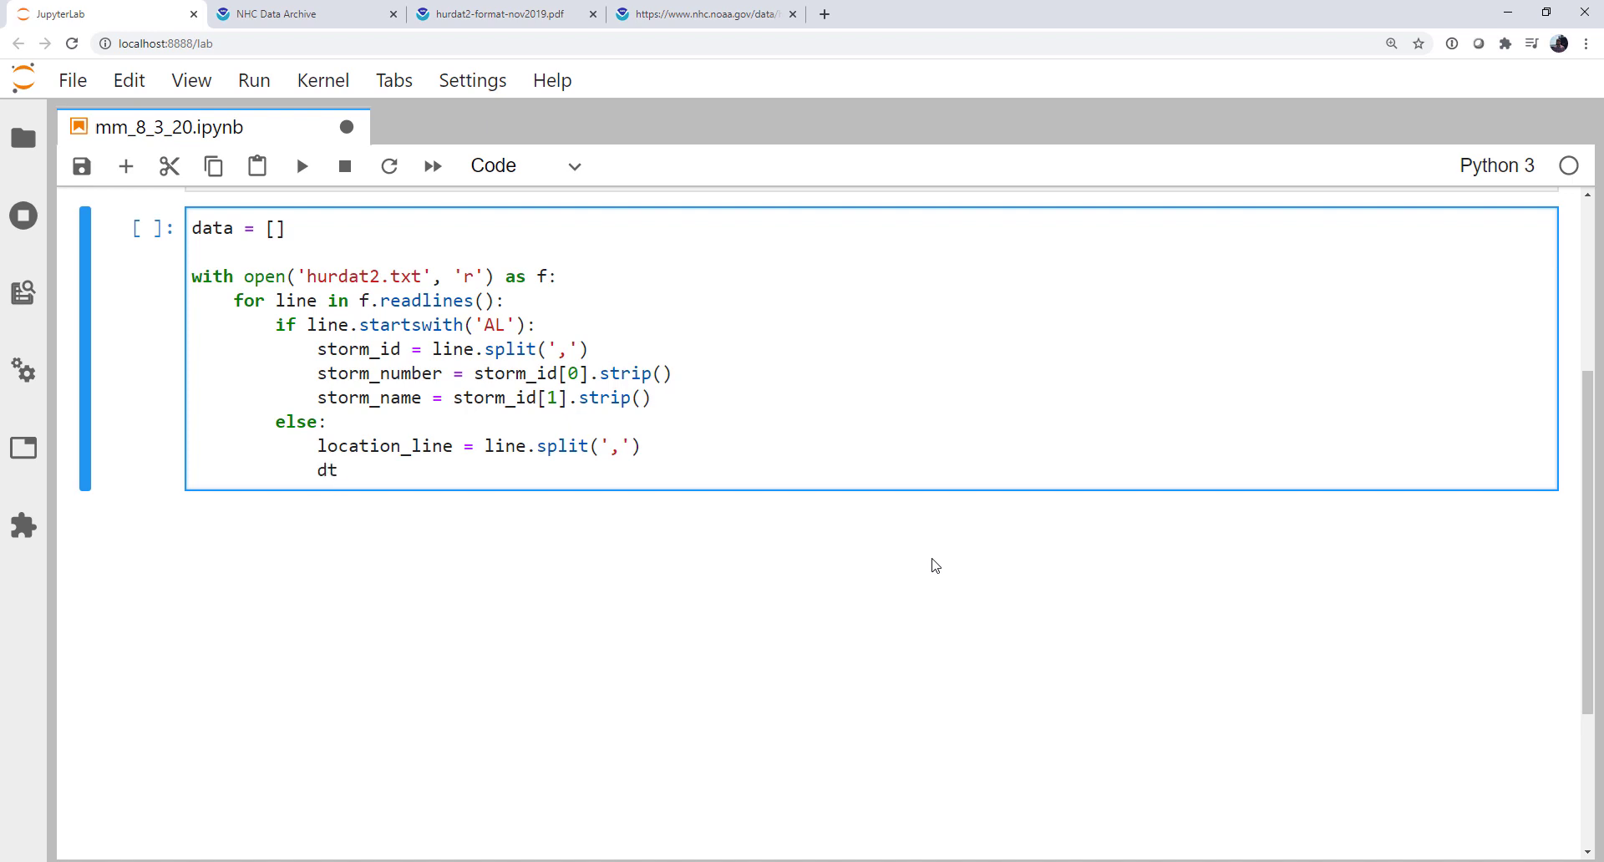
{"action": "type", "text": "= datetime"}
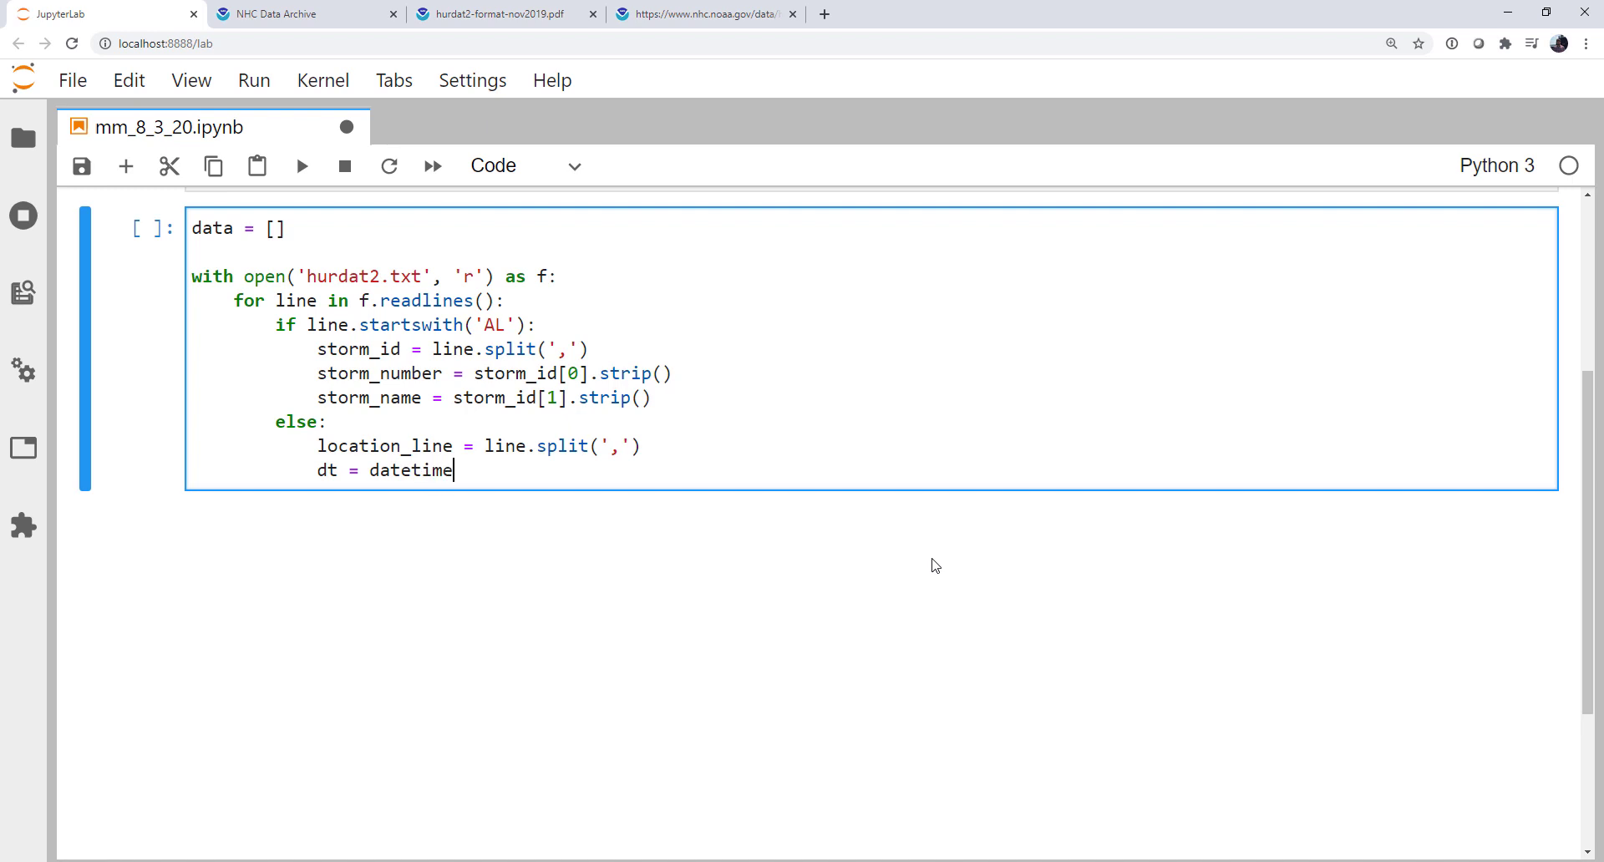
{"action": "type", "text": ".strp"}
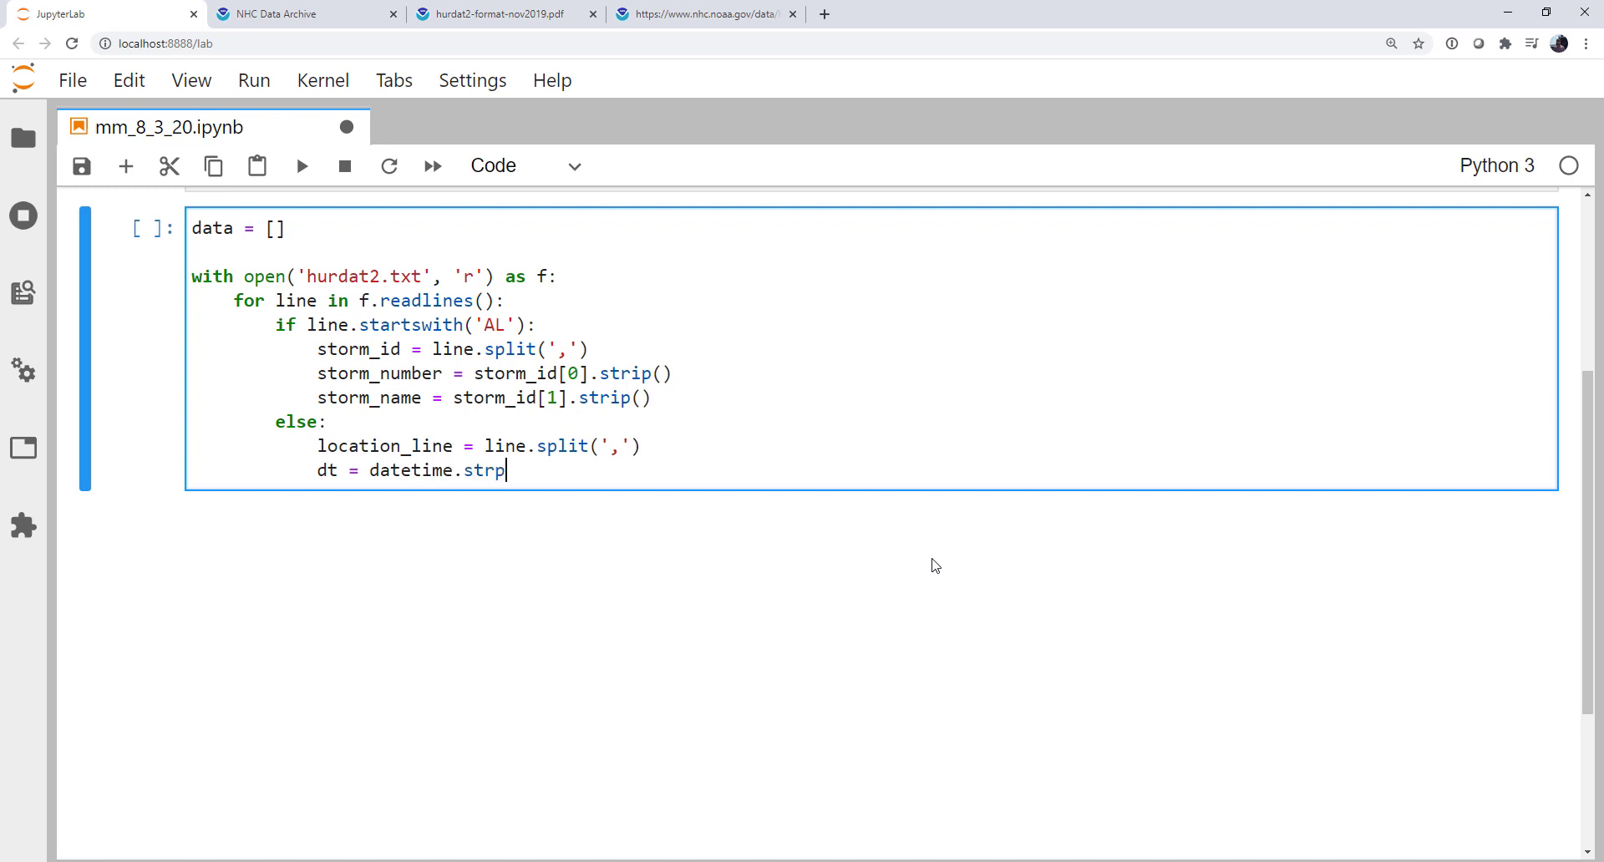
{"action": "type", "text": "time("}
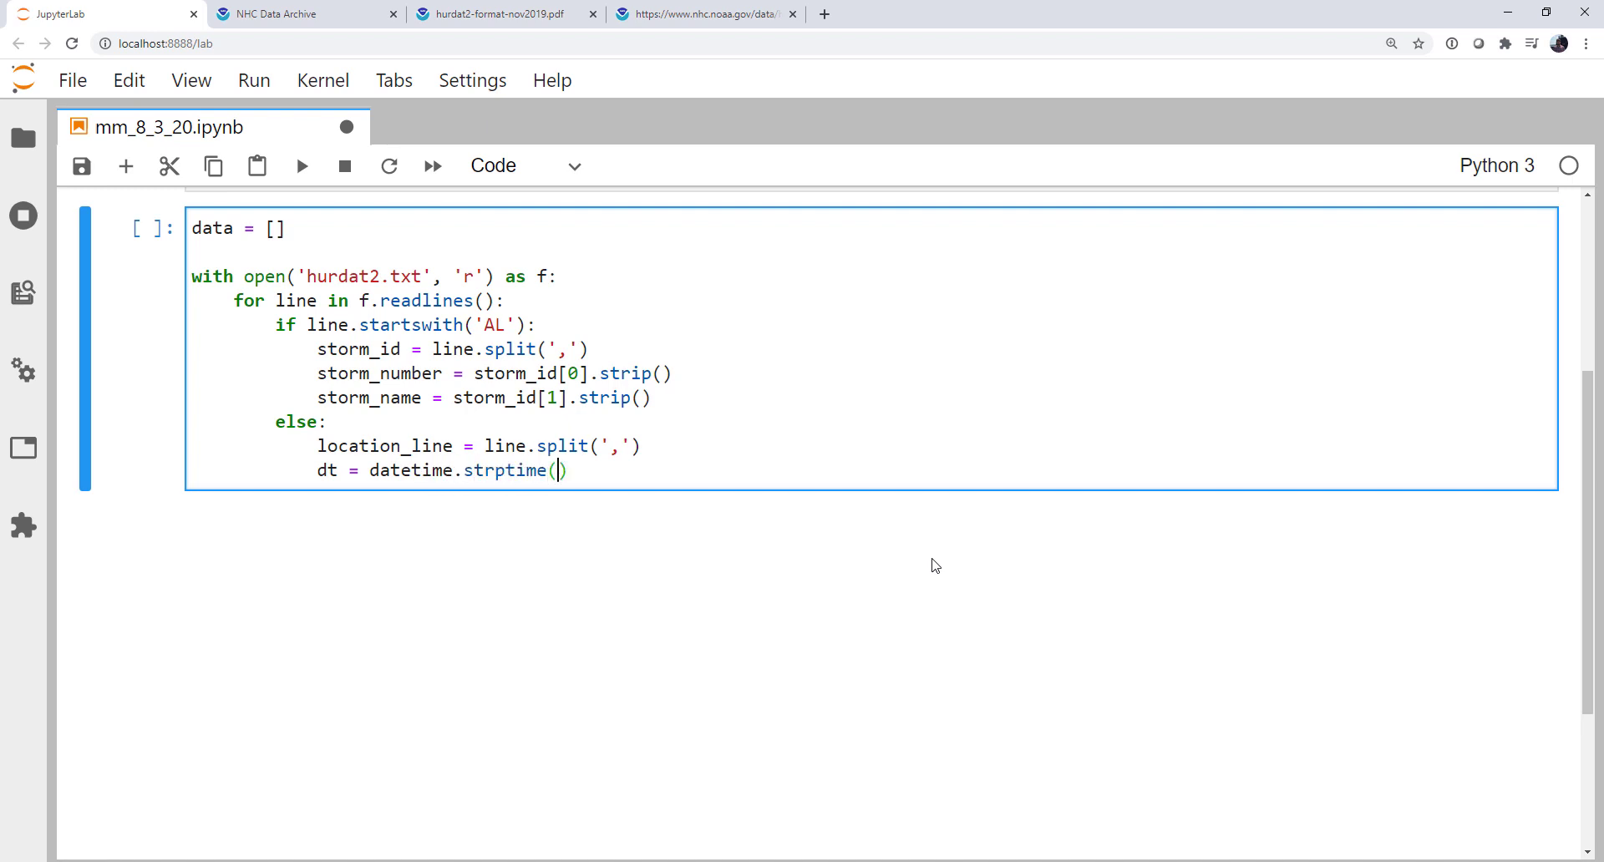
{"action": "type", "text": "location_"}
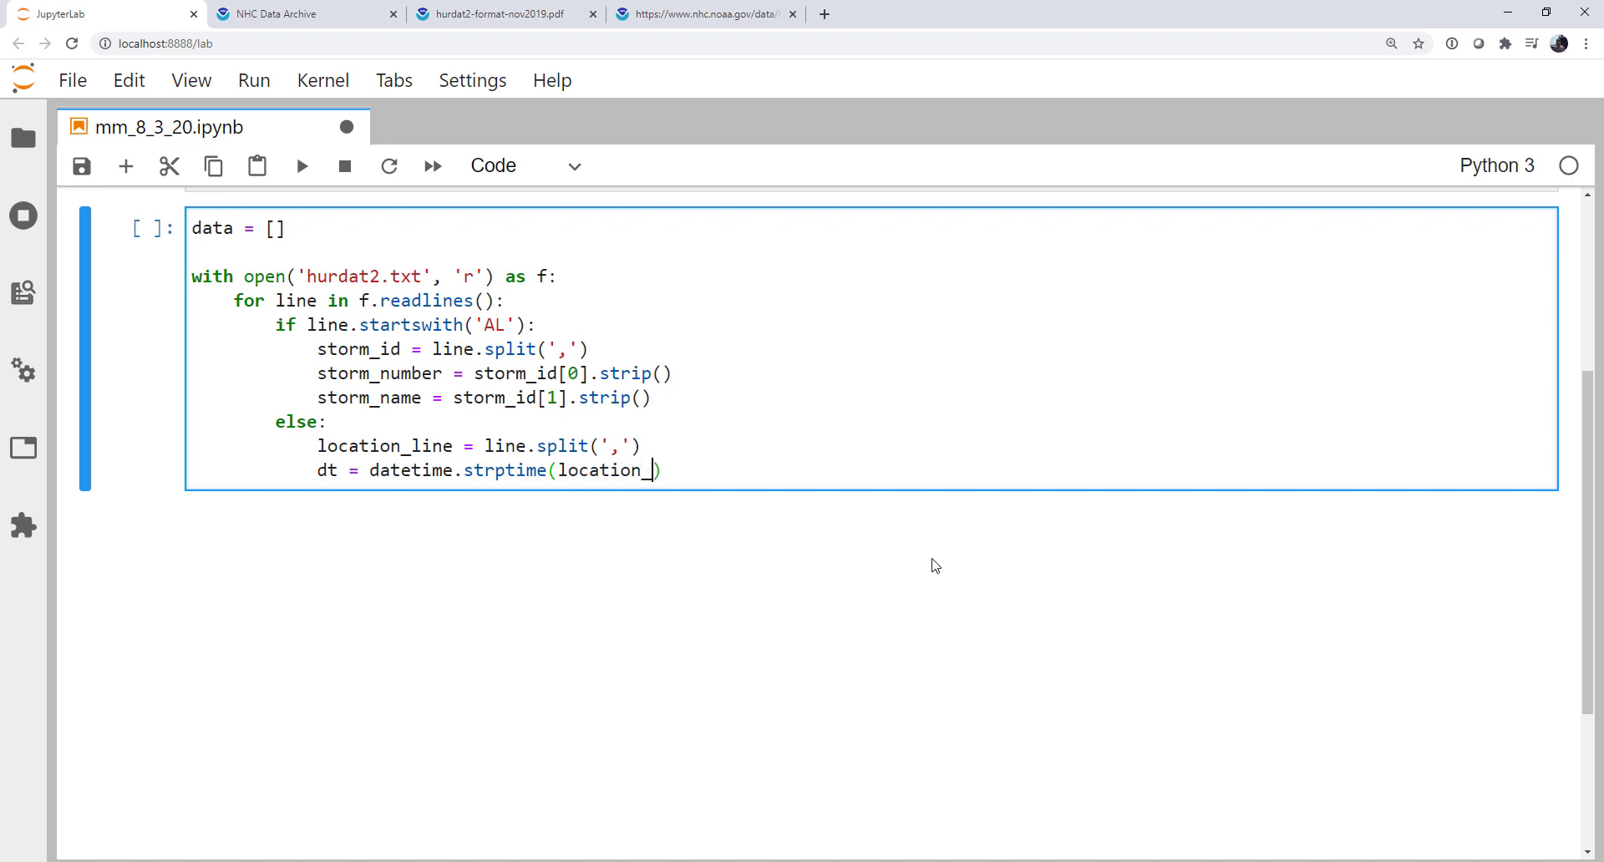
{"action": "type", "text": "lines[0]"}
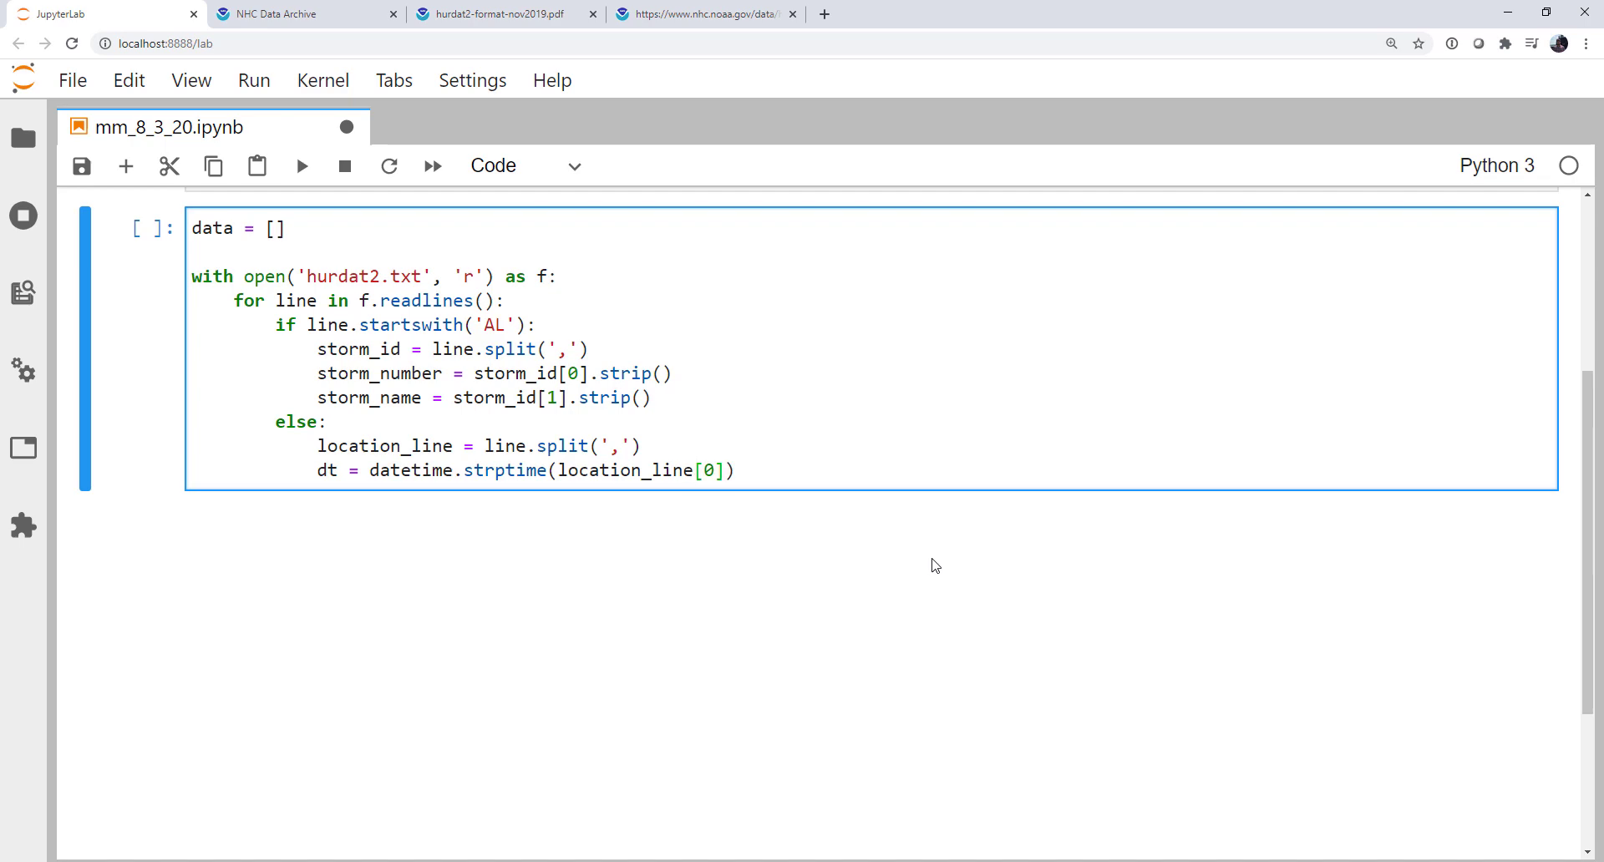
{"action": "left_click", "coordinate": [709, 12]}
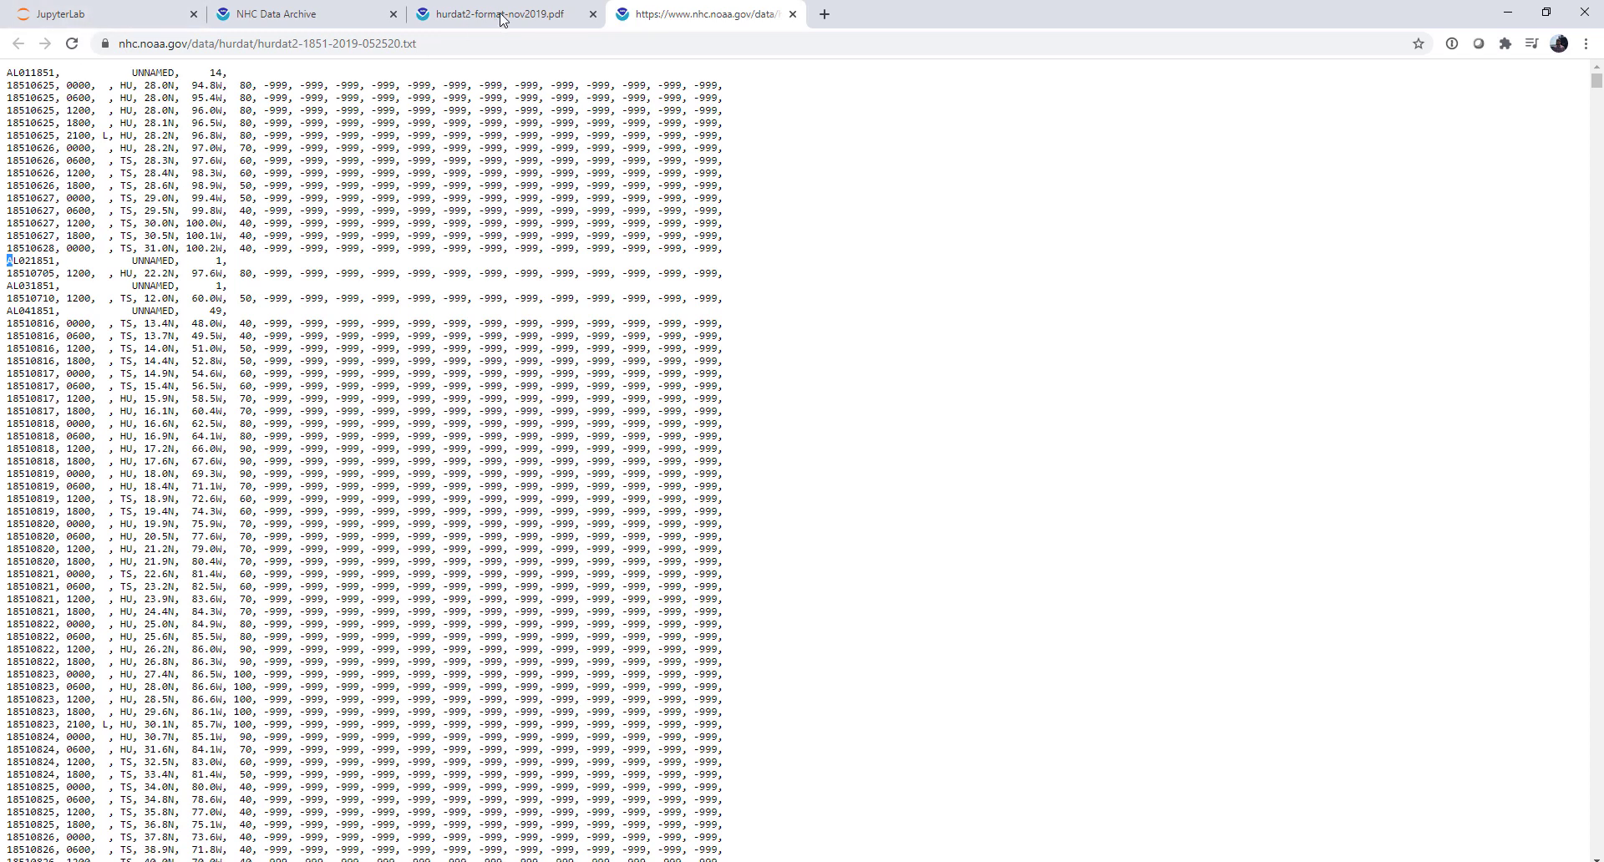
Step: Make dt parse location_line[0] + location_line[1] with format '%Y%m%d %H%M'
{"action": "left_click", "coordinate": [101, 15]}
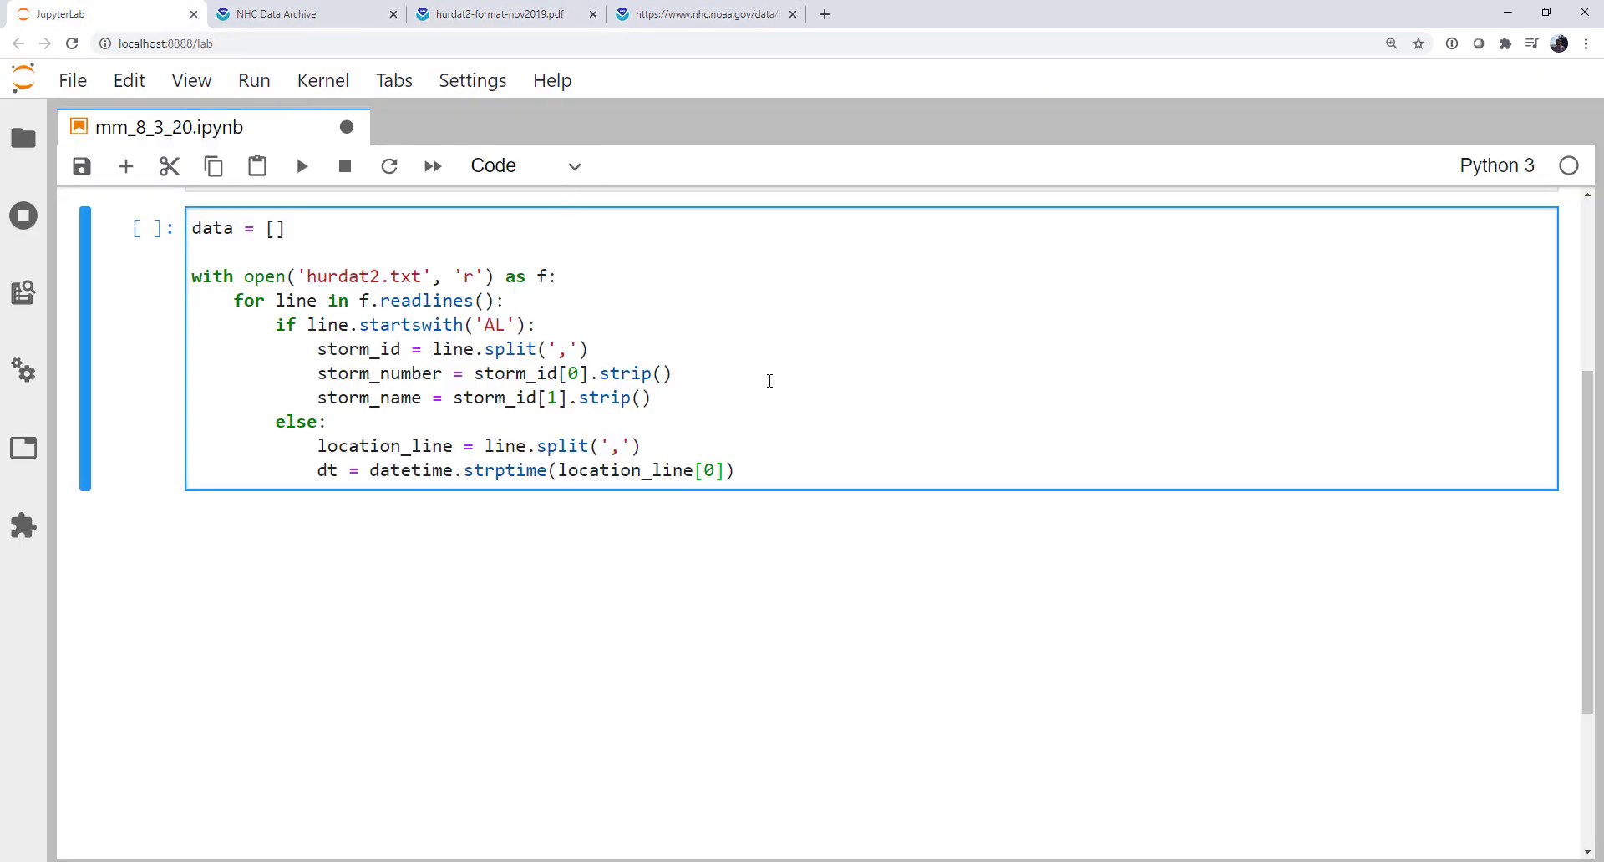
{"action": "type", "text": "+"}
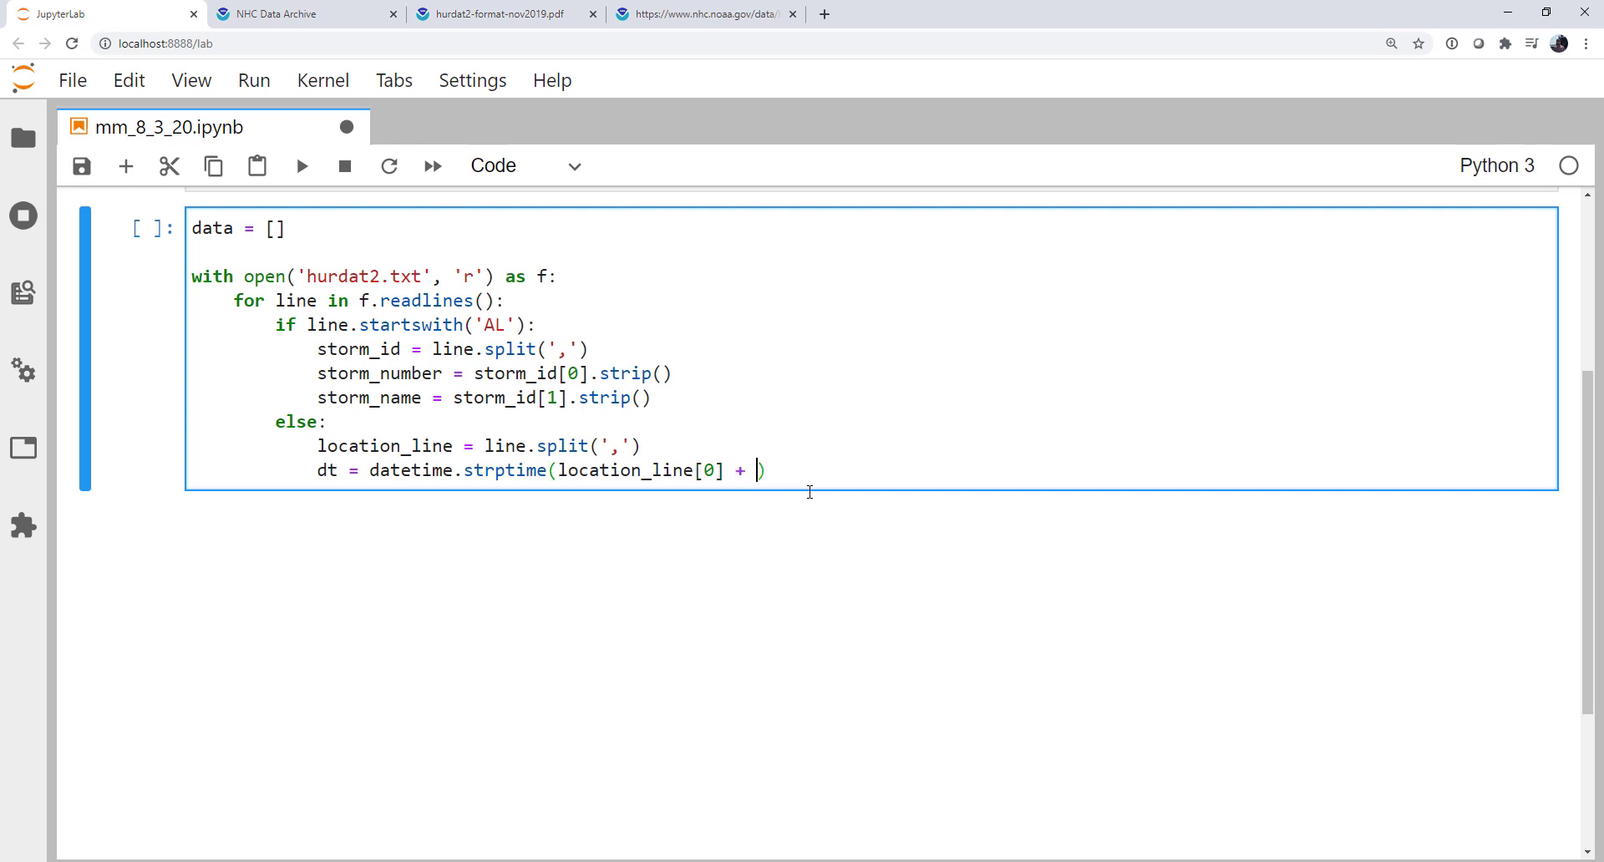
{"action": "type", "text": "location_line"}
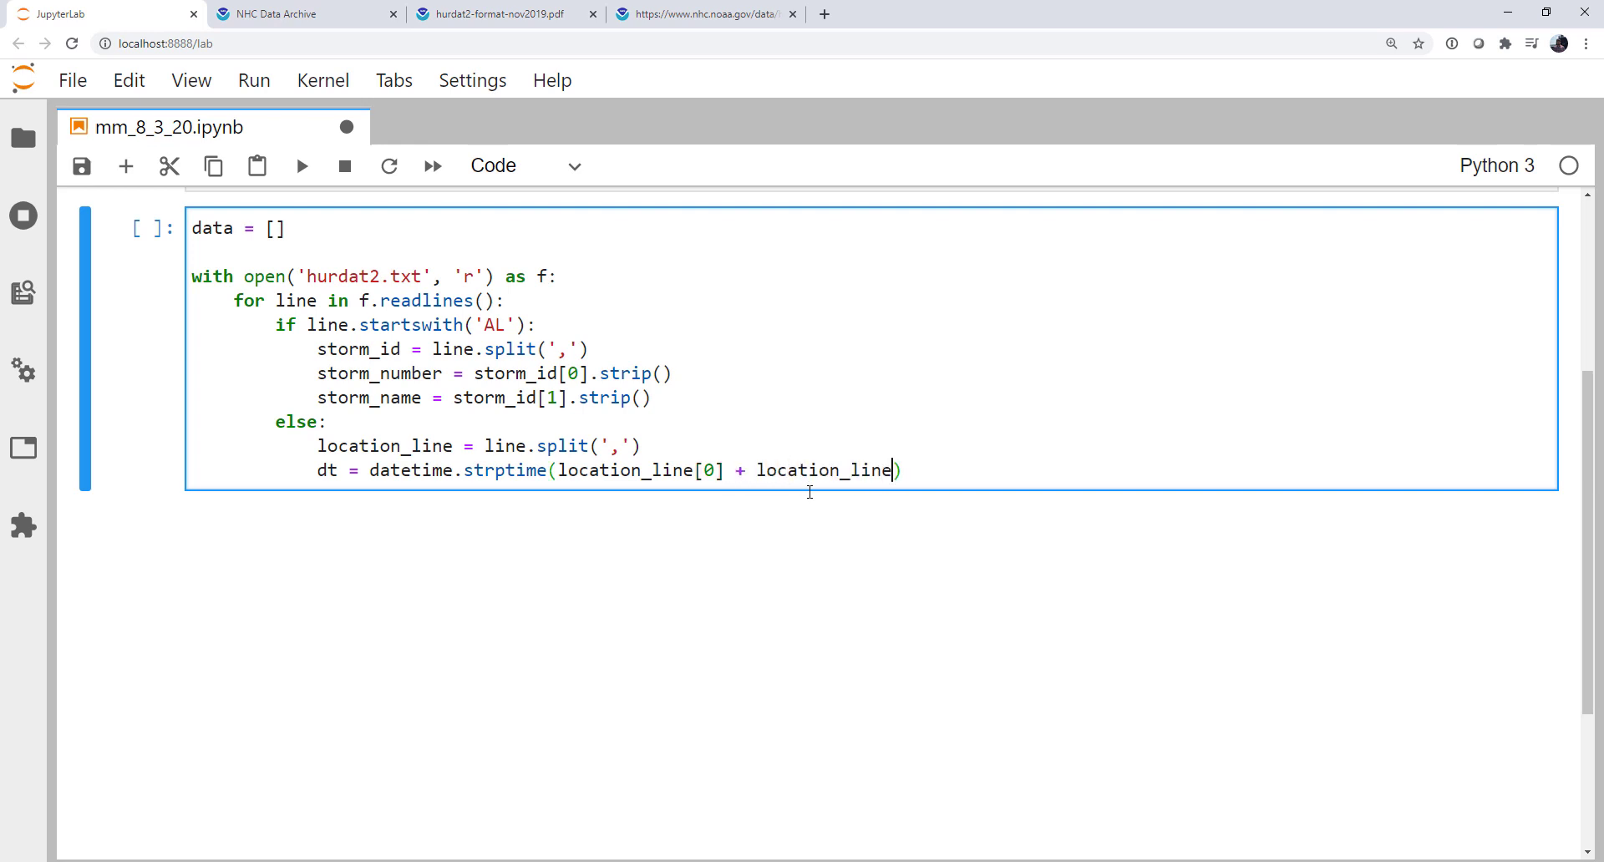
{"action": "type", "text": "[1], '')"}
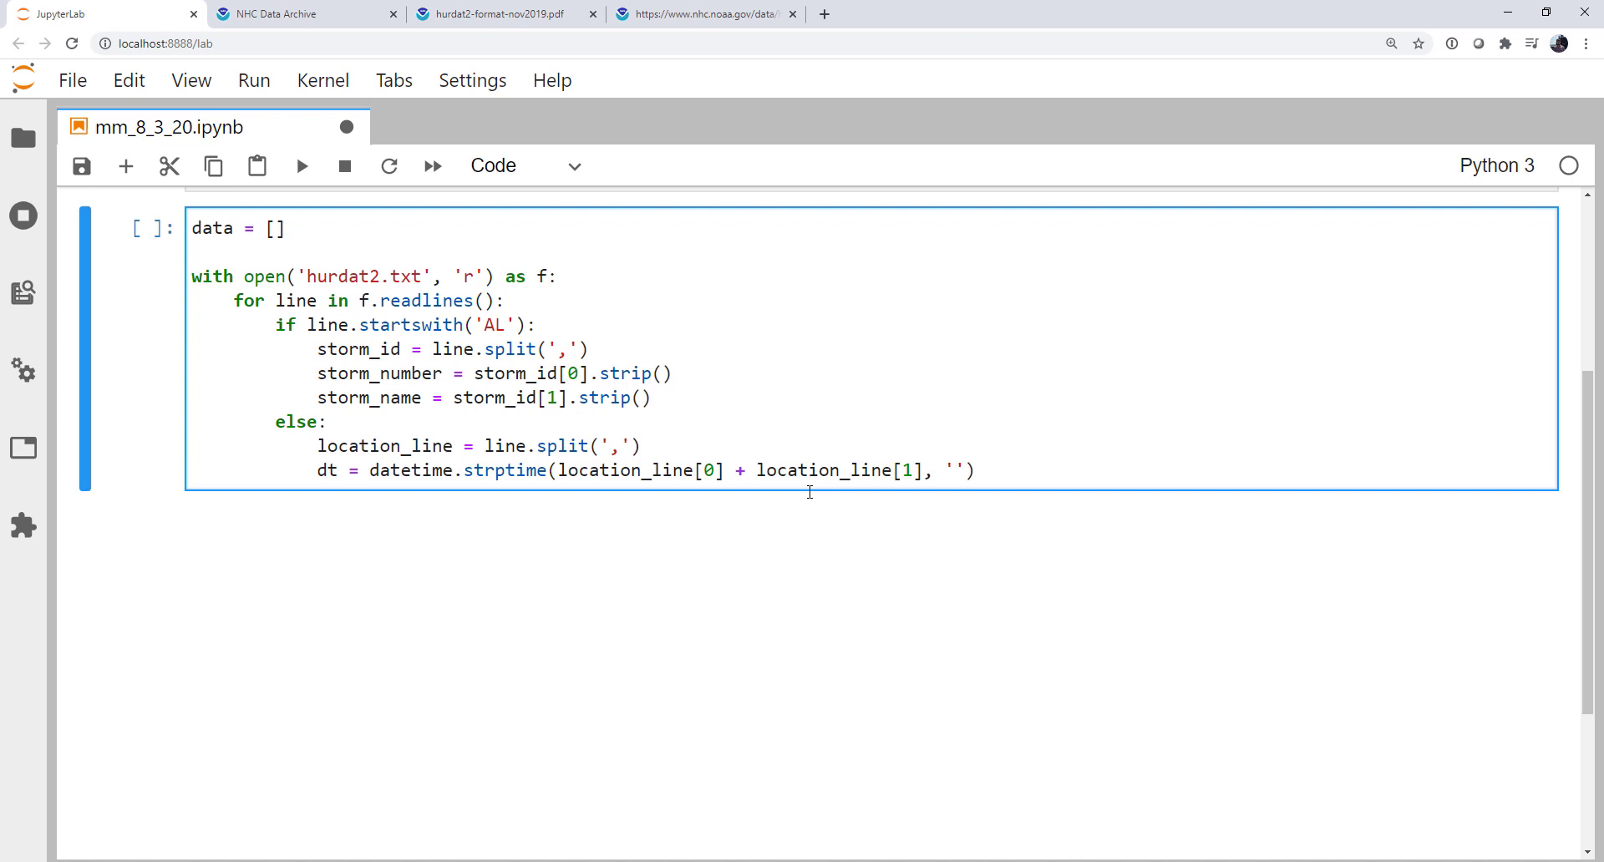
{"action": "type", "text": "%Y"}
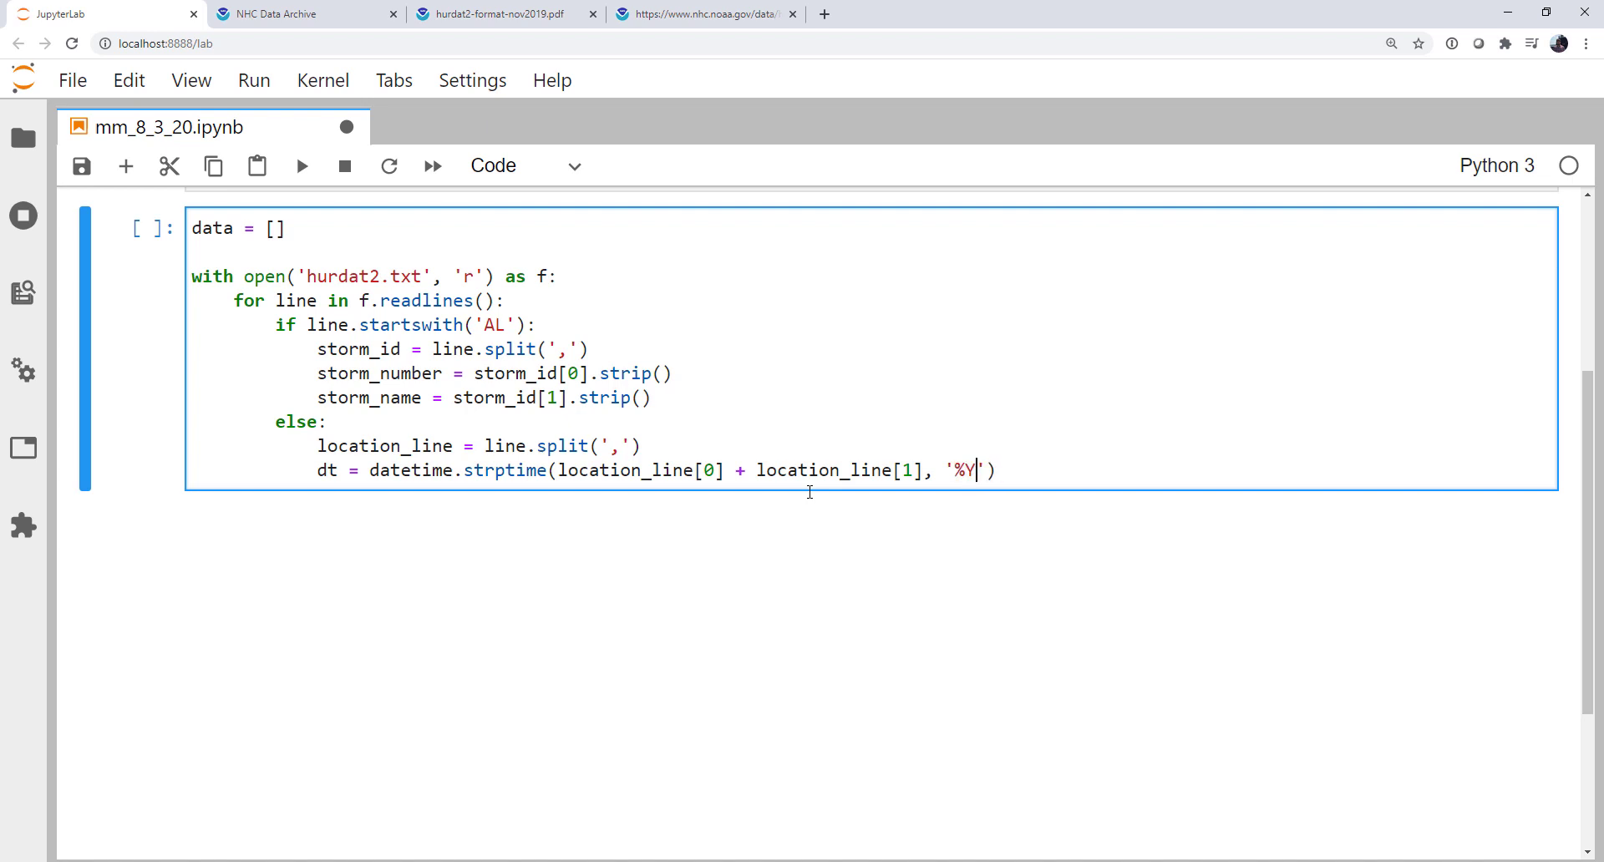
{"action": "type", "text": "%m%"}
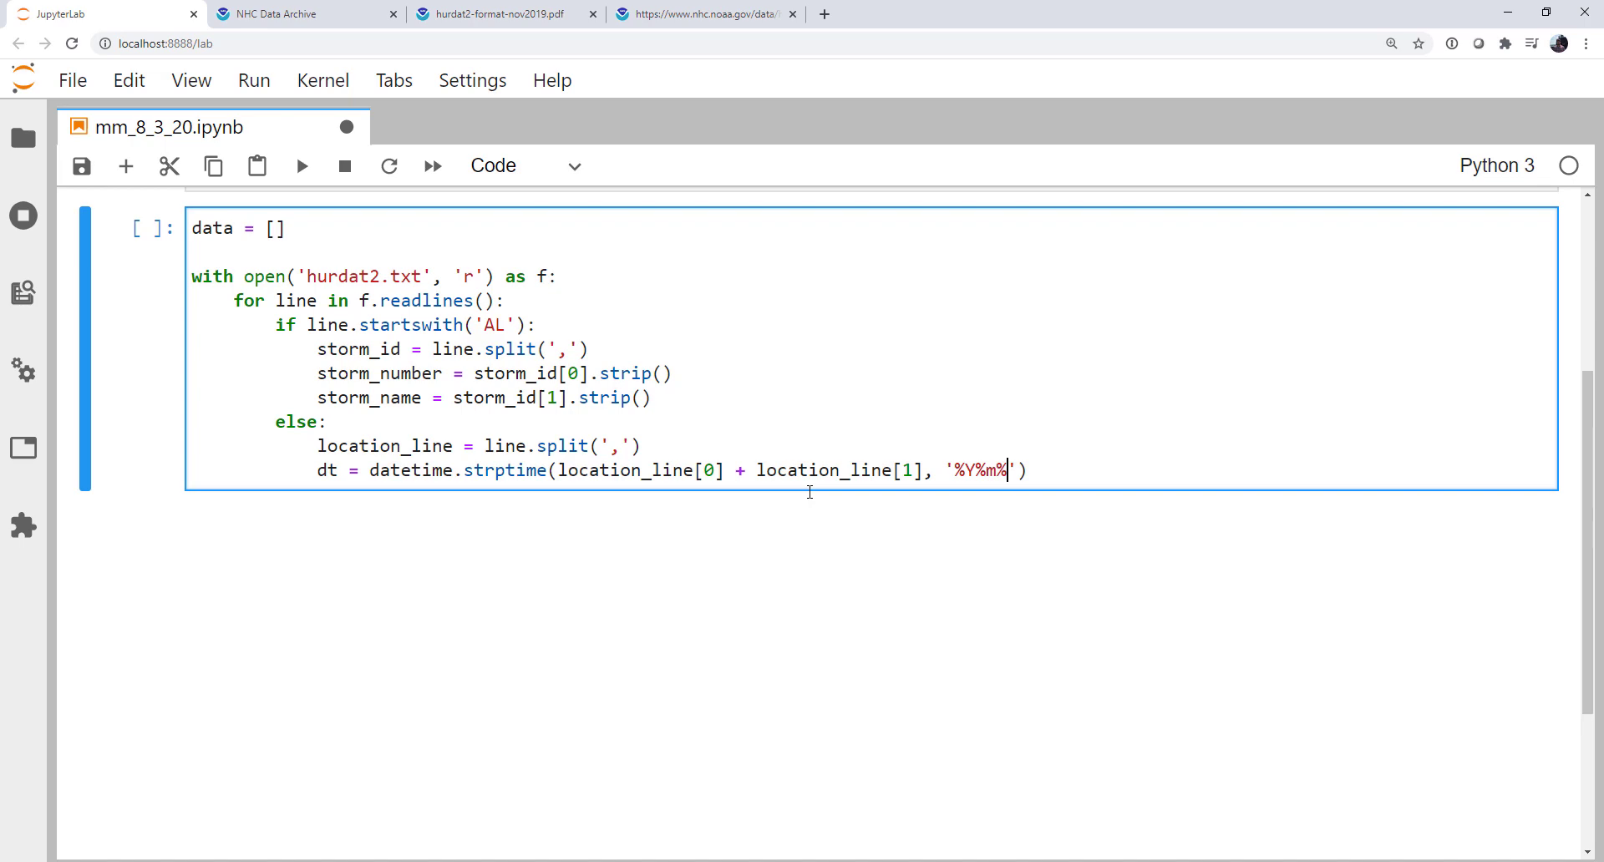
{"action": "type", "text": "d"}
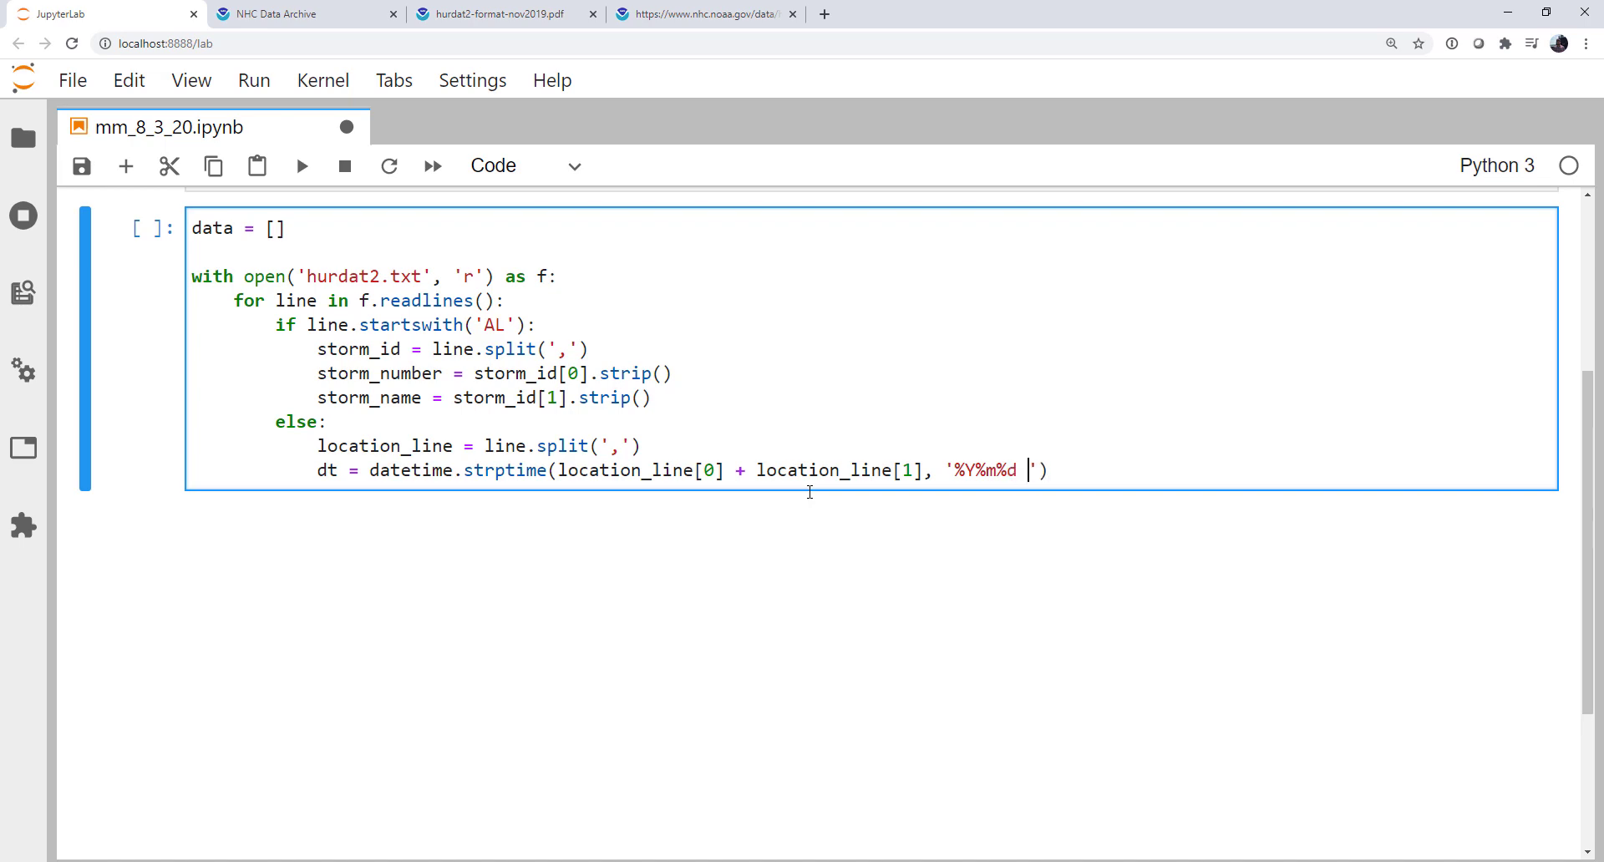
{"action": "left_click", "coordinate": [704, 15]}
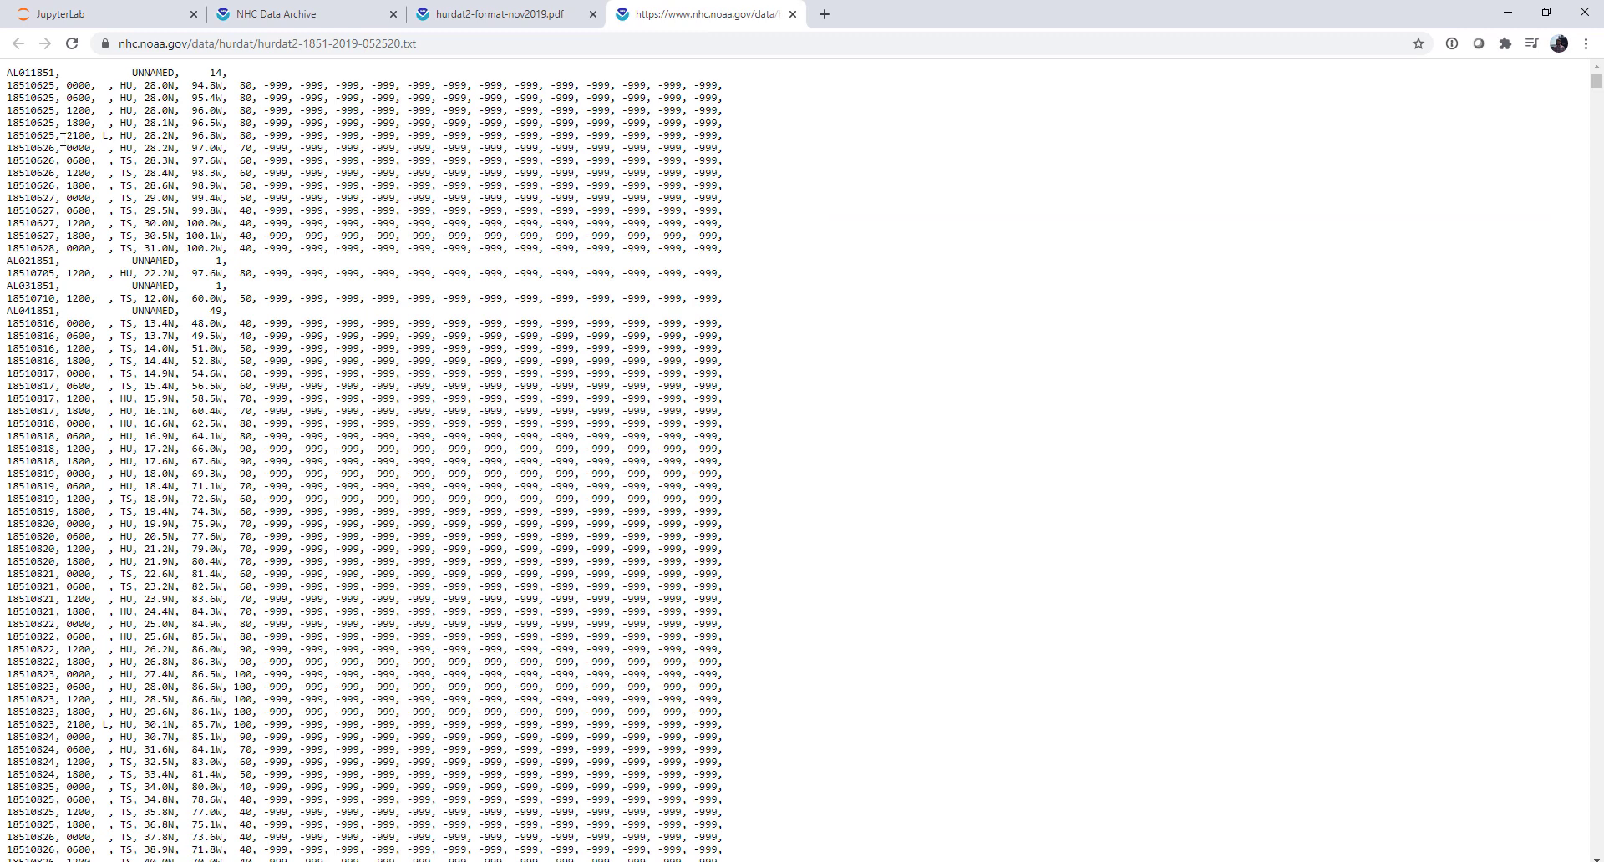
{"action": "left_click", "coordinate": [67, 14]}
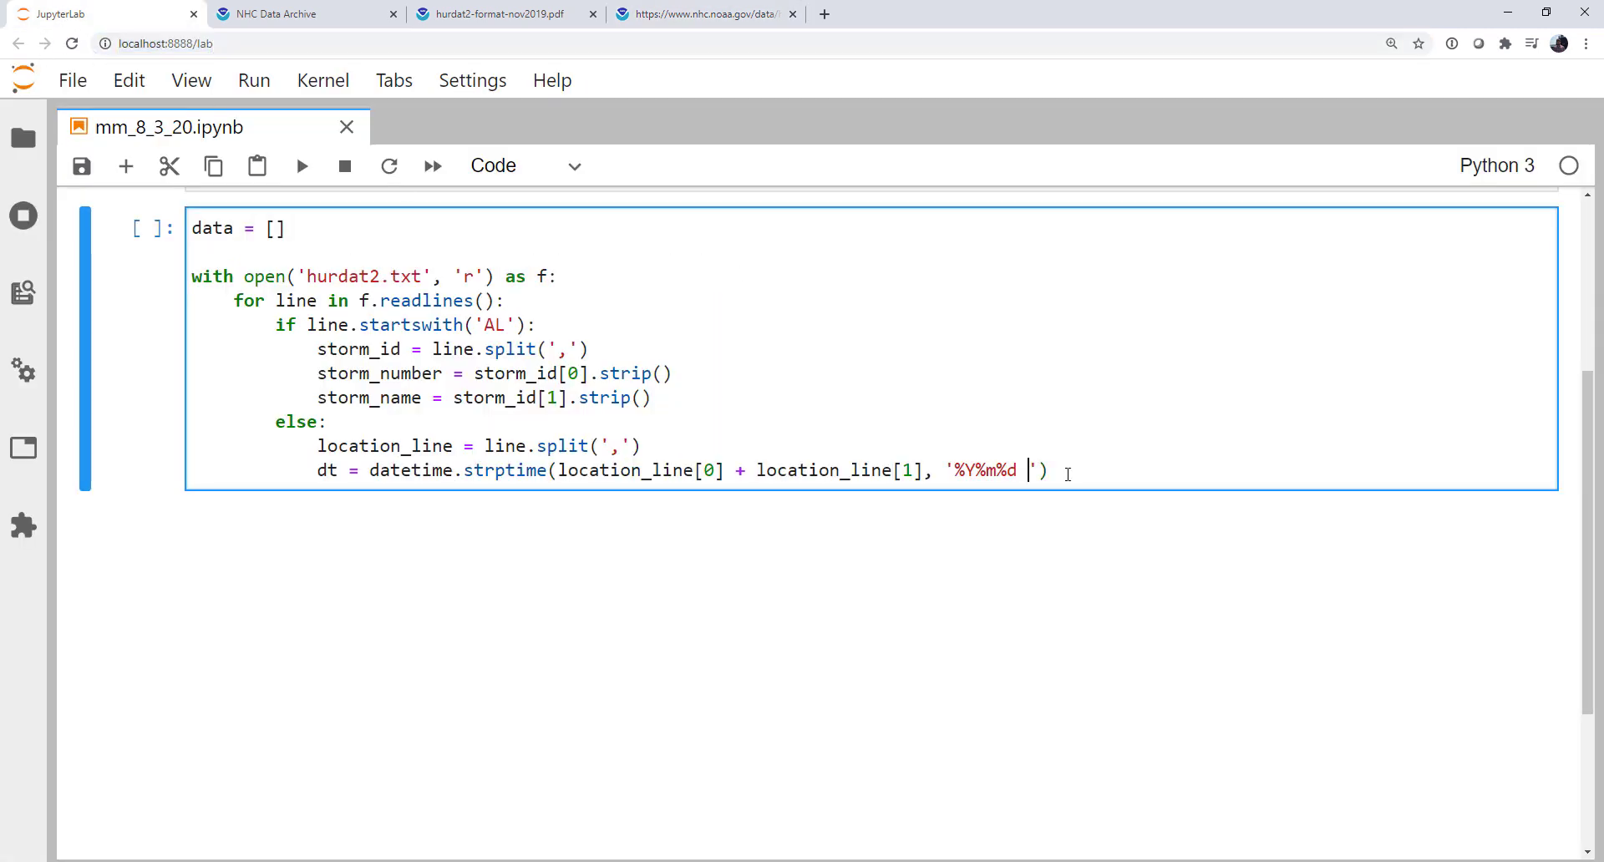
{"action": "type", "text": "%H"}
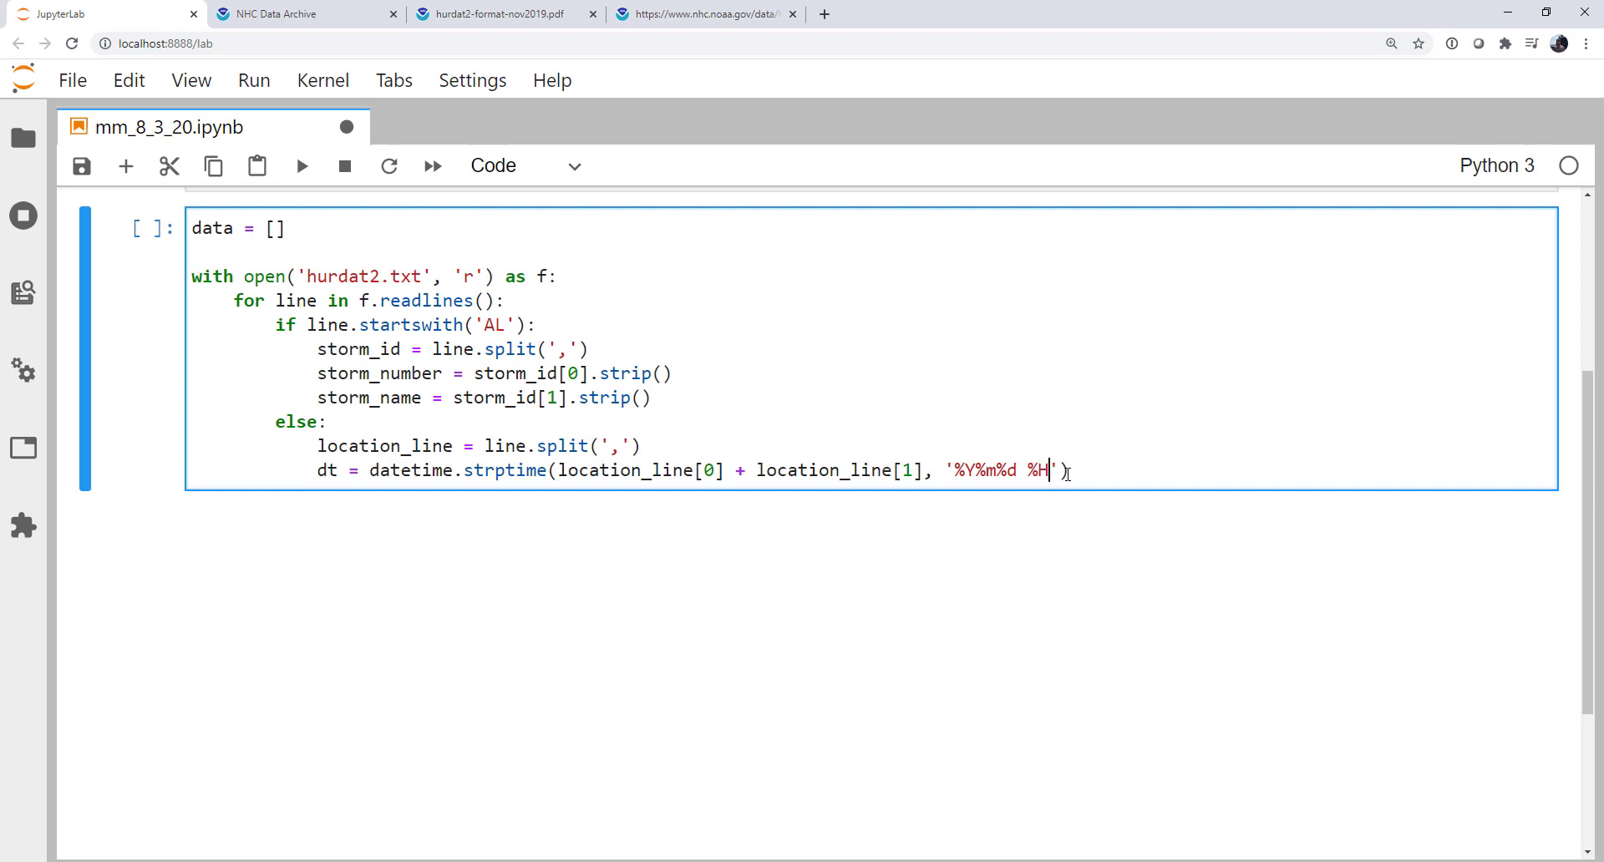
{"action": "type", "text": "%M"}
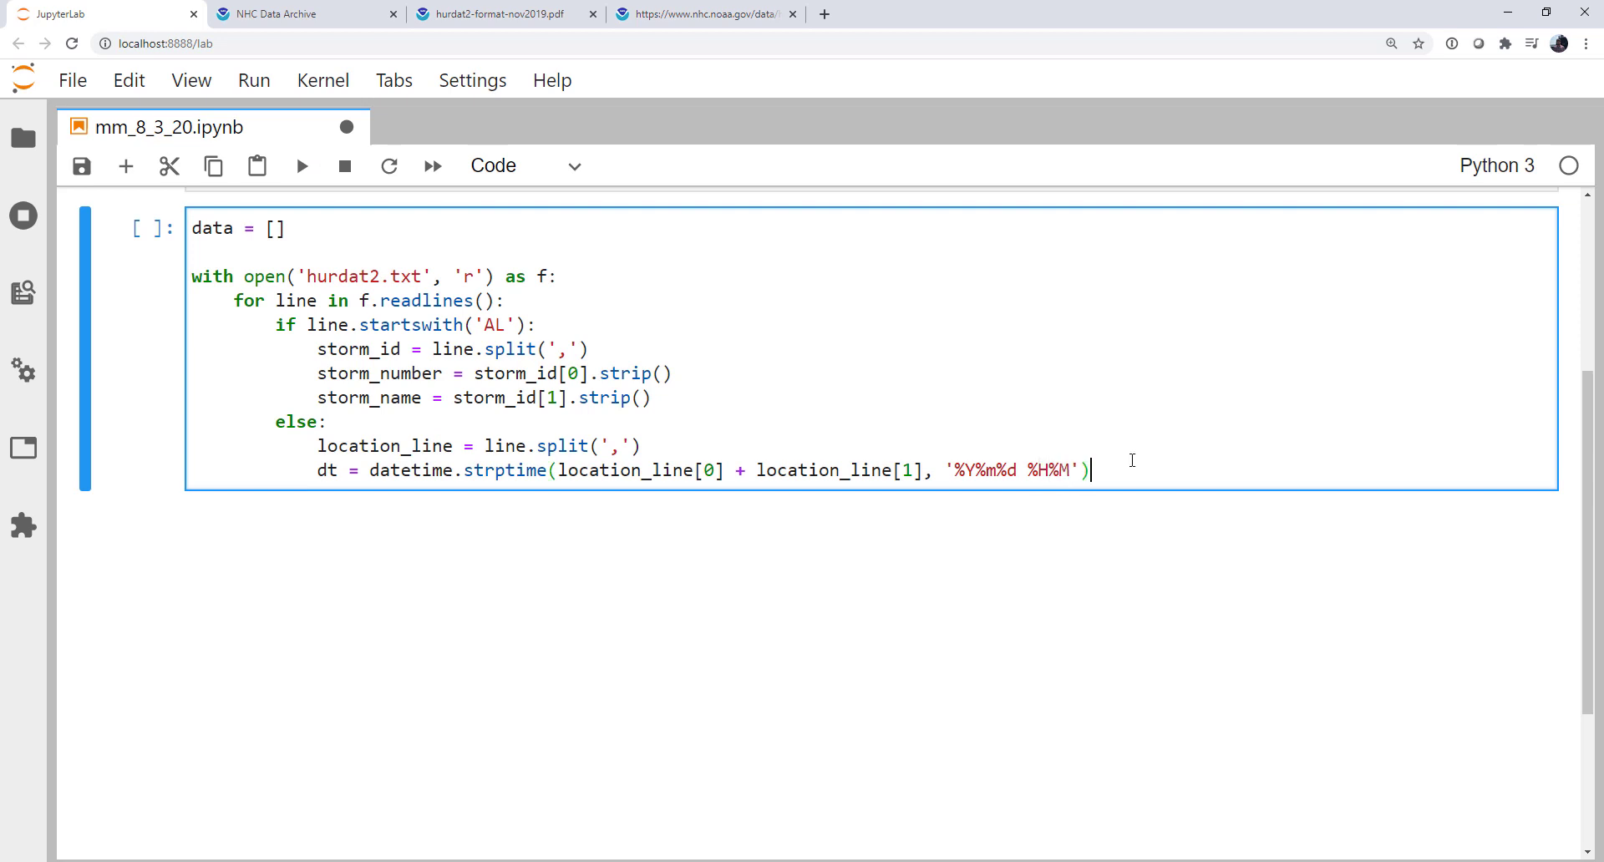
{"action": "key", "text": "Enter"}
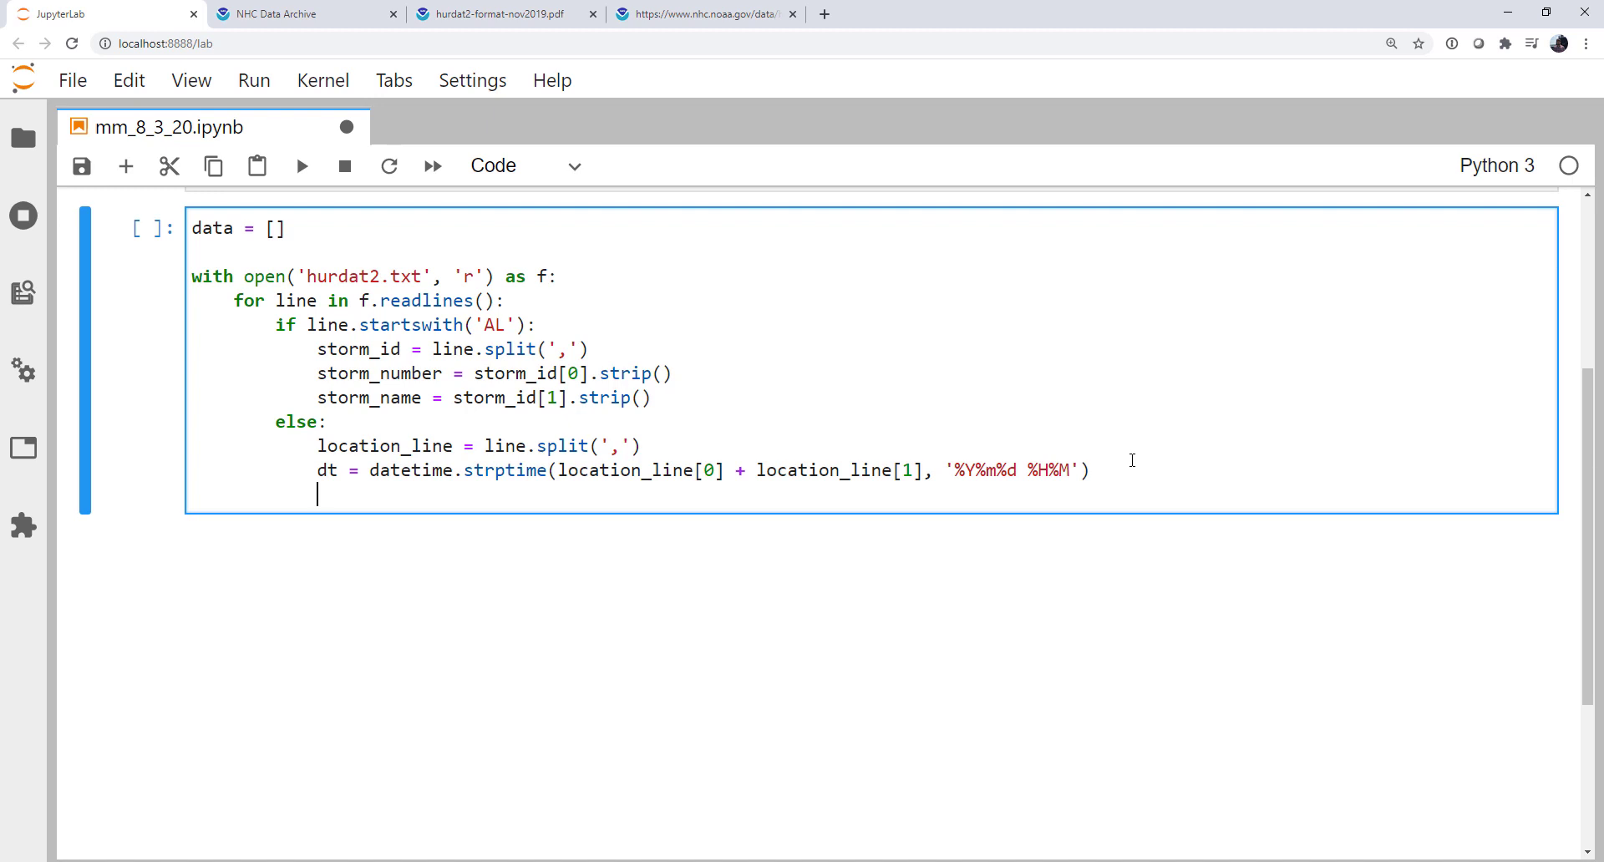
Step: Add storm_status = location_line[3].strip() to the else branch
{"action": "type", "text": "storm_"}
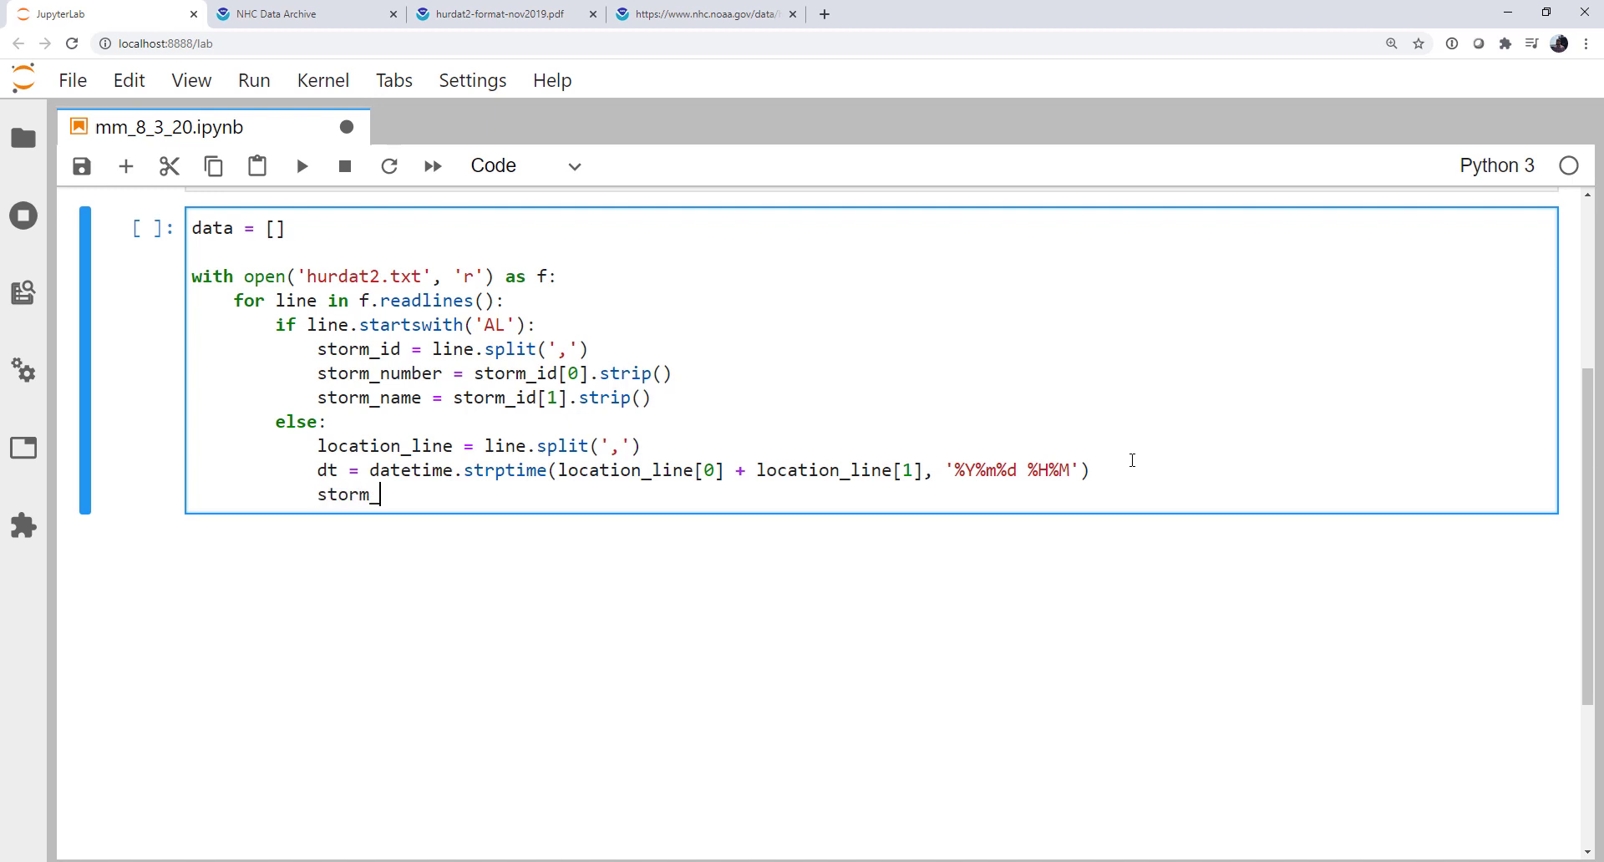
{"action": "type", "text": "status = l"}
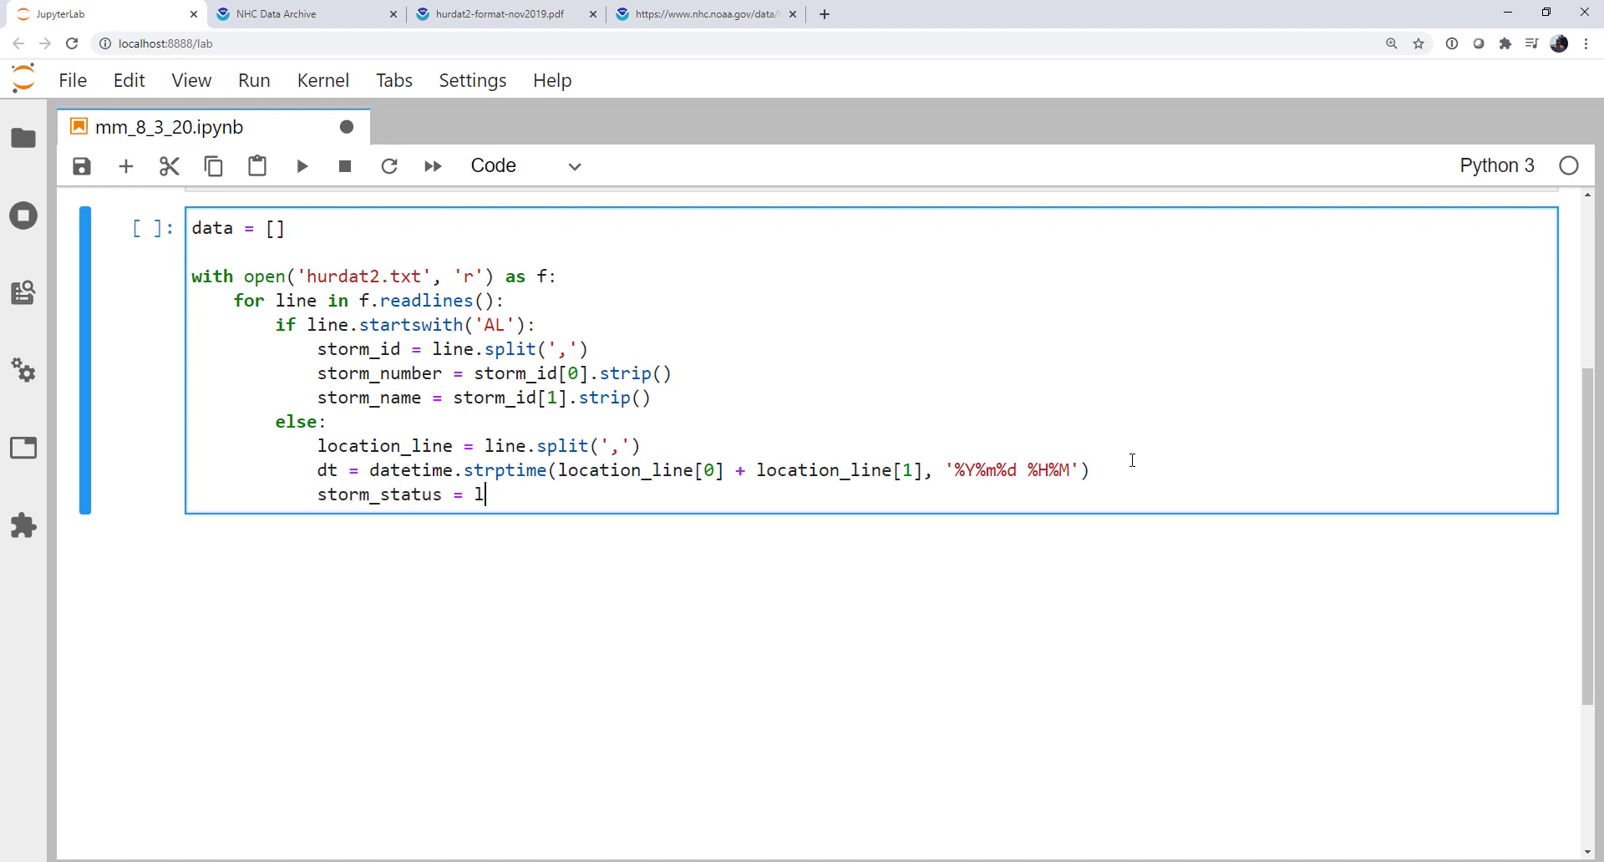
{"action": "type", "text": "ocation_lin"}
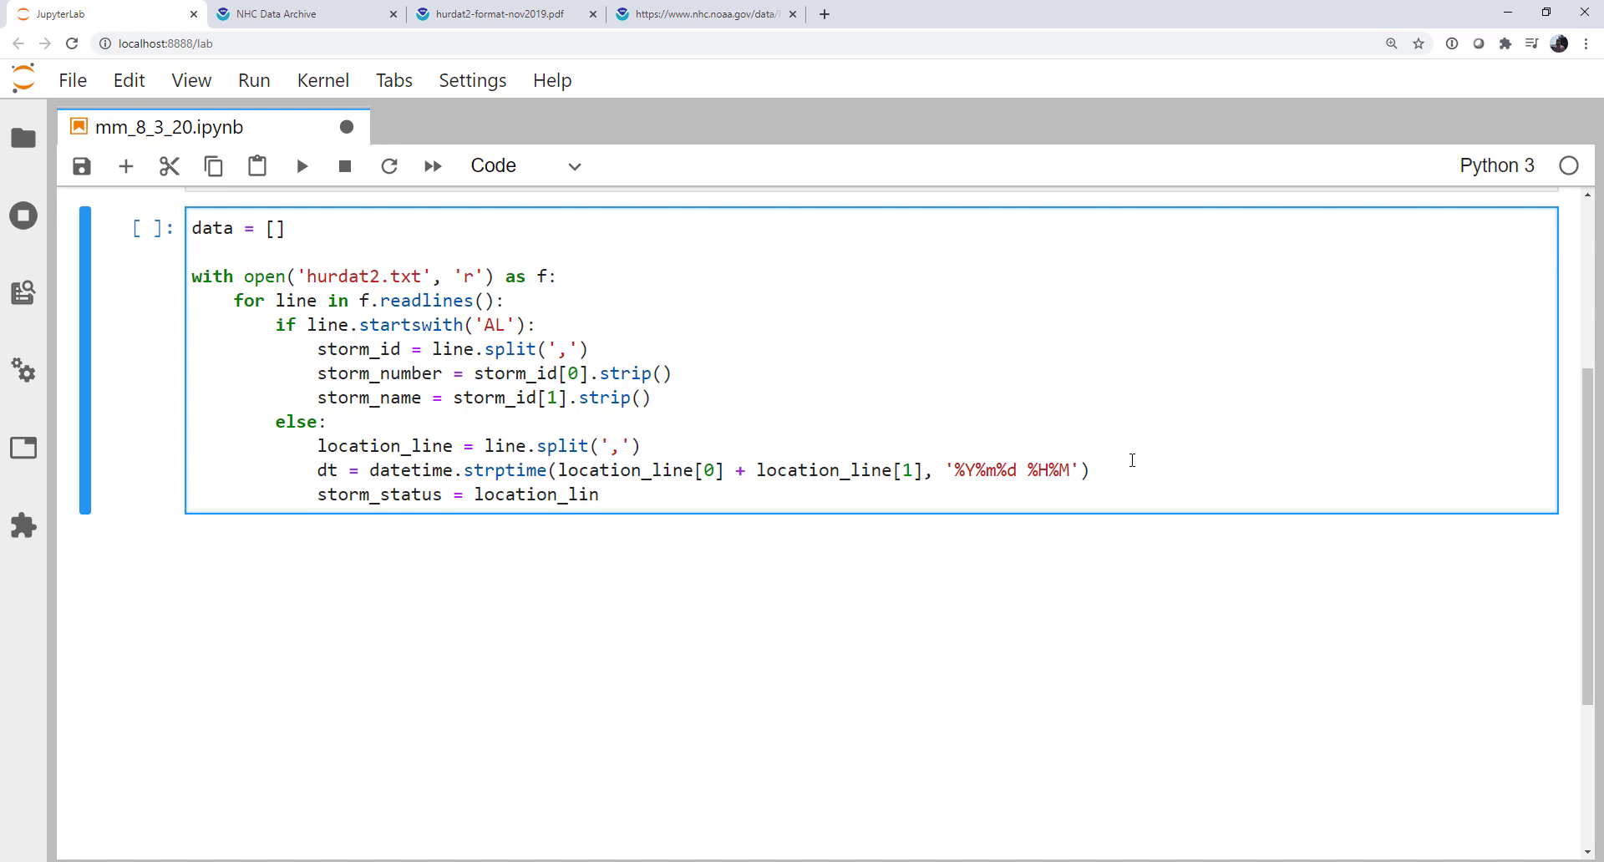
{"action": "type", "text": "e"}
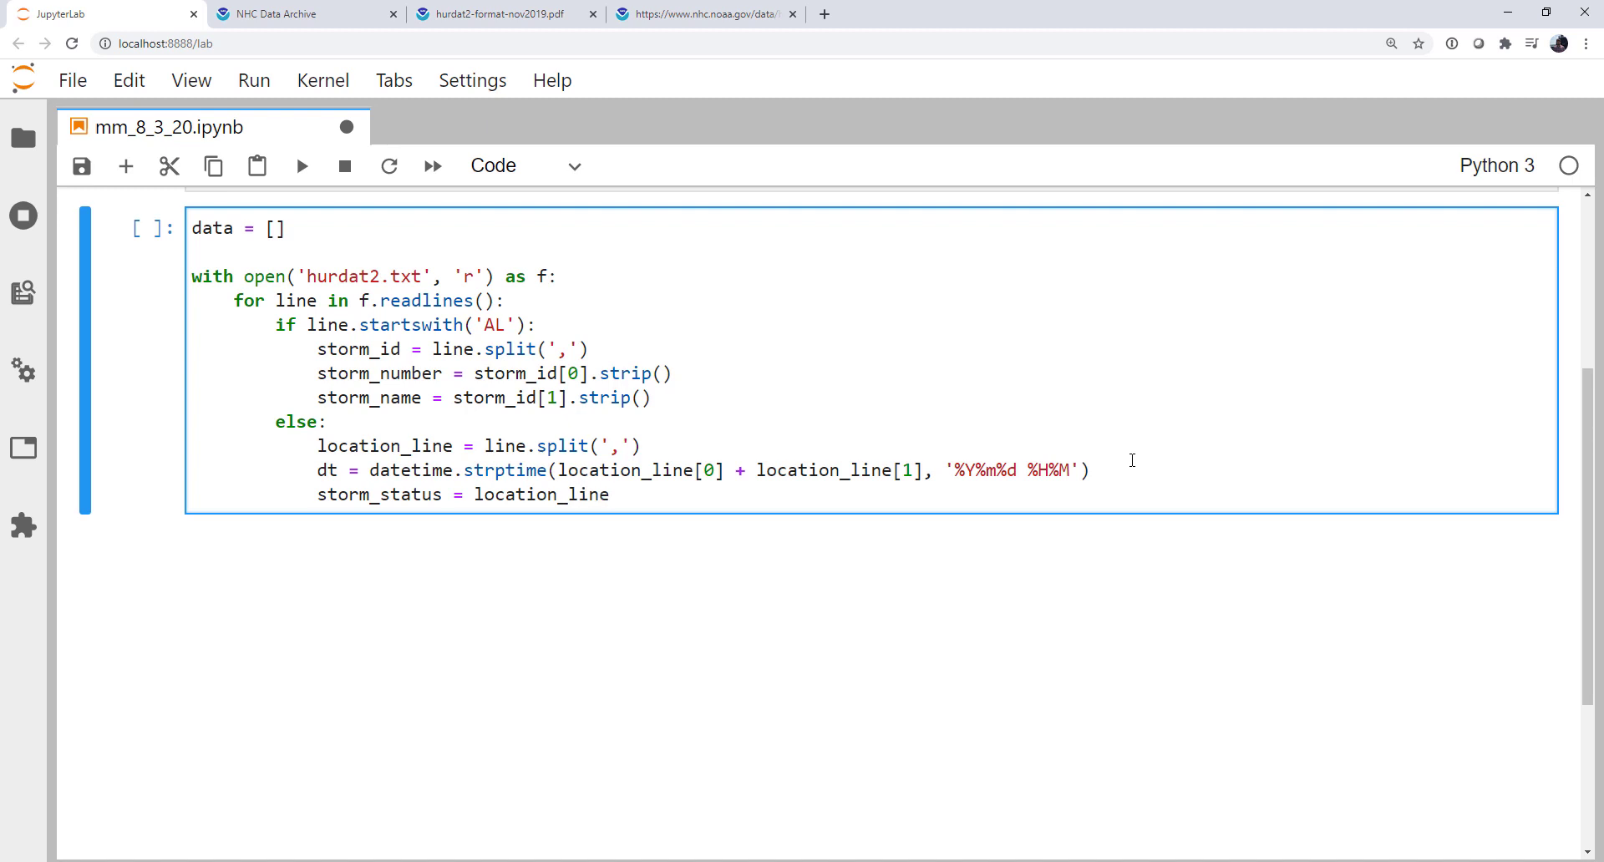
{"action": "type", "text": "[3]"}
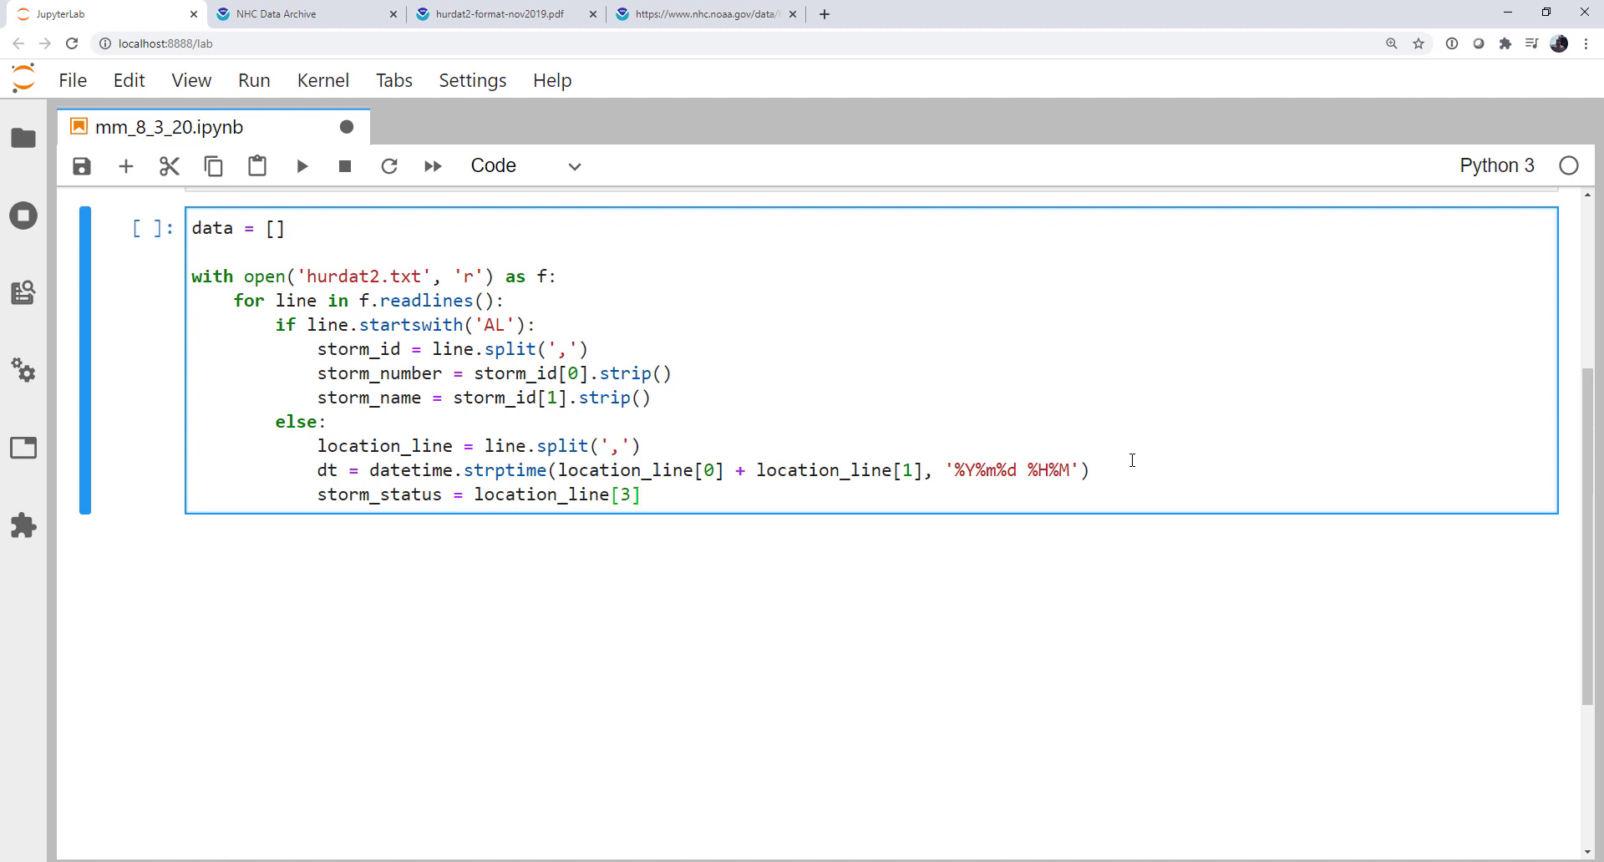
{"action": "type", "text": ".stri"}
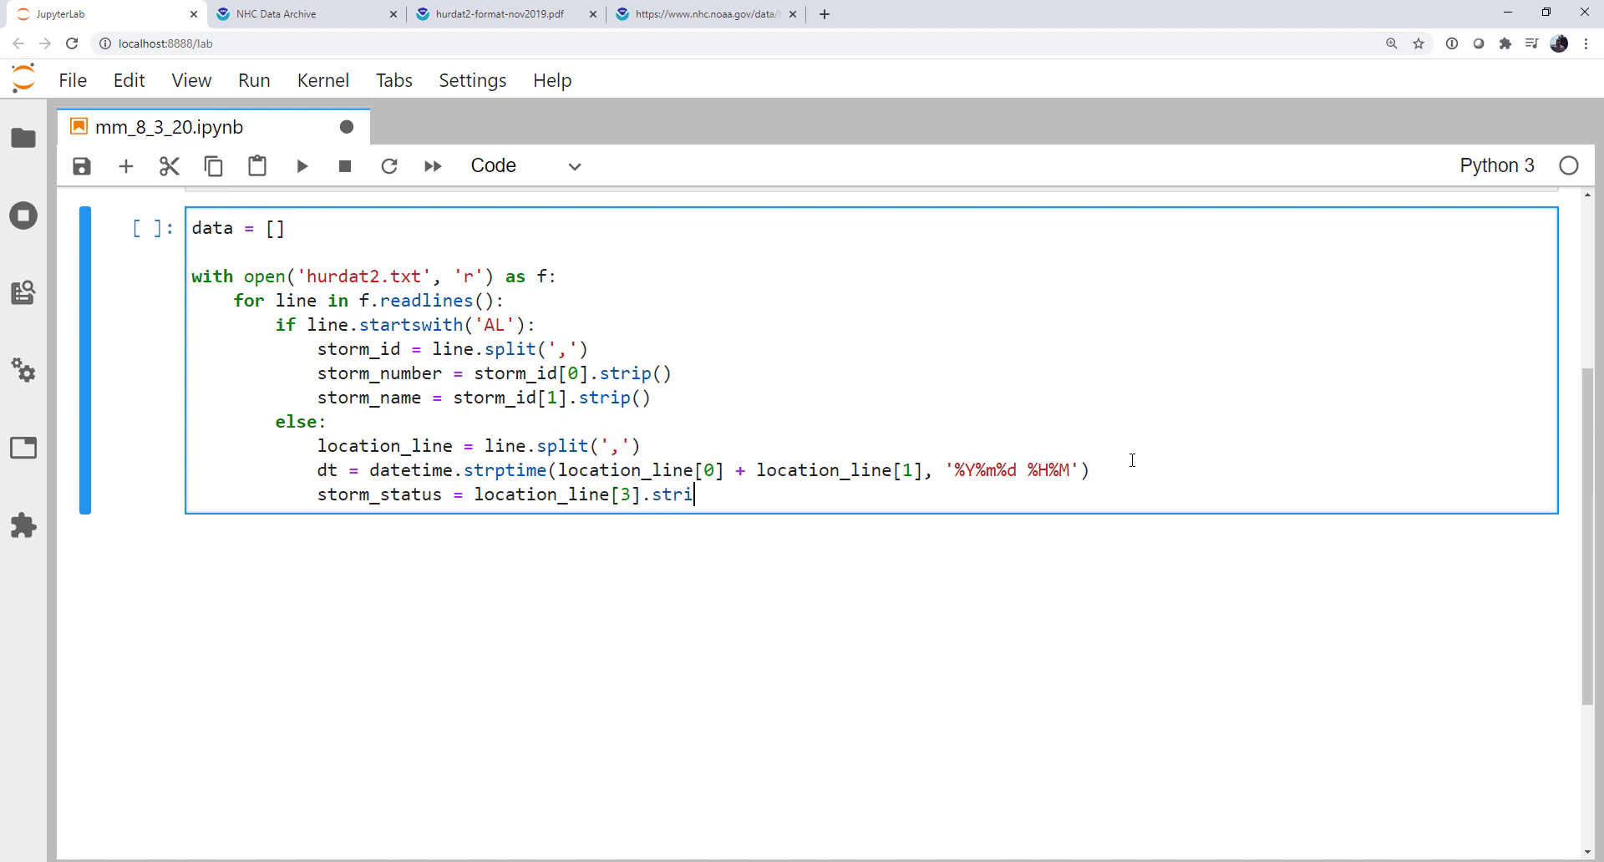
{"action": "type", "text": "p()"}
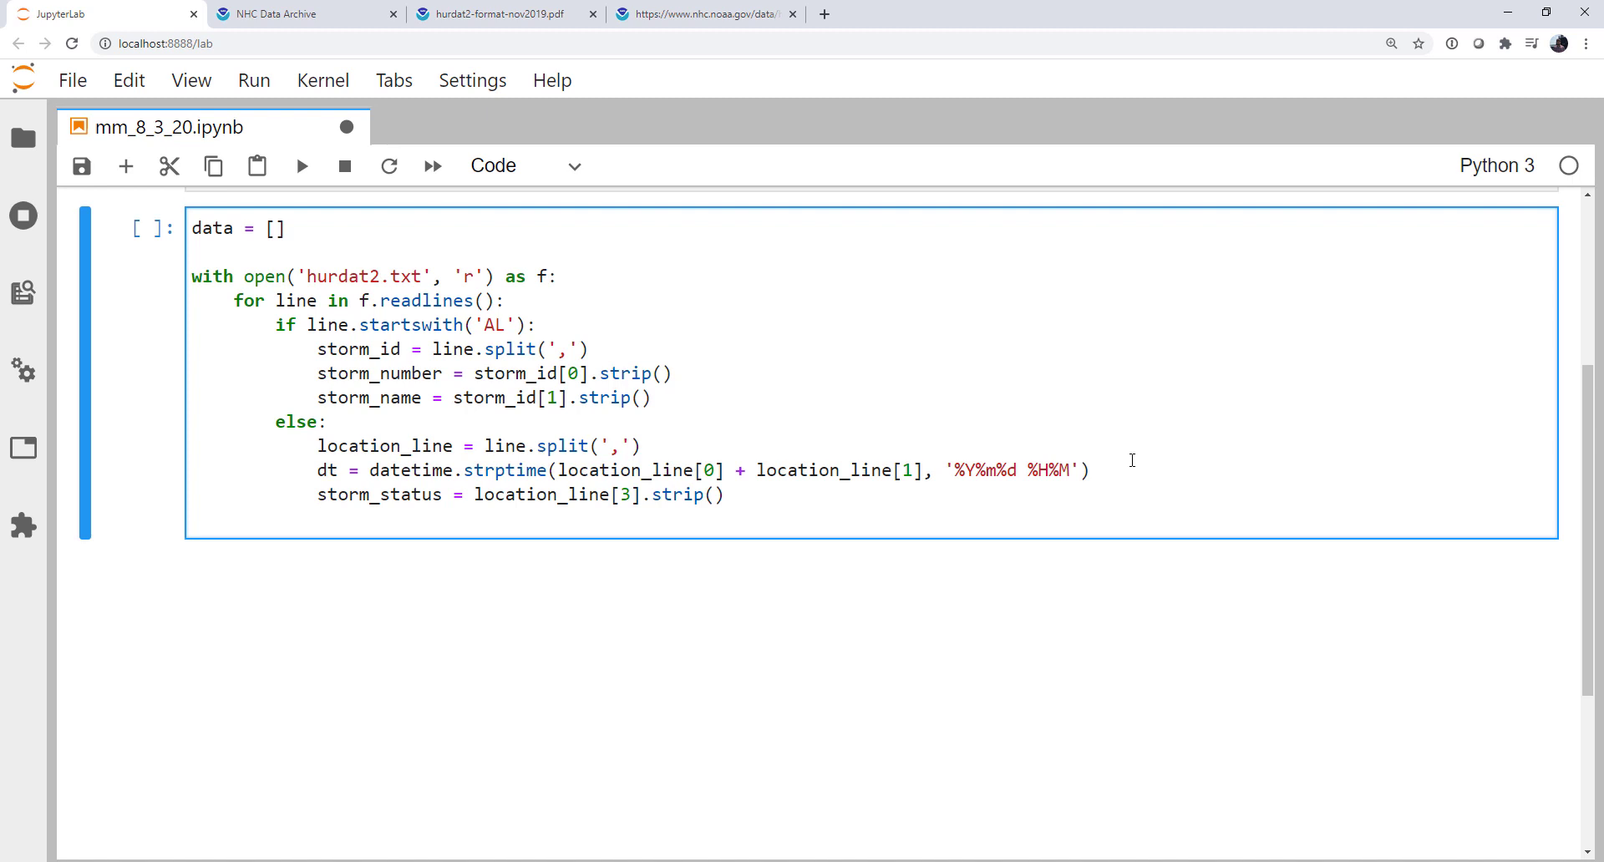
{"action": "type", "text": "storm_lat = lat"}
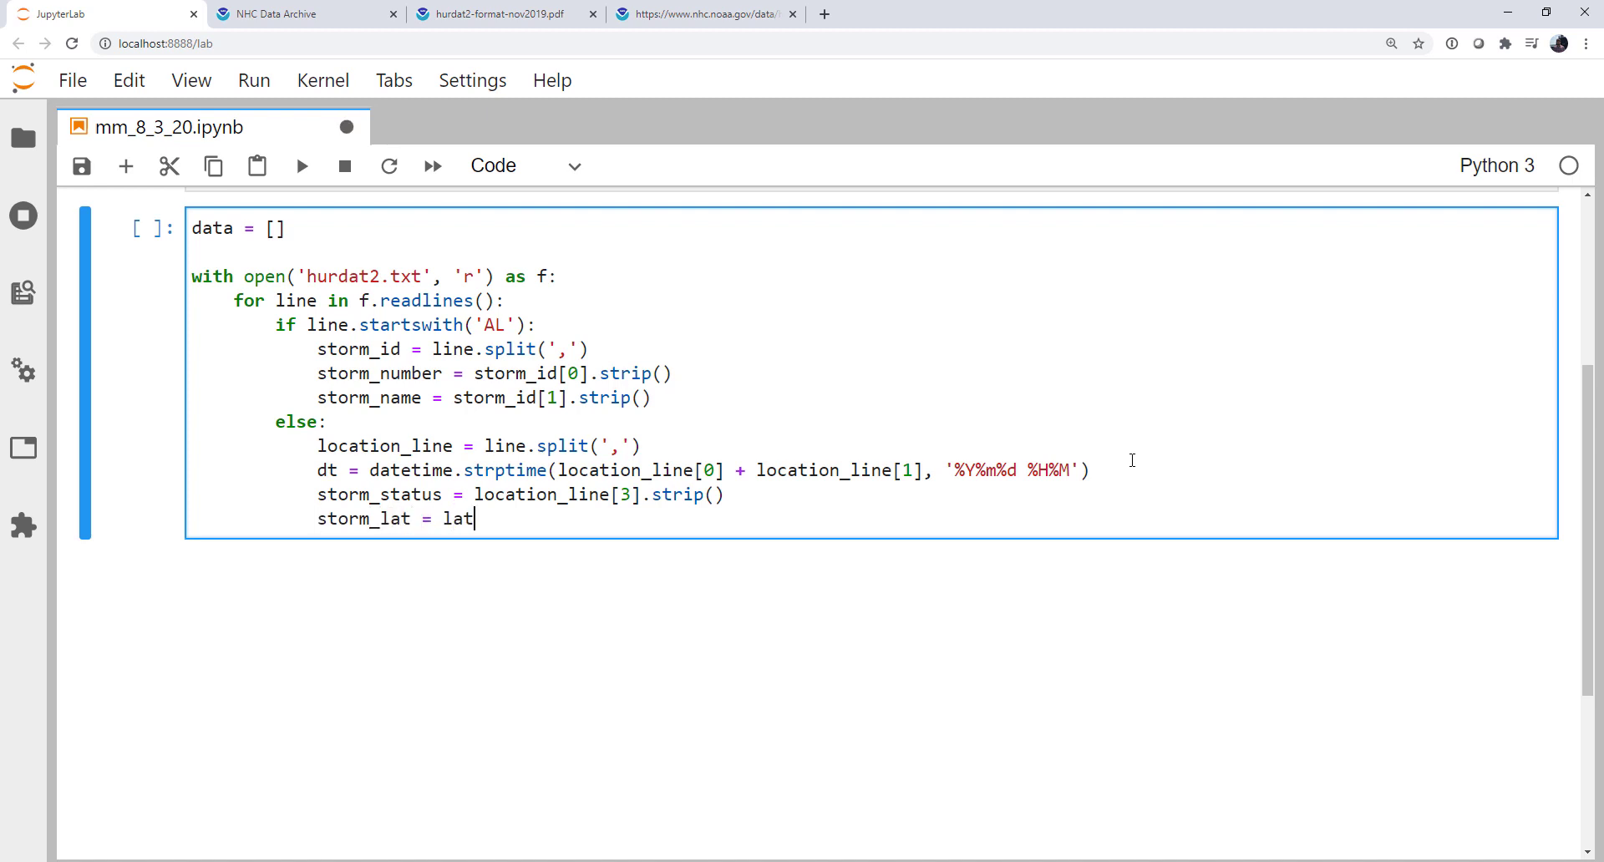
Step: Set storm_lat and storm_lon using lat_lon_to_float on stripped location_line fields 4 and 5
{"action": "type", "text": "_lon_to_float"}
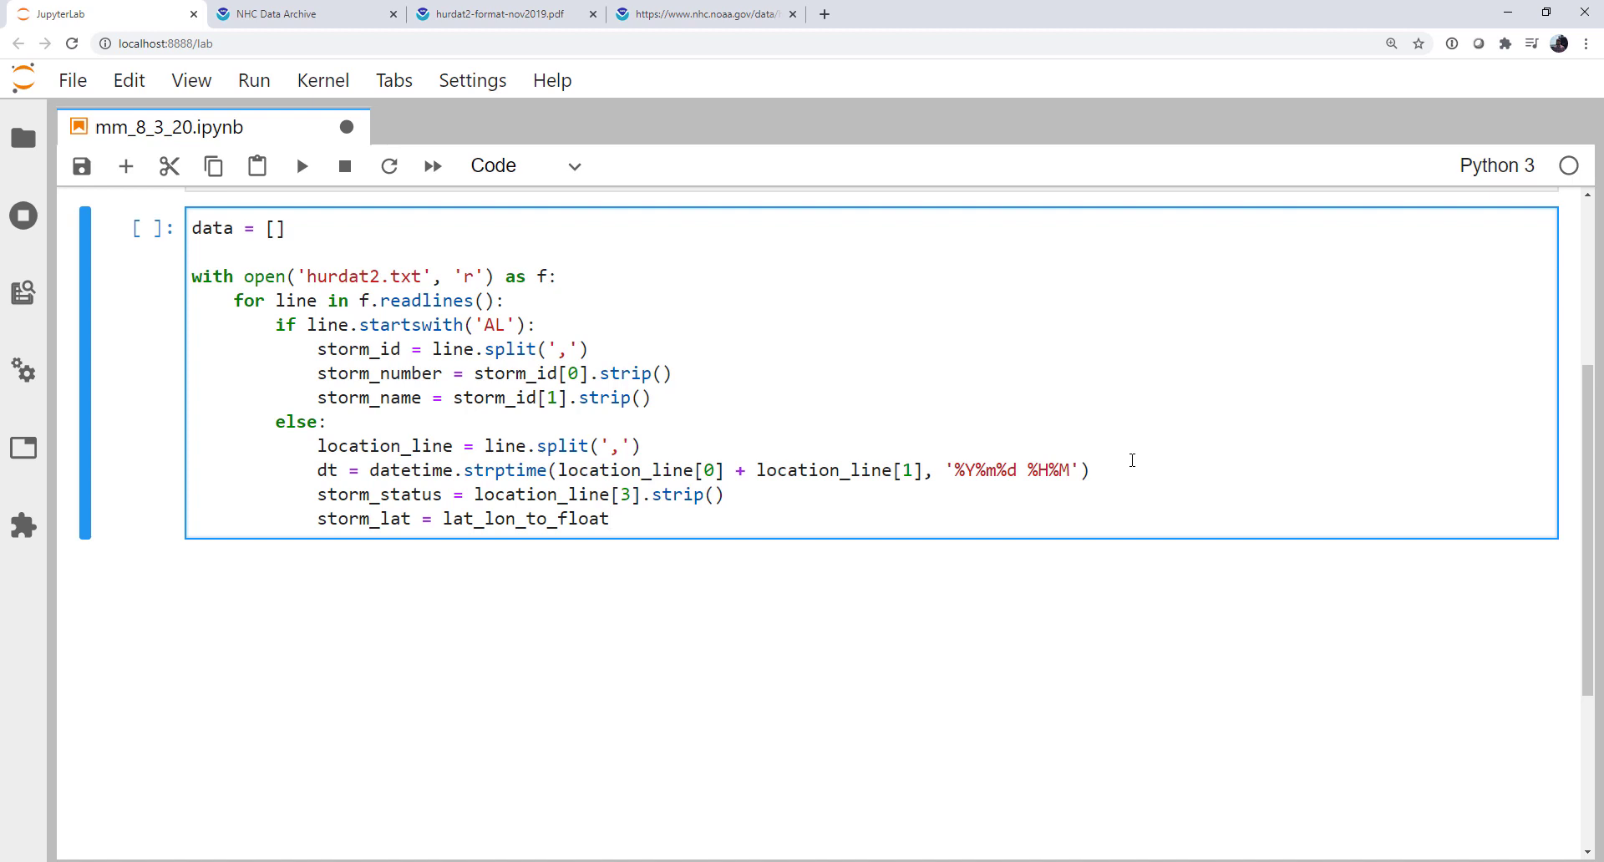
{"action": "type", "text": "(l)"}
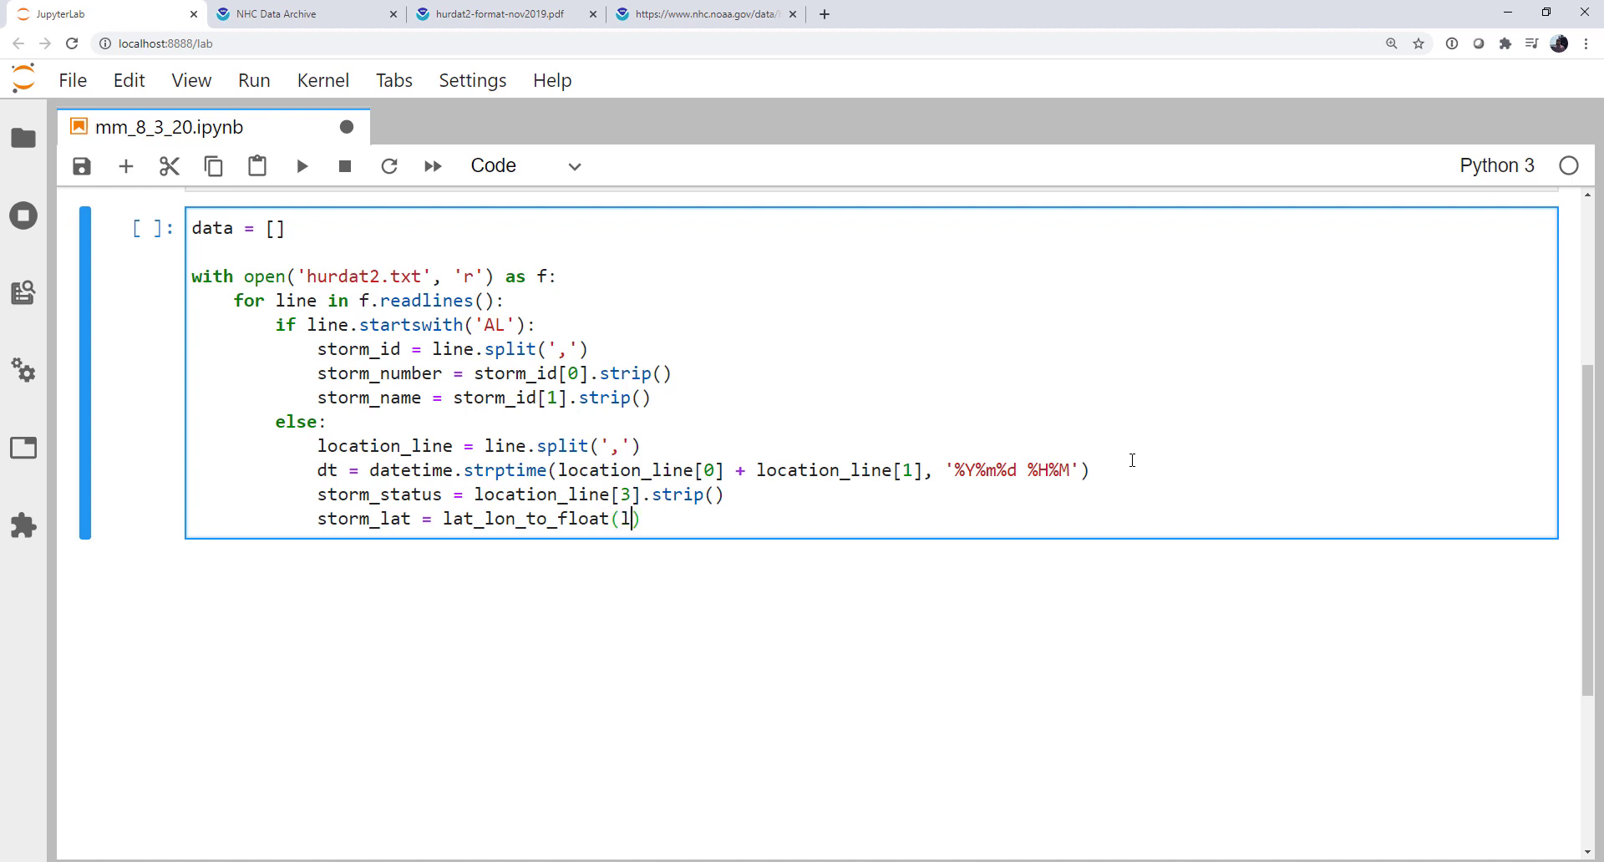
{"action": "type", "text": "ocation_line"}
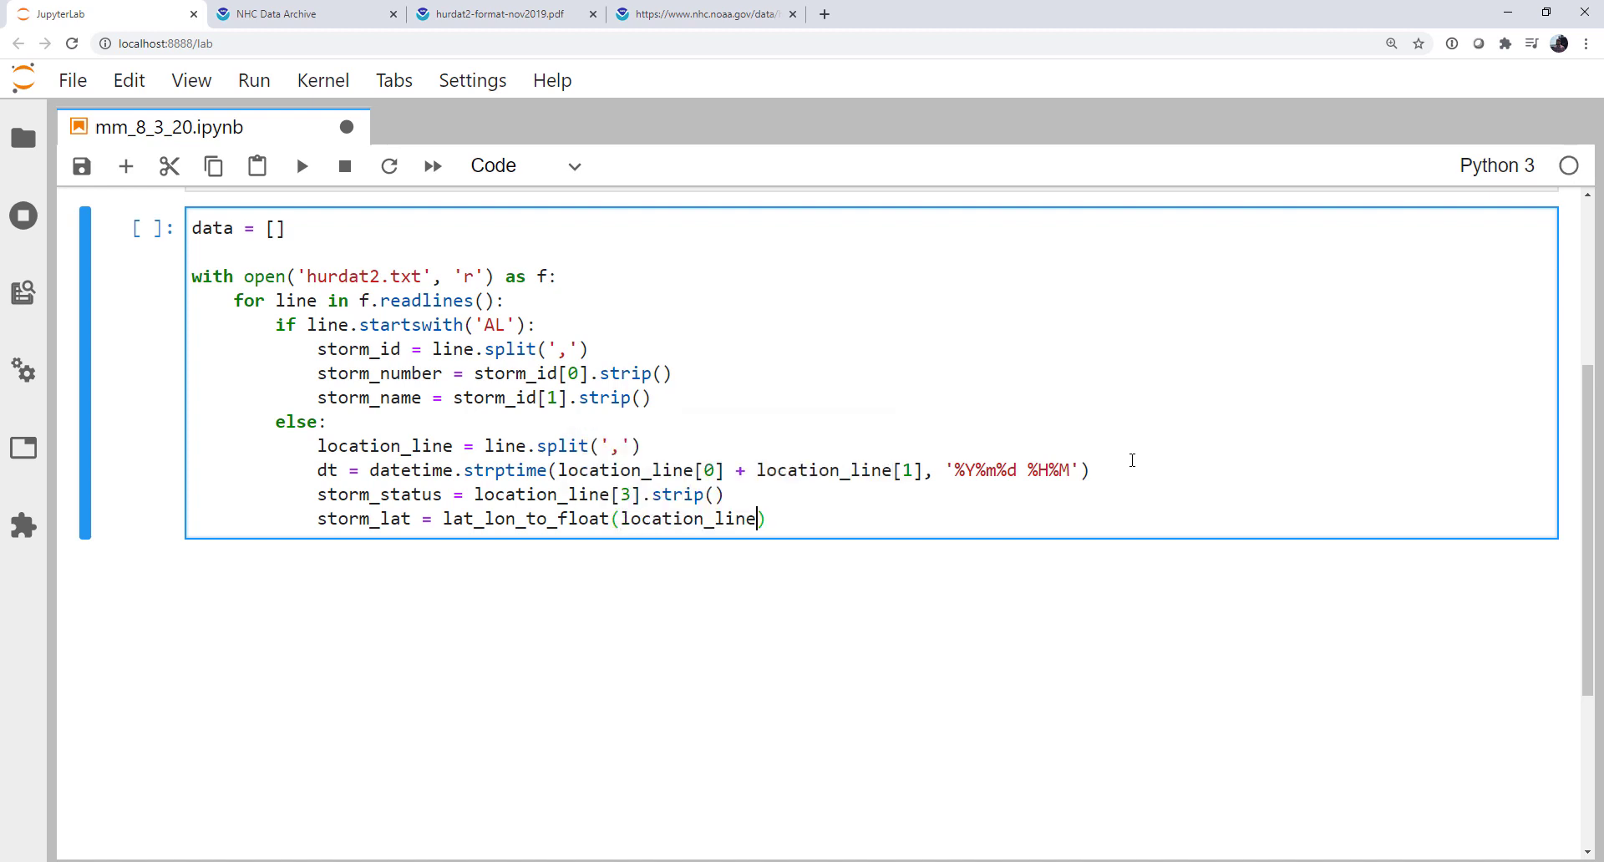
{"action": "type", "text": "[4]"}
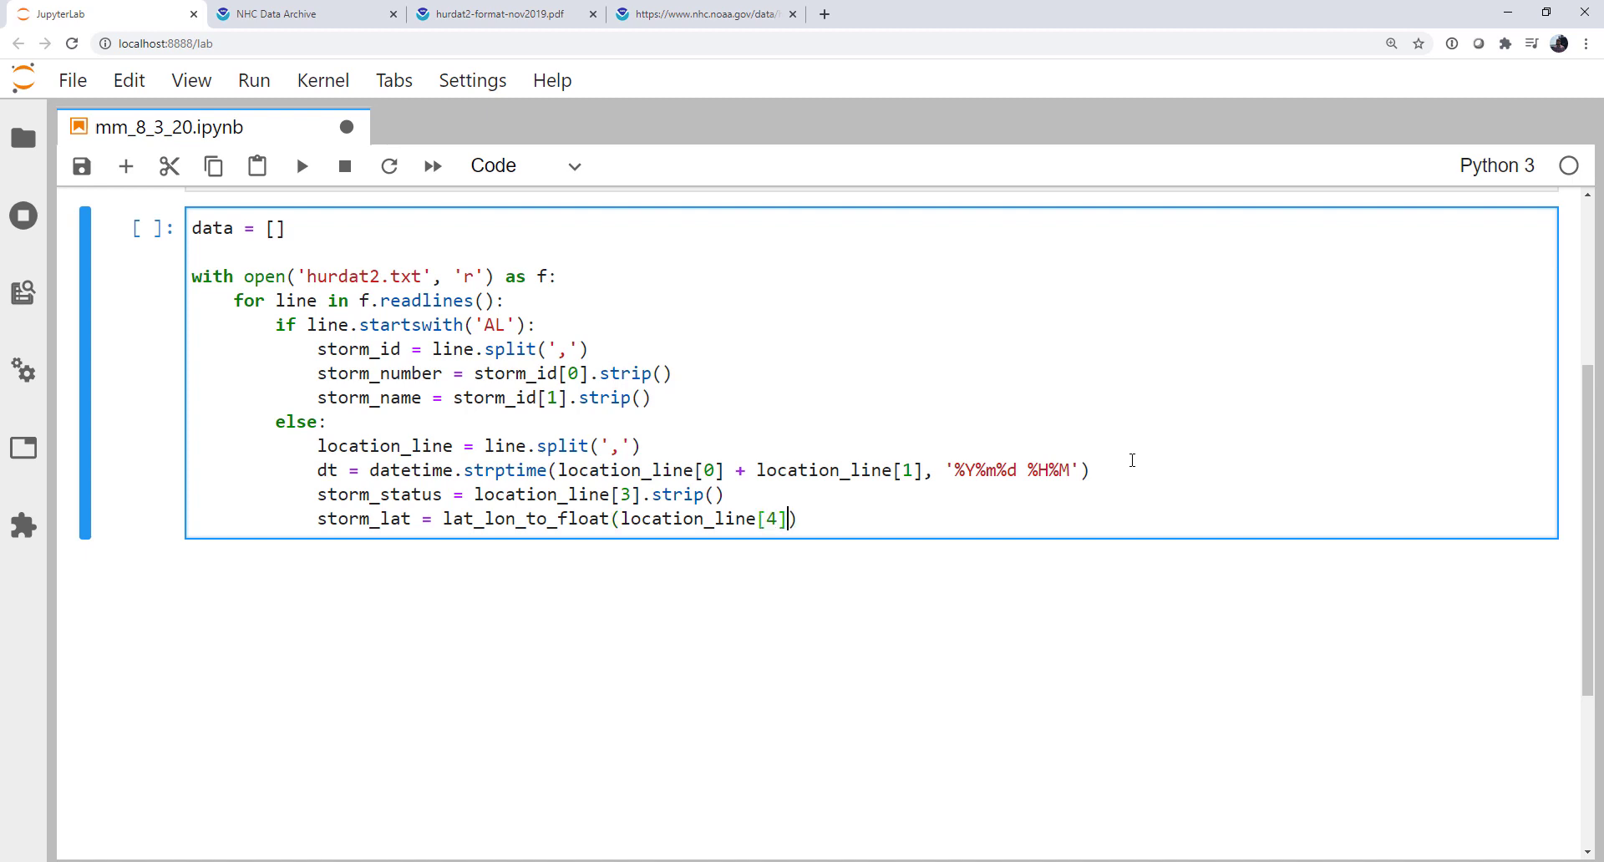
{"action": "type", "text": ".strip("}
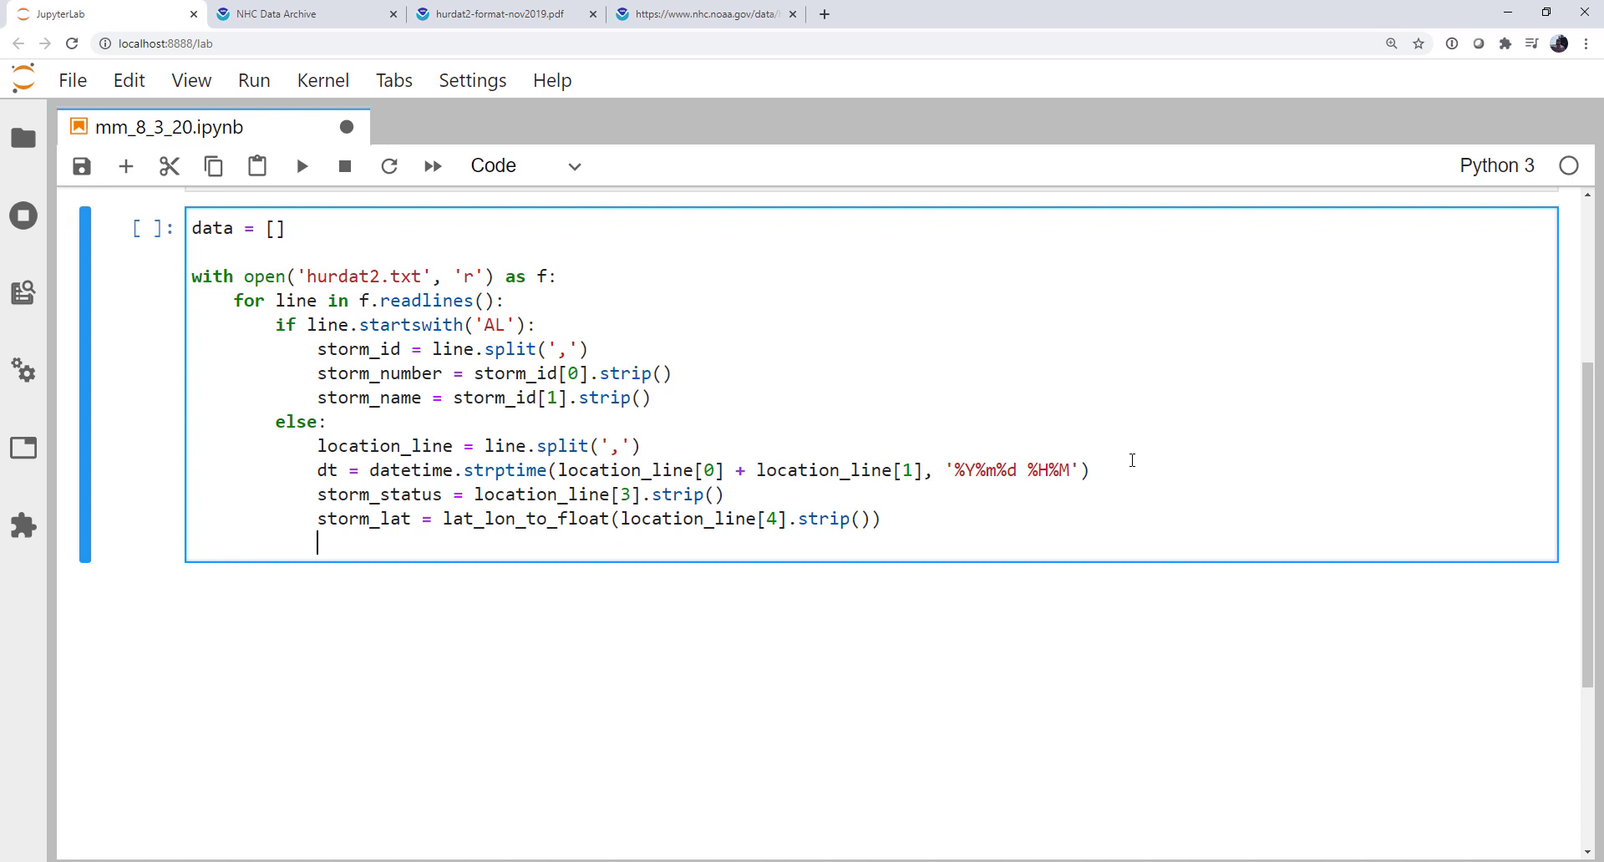
{"action": "type", "text": "storm_l"}
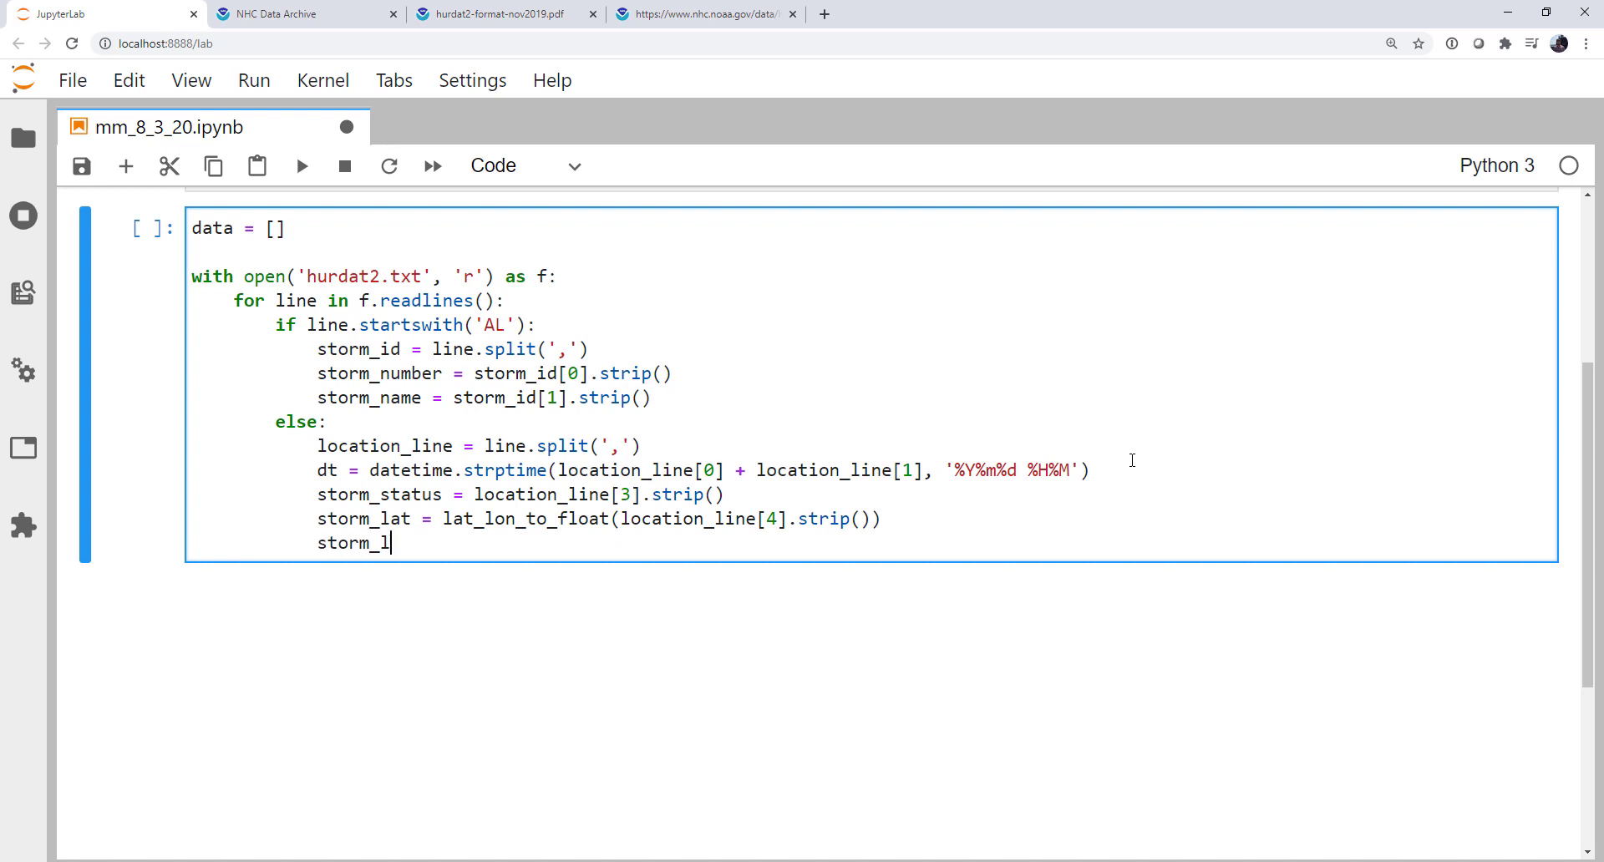
{"action": "type", "text": "on = lat_lon_to_float"}
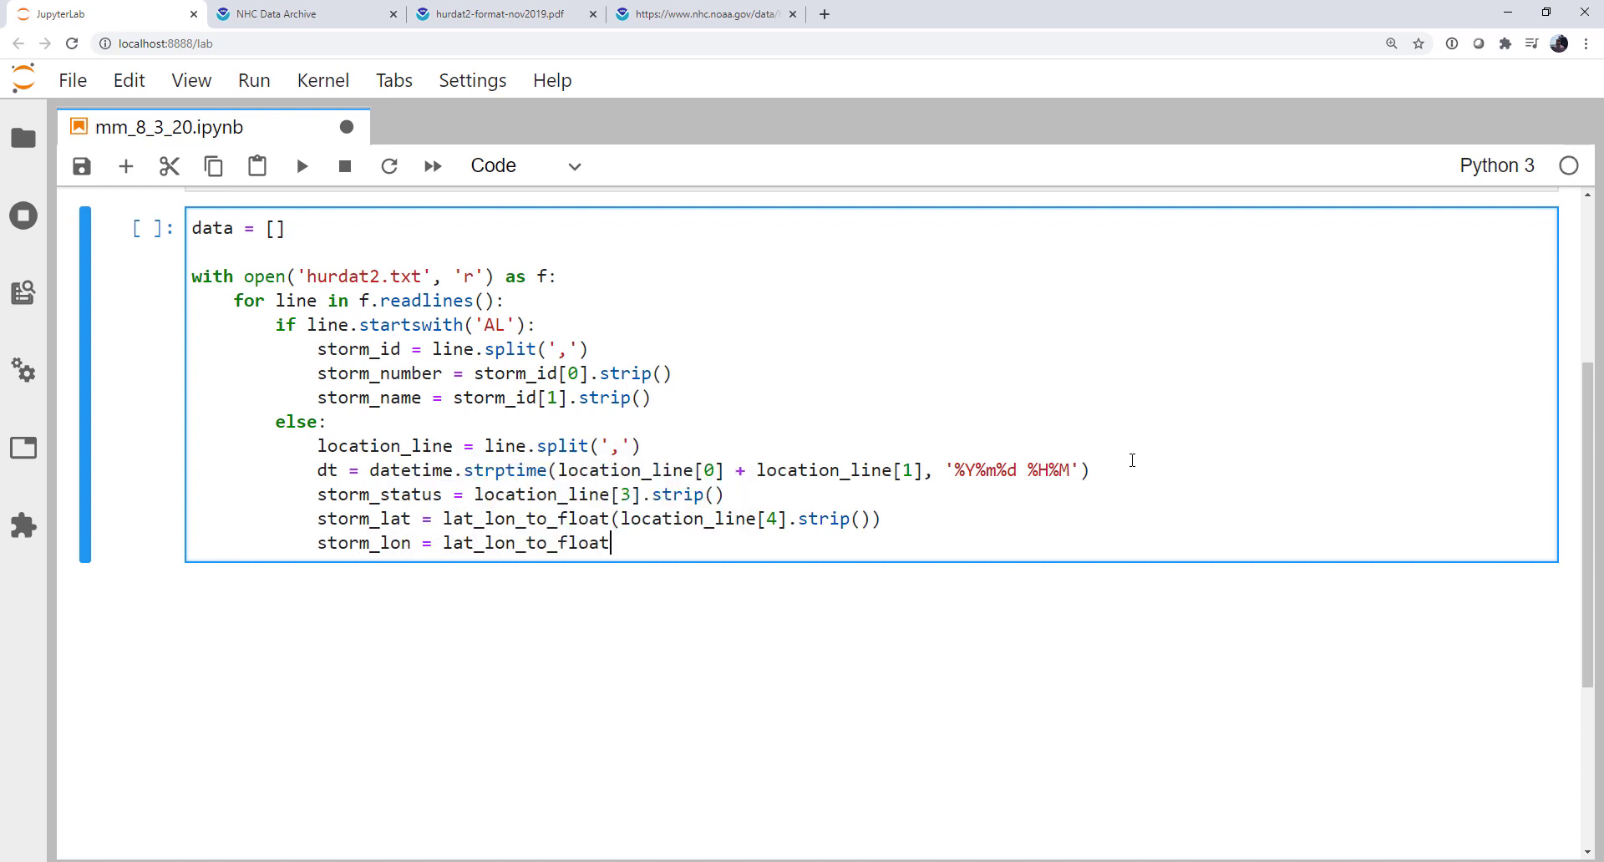
{"action": "type", "text": "()"}
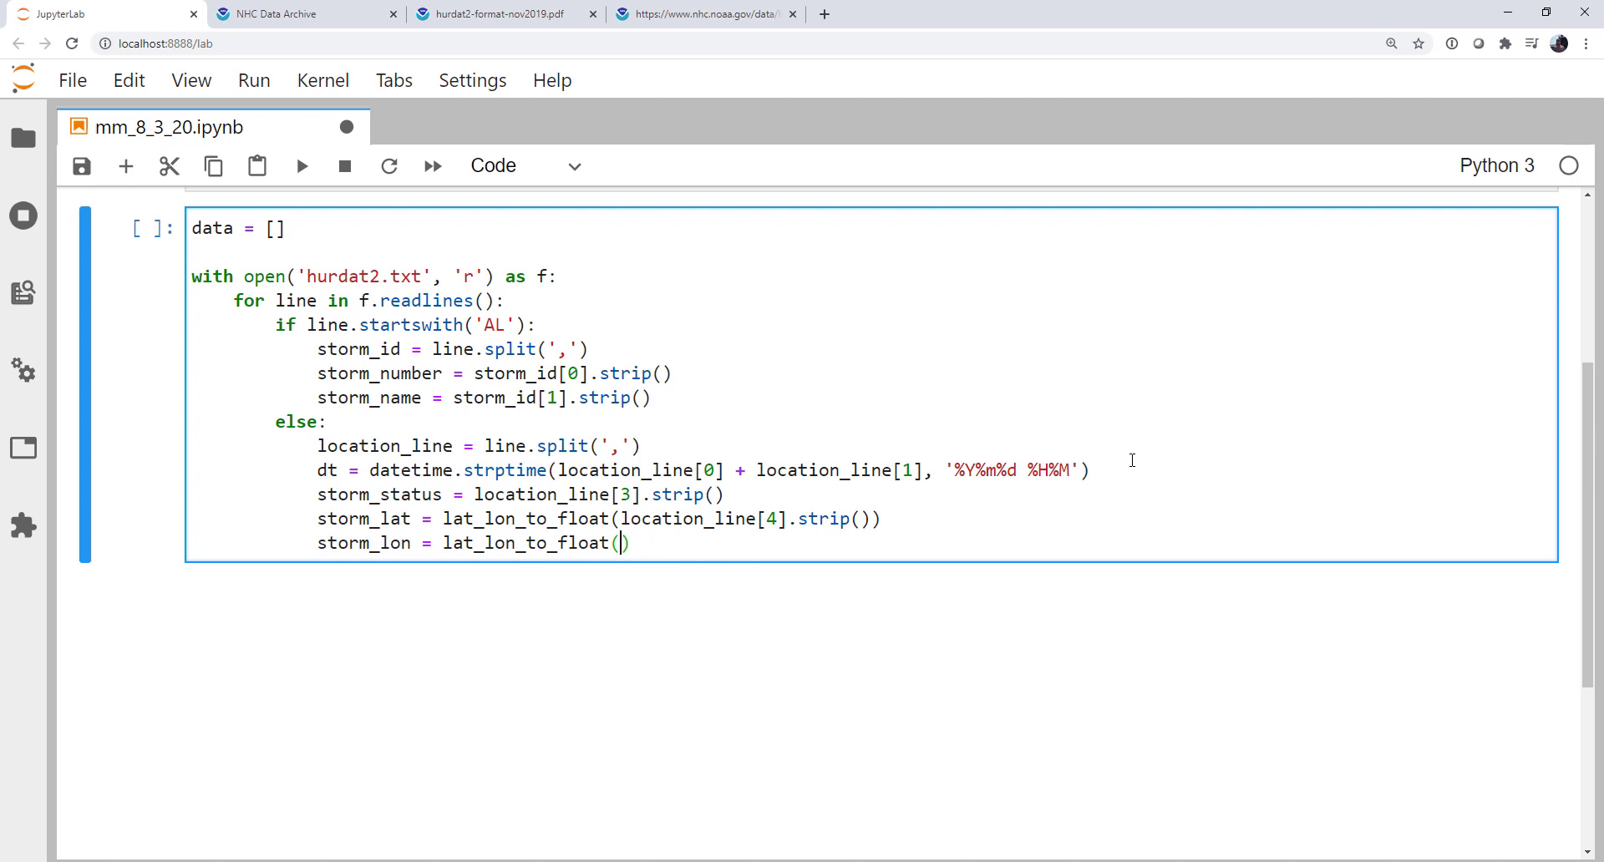
{"action": "type", "text": "location_line[5"}
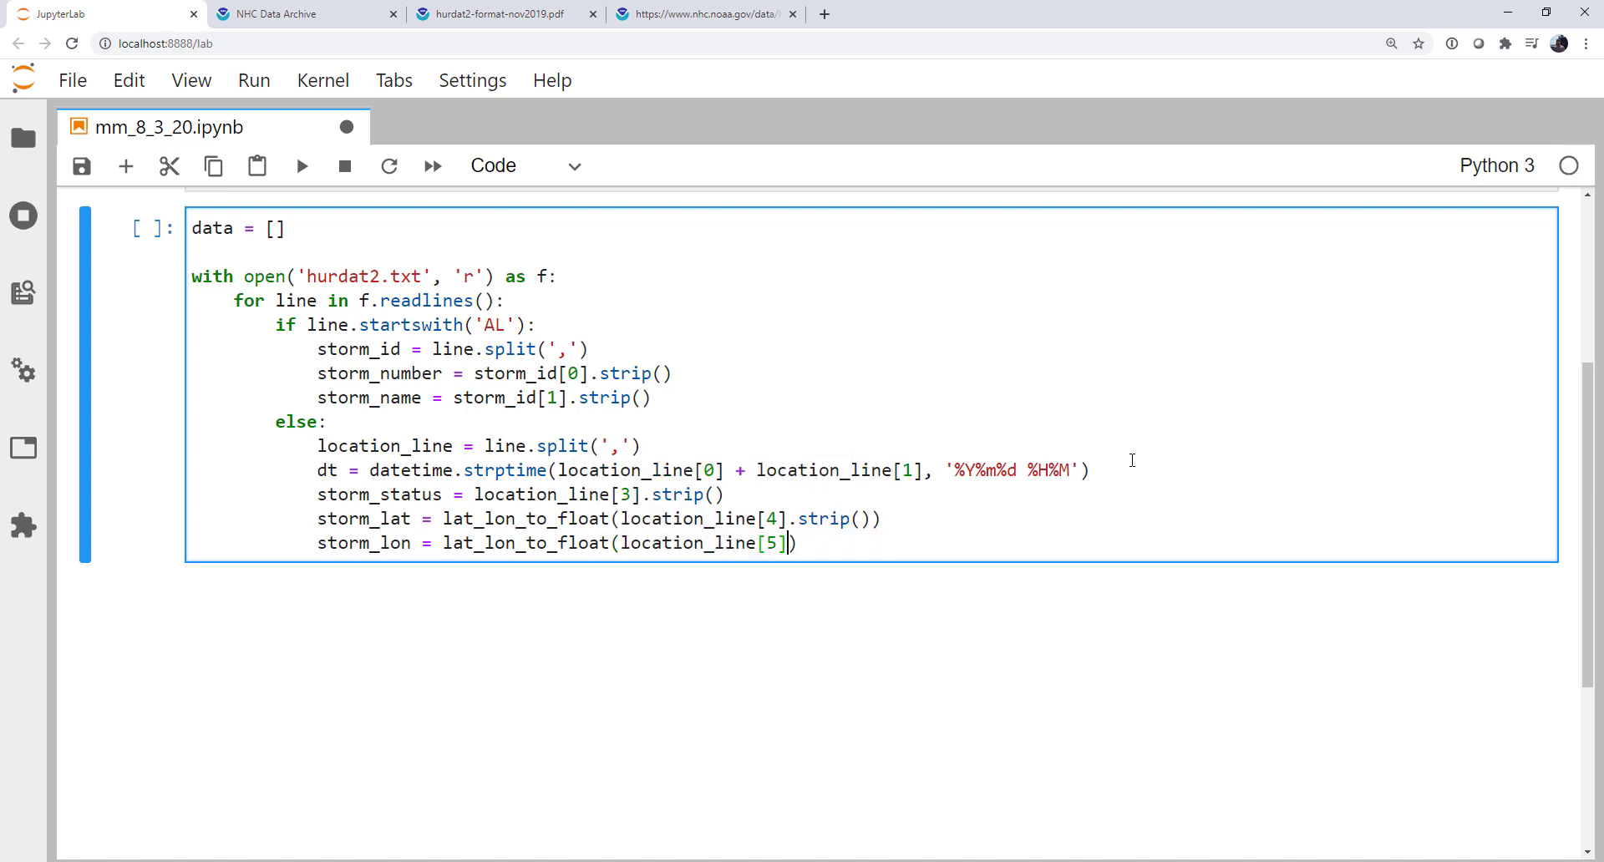
{"action": "type", "text": ".strip"}
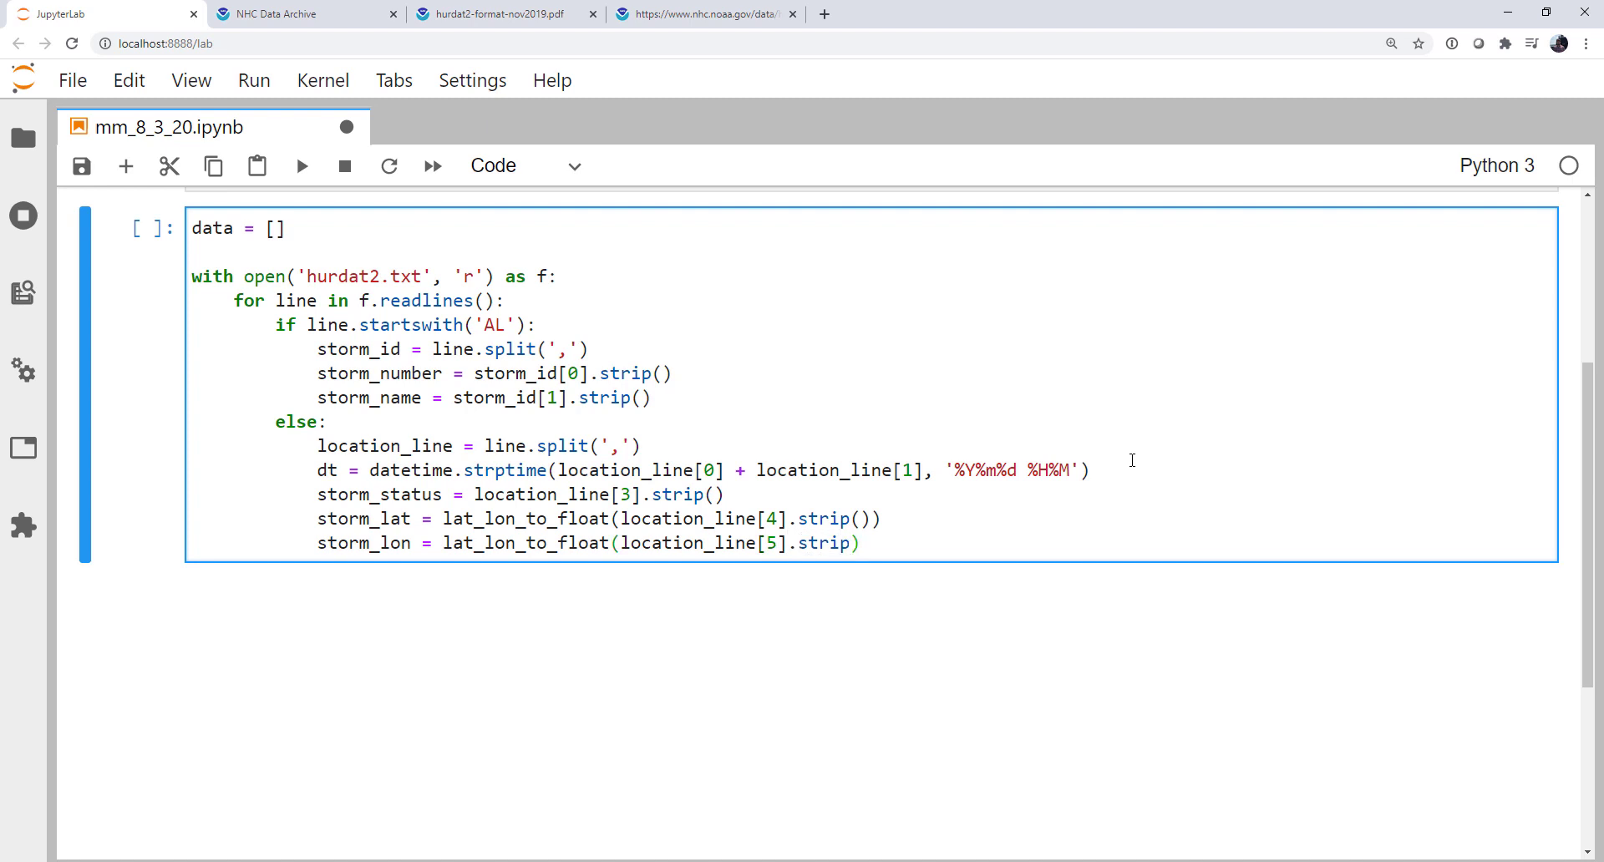
{"action": "type", "text": ")"}
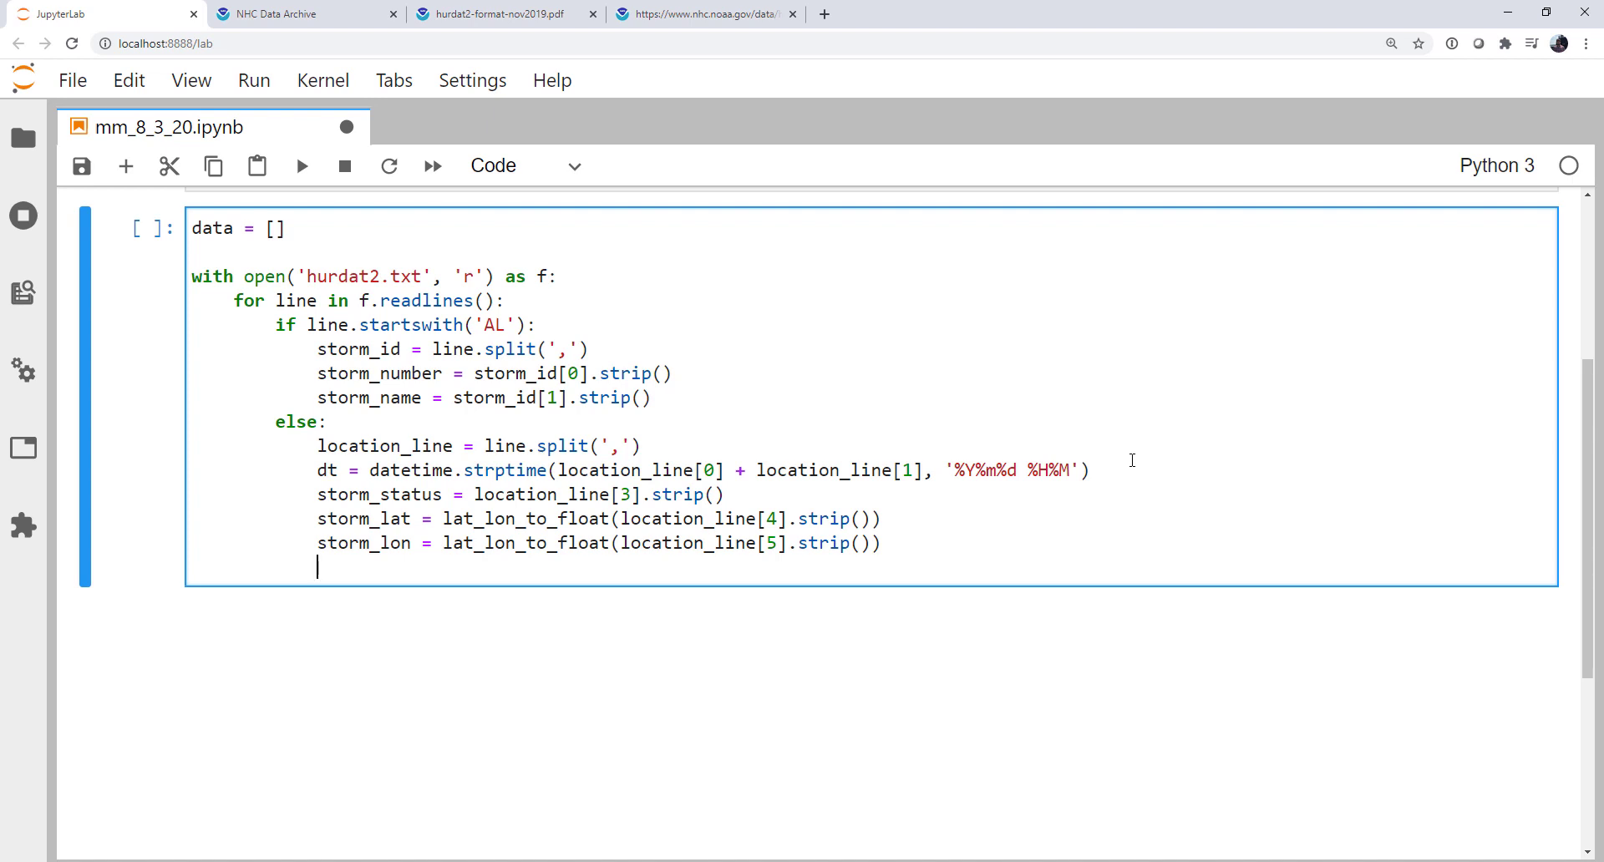
Step: Append [storm_number, storm_name, storm_status, storm_lat, storm_lon, dt] to data and run the cell
{"action": "type", "text": "data.append"}
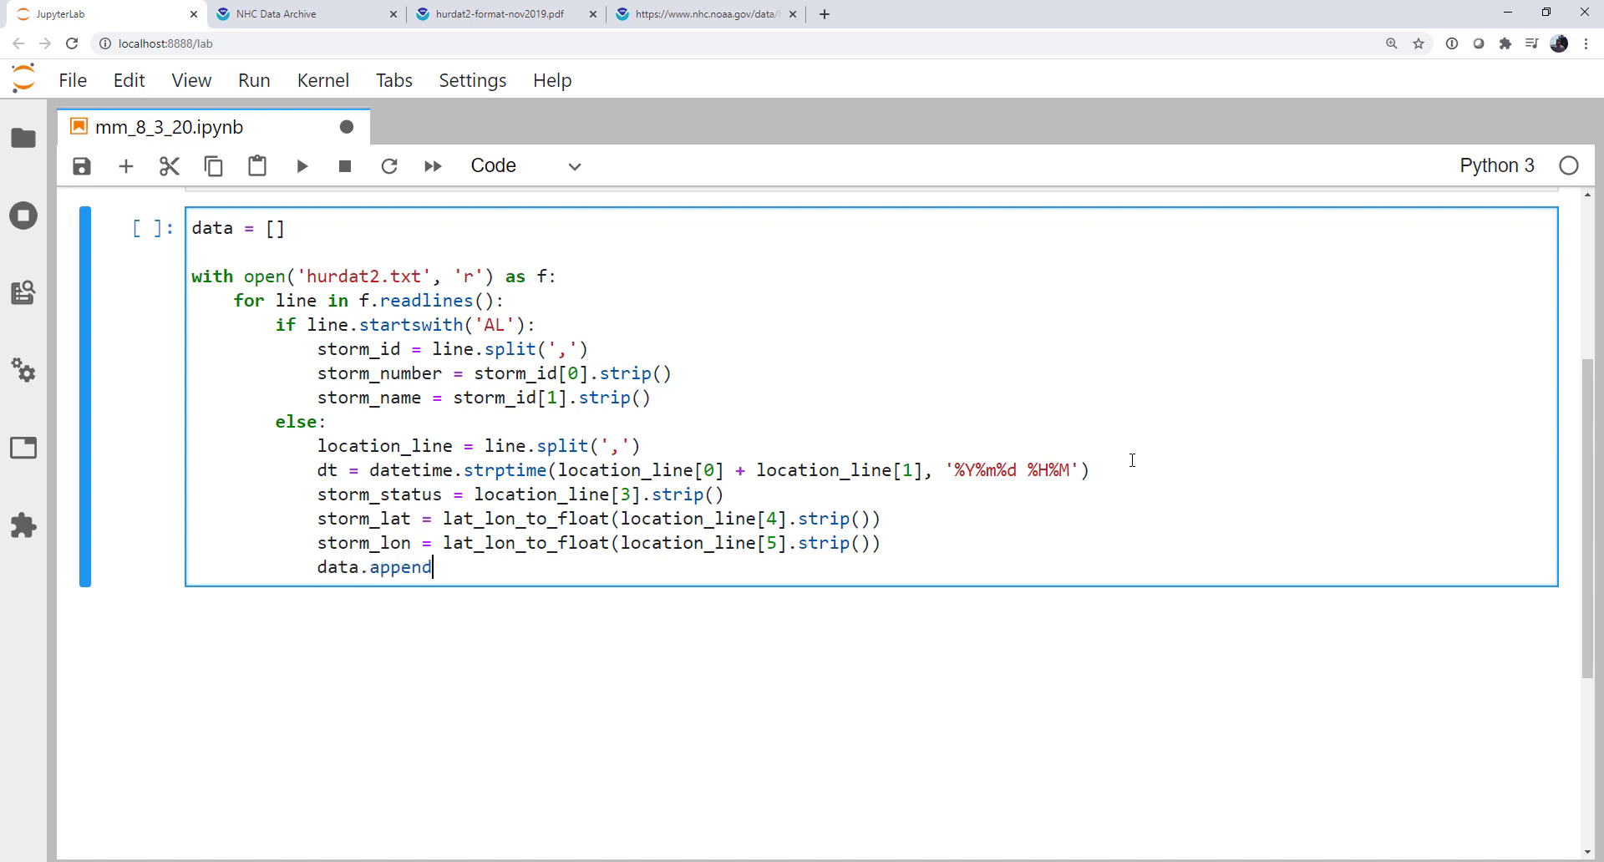
{"action": "type", "text": "([])"}
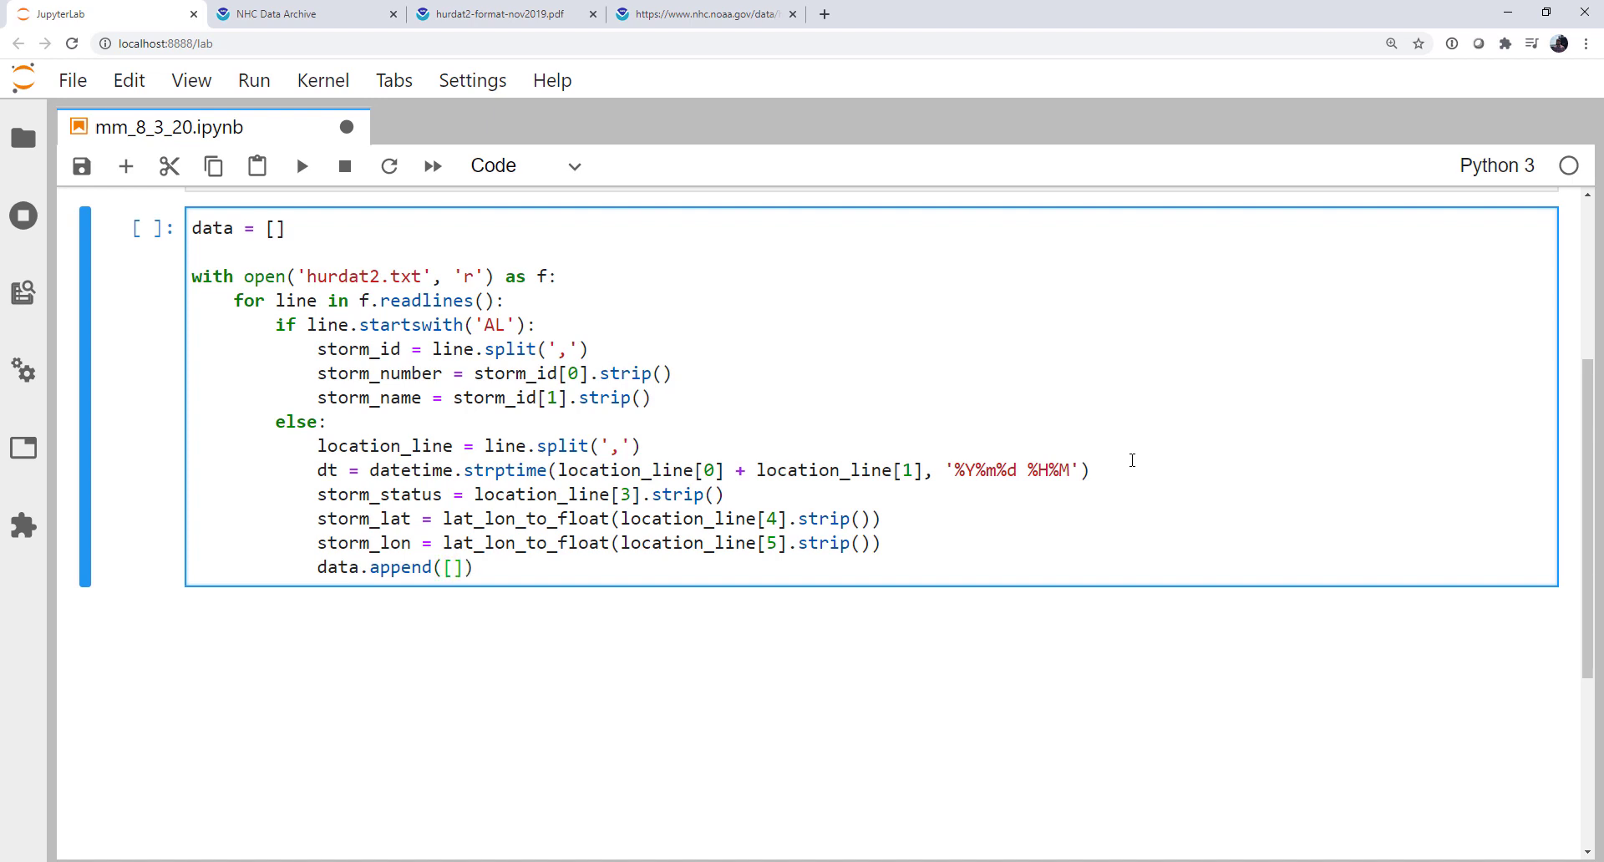
{"action": "type", "text": "storm_"}
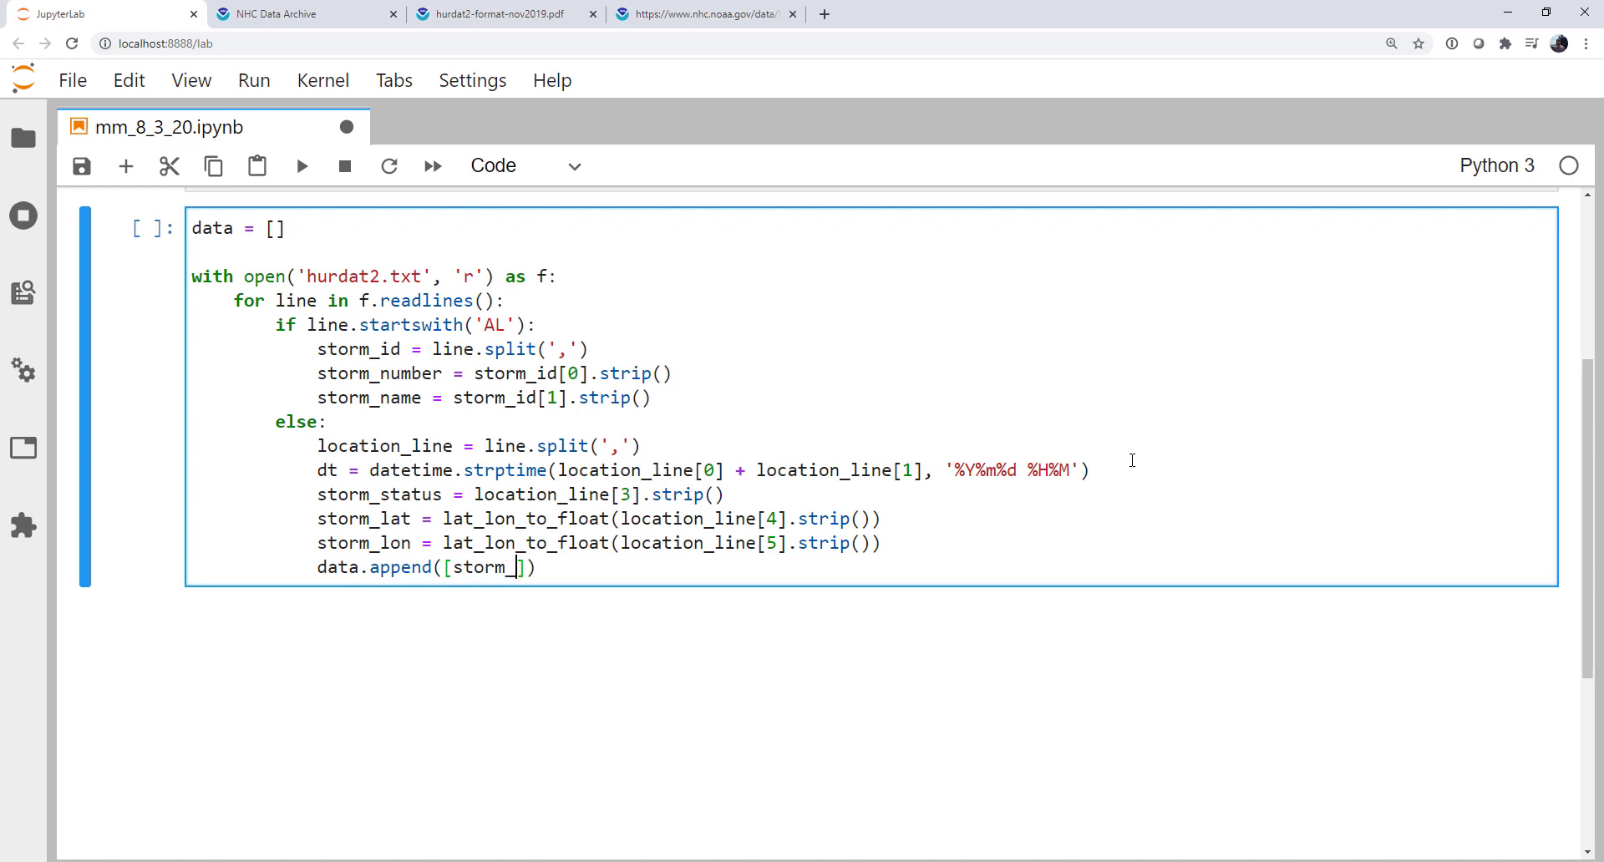
{"action": "type", "text": "number,"}
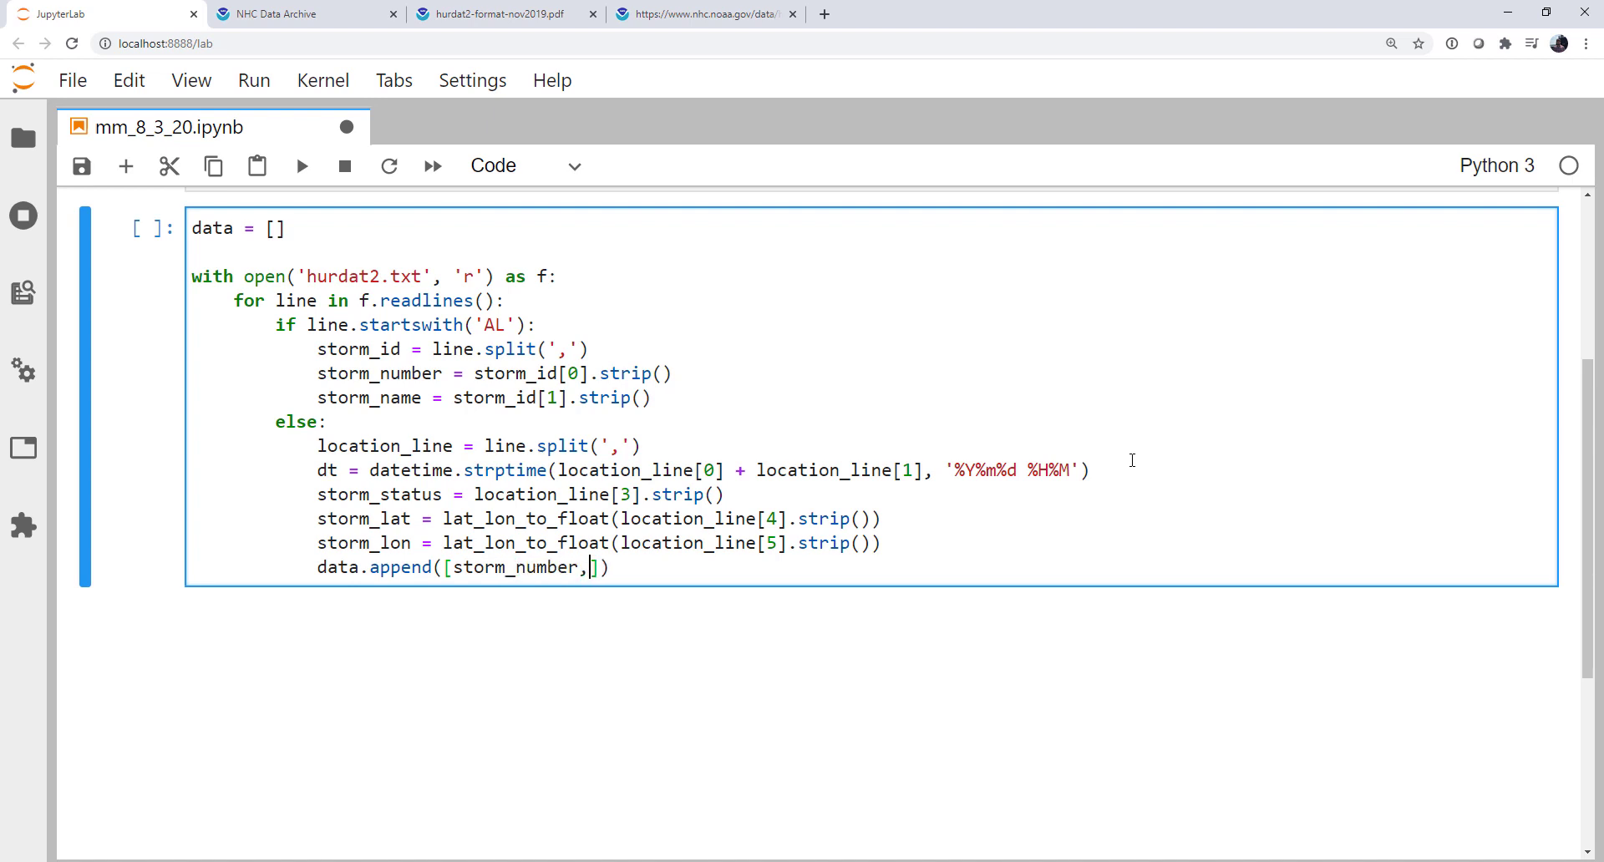
{"action": "type", "text": "storm_name, s"}
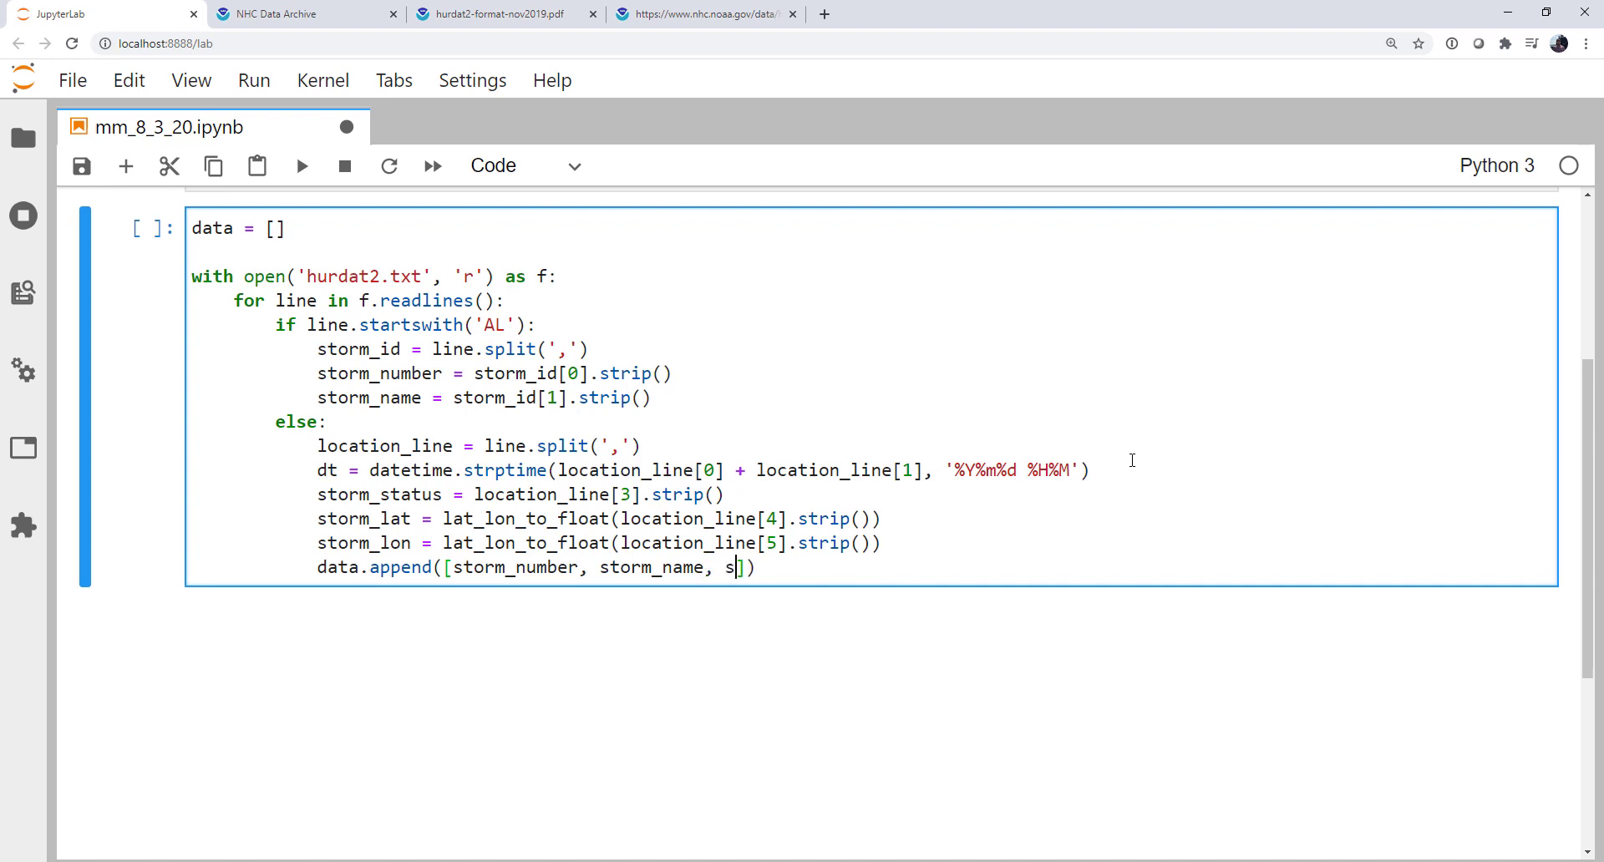
{"action": "type", "text": "torm_status"}
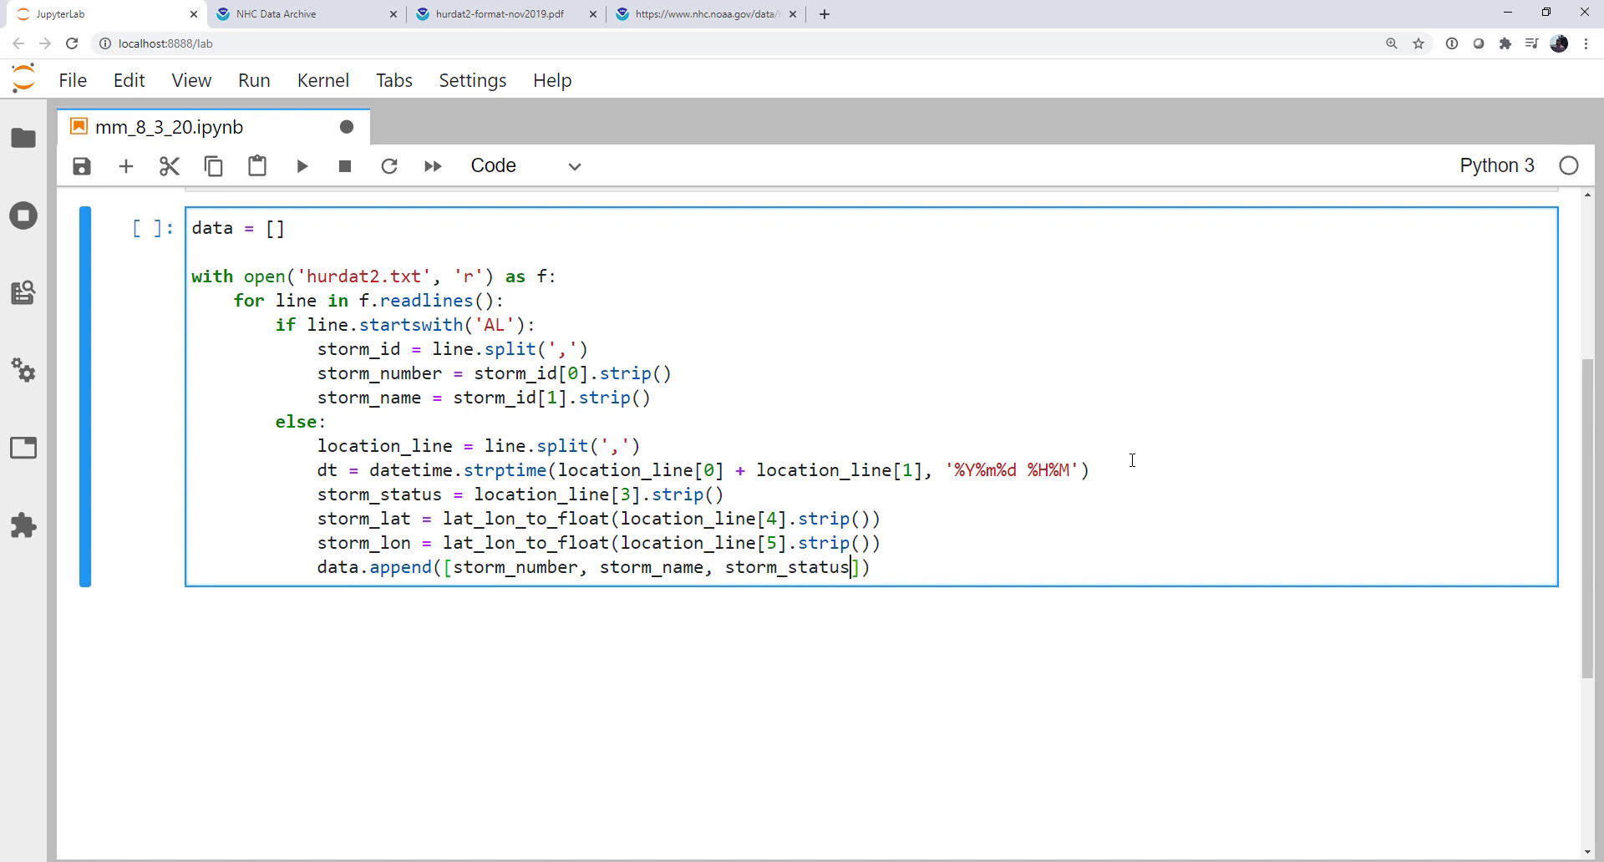
{"action": "type", "text": ", storm"}
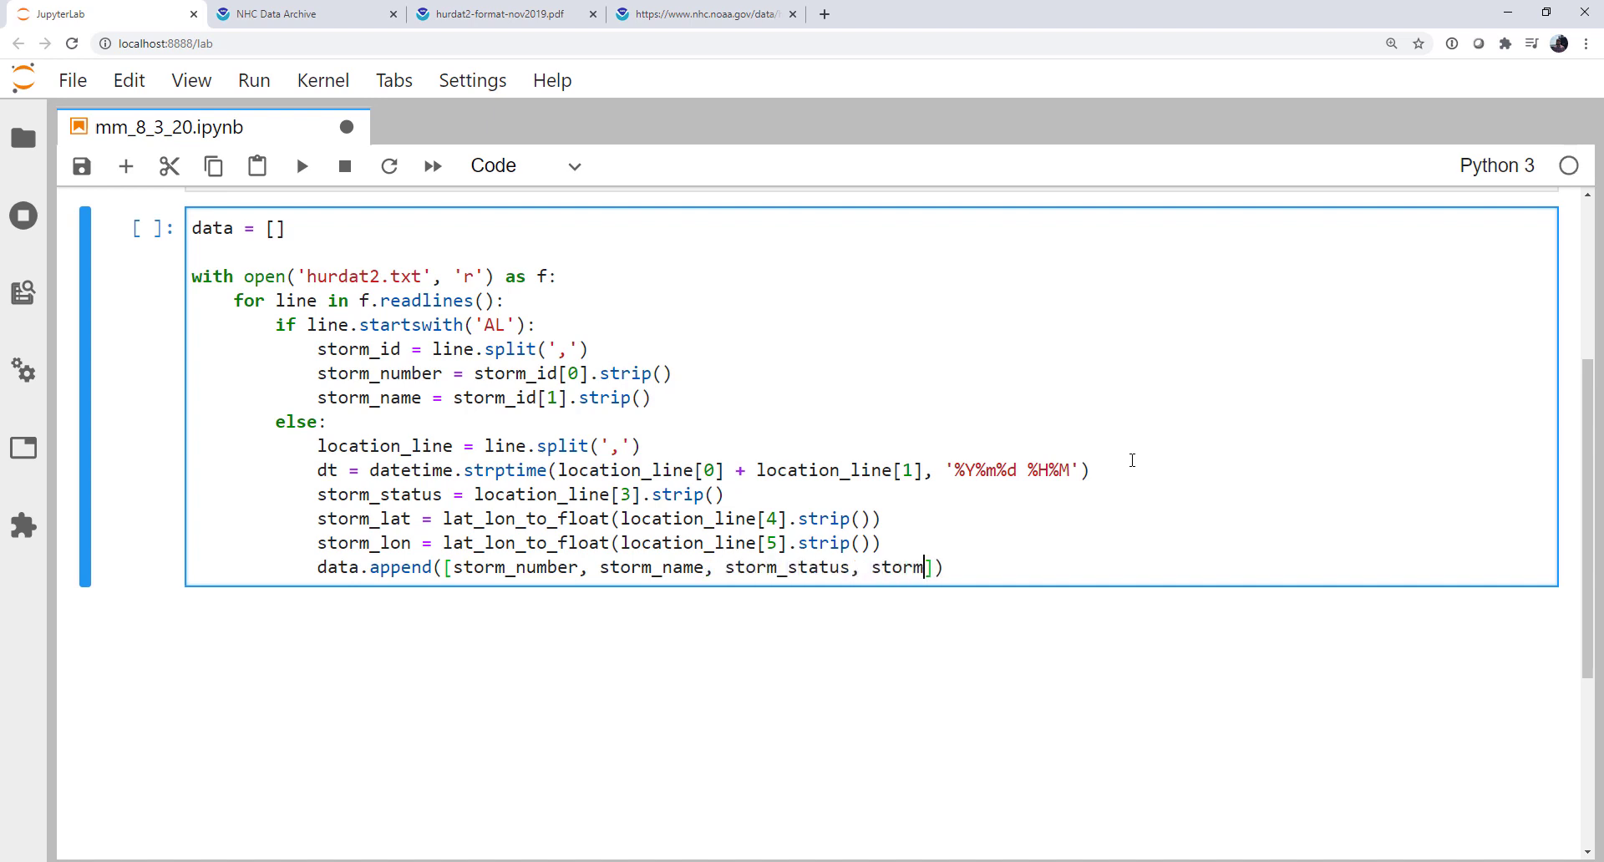
{"action": "type", "text": "_lat,"}
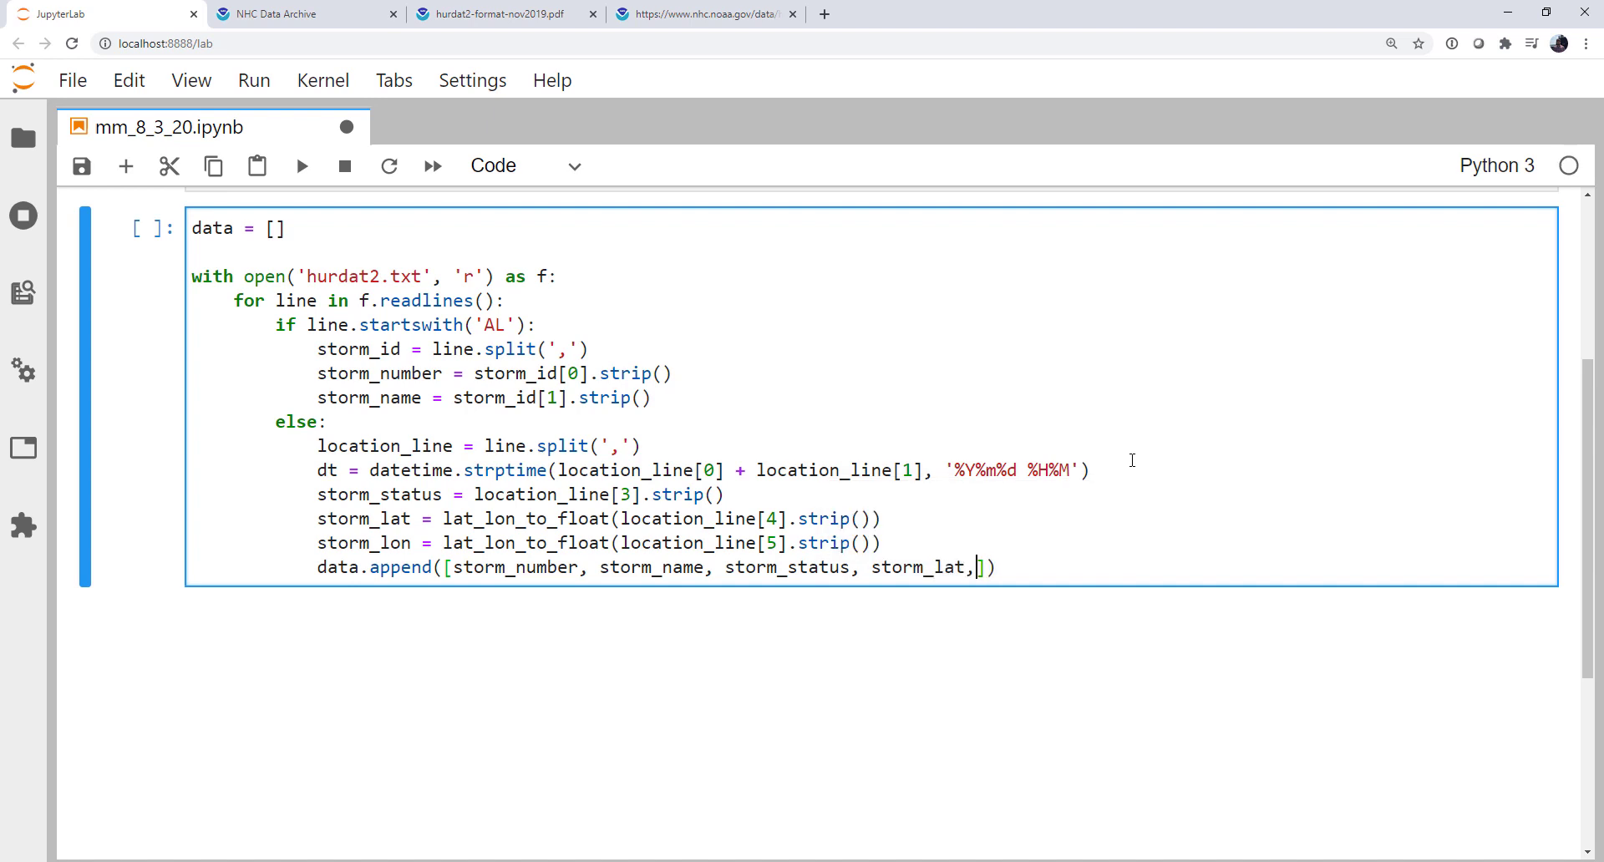
{"action": "type", "text": "storm_lon, d"}
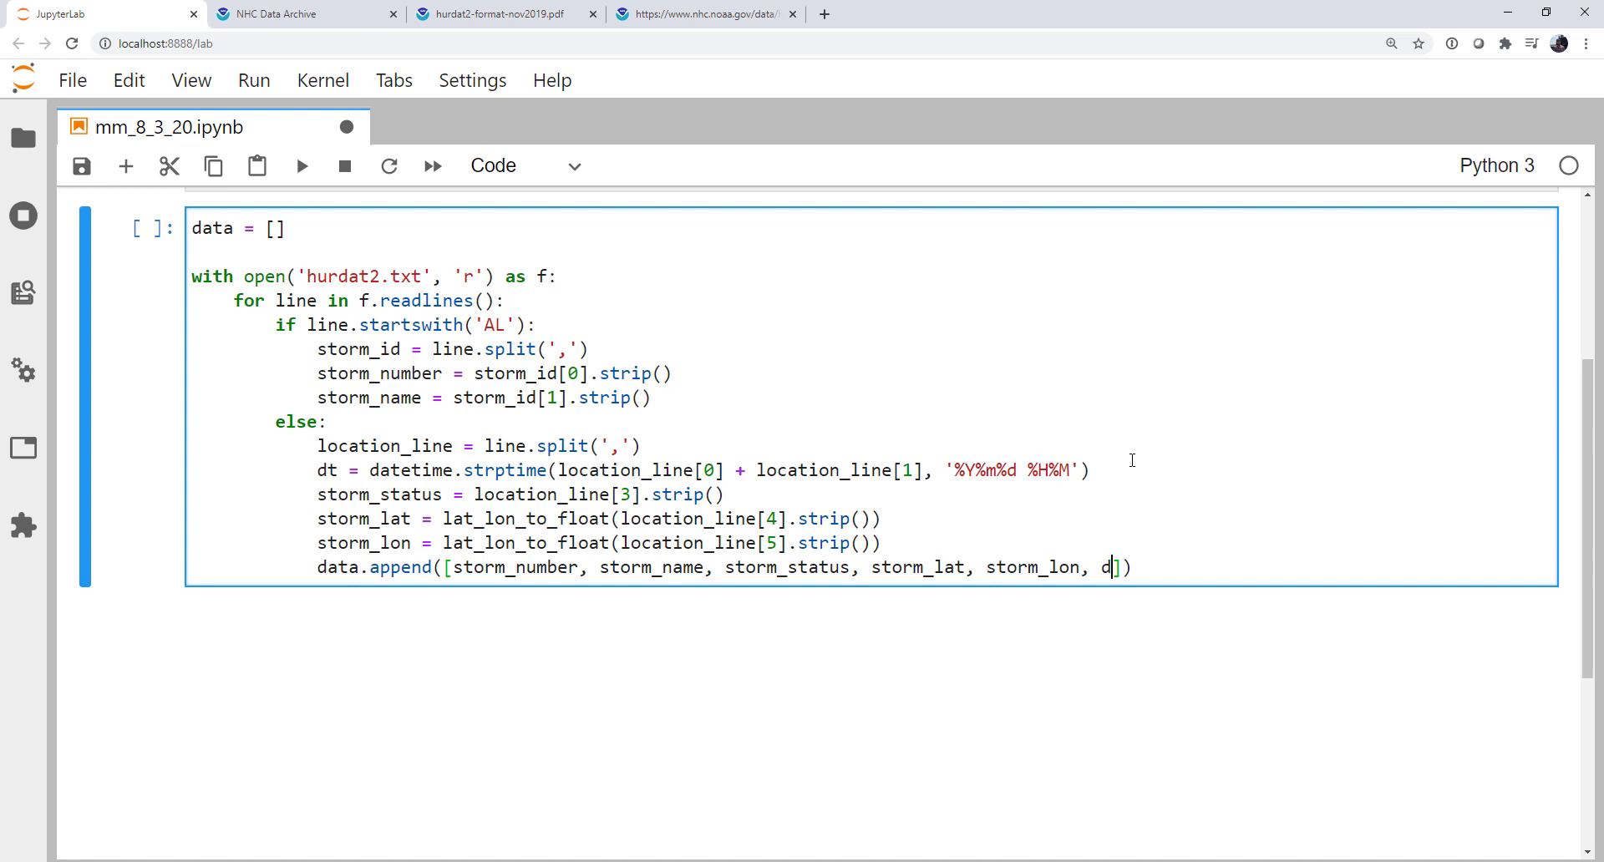
{"action": "type", "text": "t"}
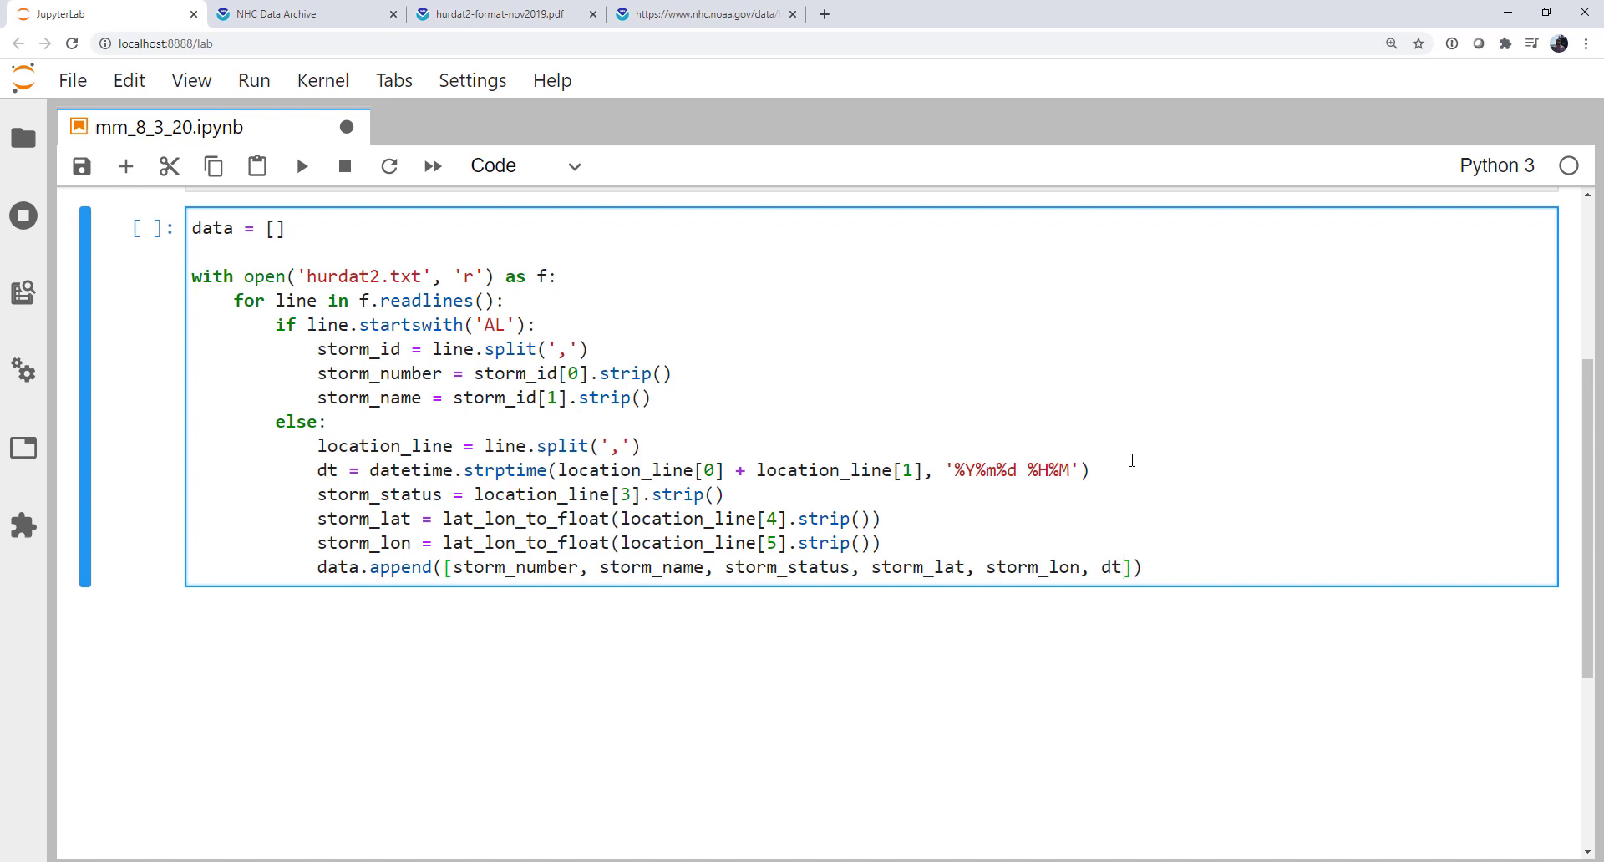
{"action": "key", "text": "Shift+Enter"}
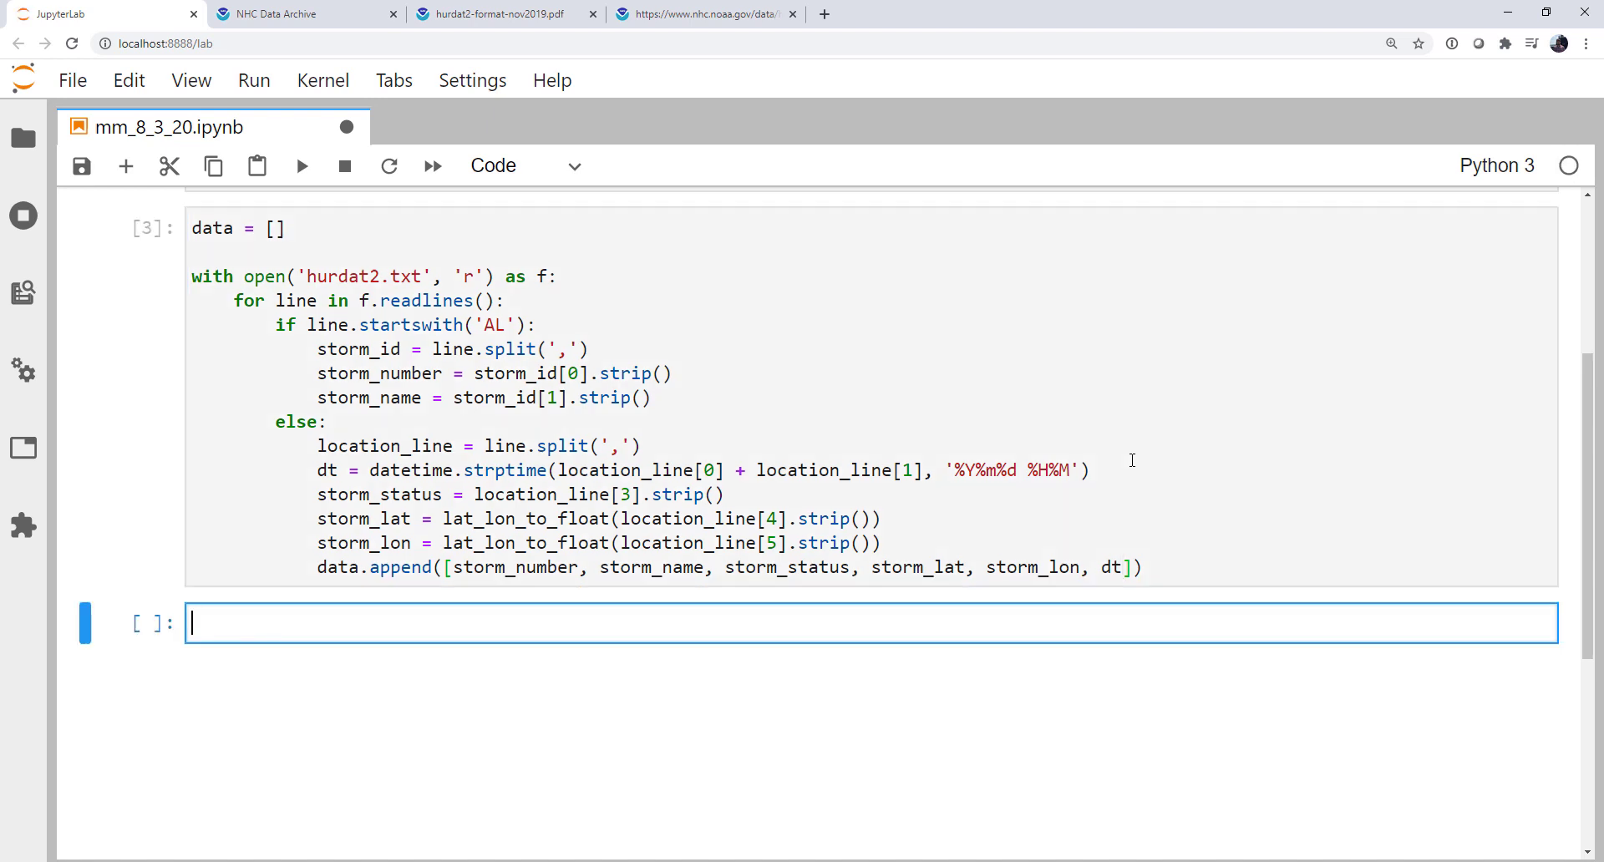
Step: Show data[0] and compare it against the raw HURDAT2 text tab
{"action": "type", "text": "data[0]"}
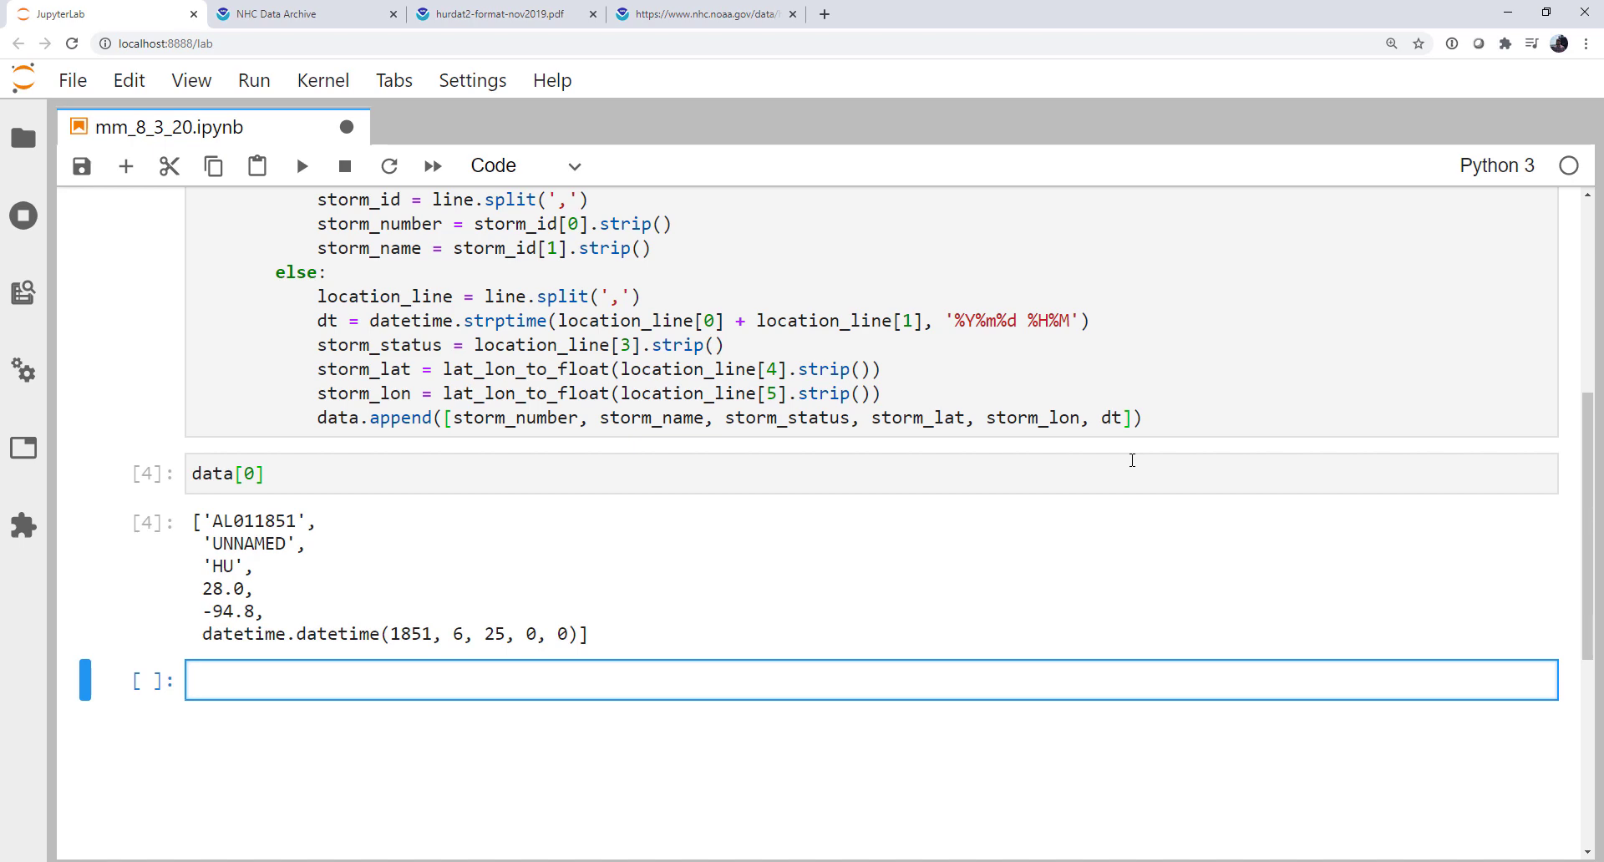
{"action": "left_click", "coordinate": [703, 14]}
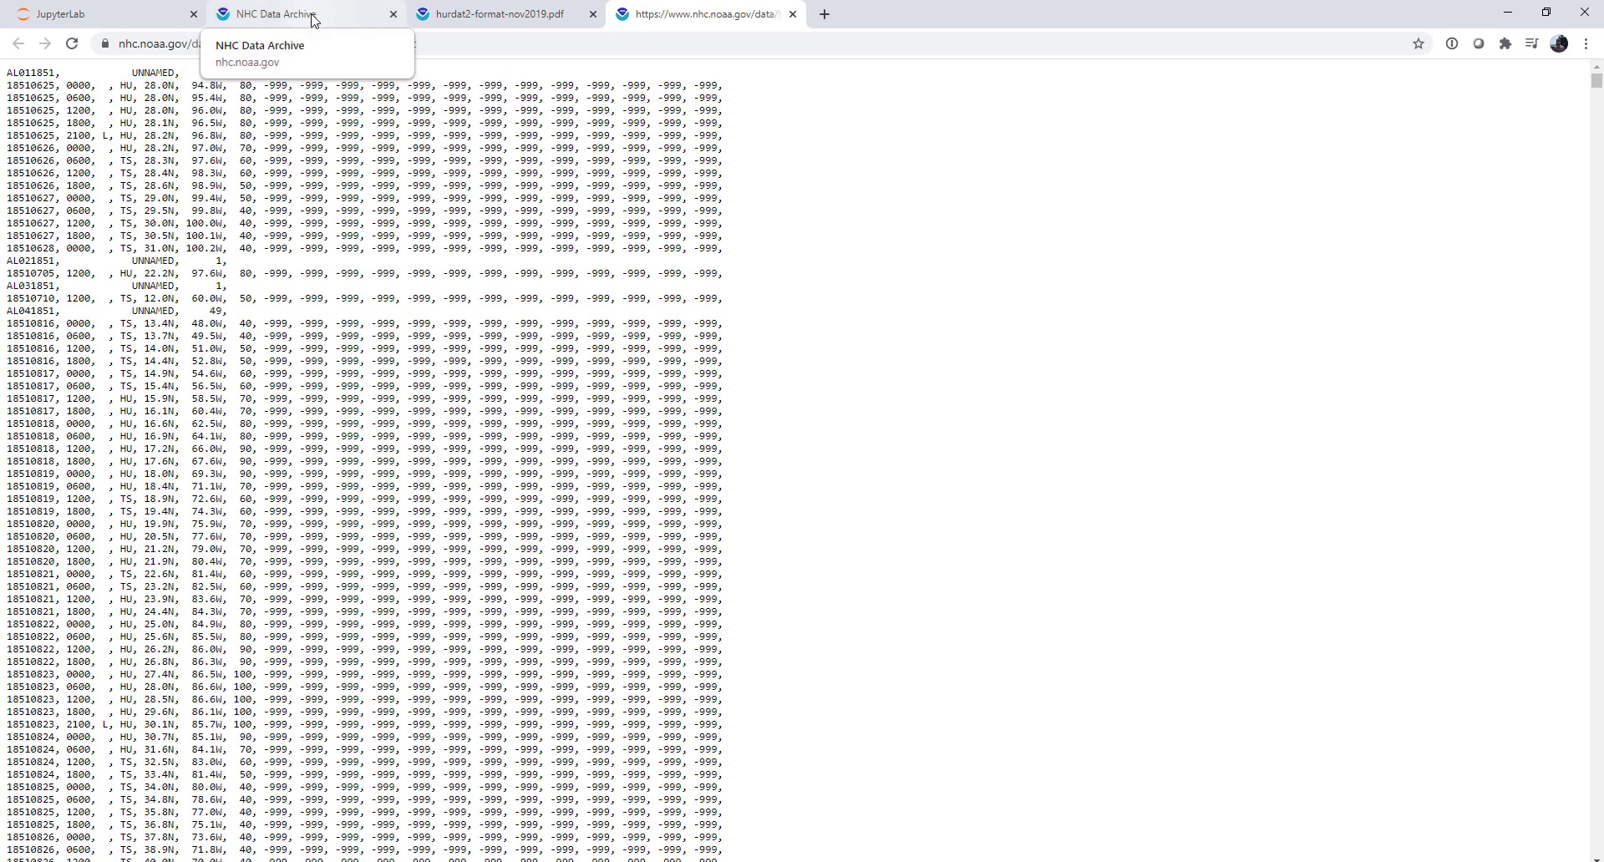
{"action": "left_click", "coordinate": [100, 15]}
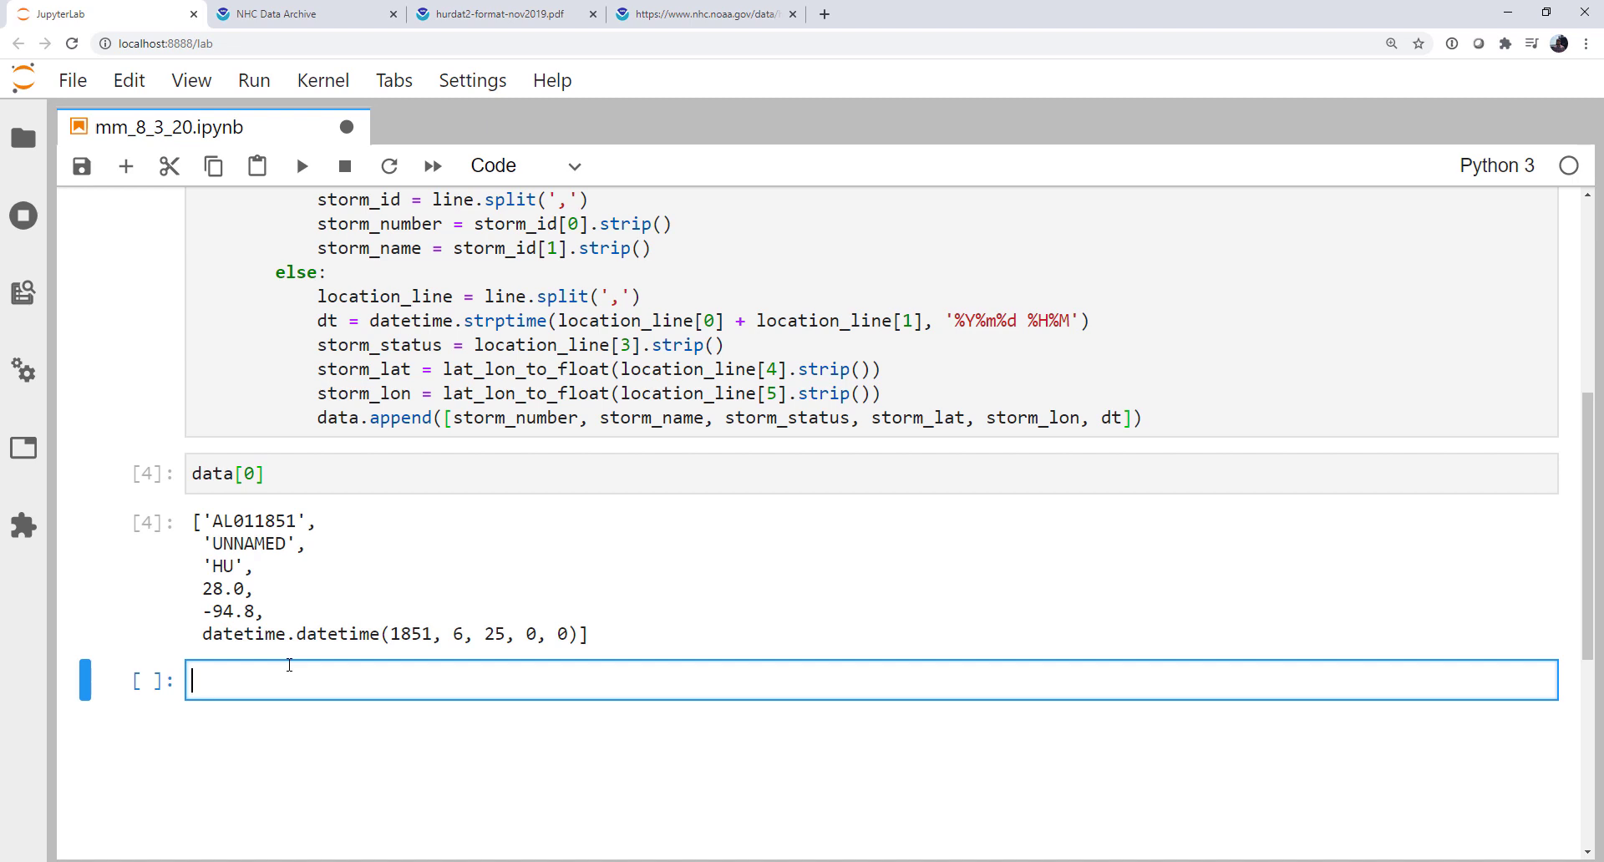
Step: Run df = pd.DataFrame(data, columns=['Storm Number', 'Storm Name', 'Storm Status', 'Lat', 'Lon', 'Time'])
{"action": "type", "text": "df"}
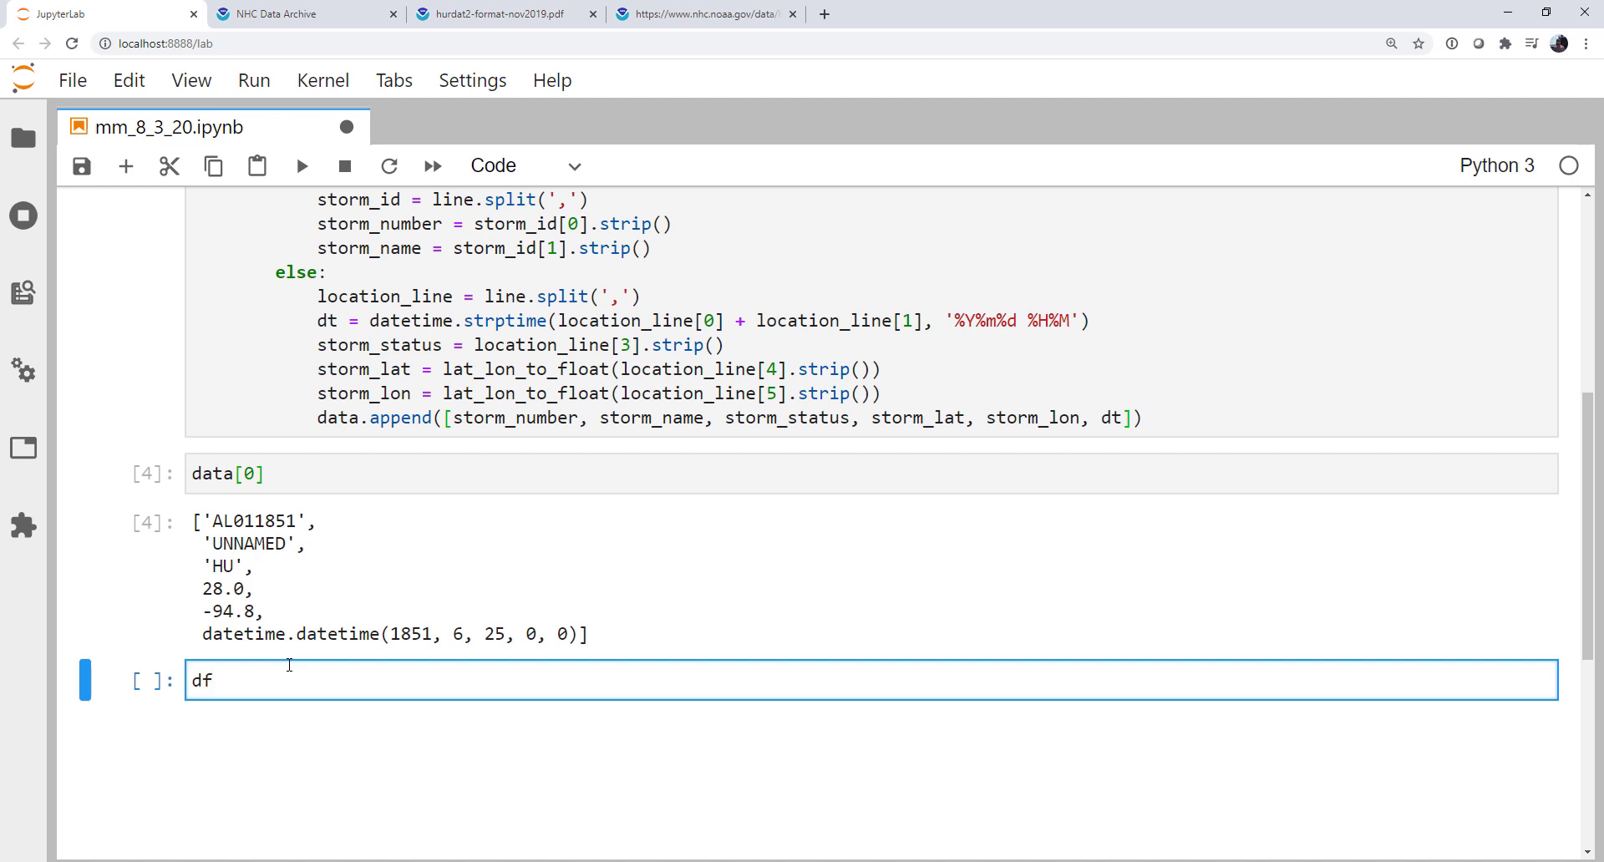
{"action": "type", "text": "= pd."}
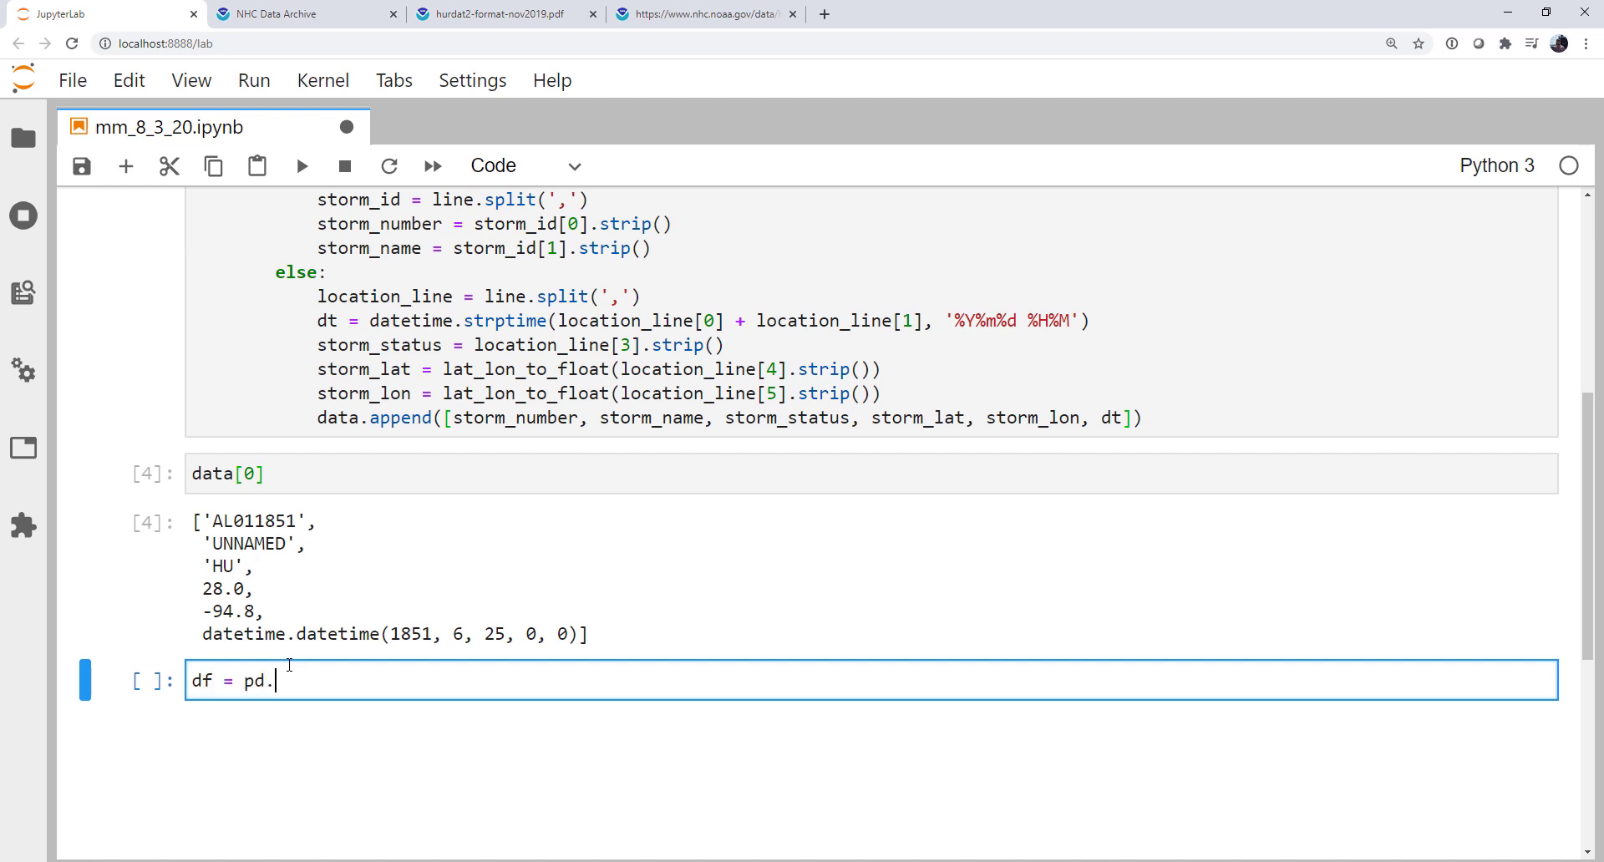
{"action": "type", "text": "DataFrame"}
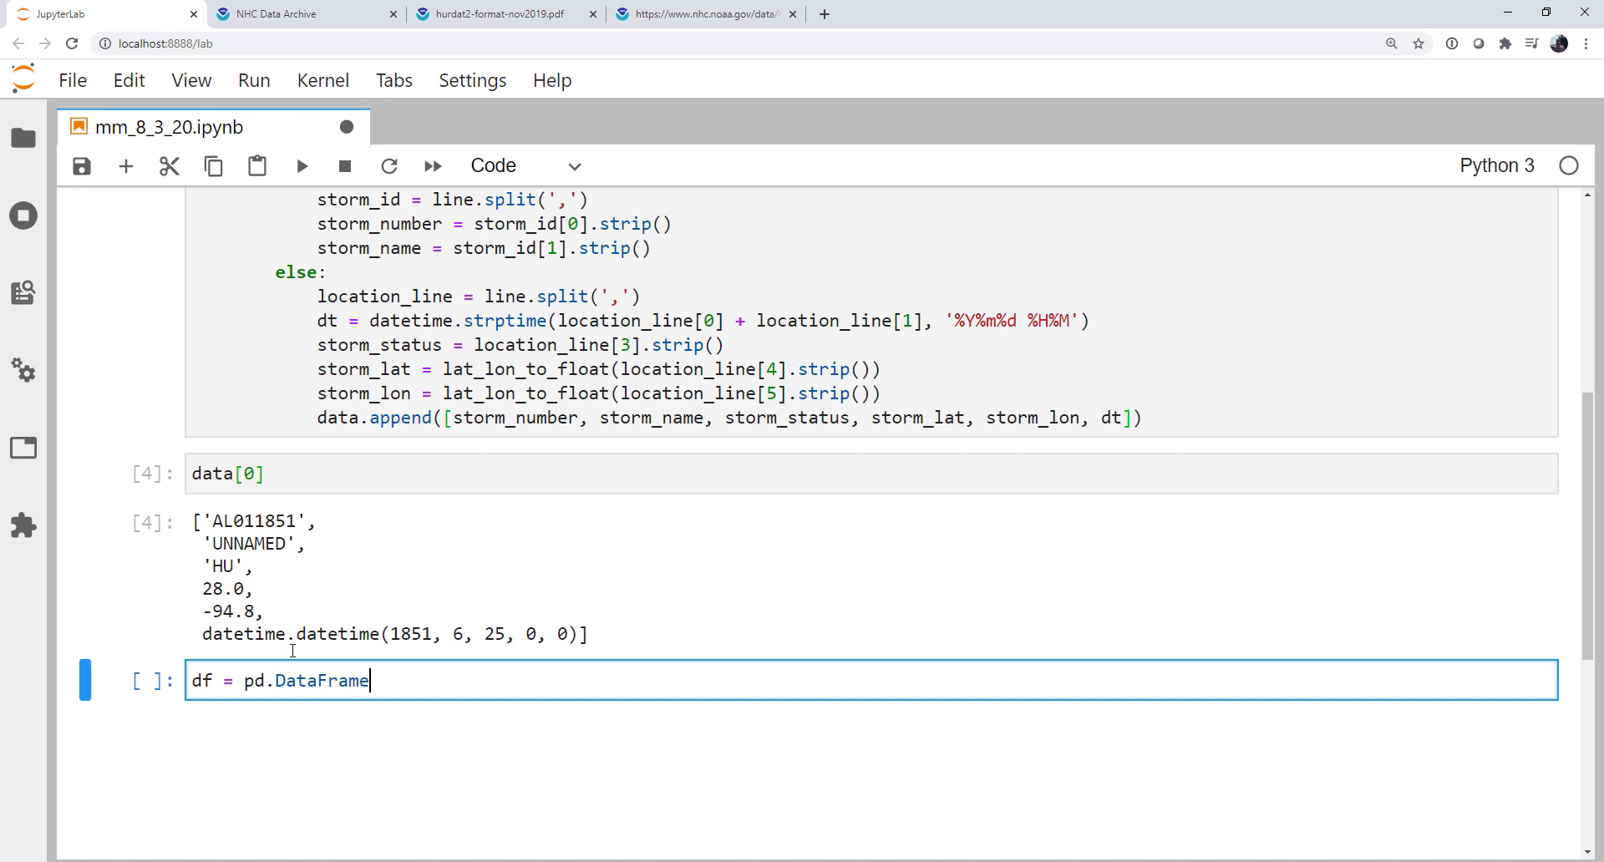
{"action": "scroll", "scroll_direction": "down", "scroll_amount": 3}
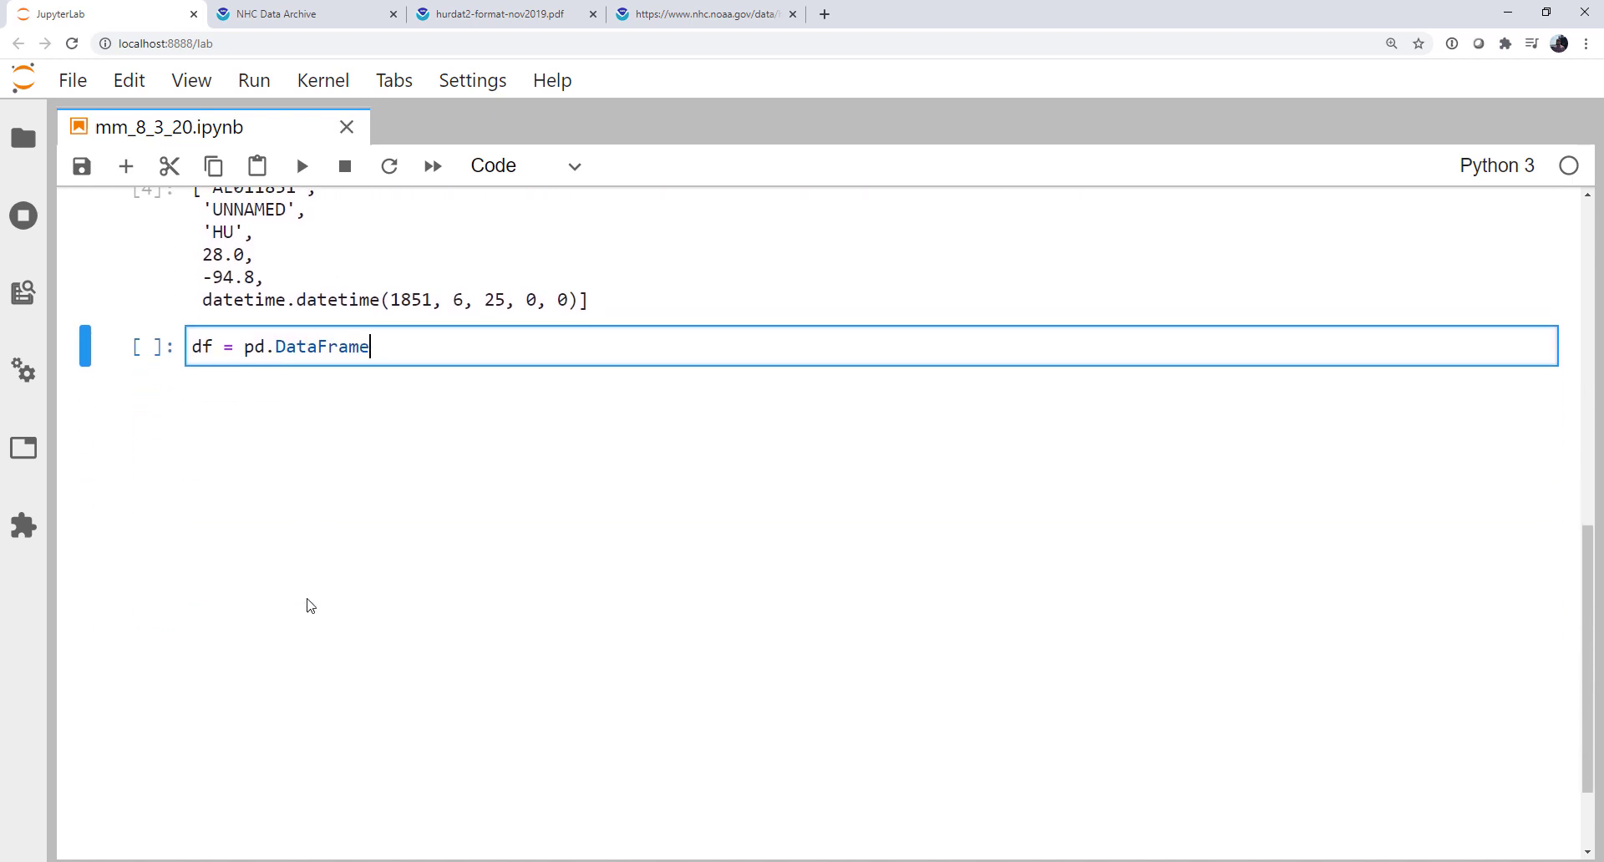
{"action": "type", "text": "(data, c"}
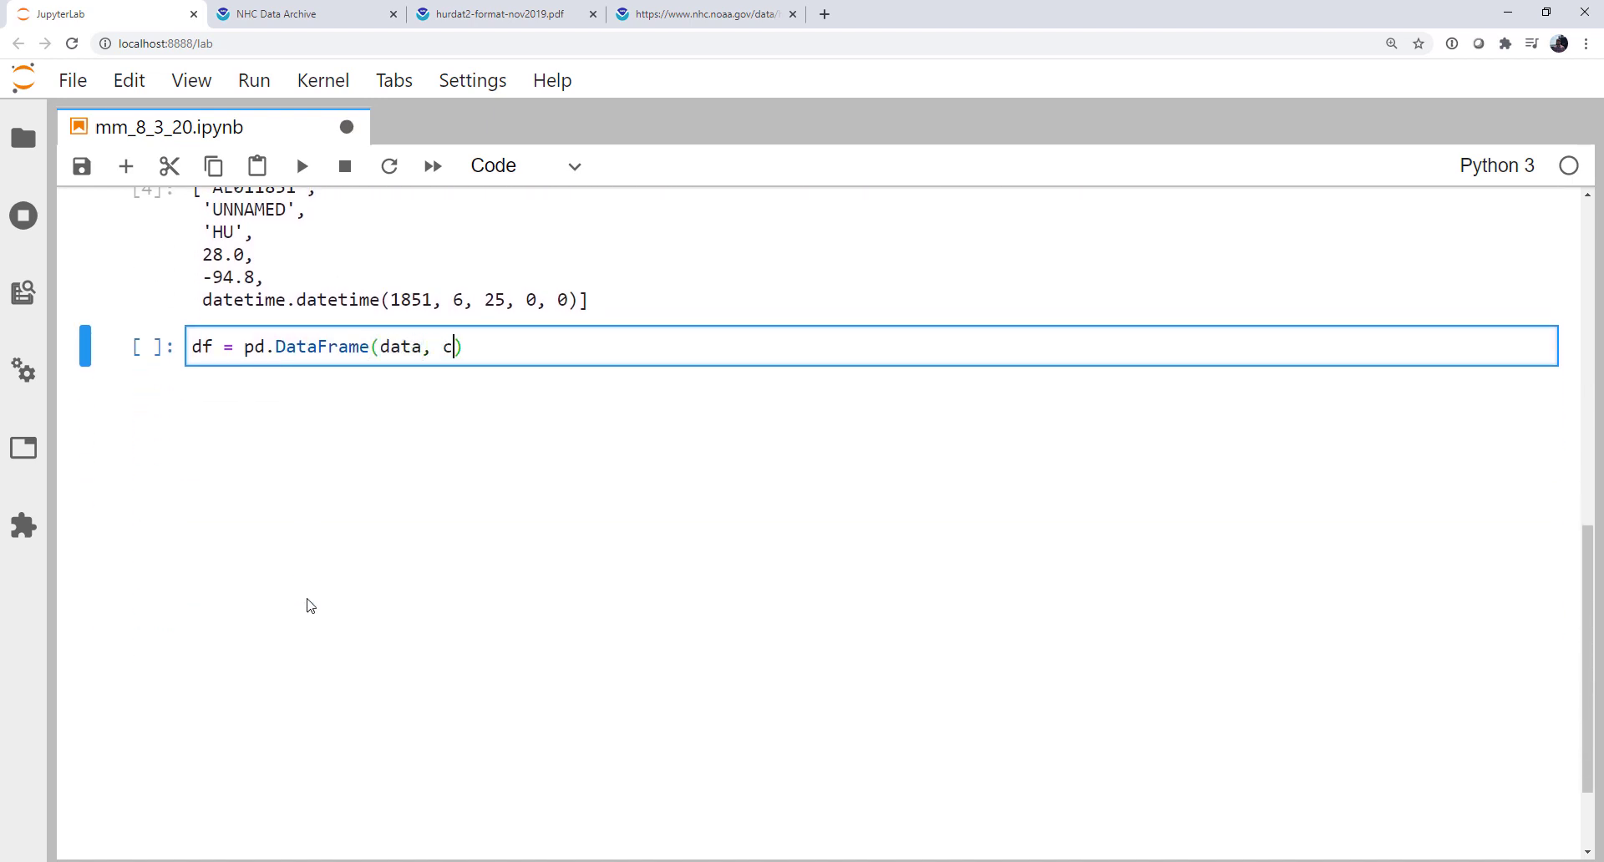
{"action": "type", "text": "olumns"}
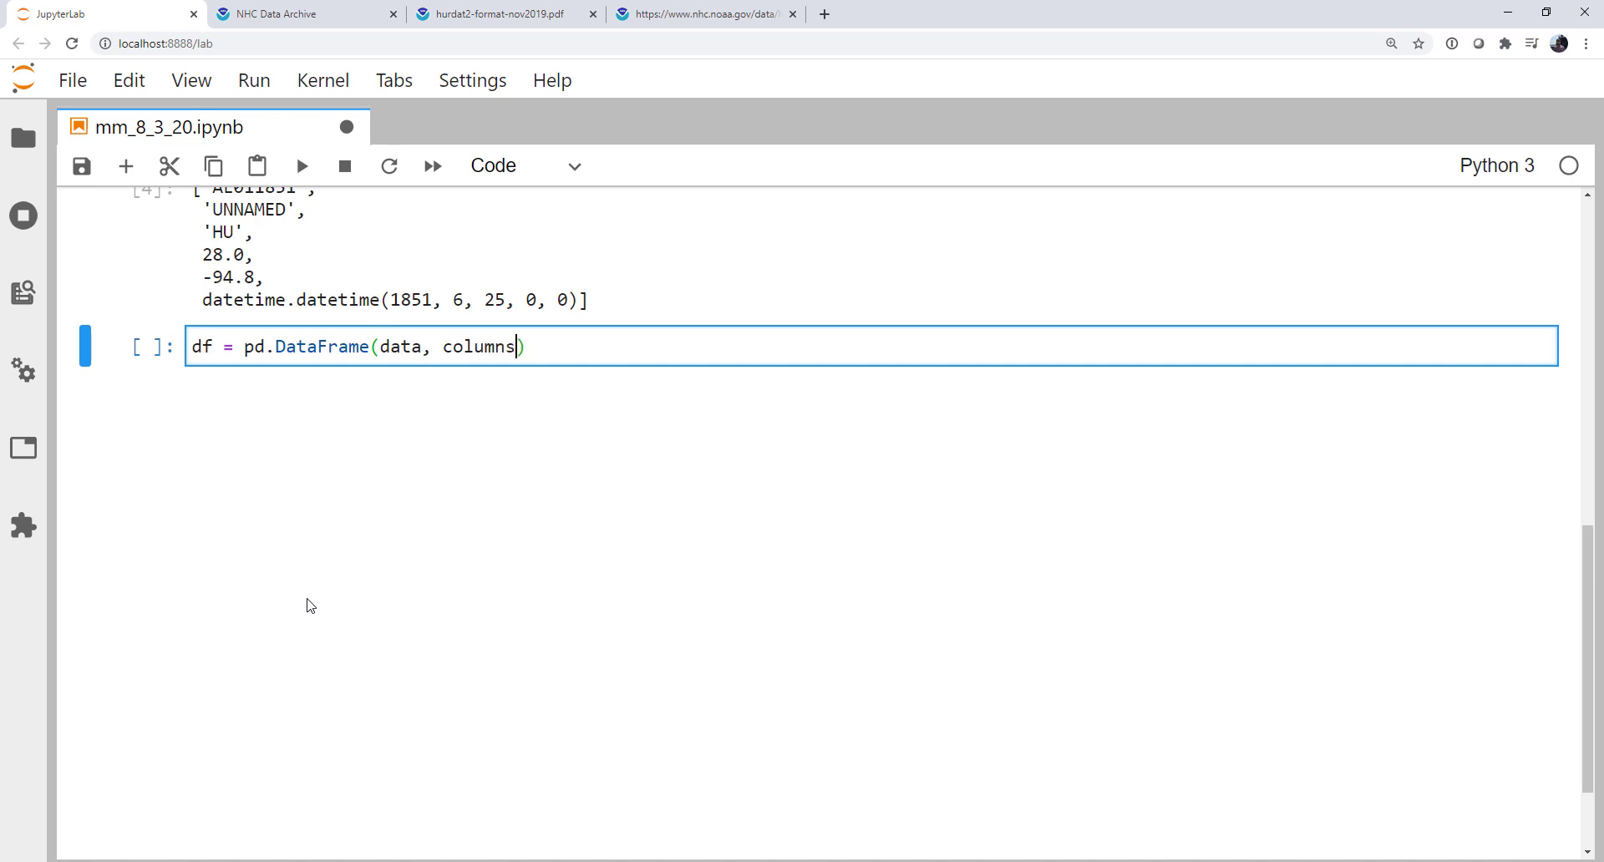
{"action": "type", "text": "=['Storm ']"}
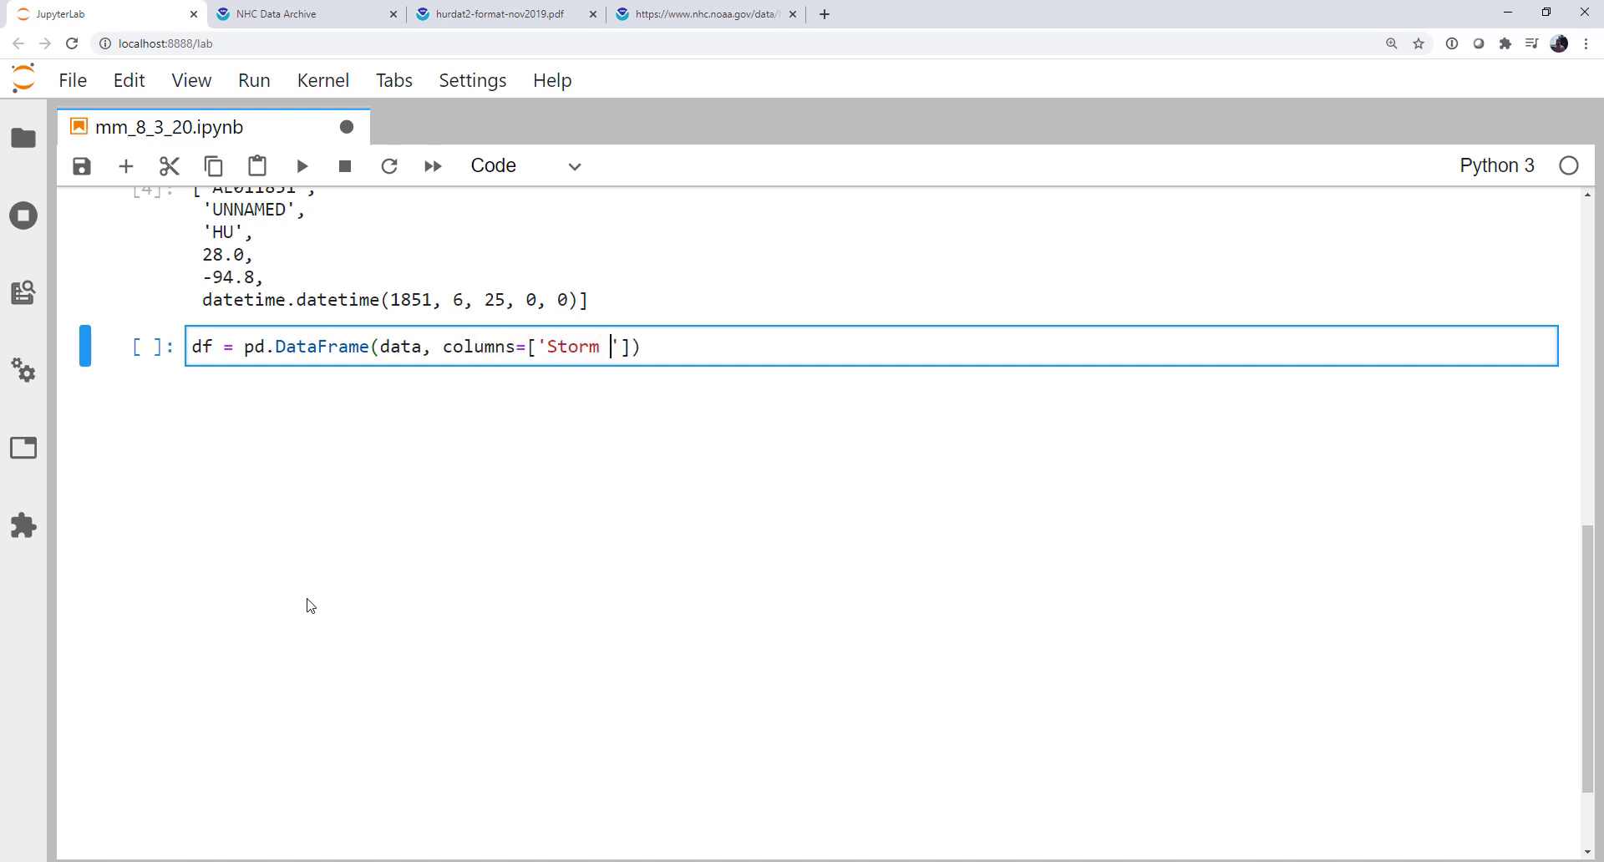
{"action": "type", "text": "Number', 'Storm Name', 'Storm Stat"}
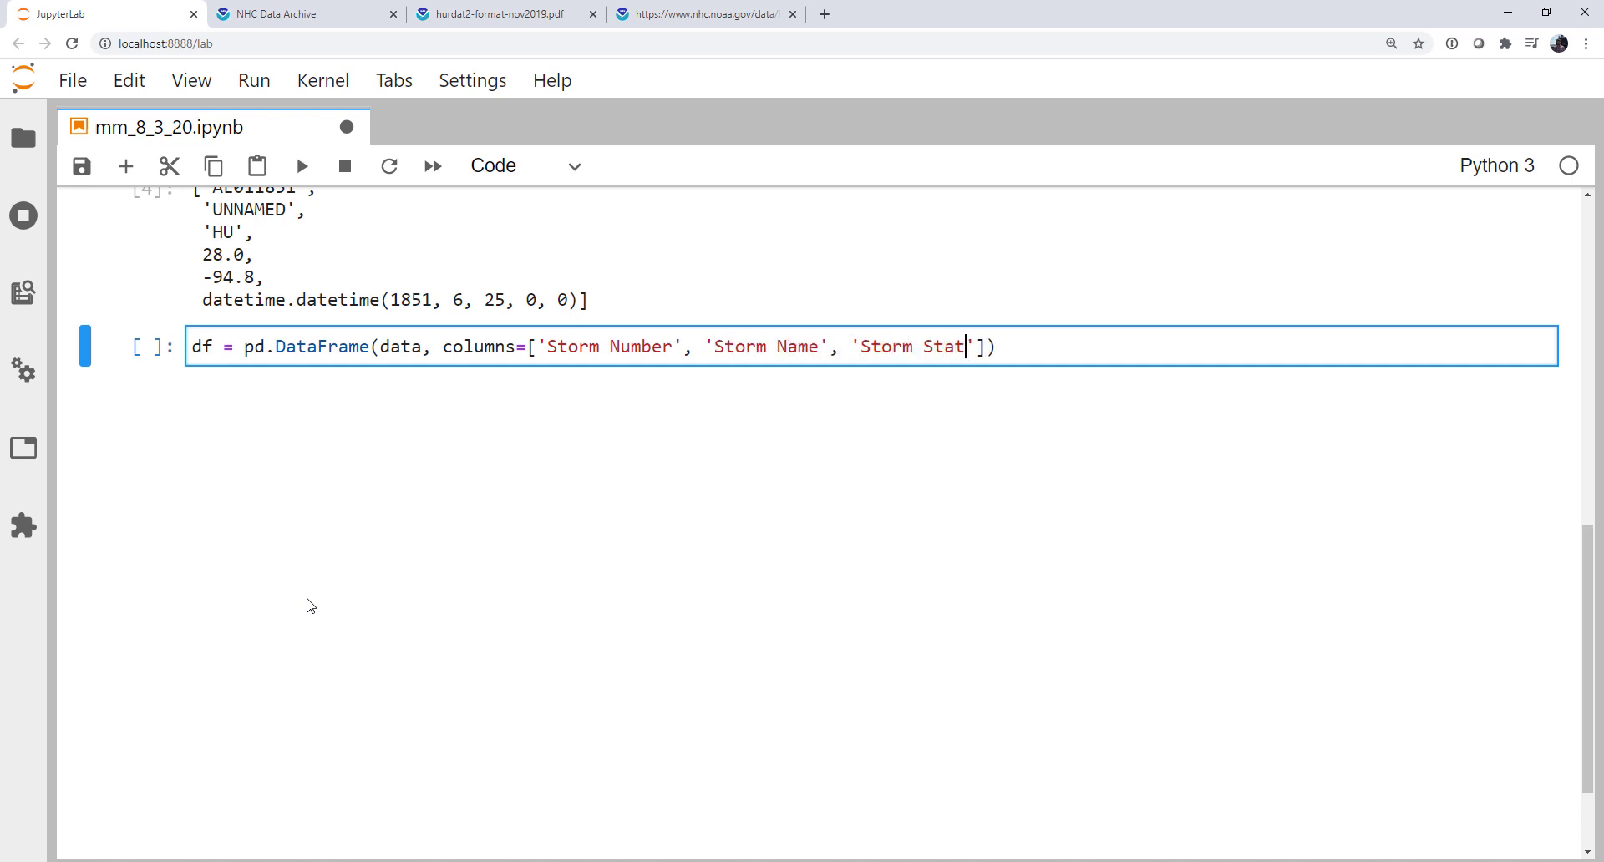
{"action": "type", "text": "us', 'Lat'"}
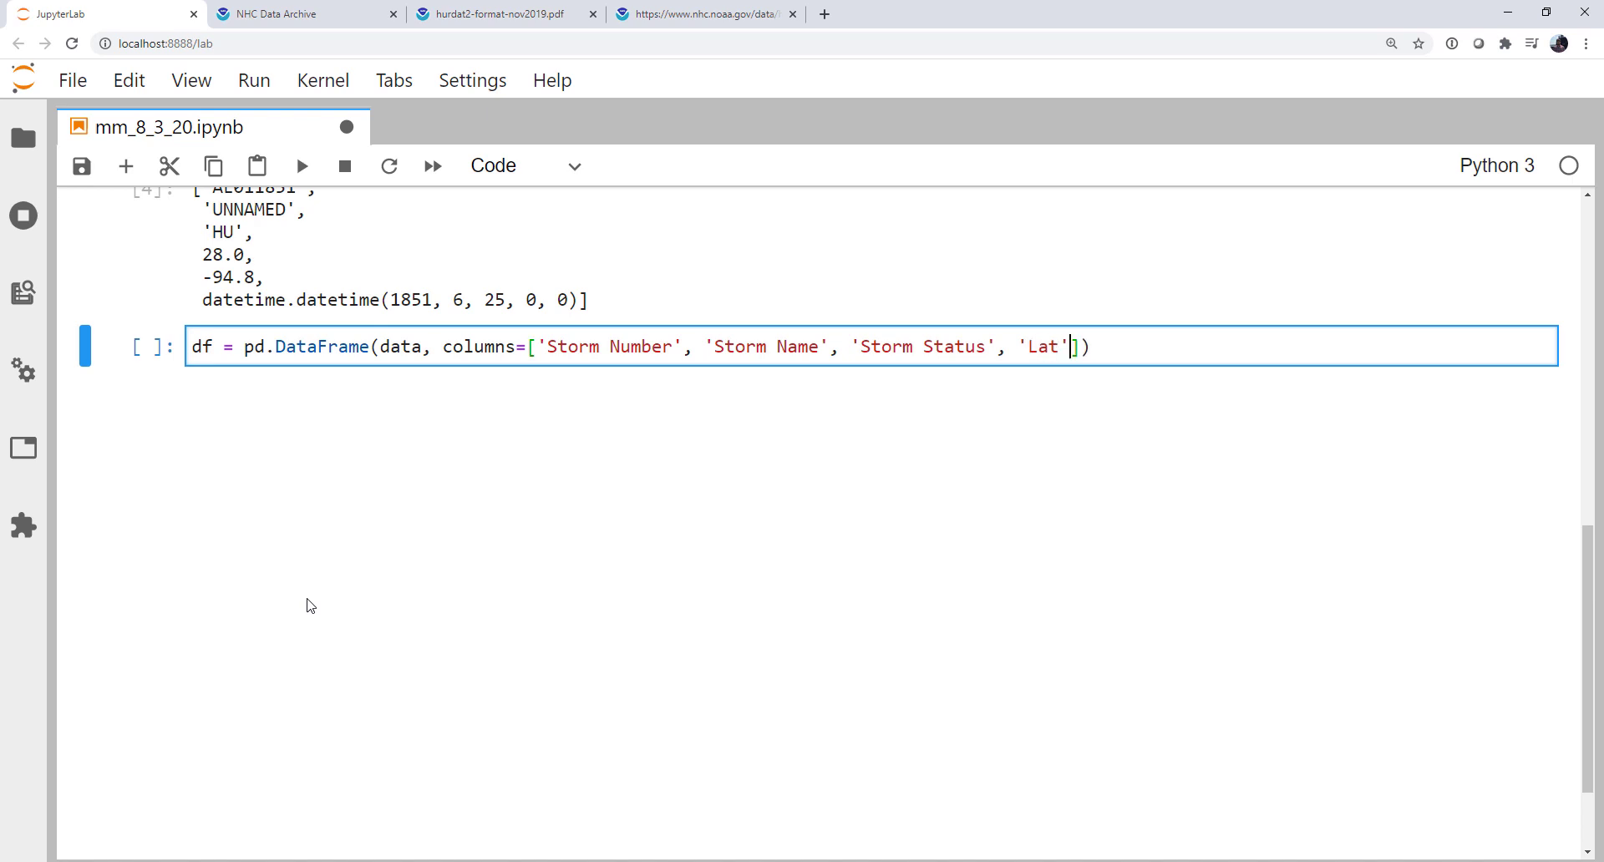
{"action": "type", "text": ", 'Lon', 't'"}
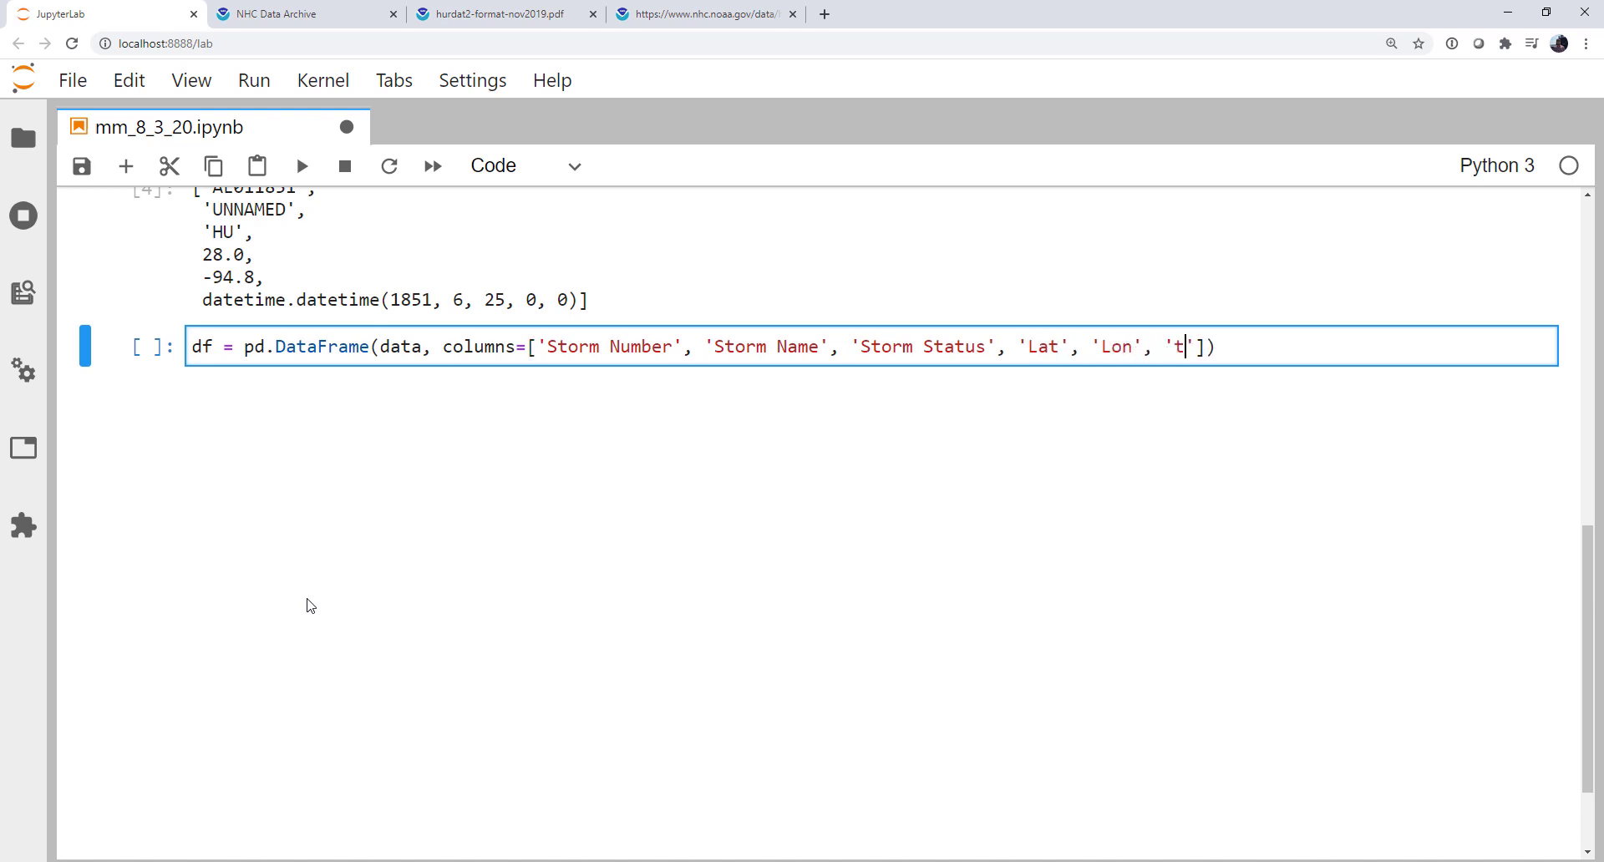
{"action": "type", "text": "ime"}
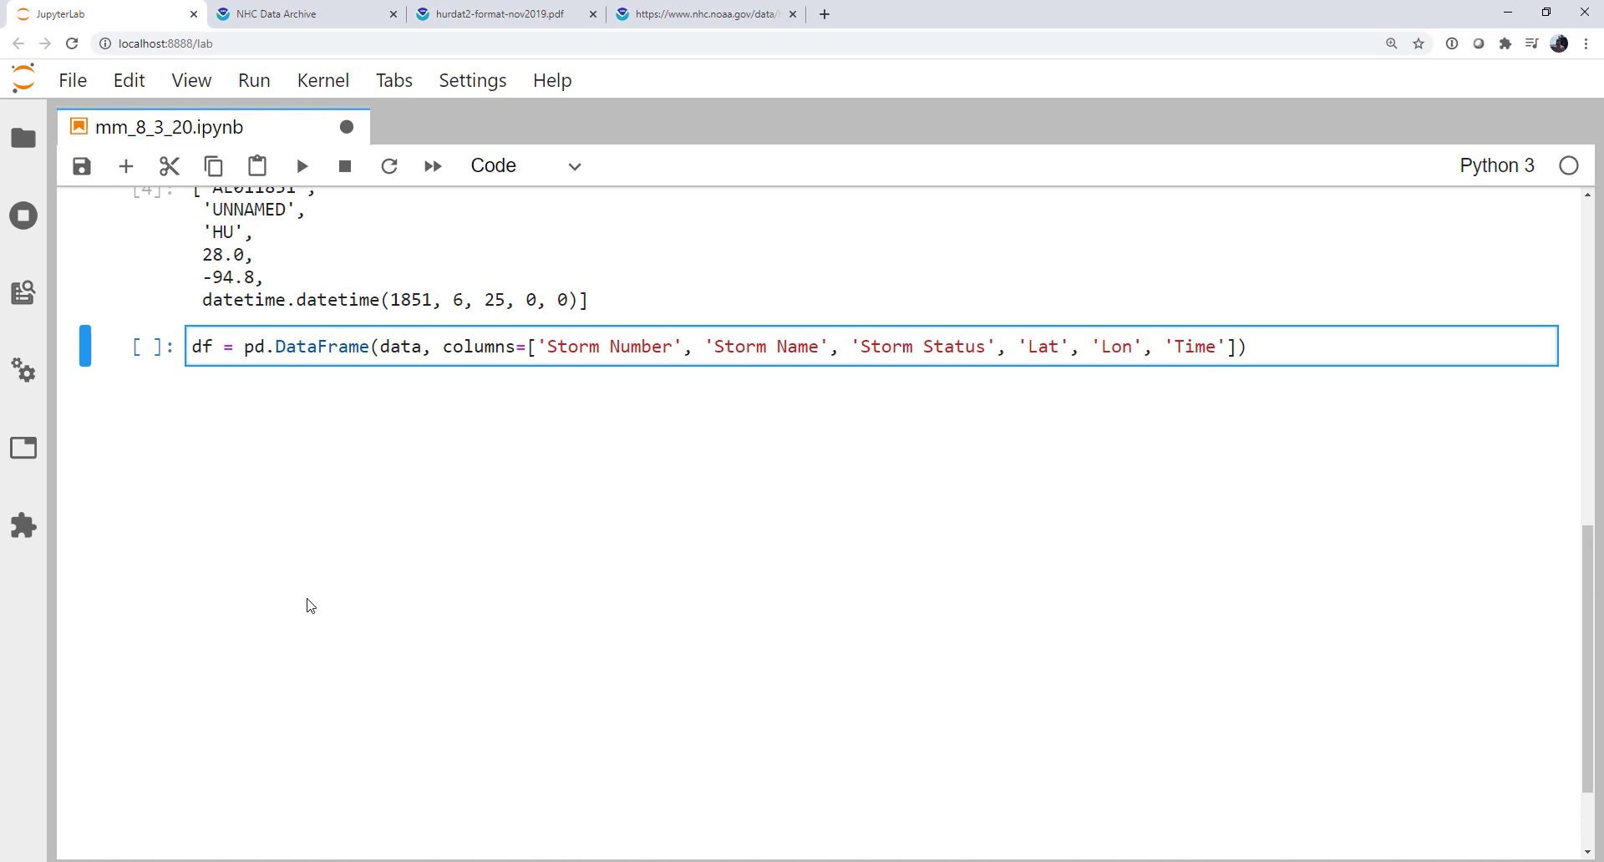
{"action": "key", "text": "Shift+Enter"}
{"action": "type", "text": "df.head()"}
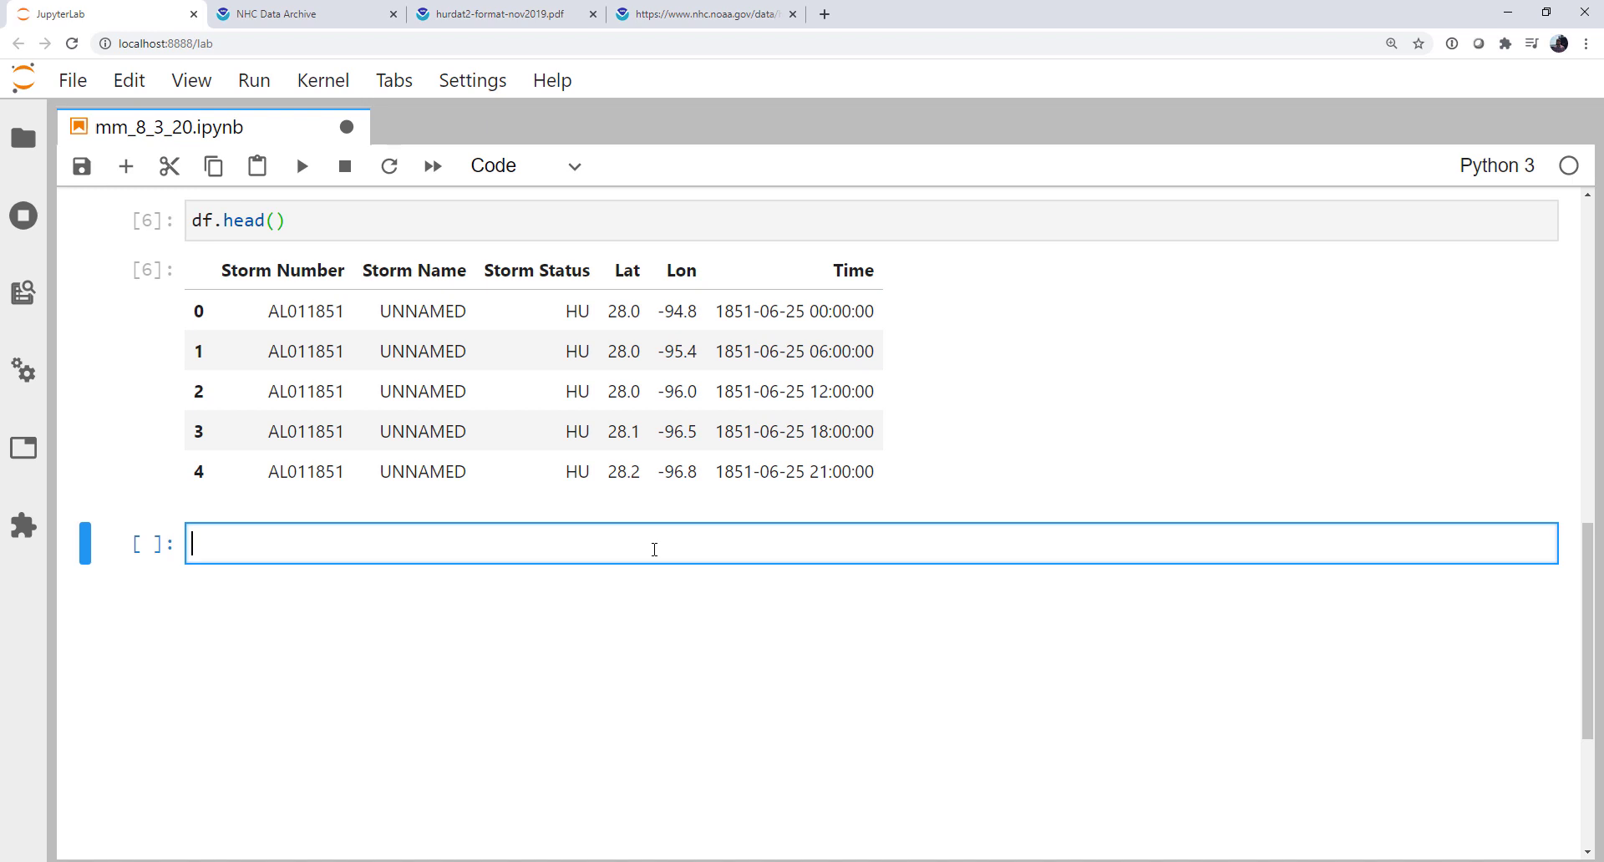
Step: Activate the new empty cell after viewing df.head() and df.tail() output
{"action": "double_click", "coordinate": [250, 221]}
{"action": "type", "text": "tai"}
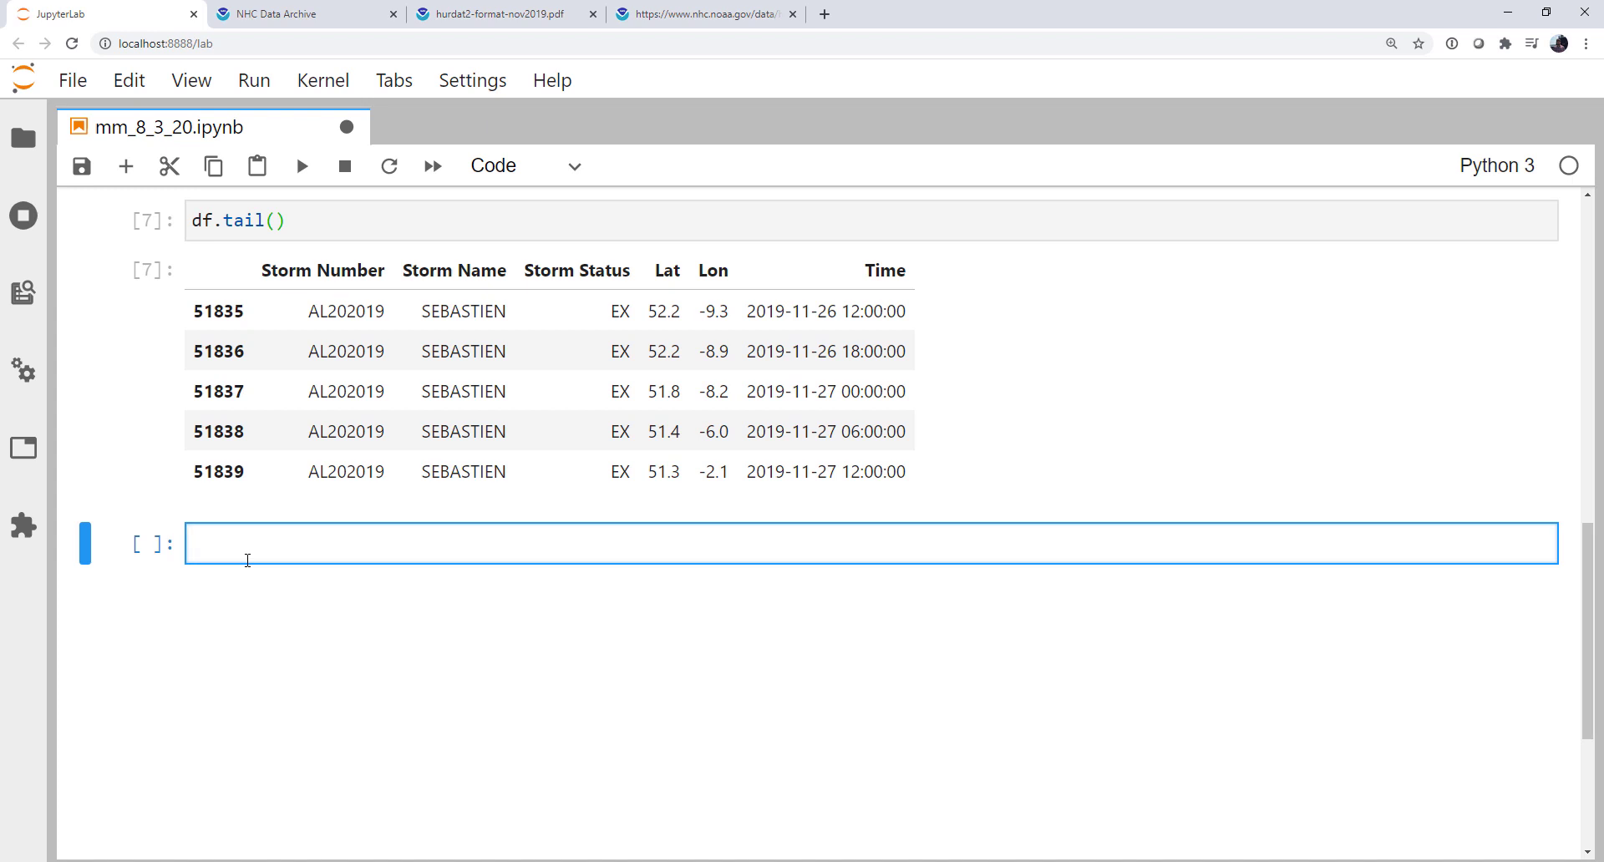
Step: Enter len(df['Storm Number'].unique()) to count the 1893 distinct storms
{"action": "type", "text": "len(df[''])"}
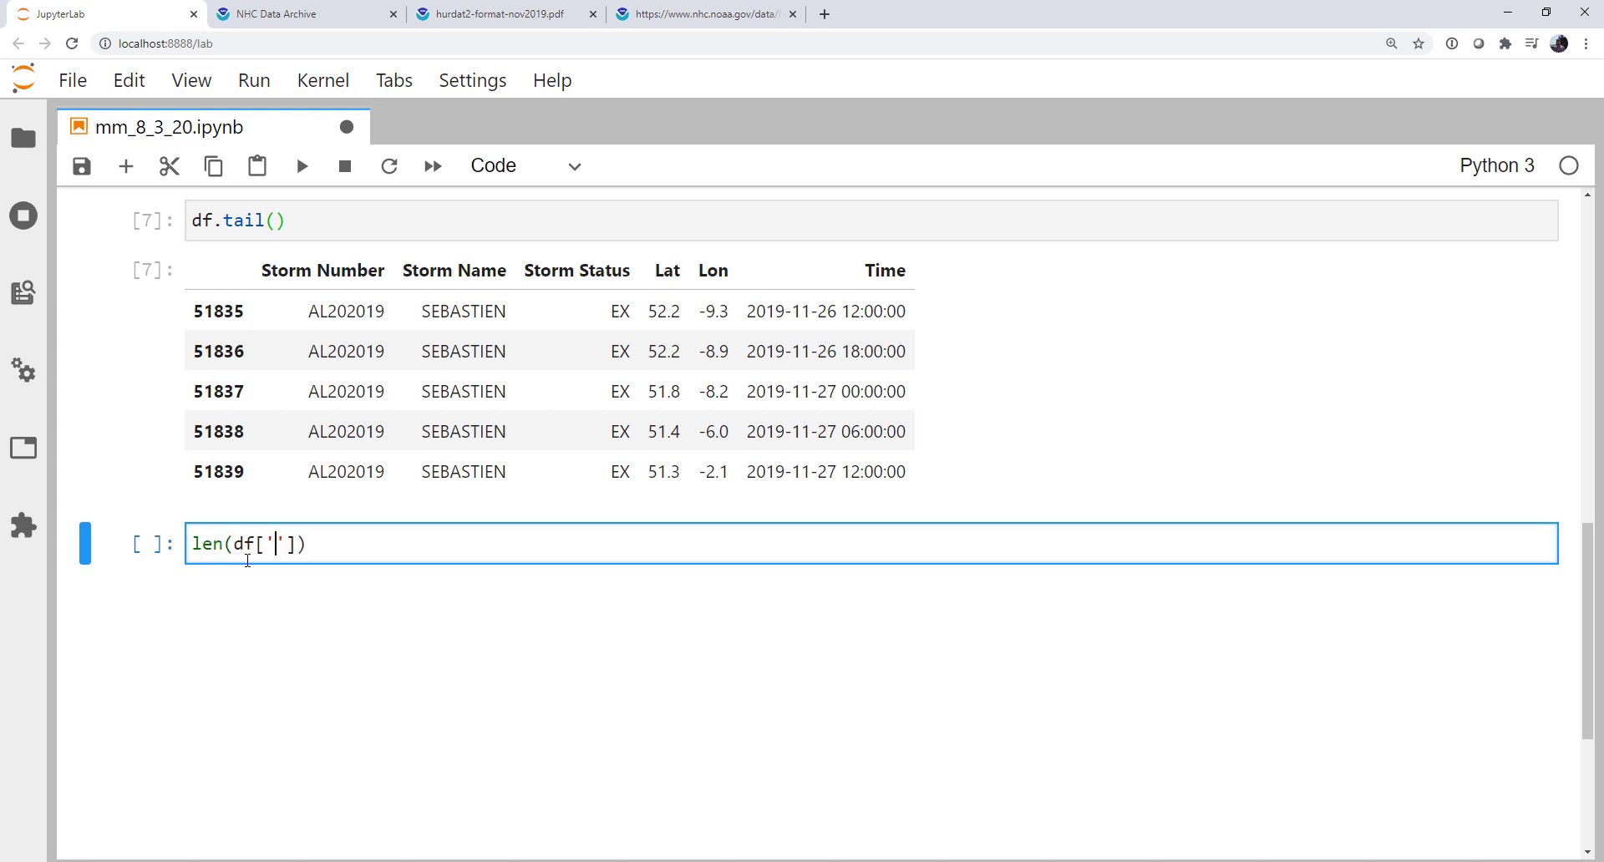
{"action": "type", "text": "Storm N"}
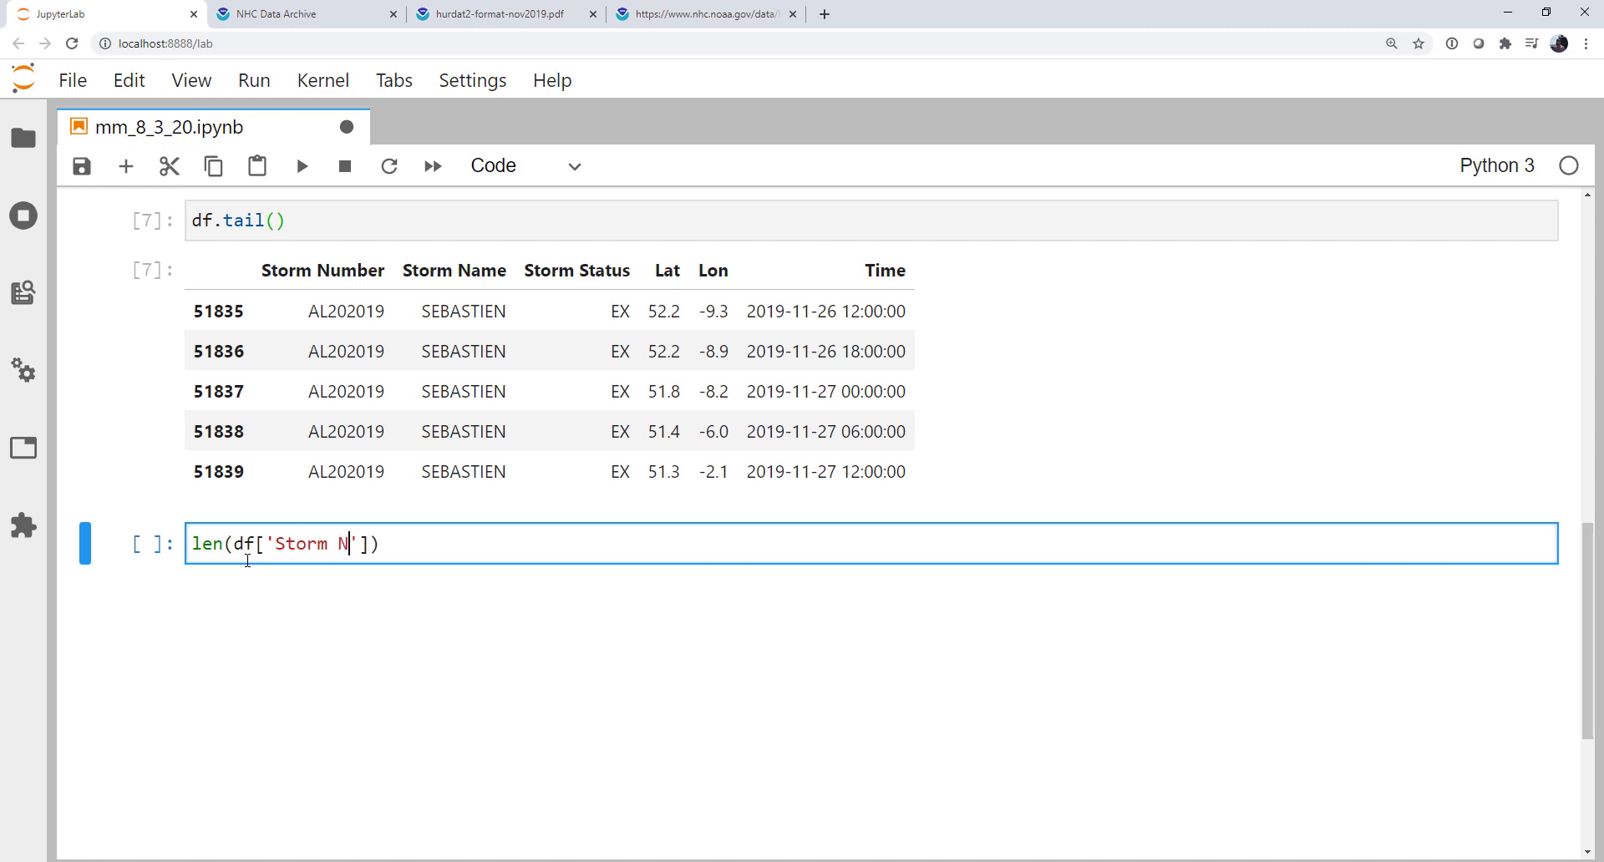
{"action": "type", "text": "umber"}
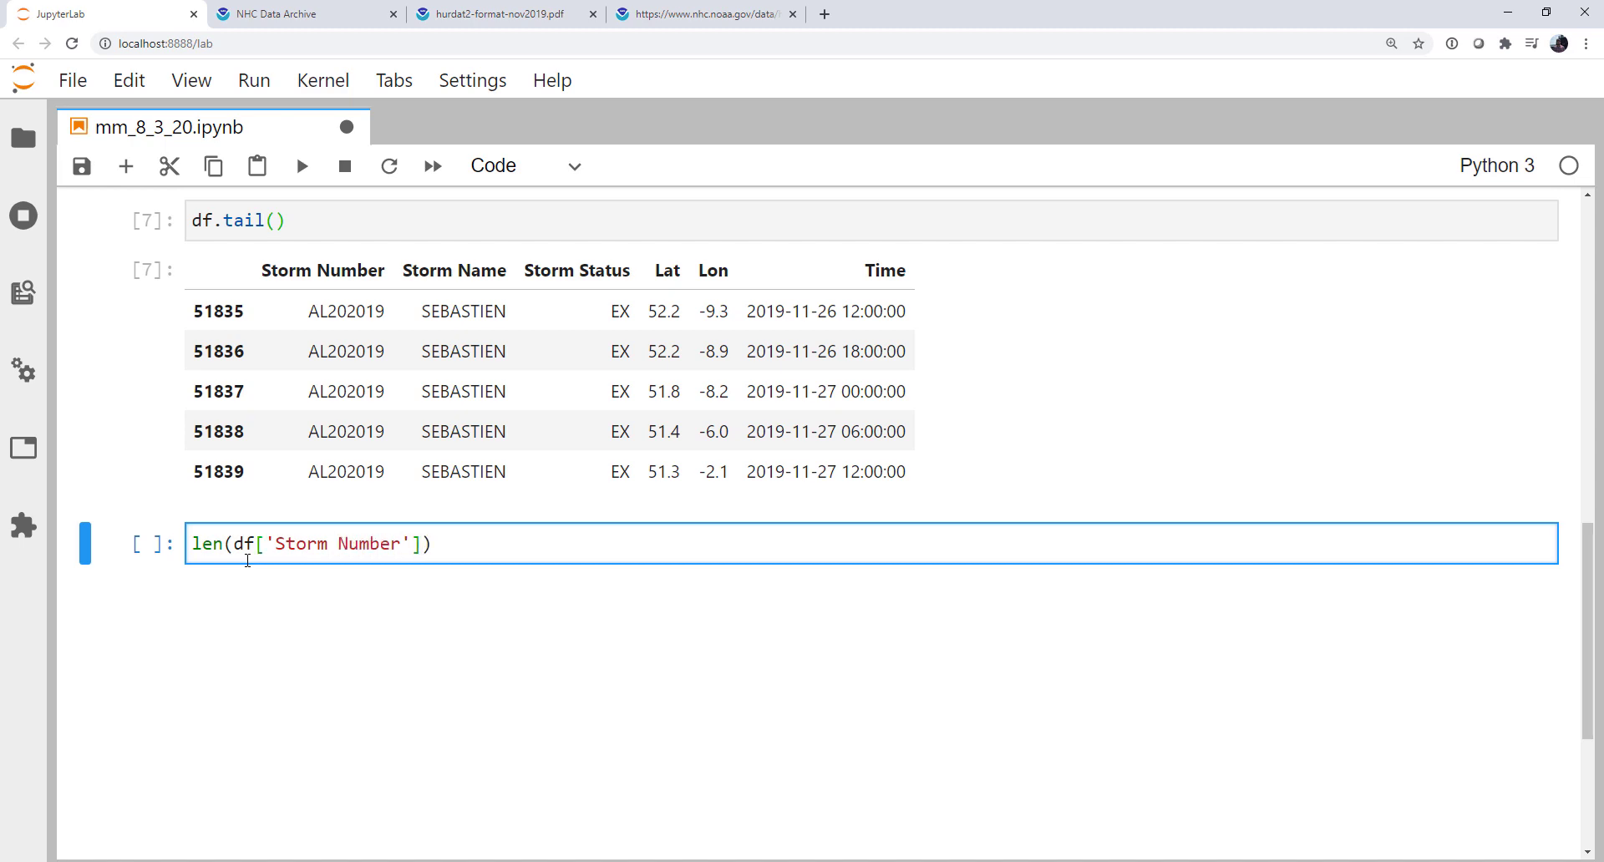
{"action": "type", "text": ".unique()"}
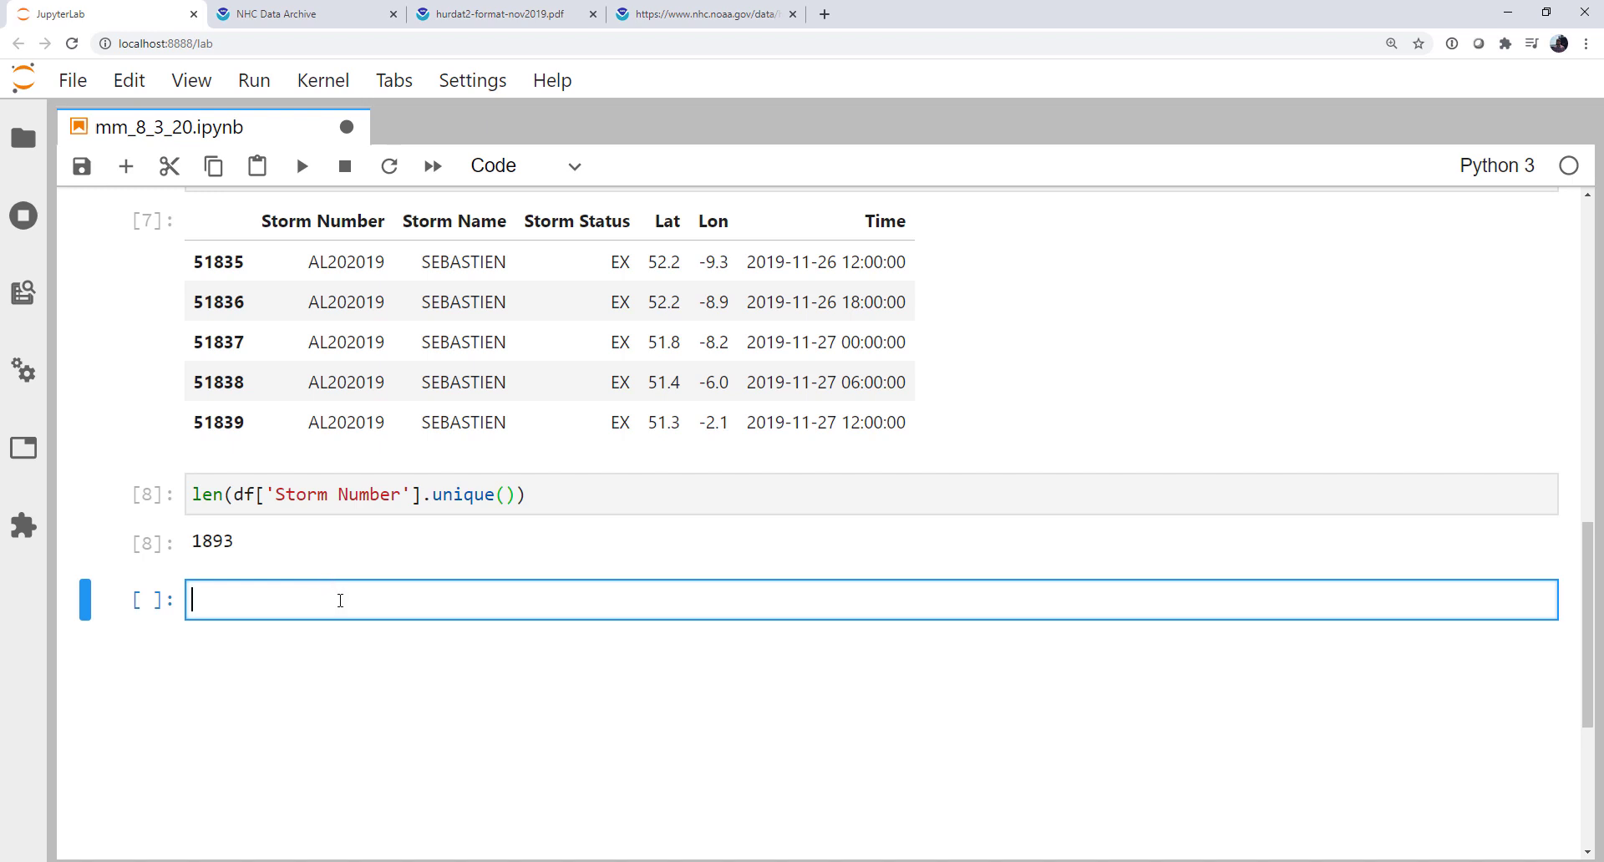
Step: Enter df.groupby('Storm Status').count() to list record counts per status
{"action": "type", "text": "df.gro"}
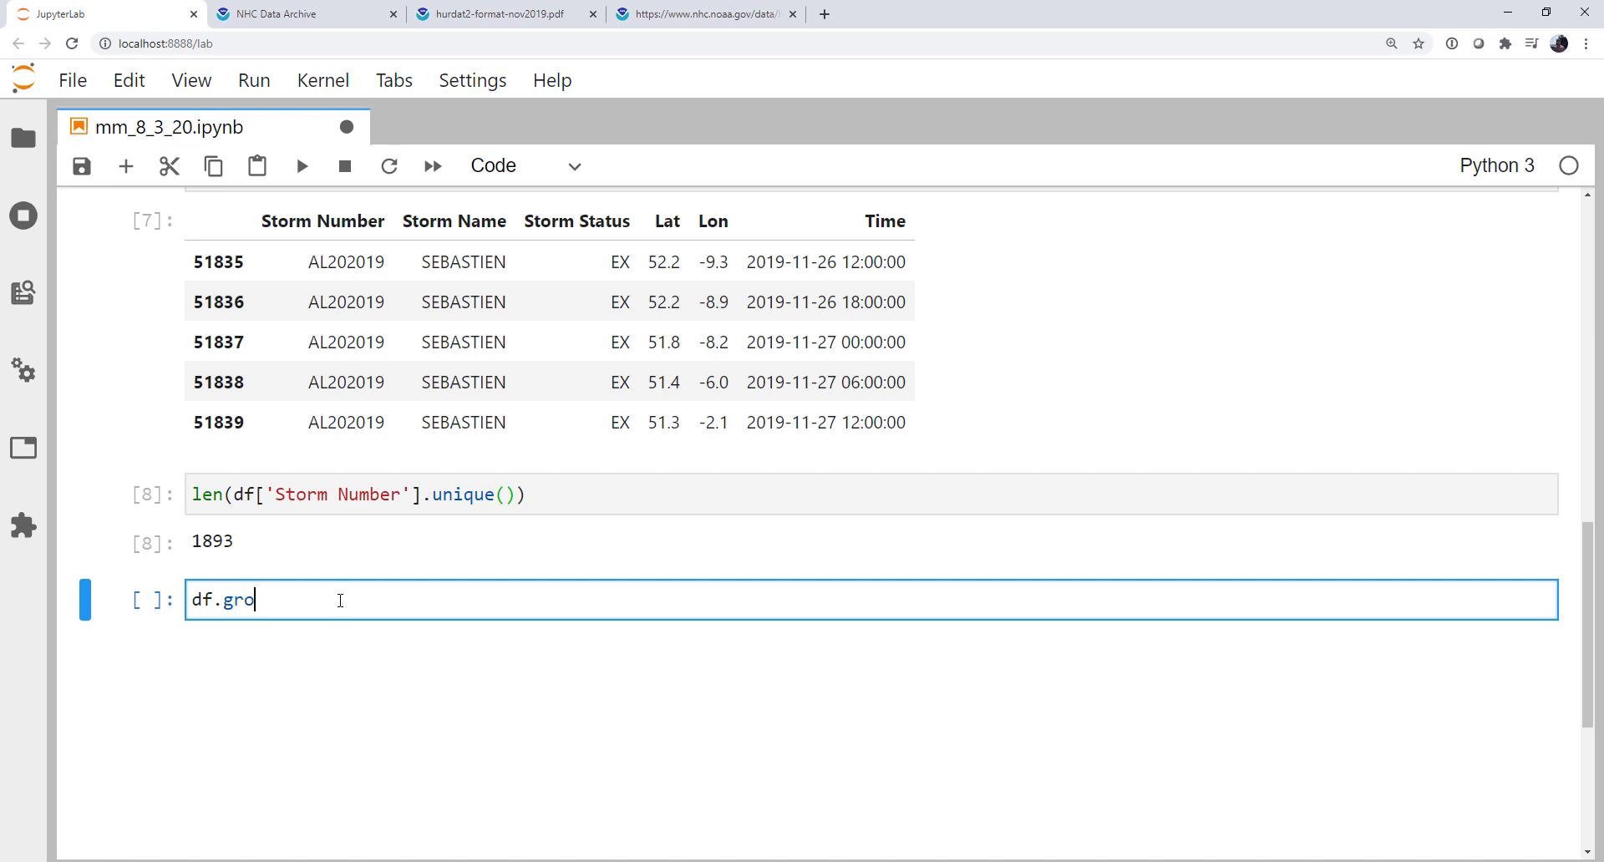
{"action": "type", "text": "upby()"}
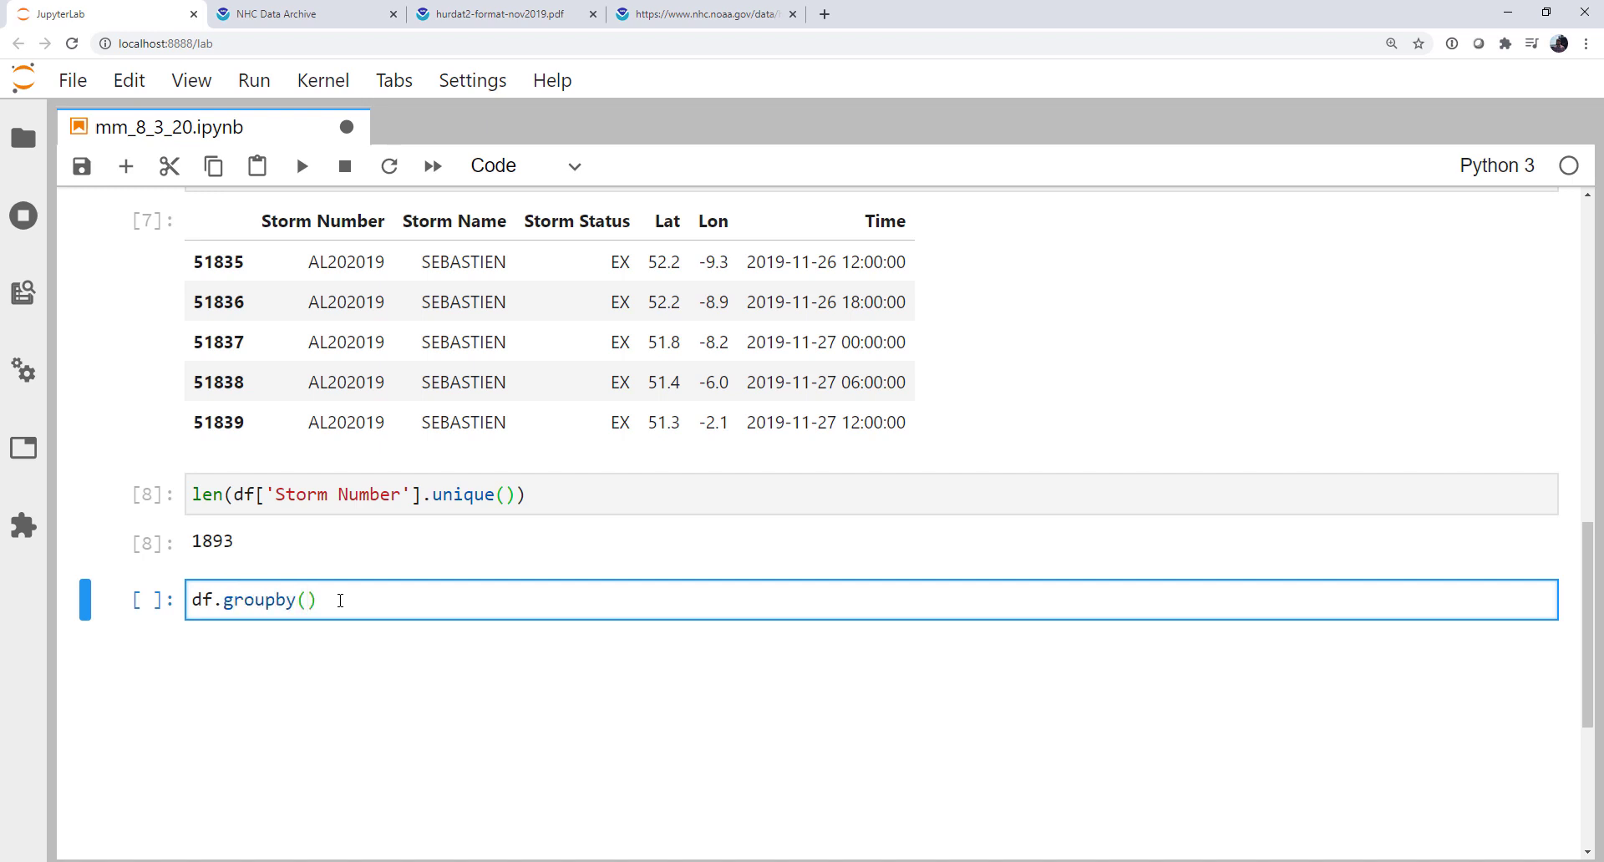
{"action": "type", "text": "'Storm Sta'"}
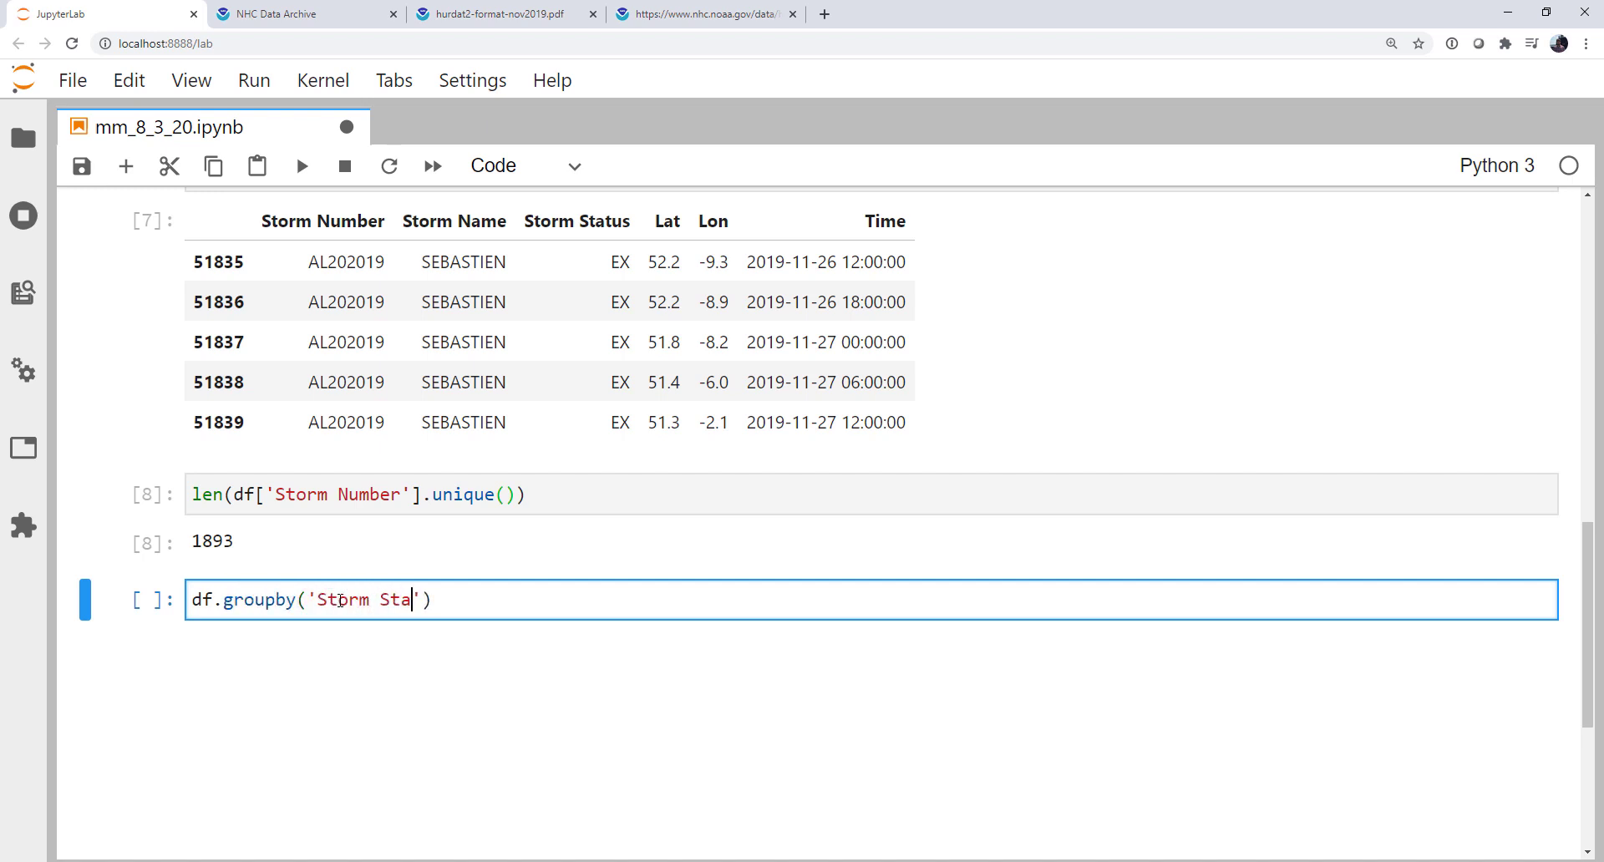
{"action": "type", "text": "tus')."}
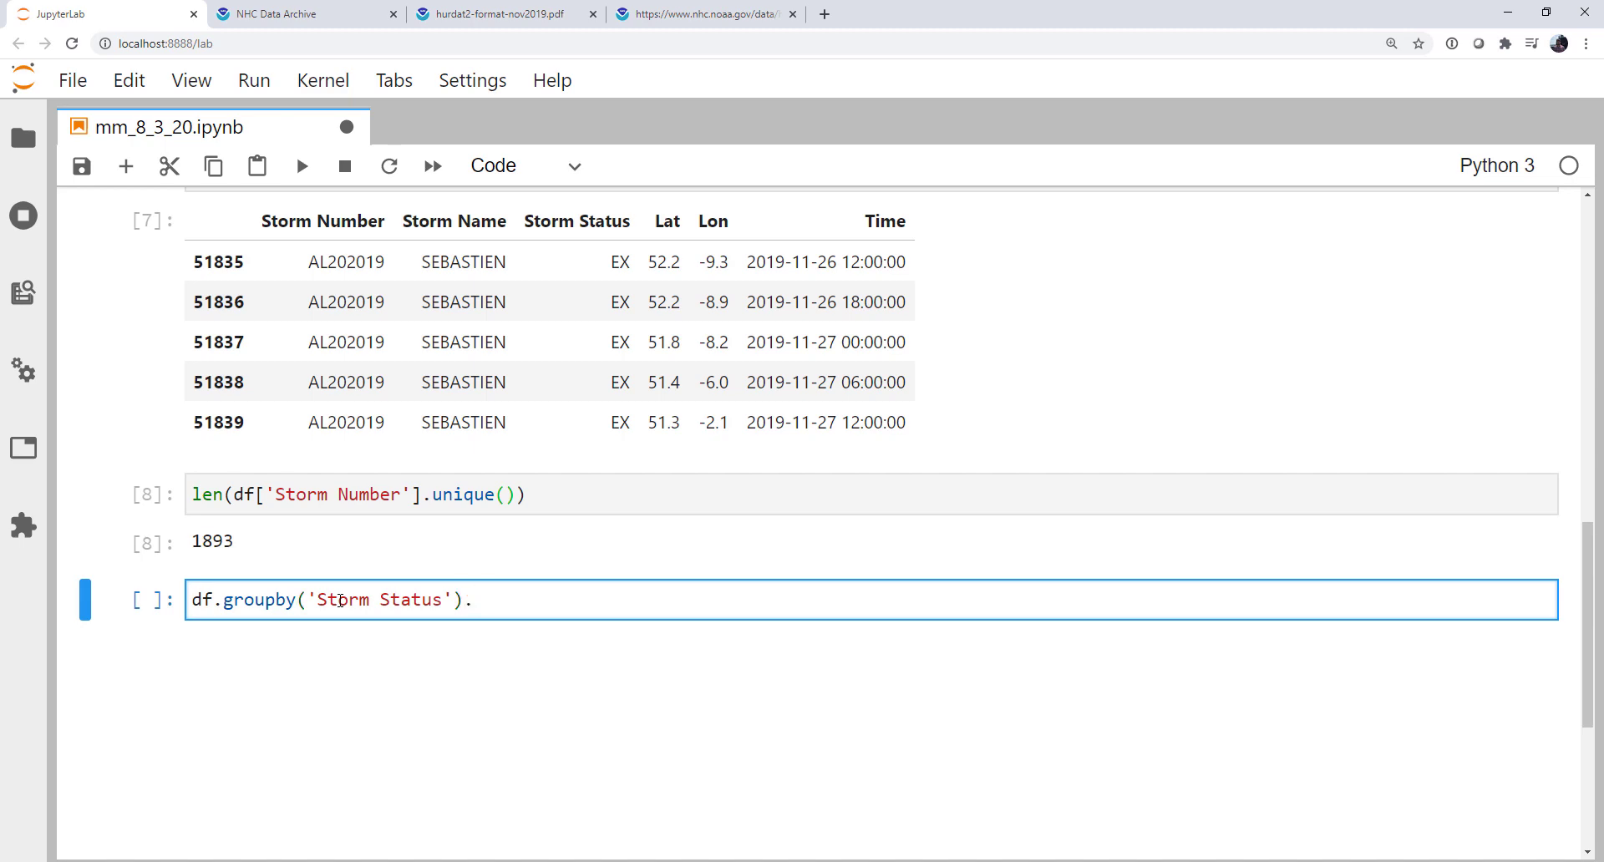
{"action": "type", "text": "count()"}
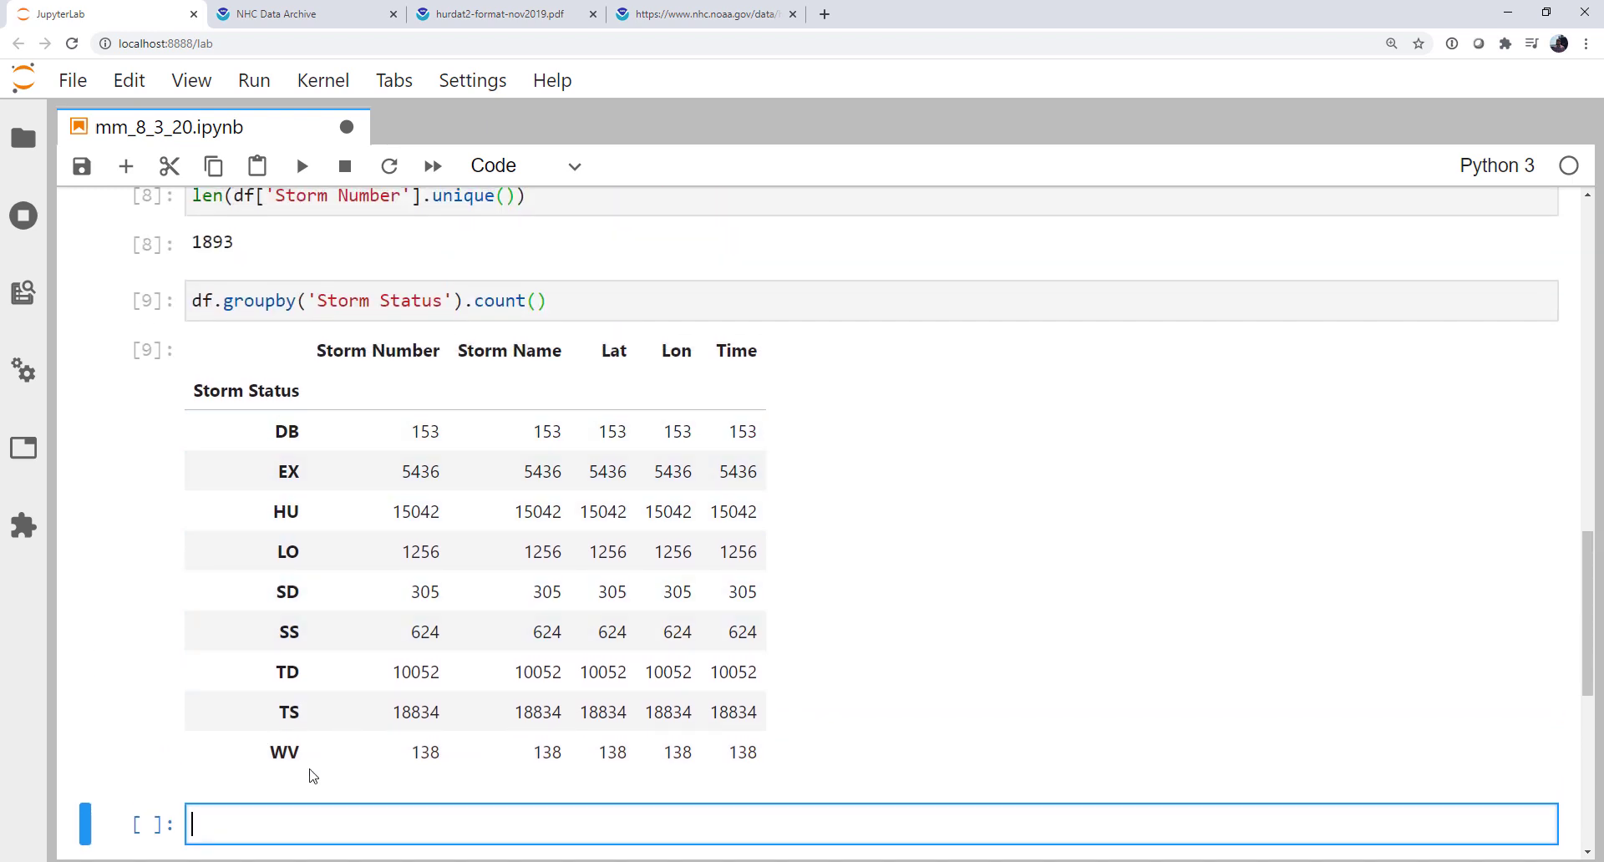
{"action": "mouse_move", "coordinate": [428, 704]}
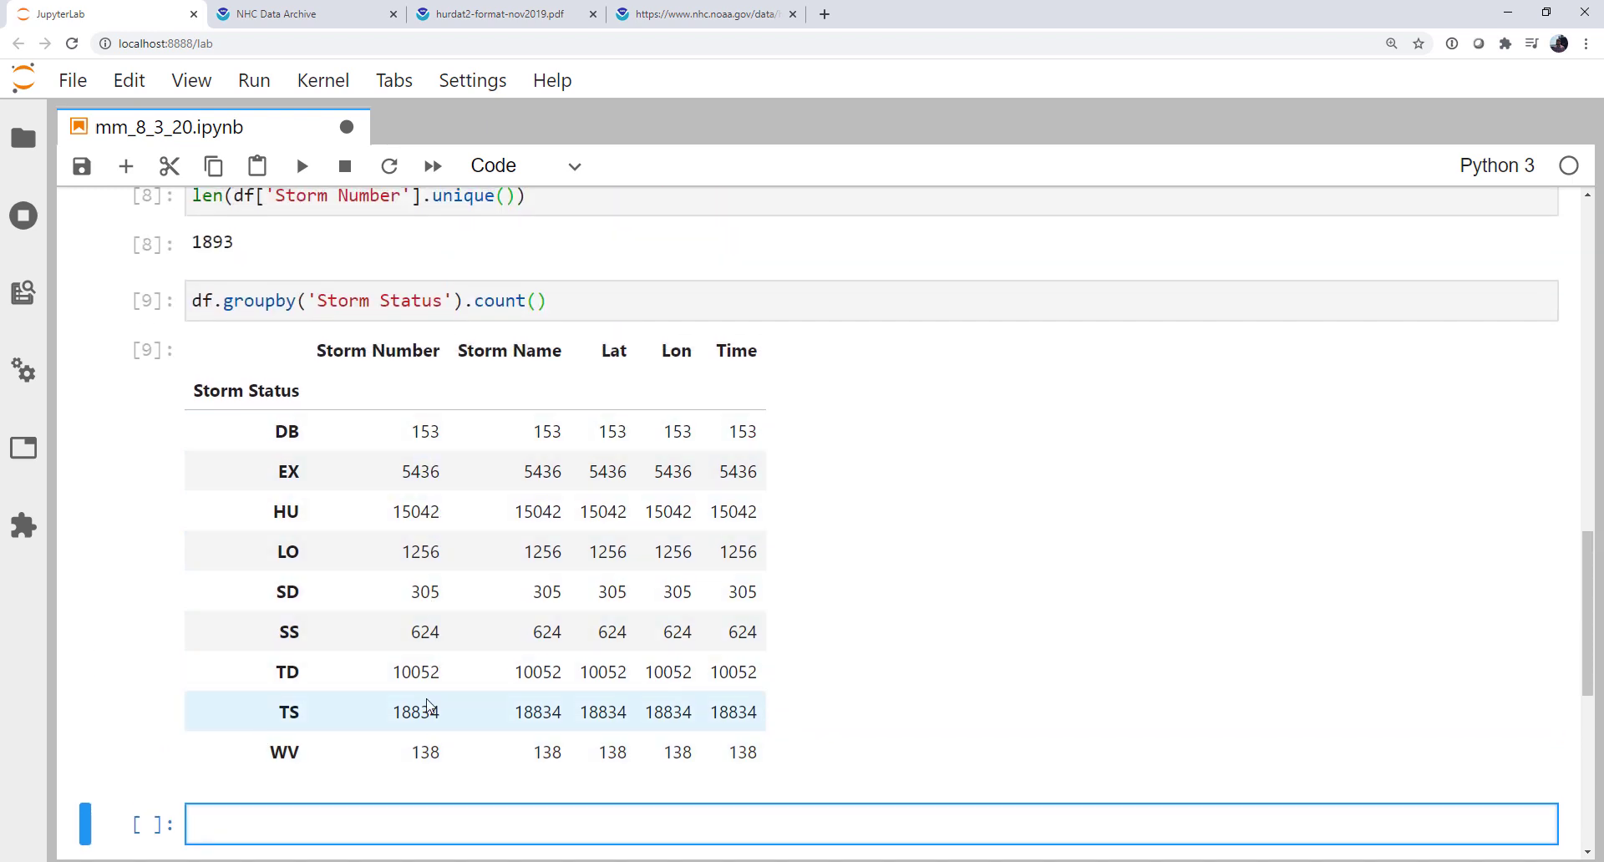
{"action": "mouse_move", "coordinate": [466, 679]}
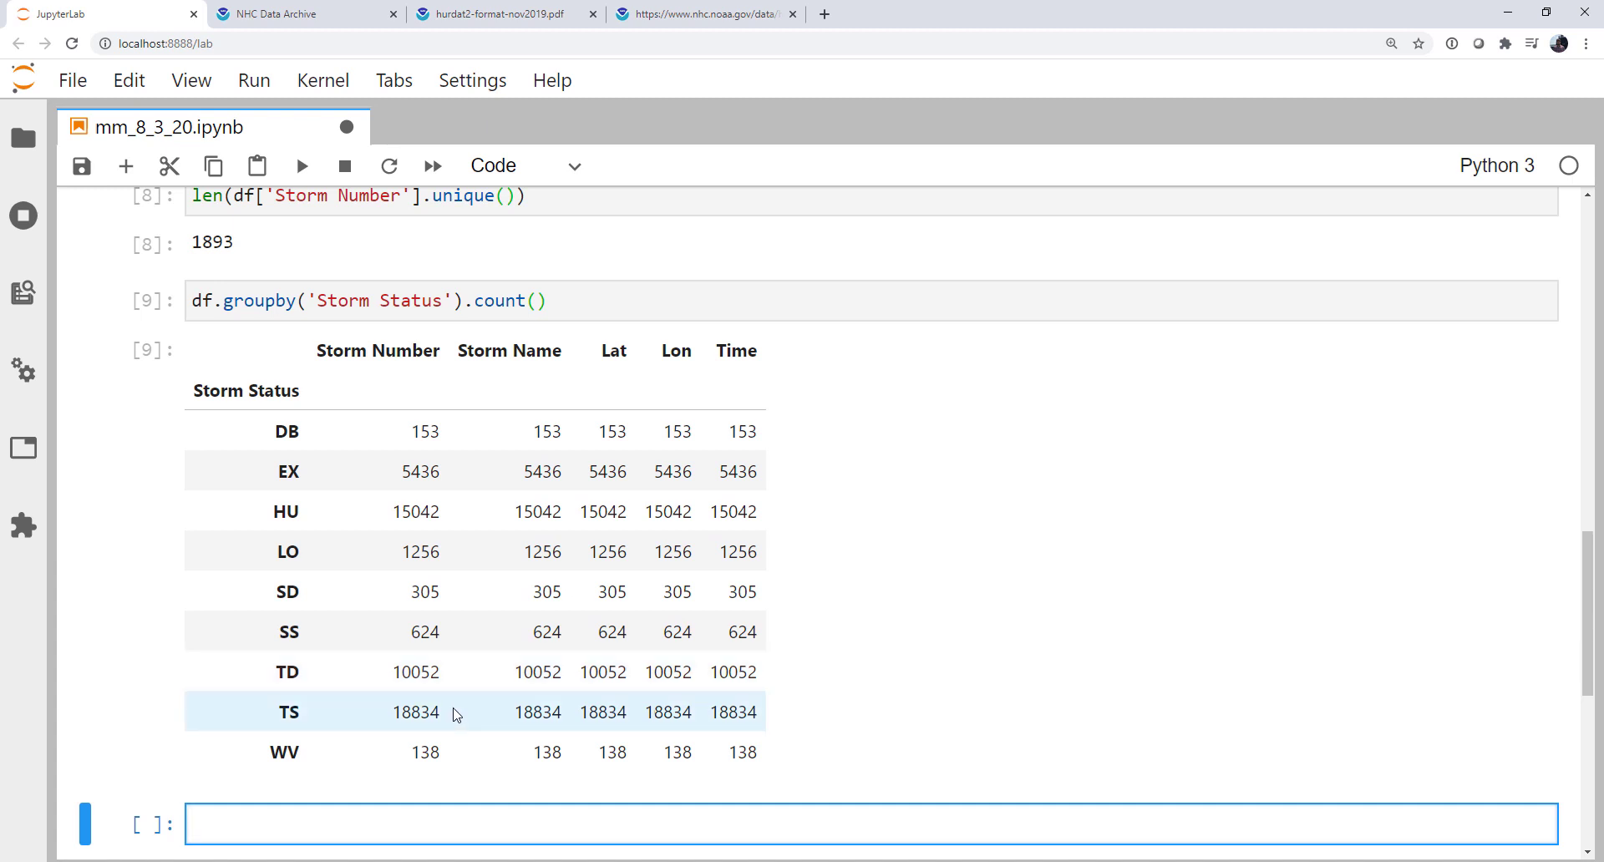
{"action": "mouse_move", "coordinate": [461, 553]}
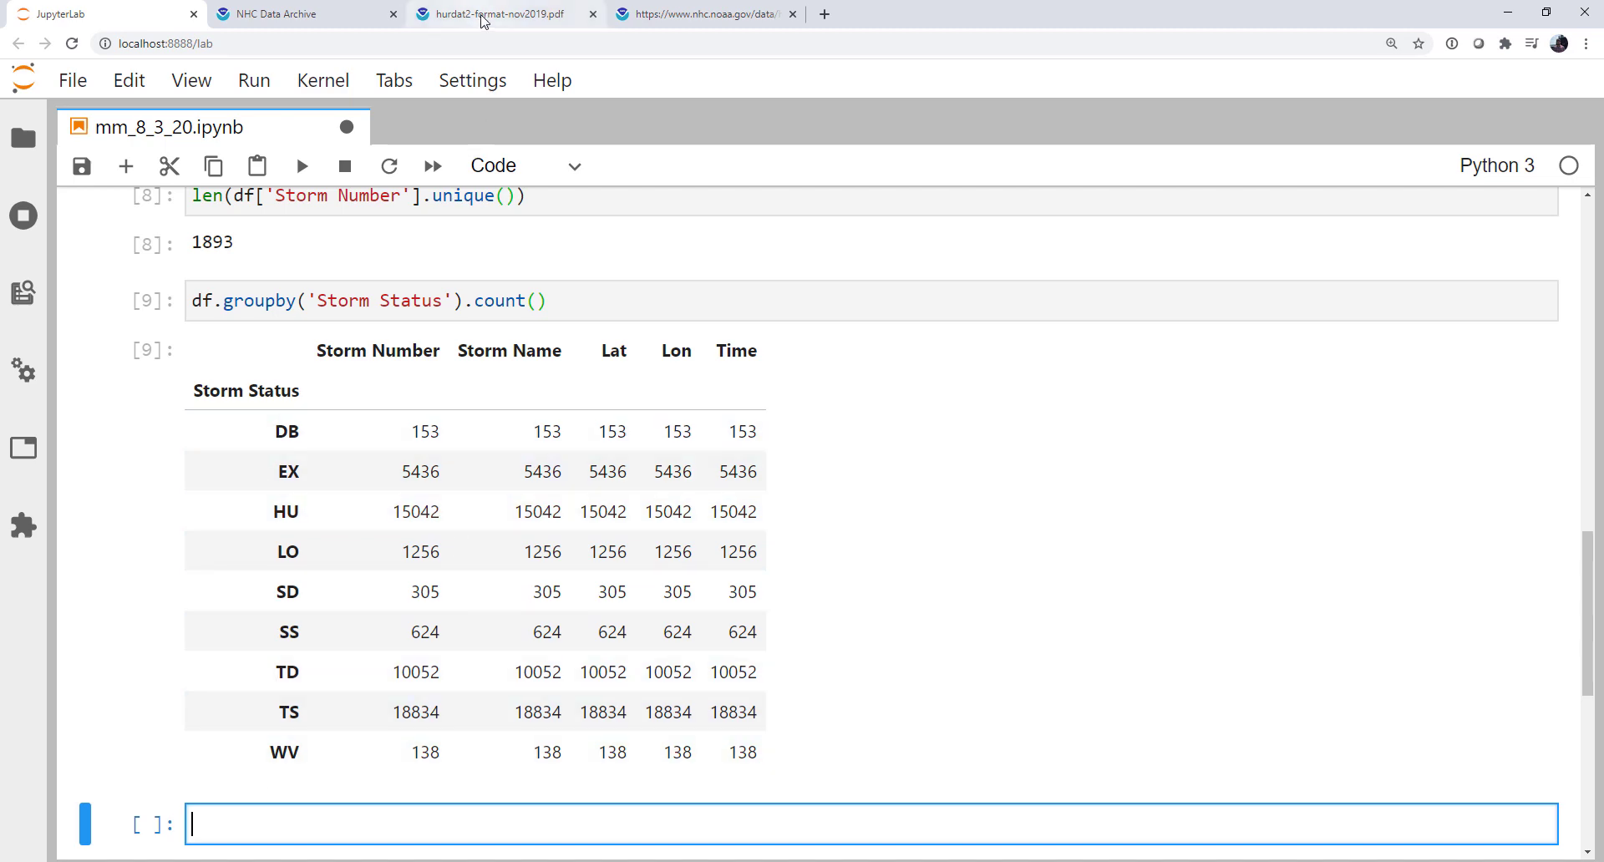
Step: Check the status-code definitions in the hurdat2-format PDF, then return to the notebook
{"action": "left_click", "coordinate": [499, 14]}
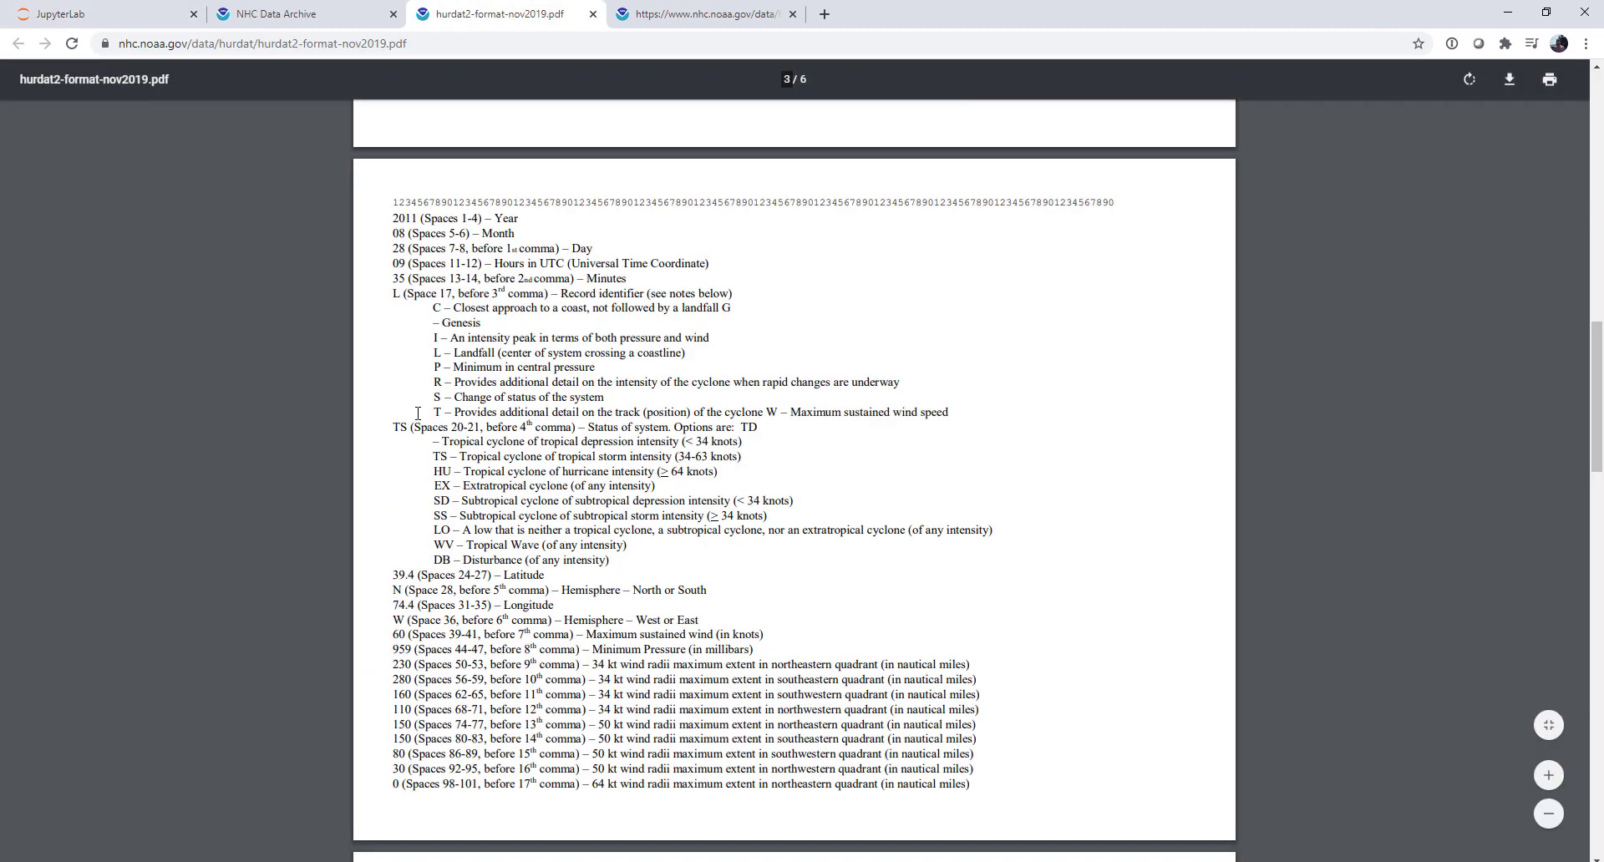
{"action": "mouse_move", "coordinate": [510, 556]}
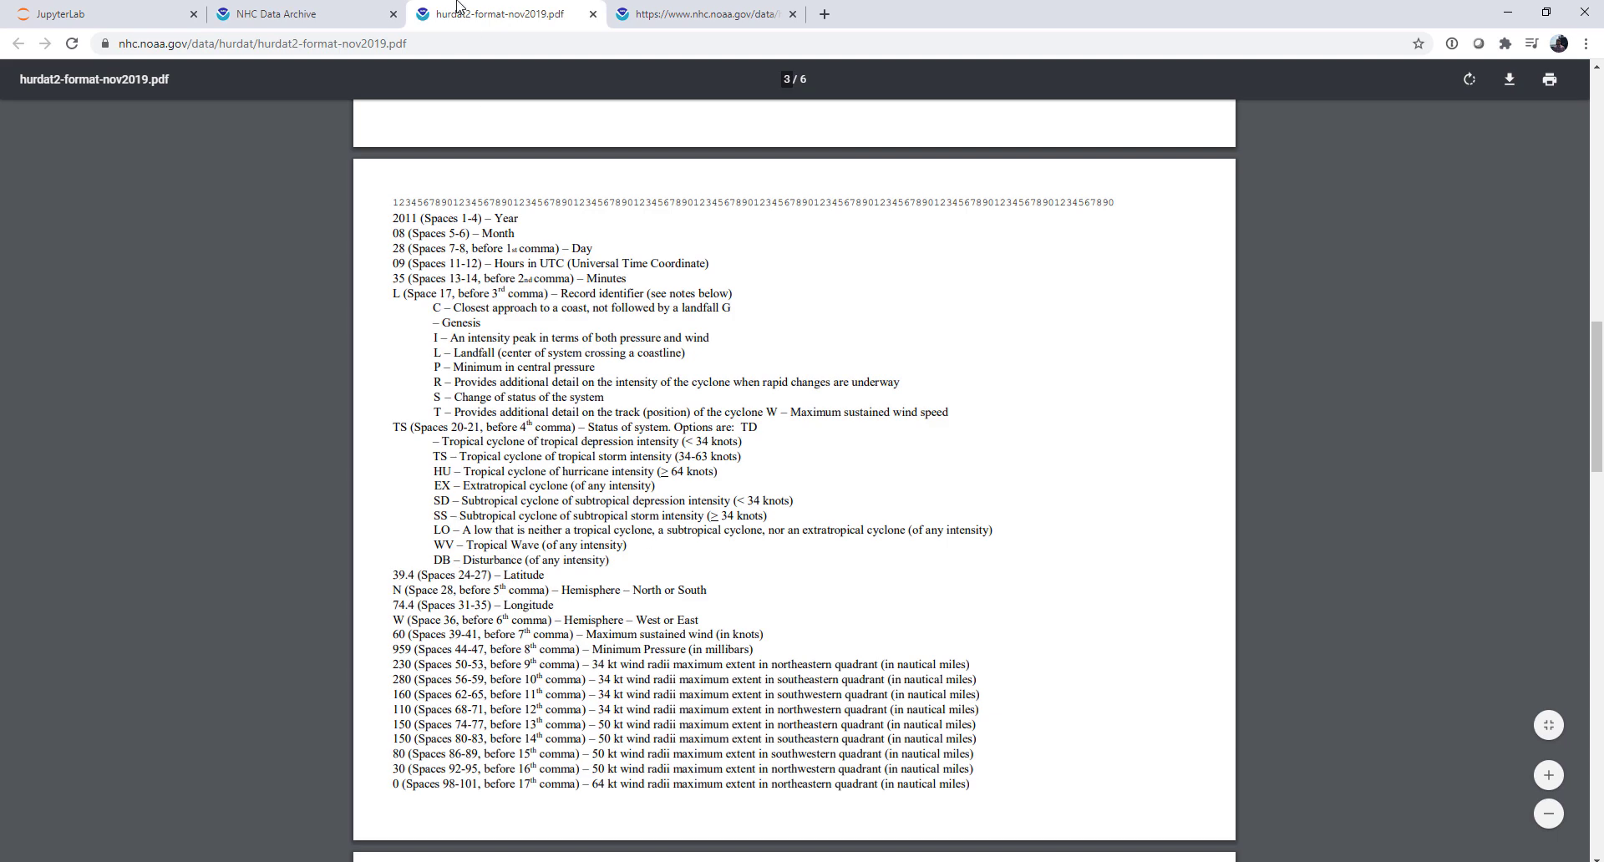
{"action": "left_click", "coordinate": [75, 20]}
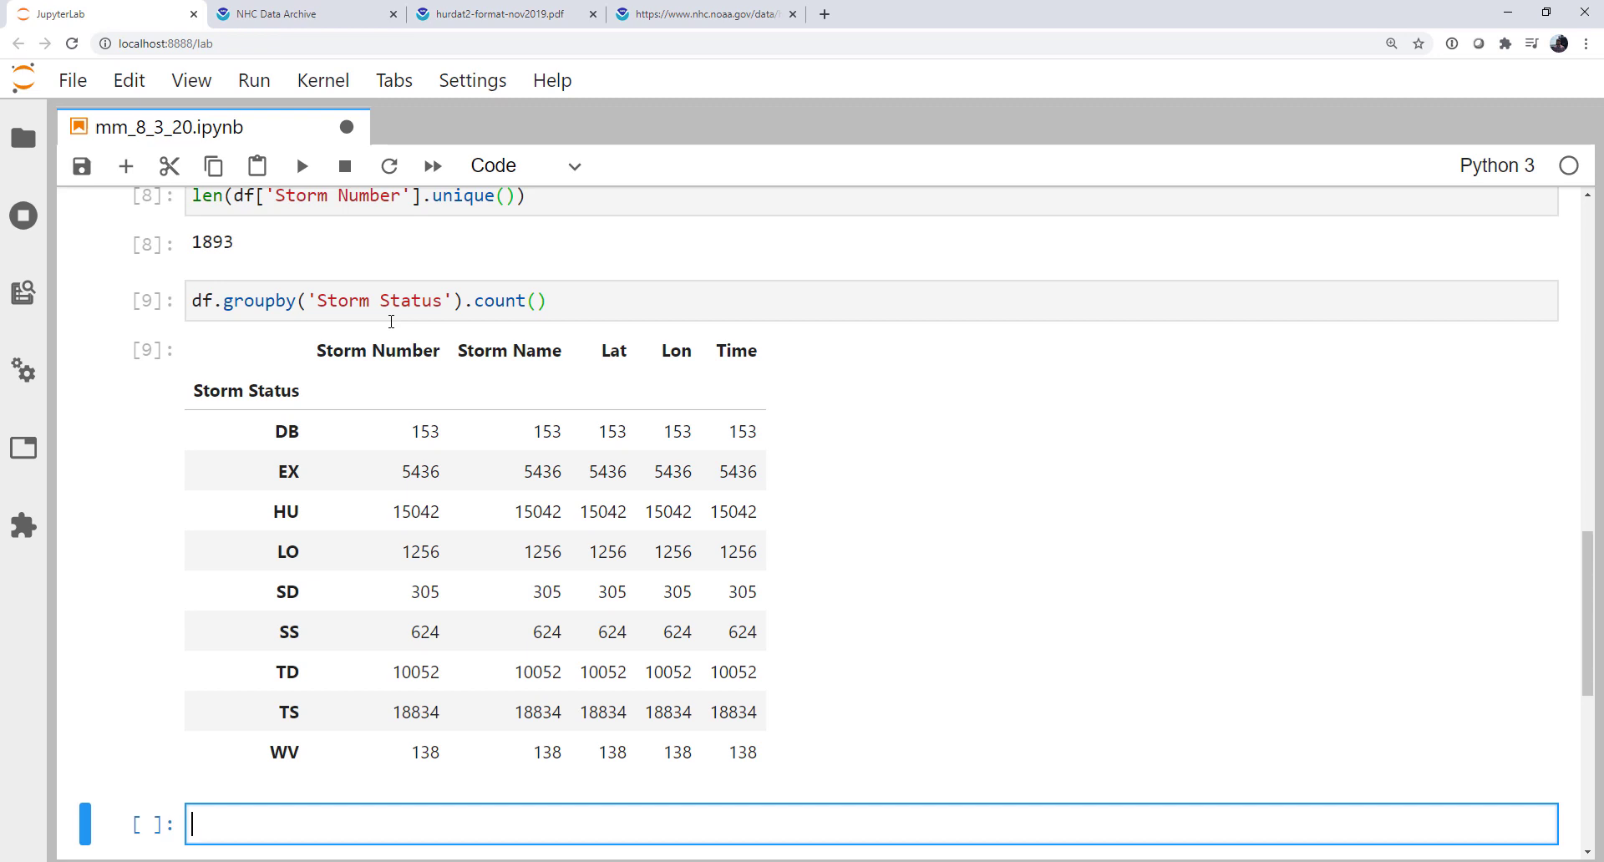
{"action": "mouse_move", "coordinate": [345, 127]}
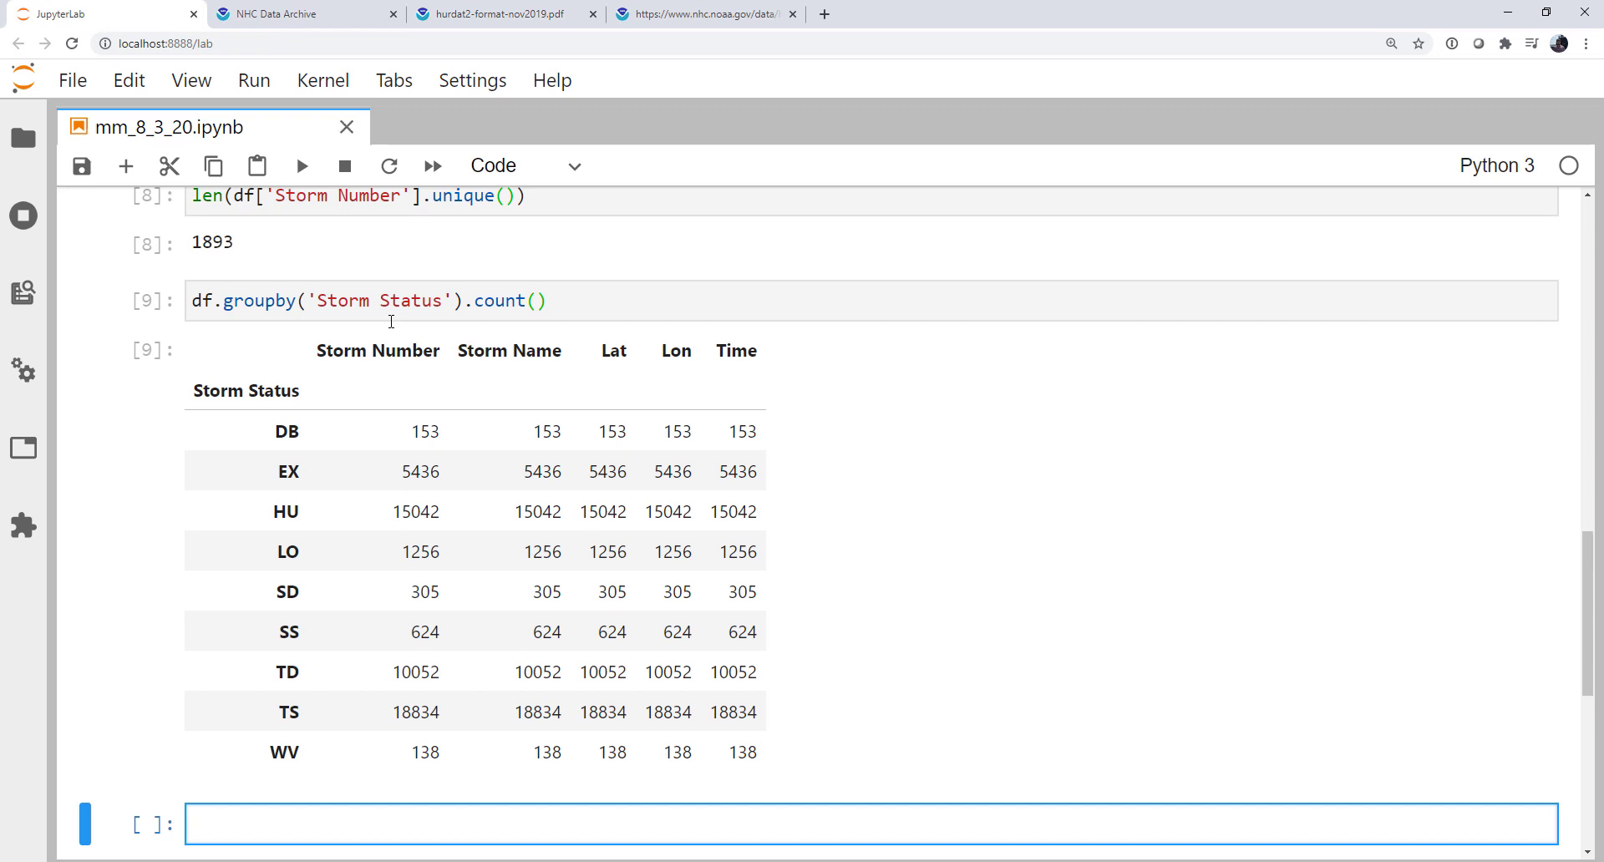